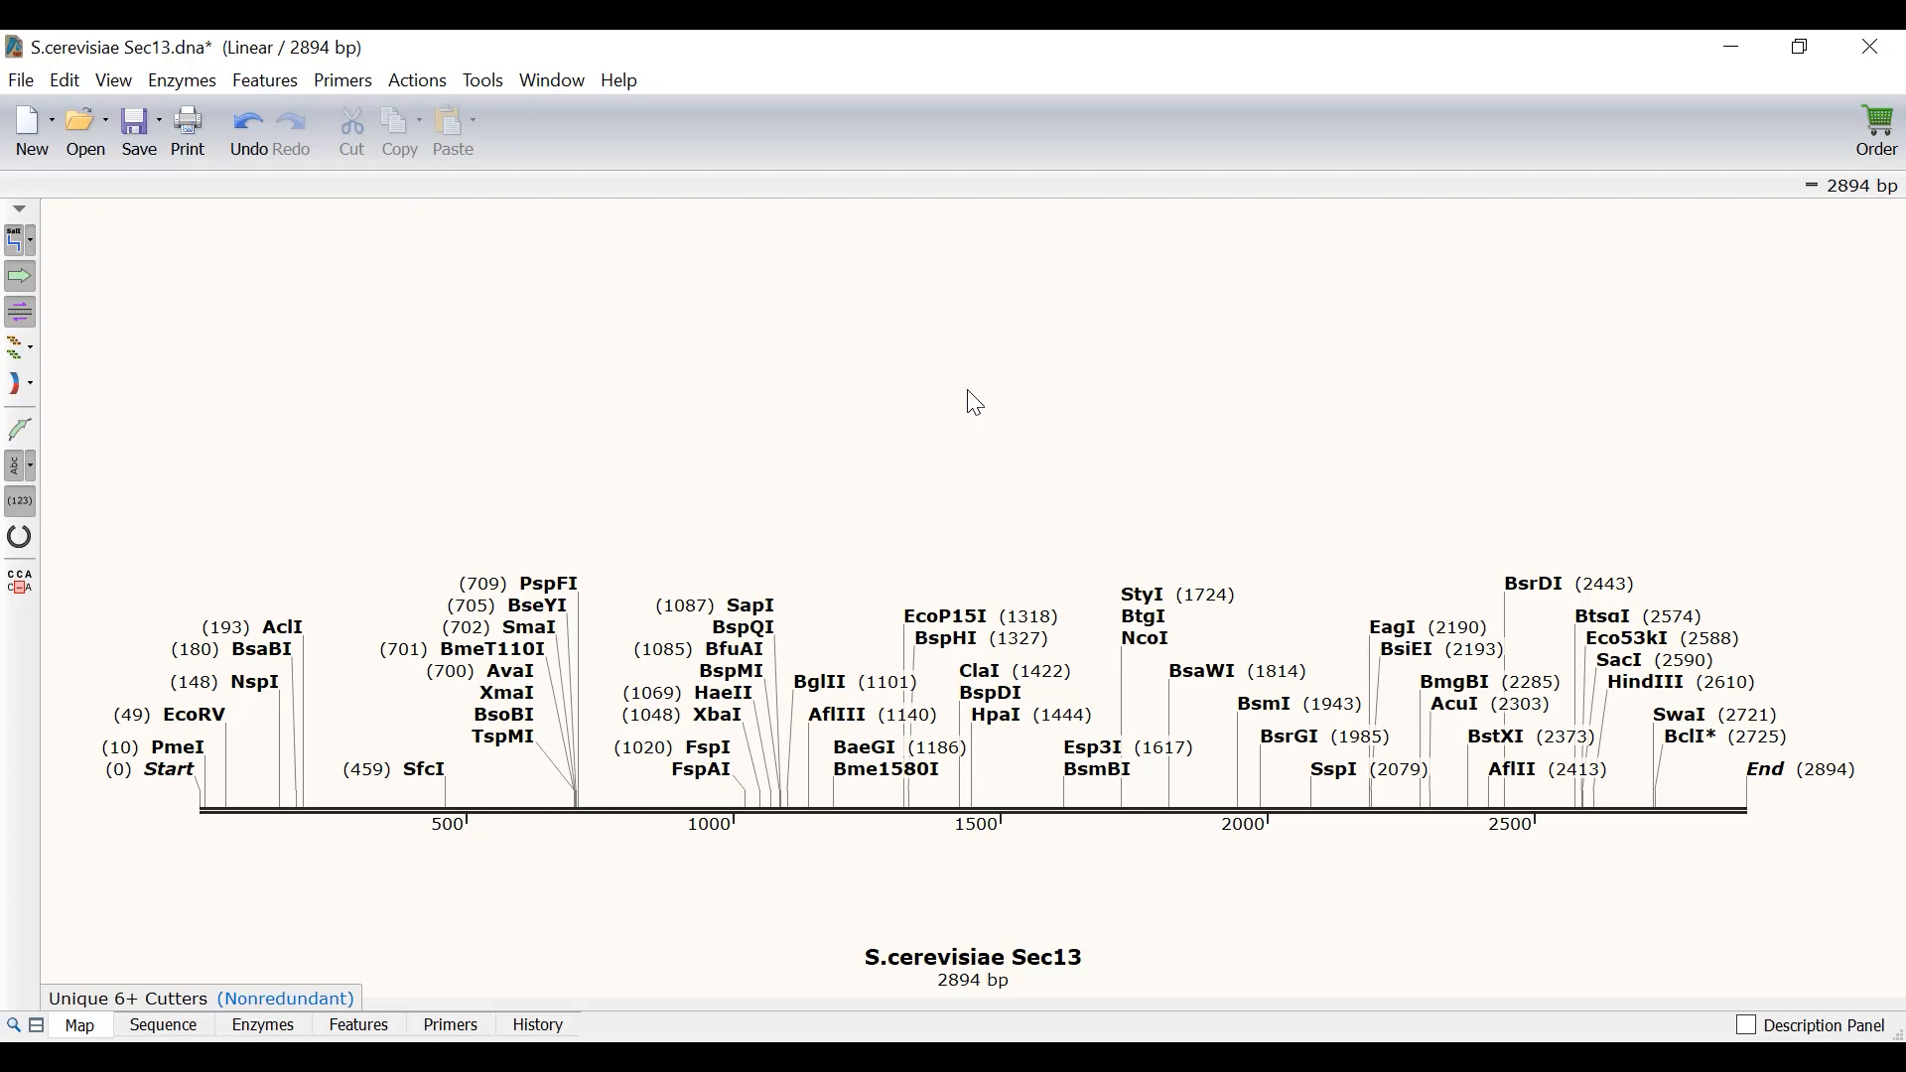
mouse_move(64, 399)
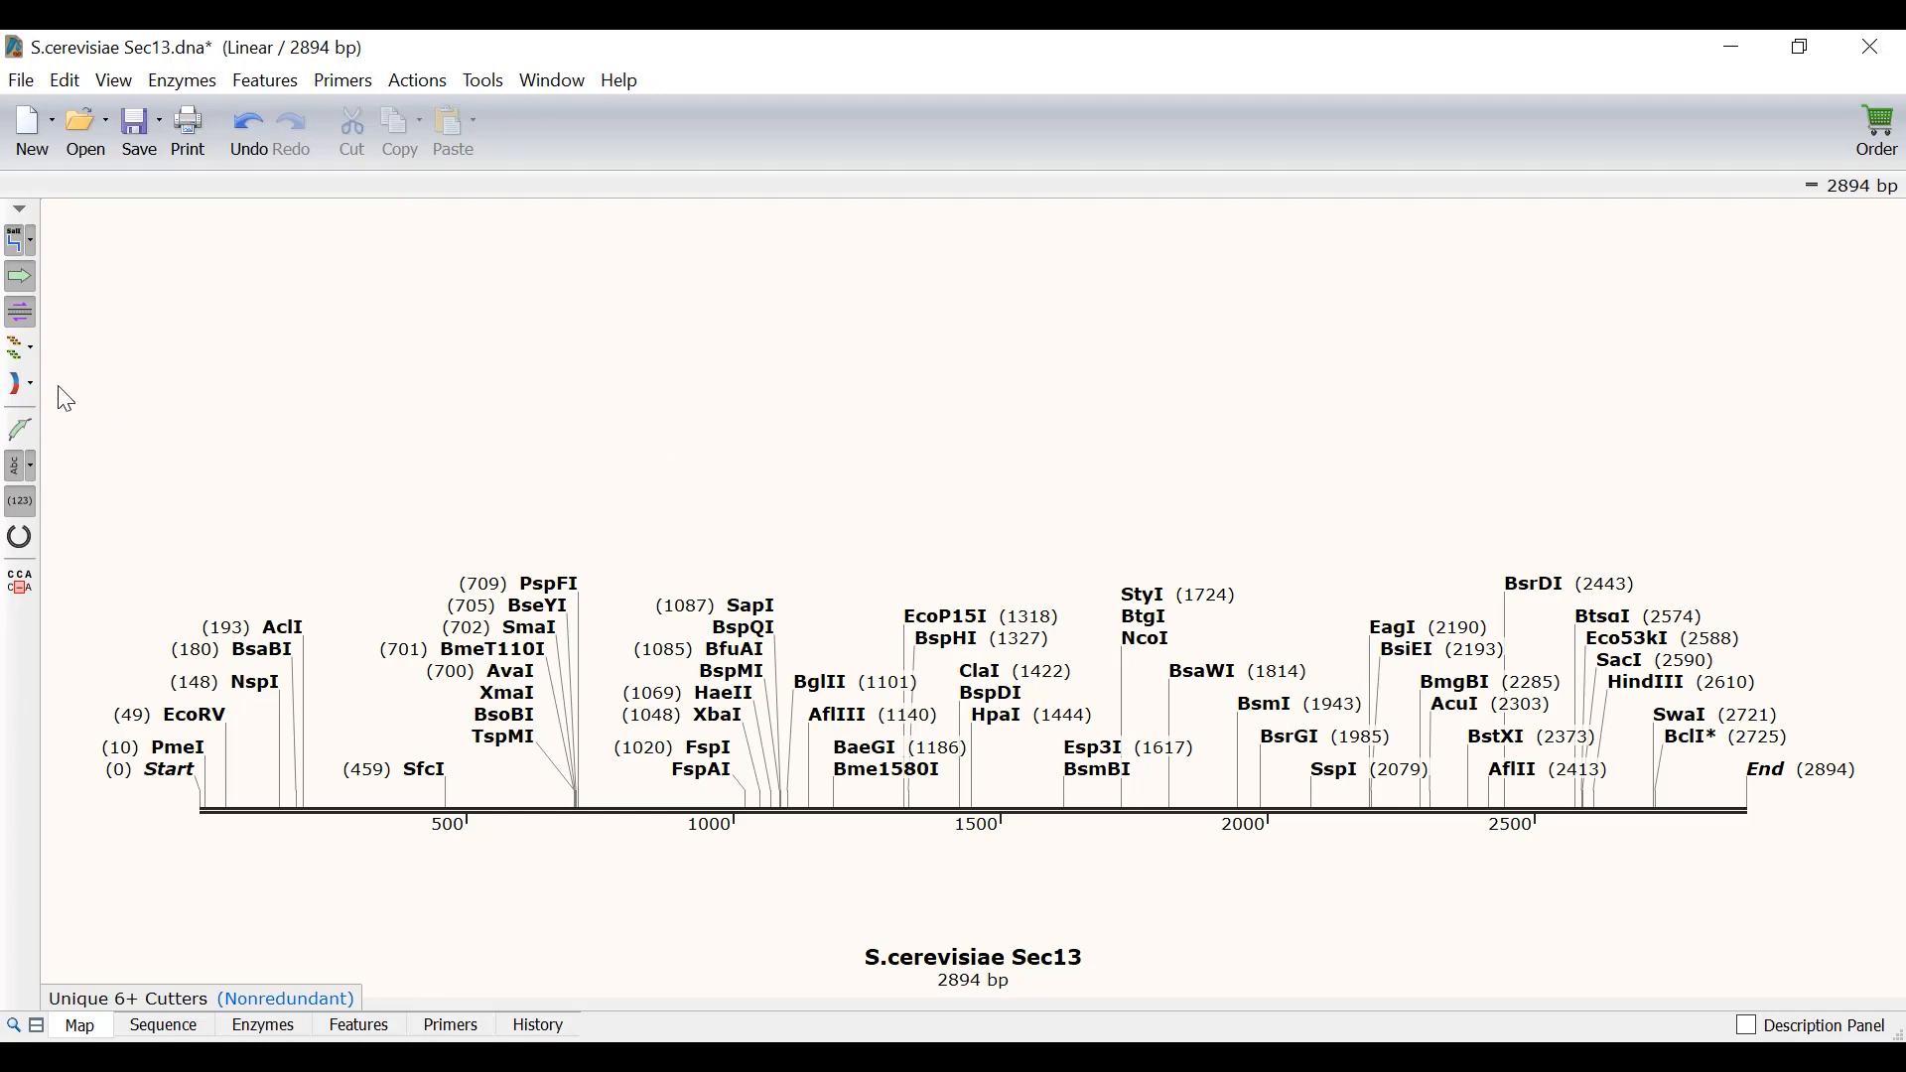
mouse_move(15, 348)
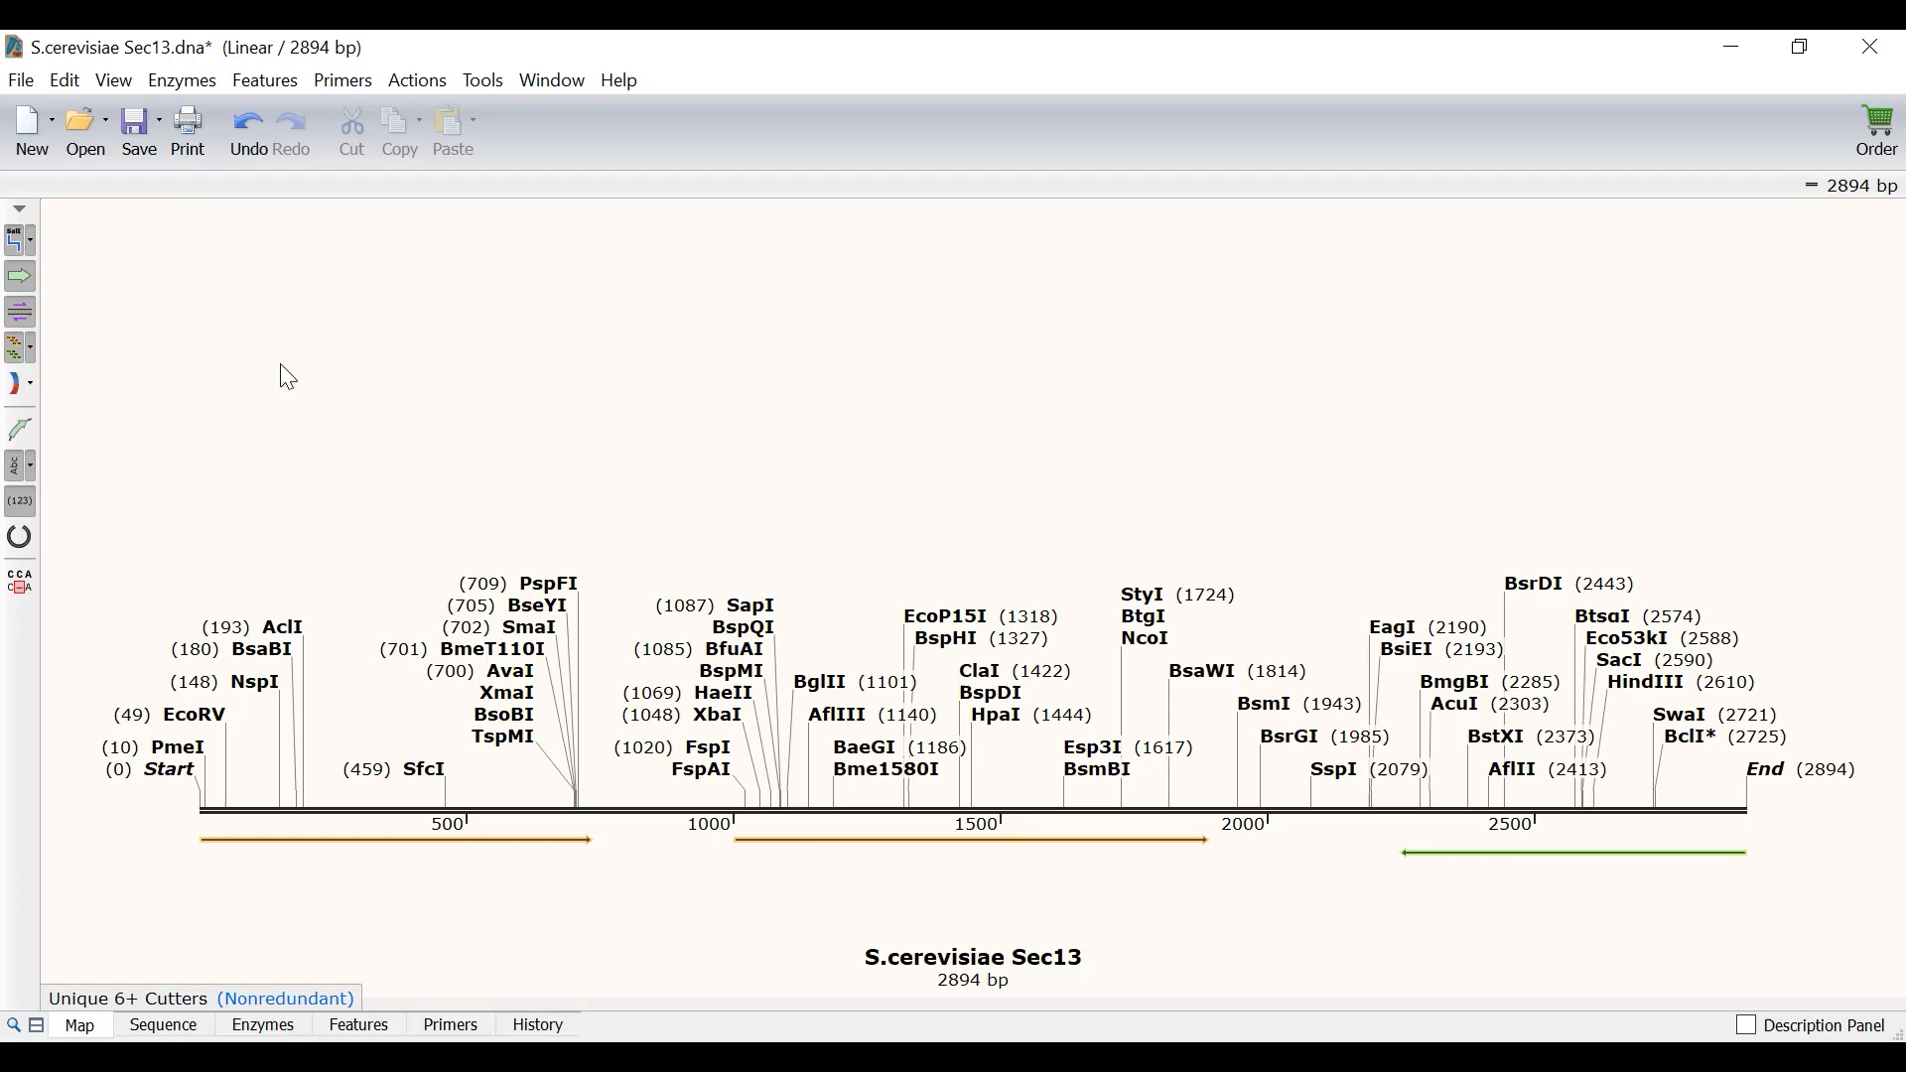
mouse_move(523, 845)
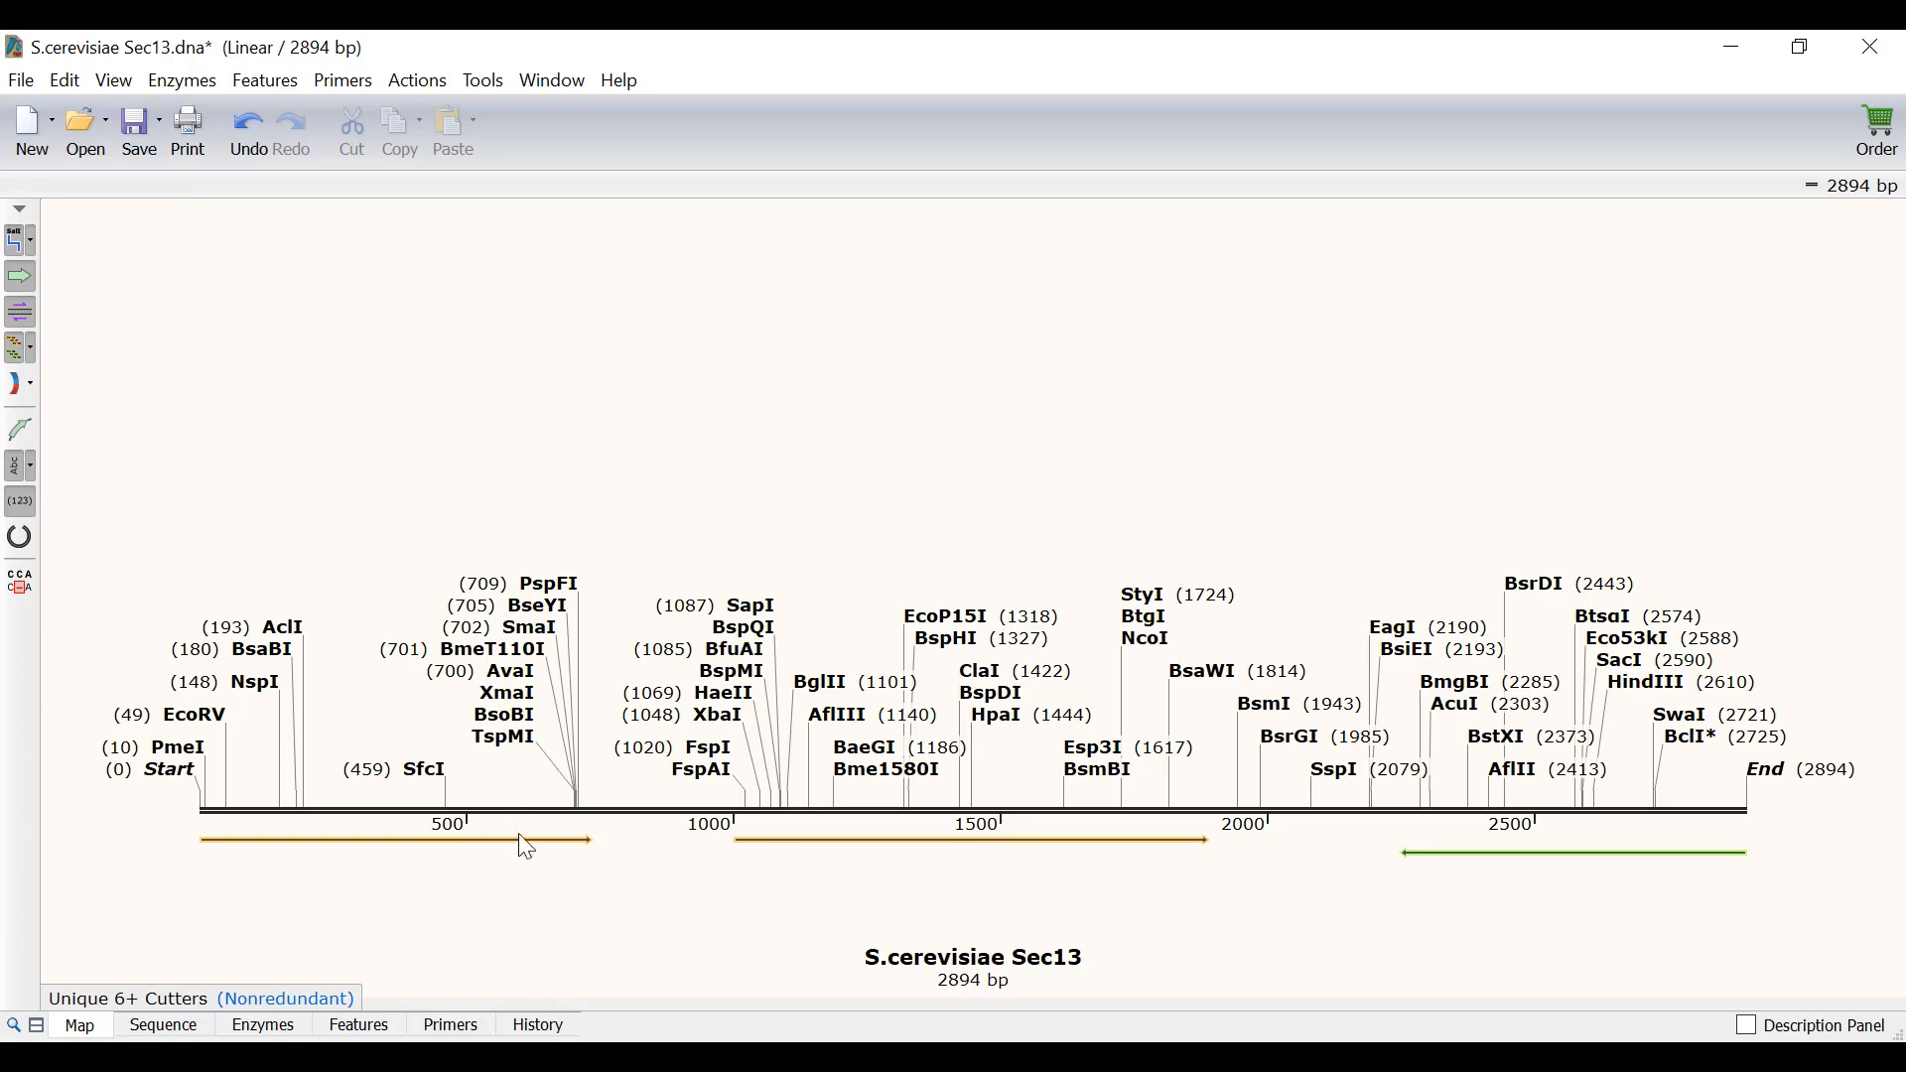
Show ORFs on the Sec13 map and select the 894-bp ORF at 1001–1894
left_click(786, 841)
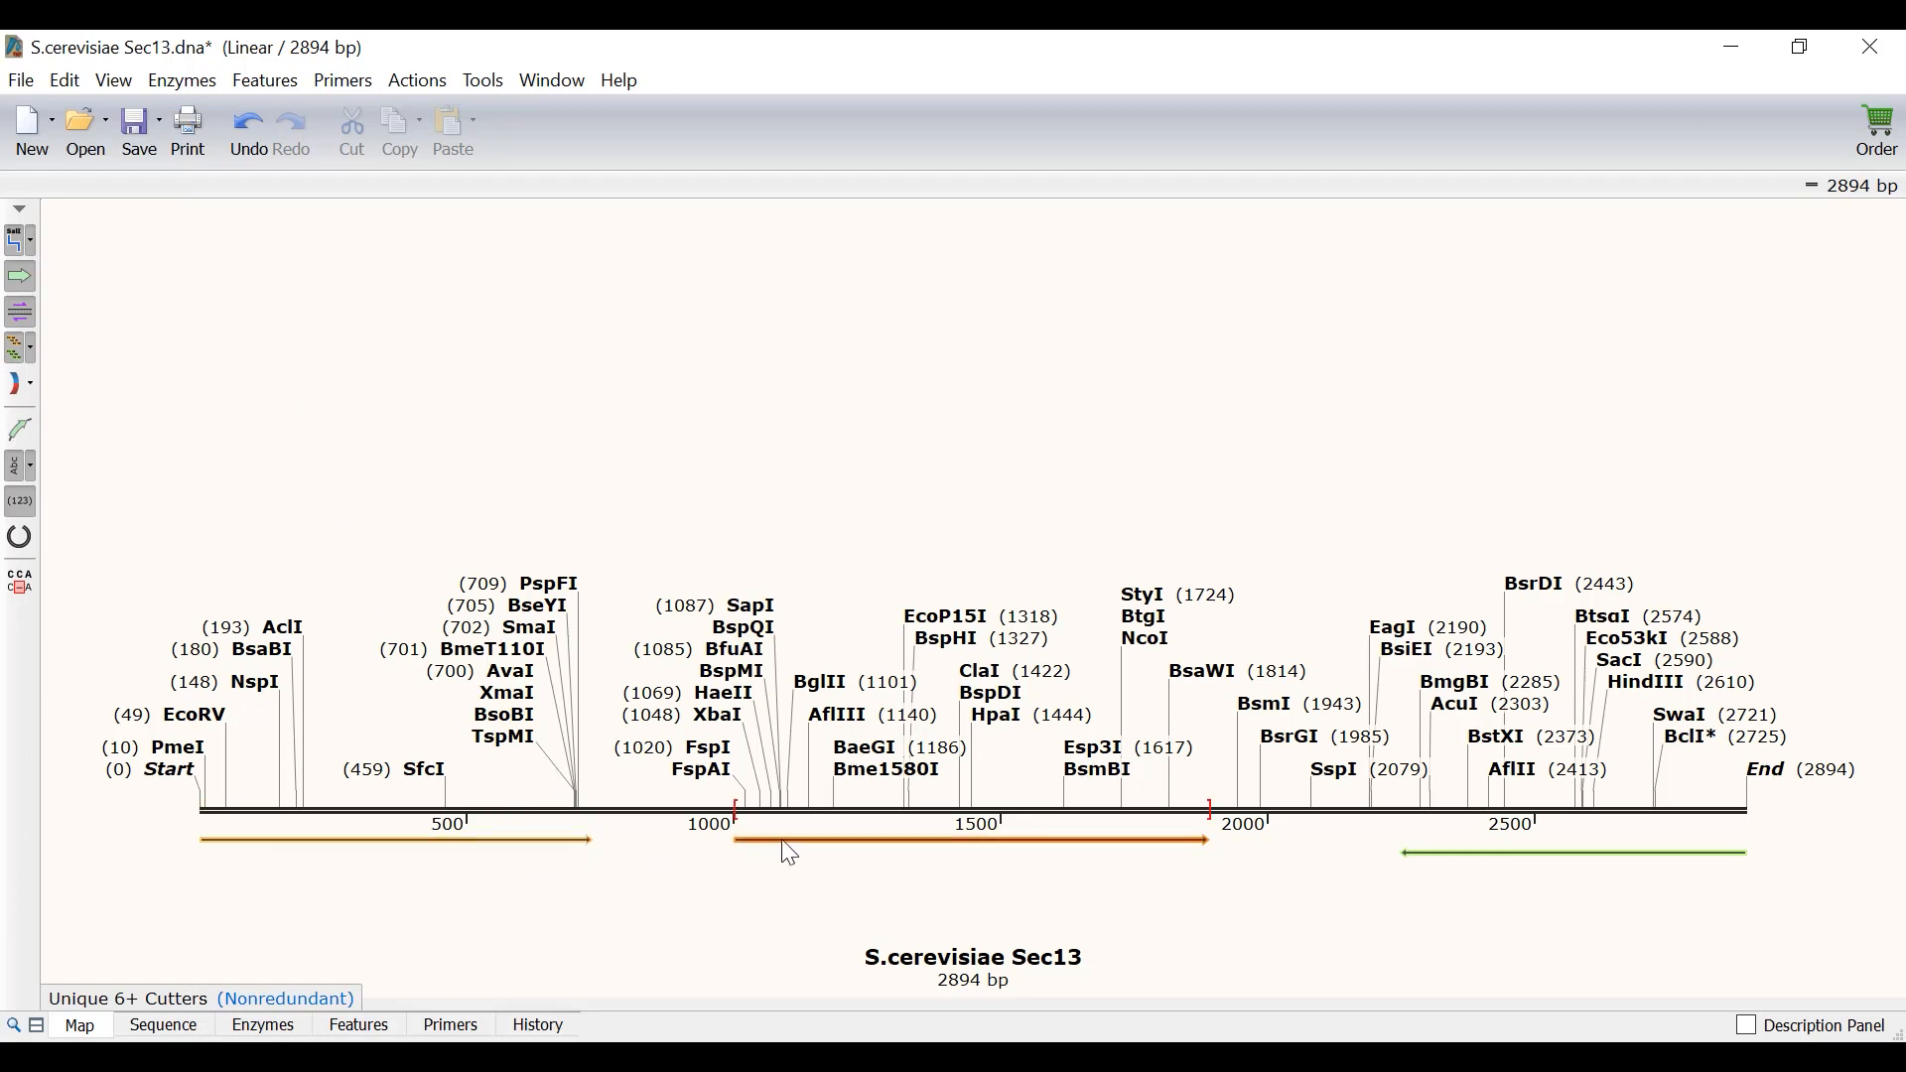
mouse_move(1191, 846)
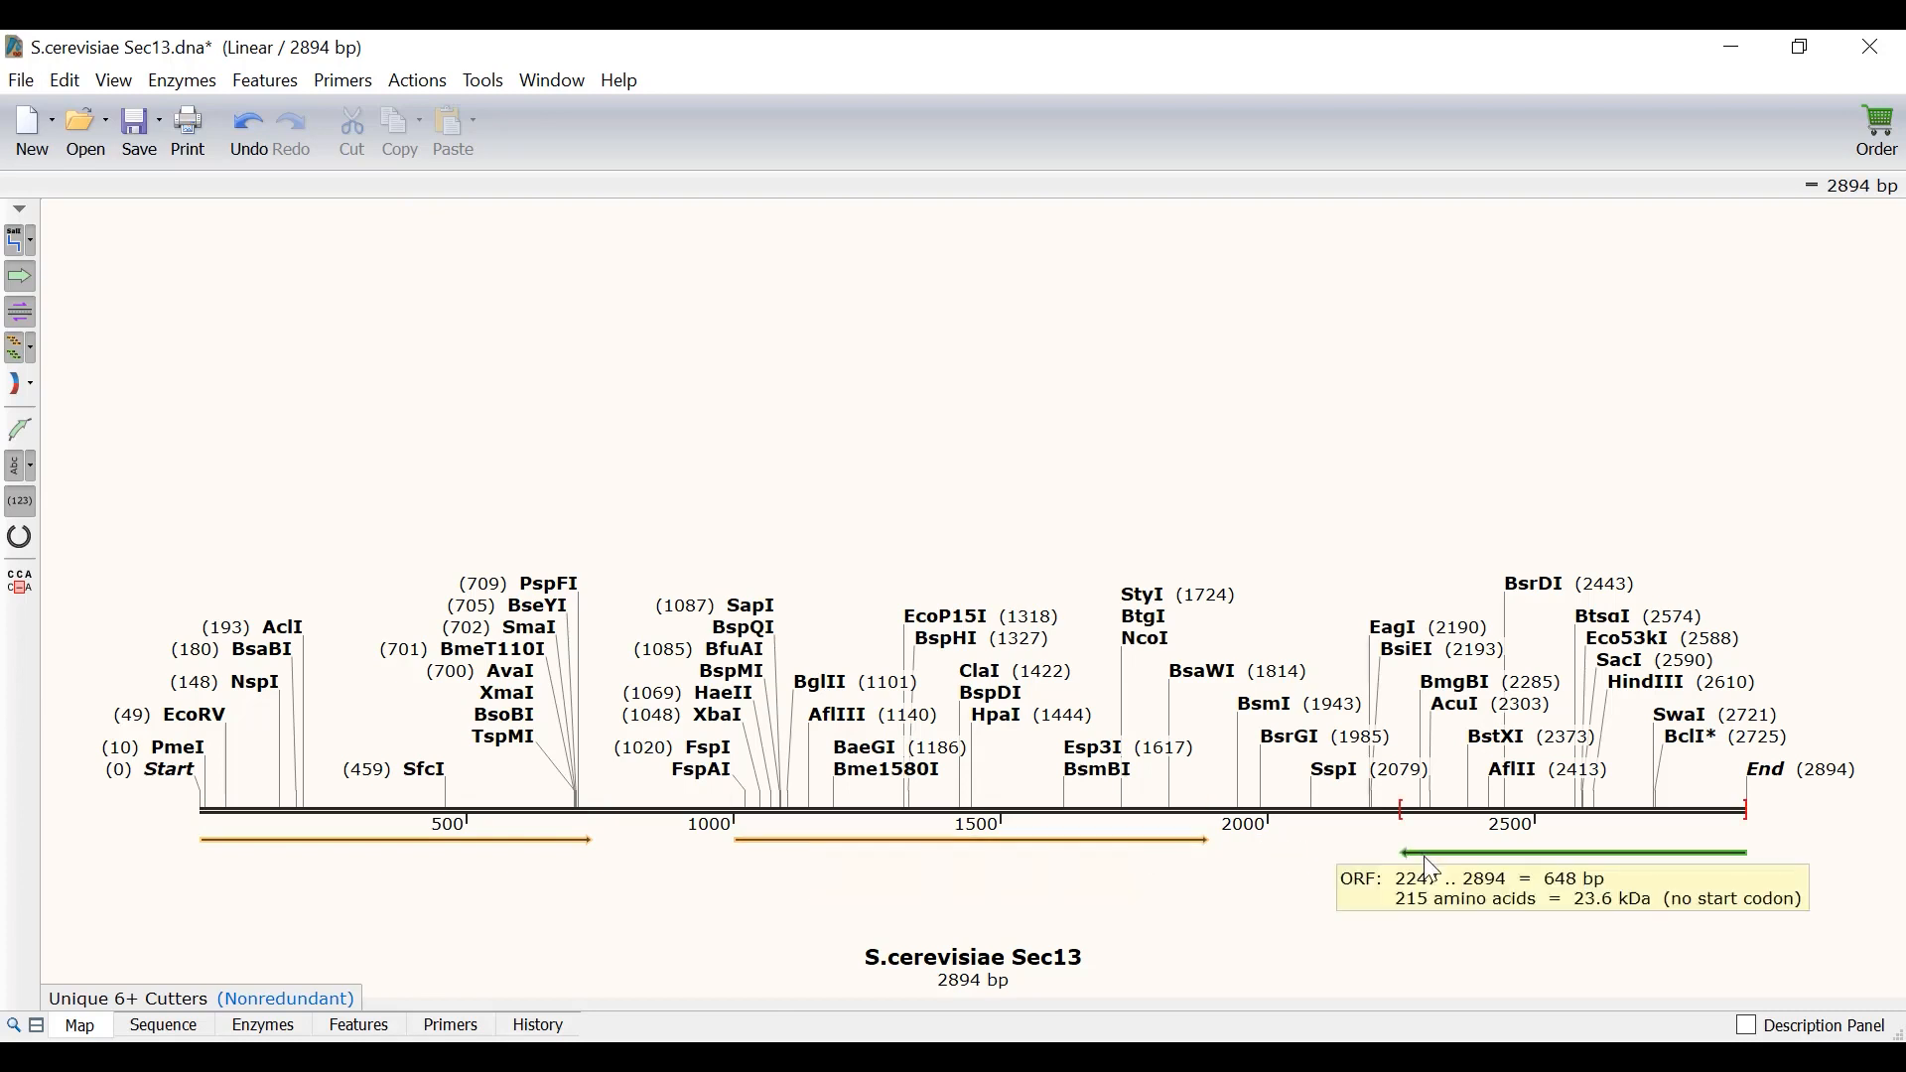
mouse_move(1193, 866)
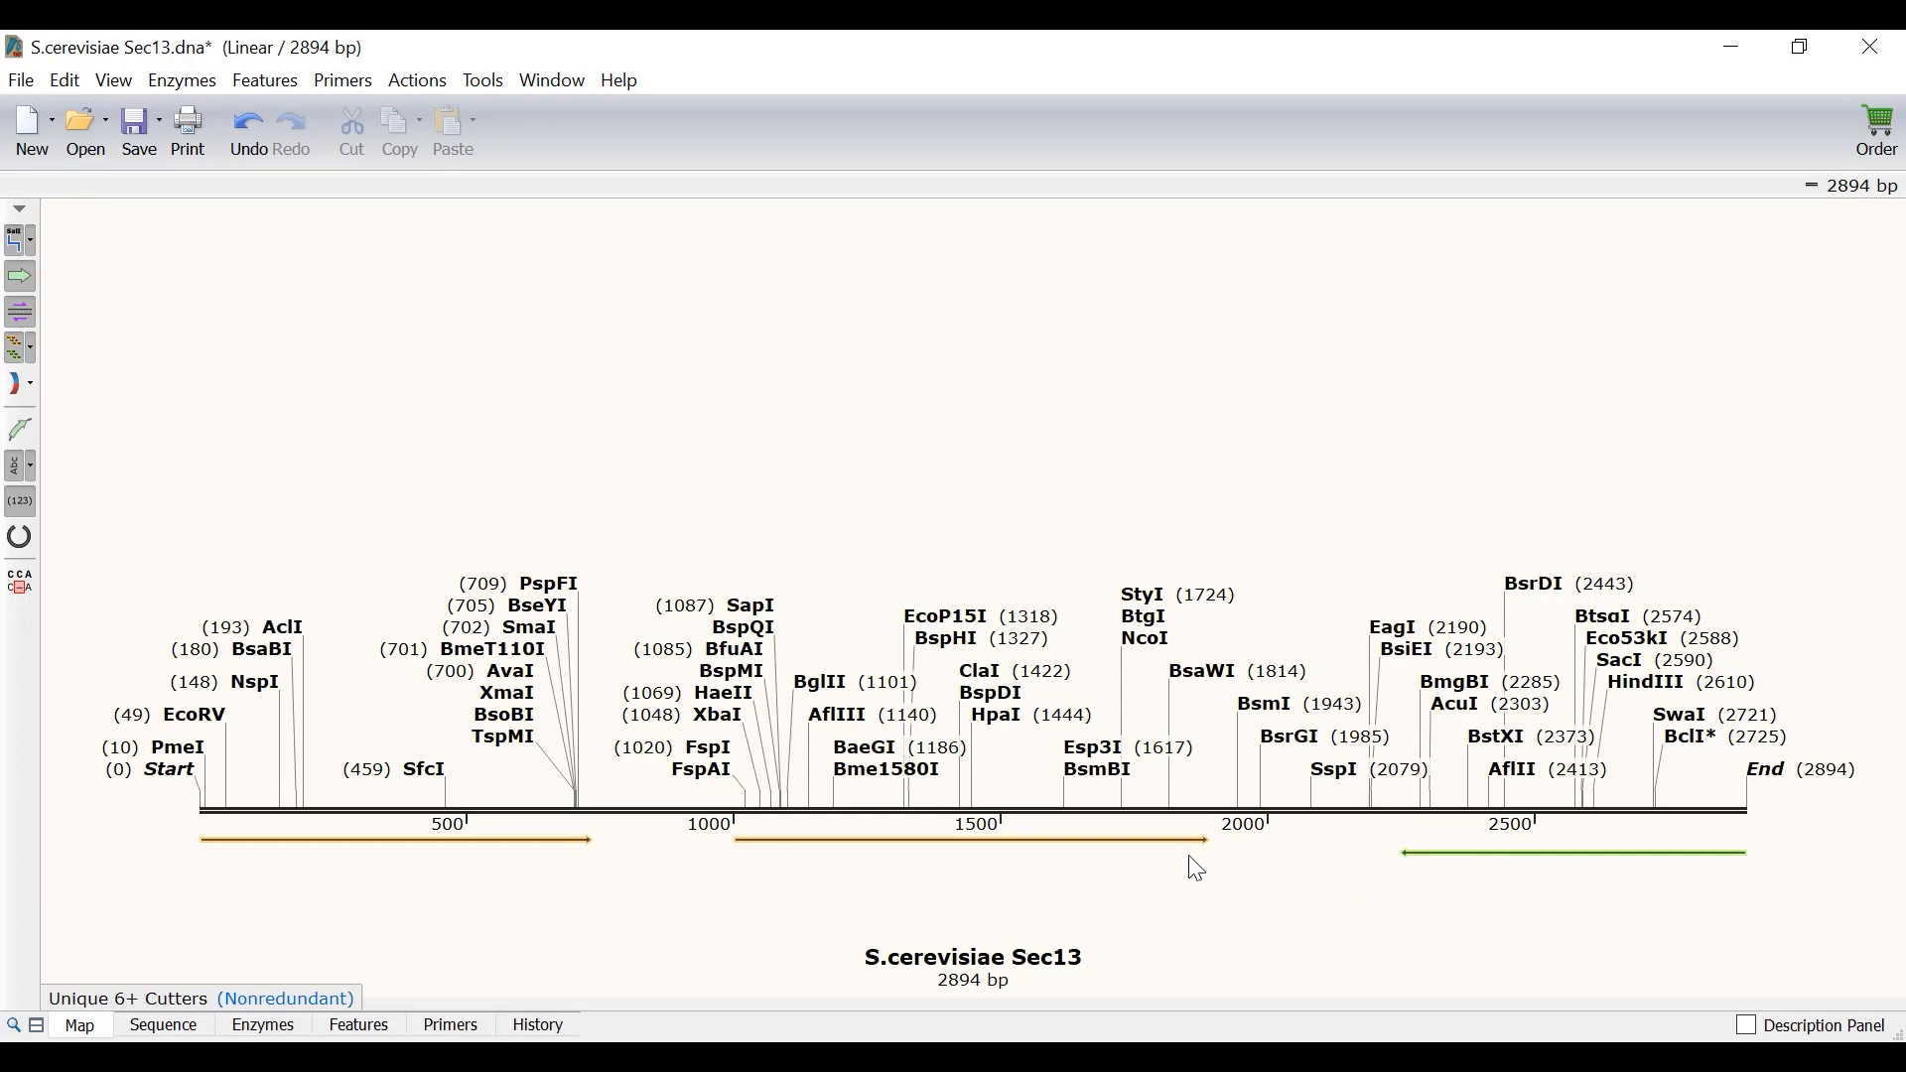
mouse_move(1084, 861)
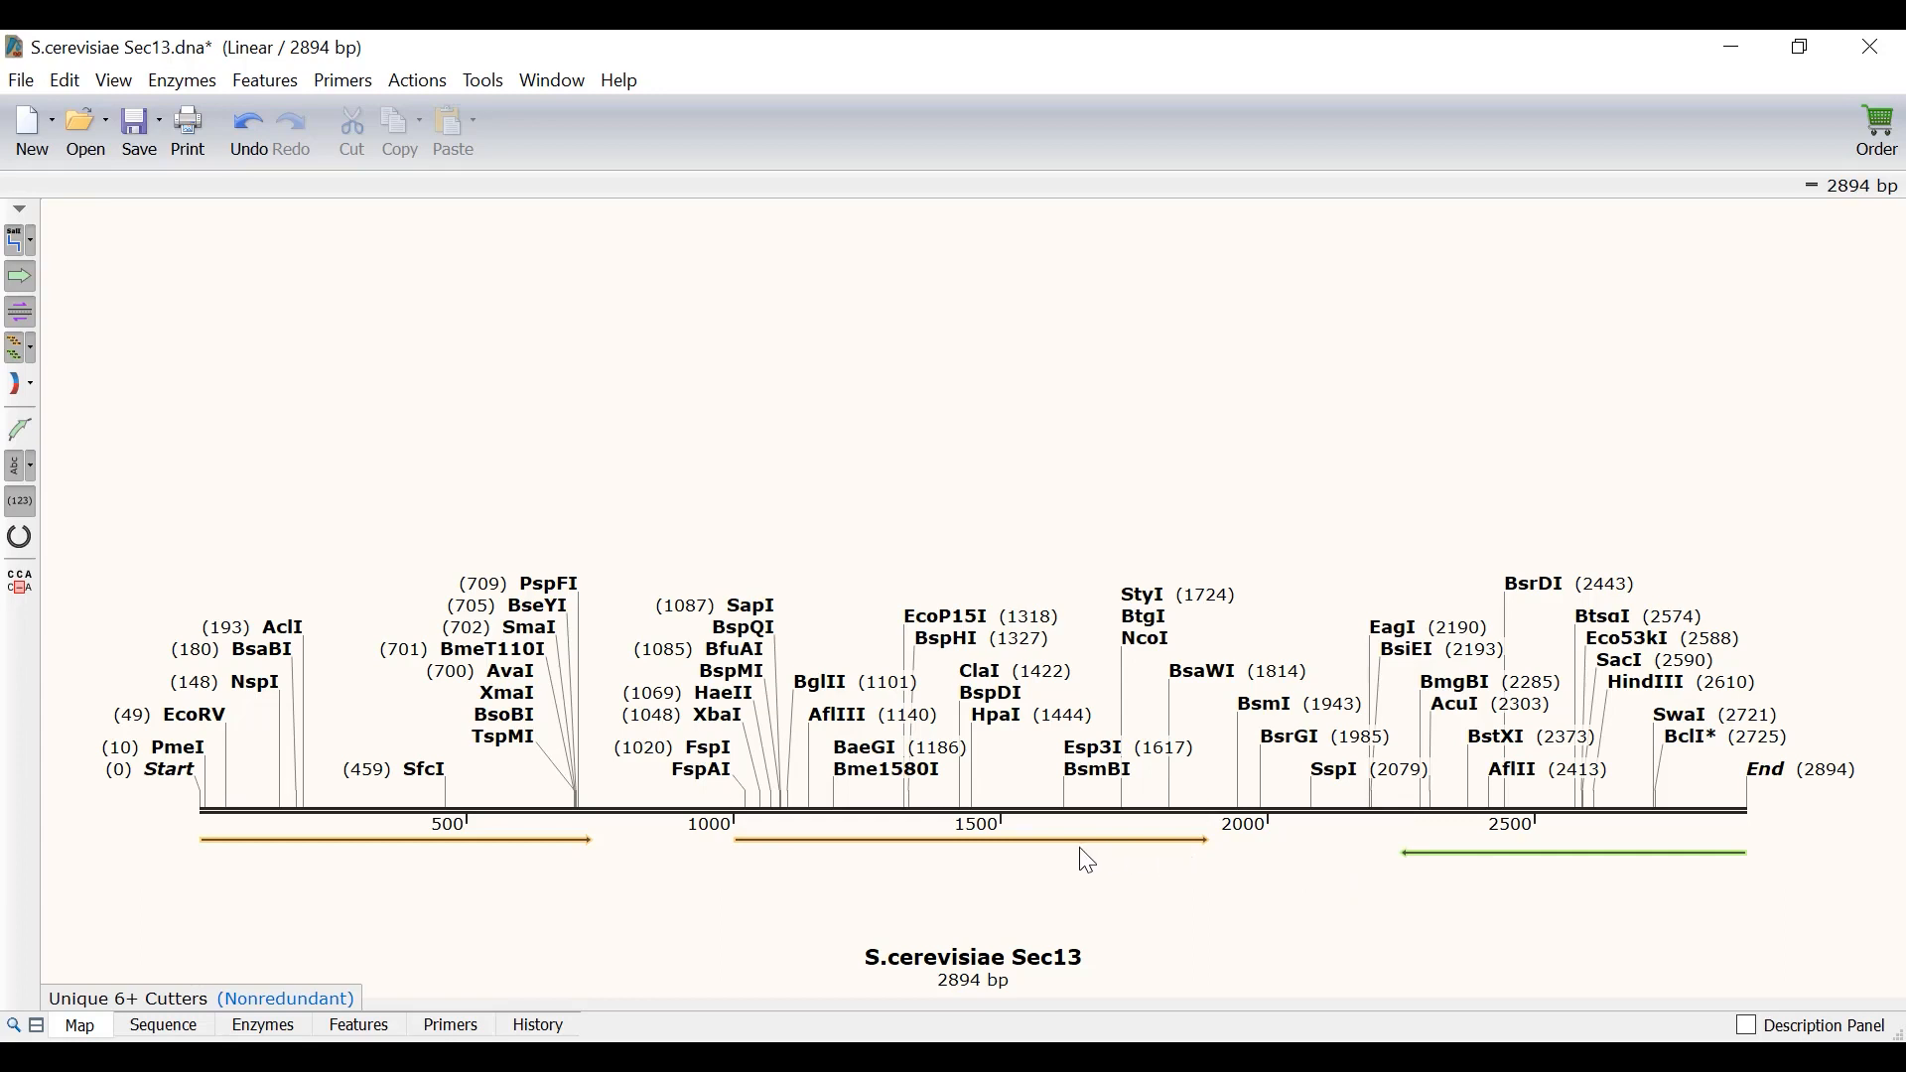
left_click(966, 839)
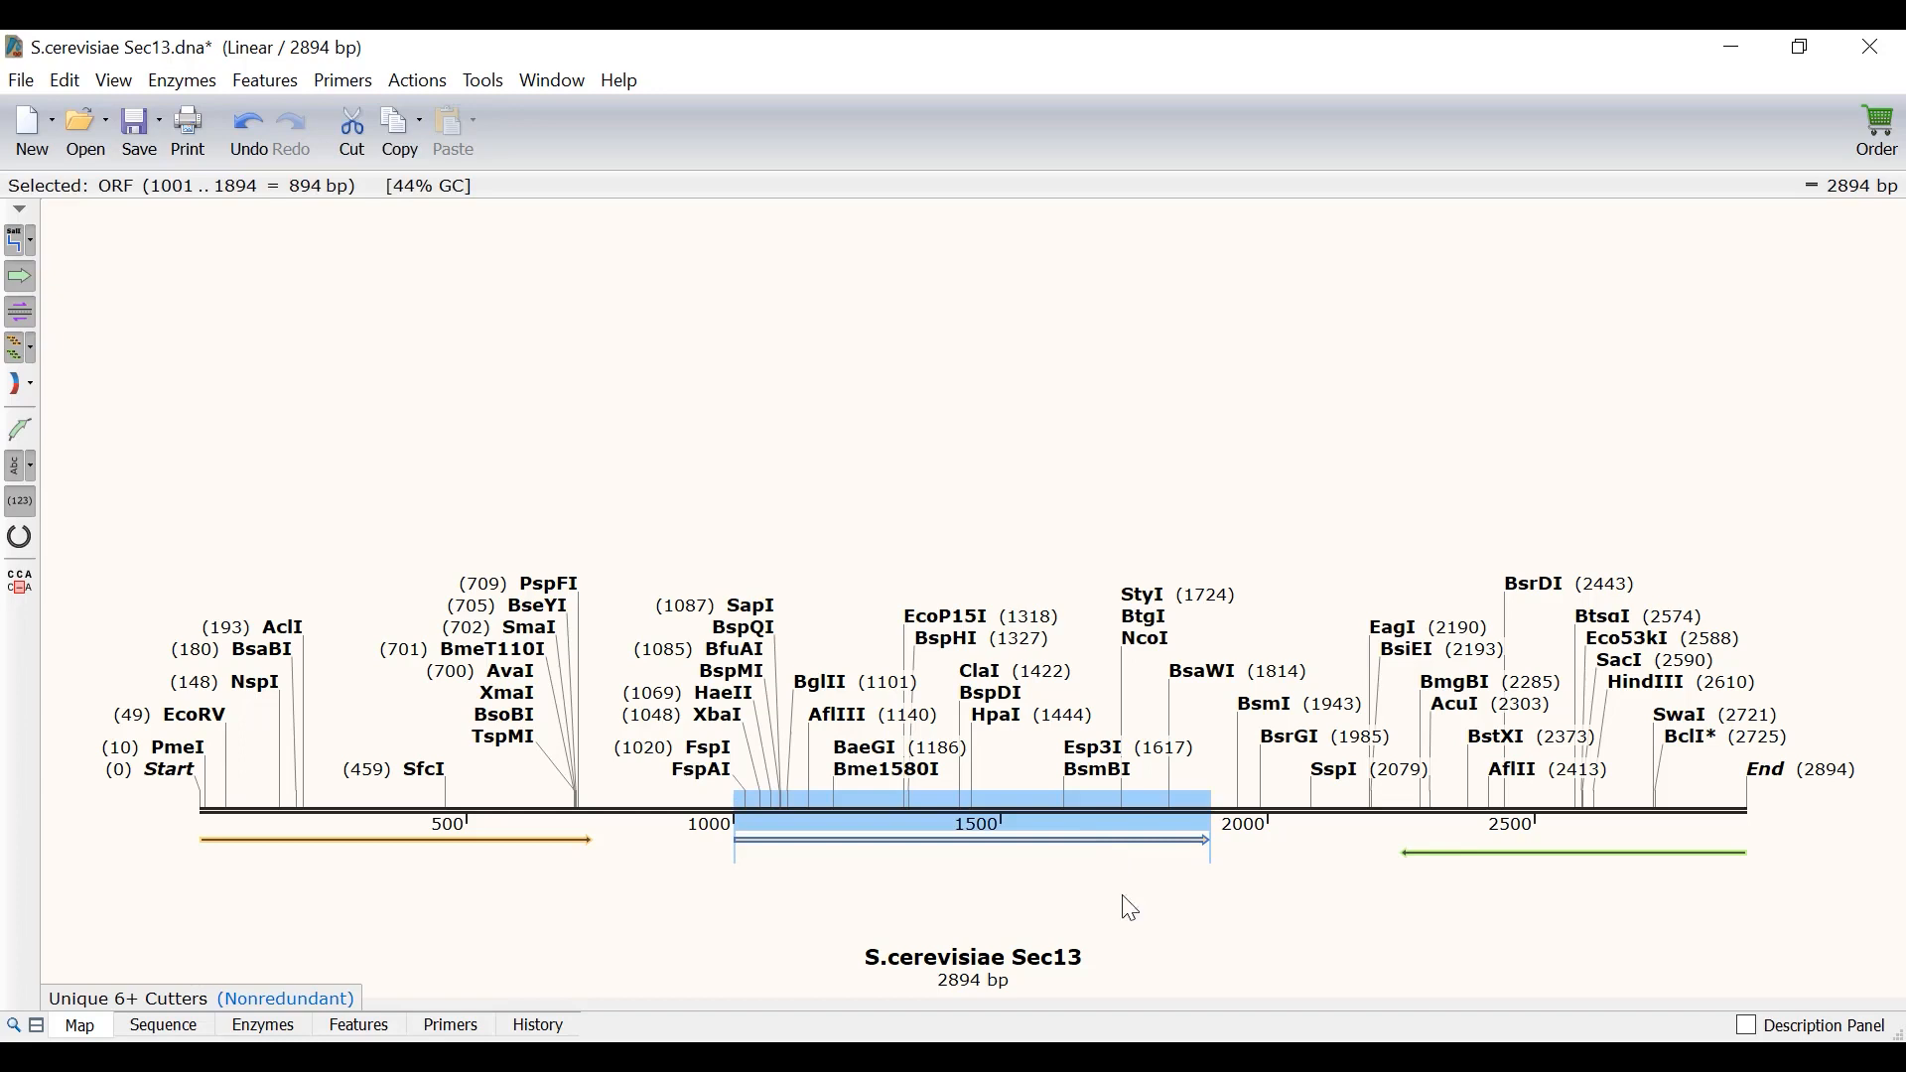
mouse_move(1170, 951)
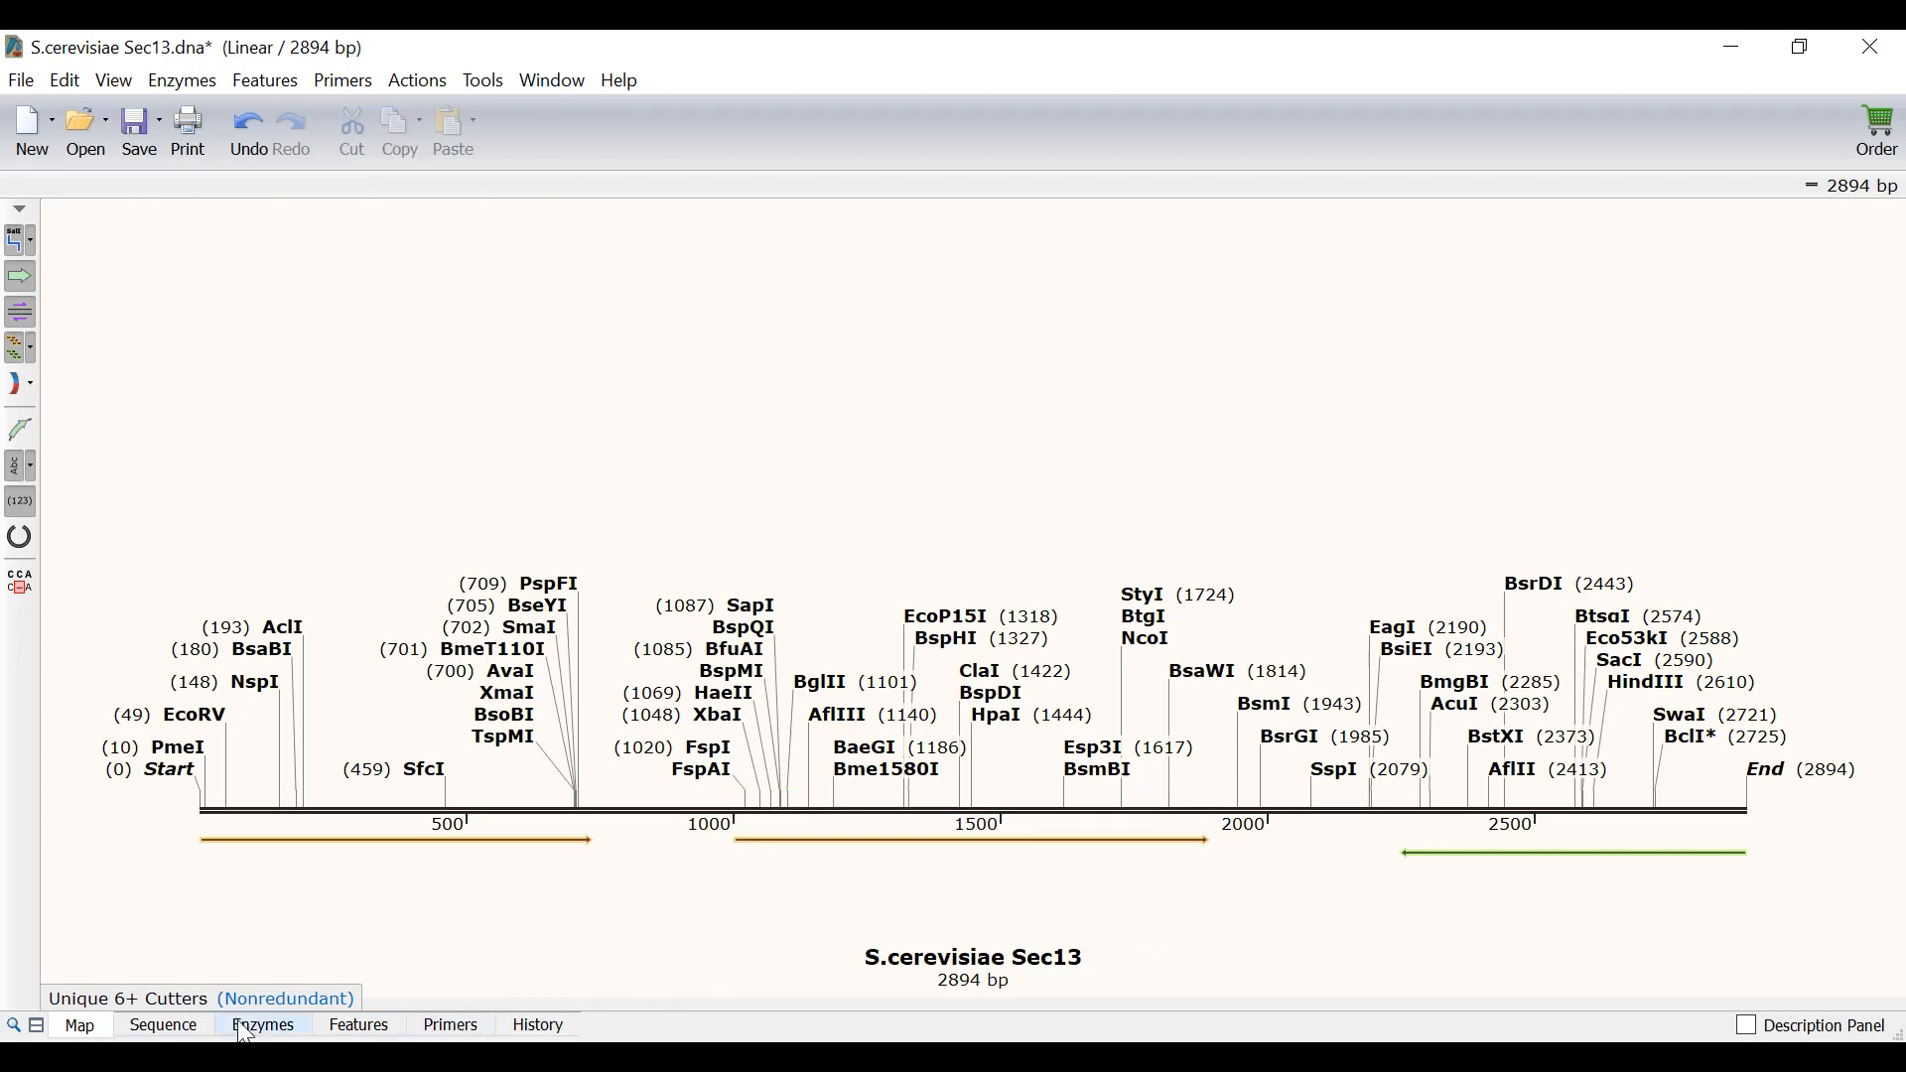
Switch to the Sequence view and display the translation as three-letter amino acid codes
left_click(162, 1024)
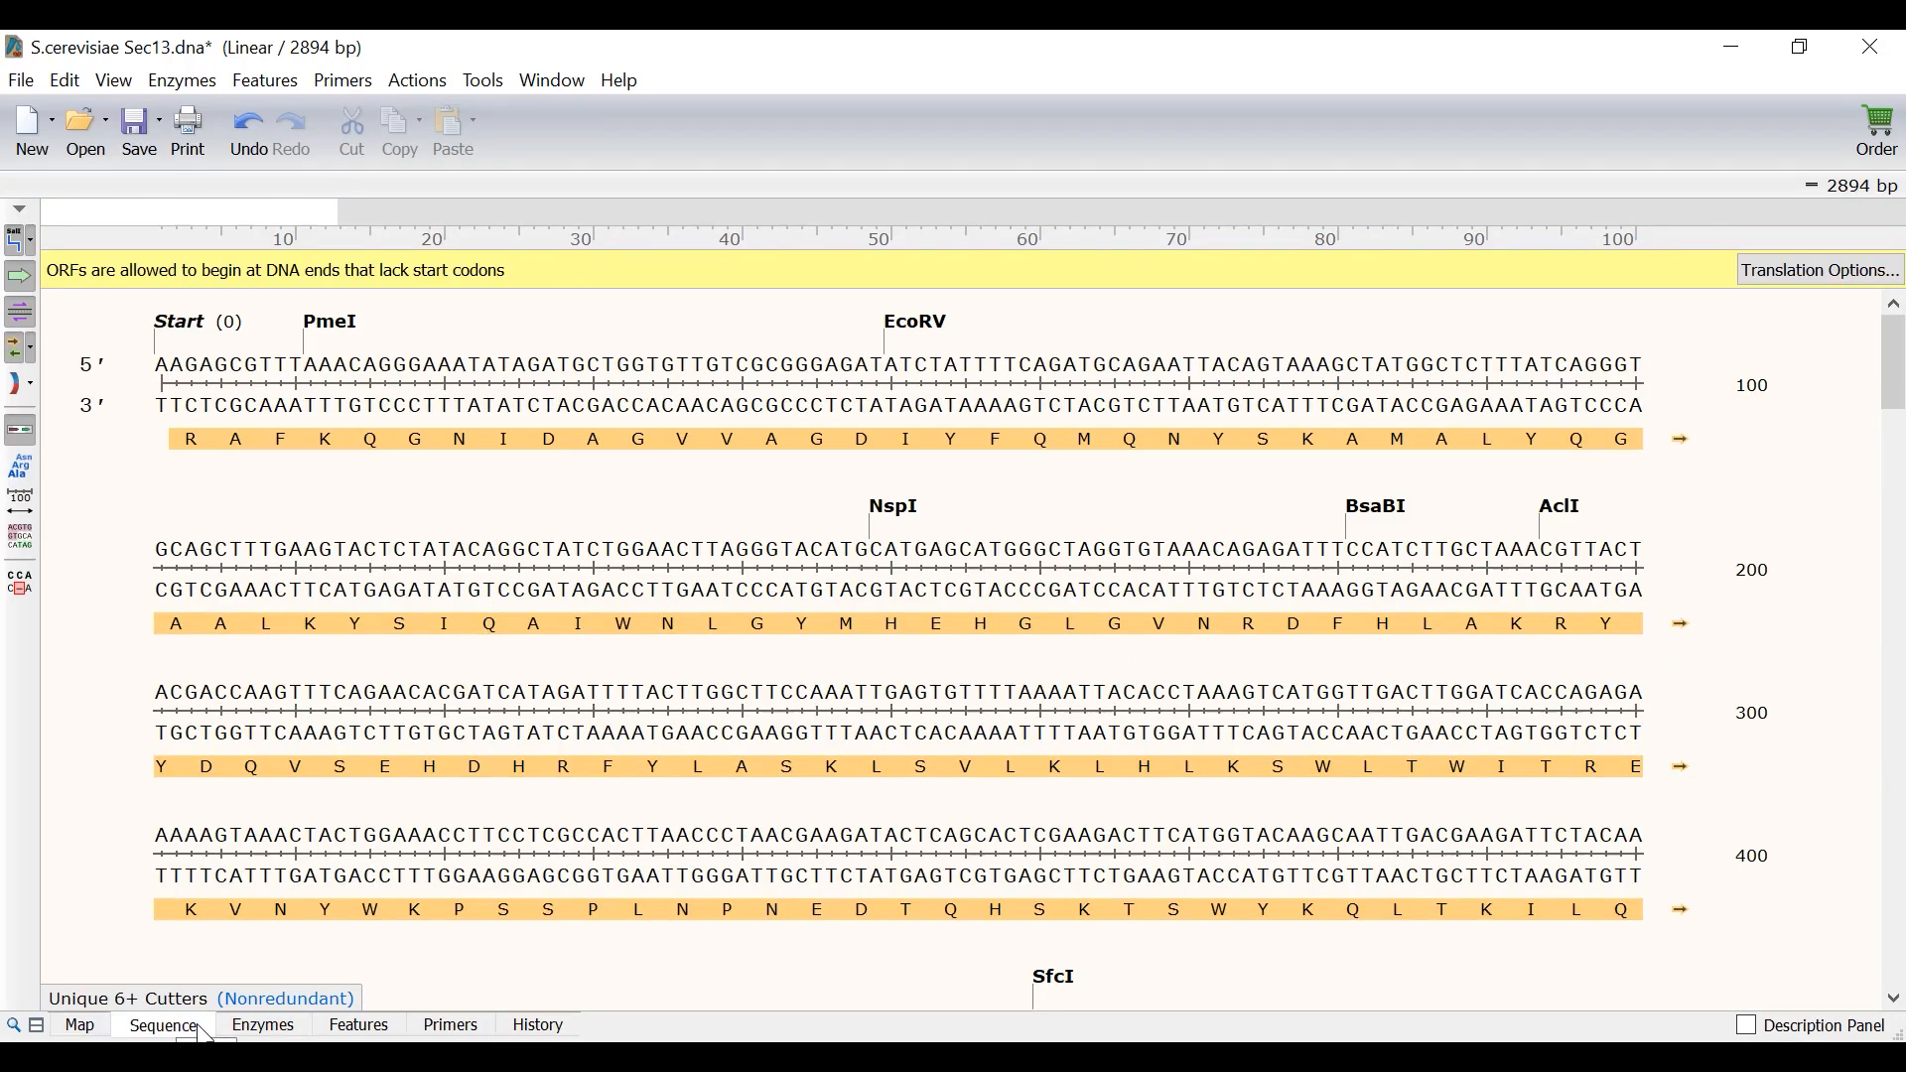
mouse_move(67, 662)
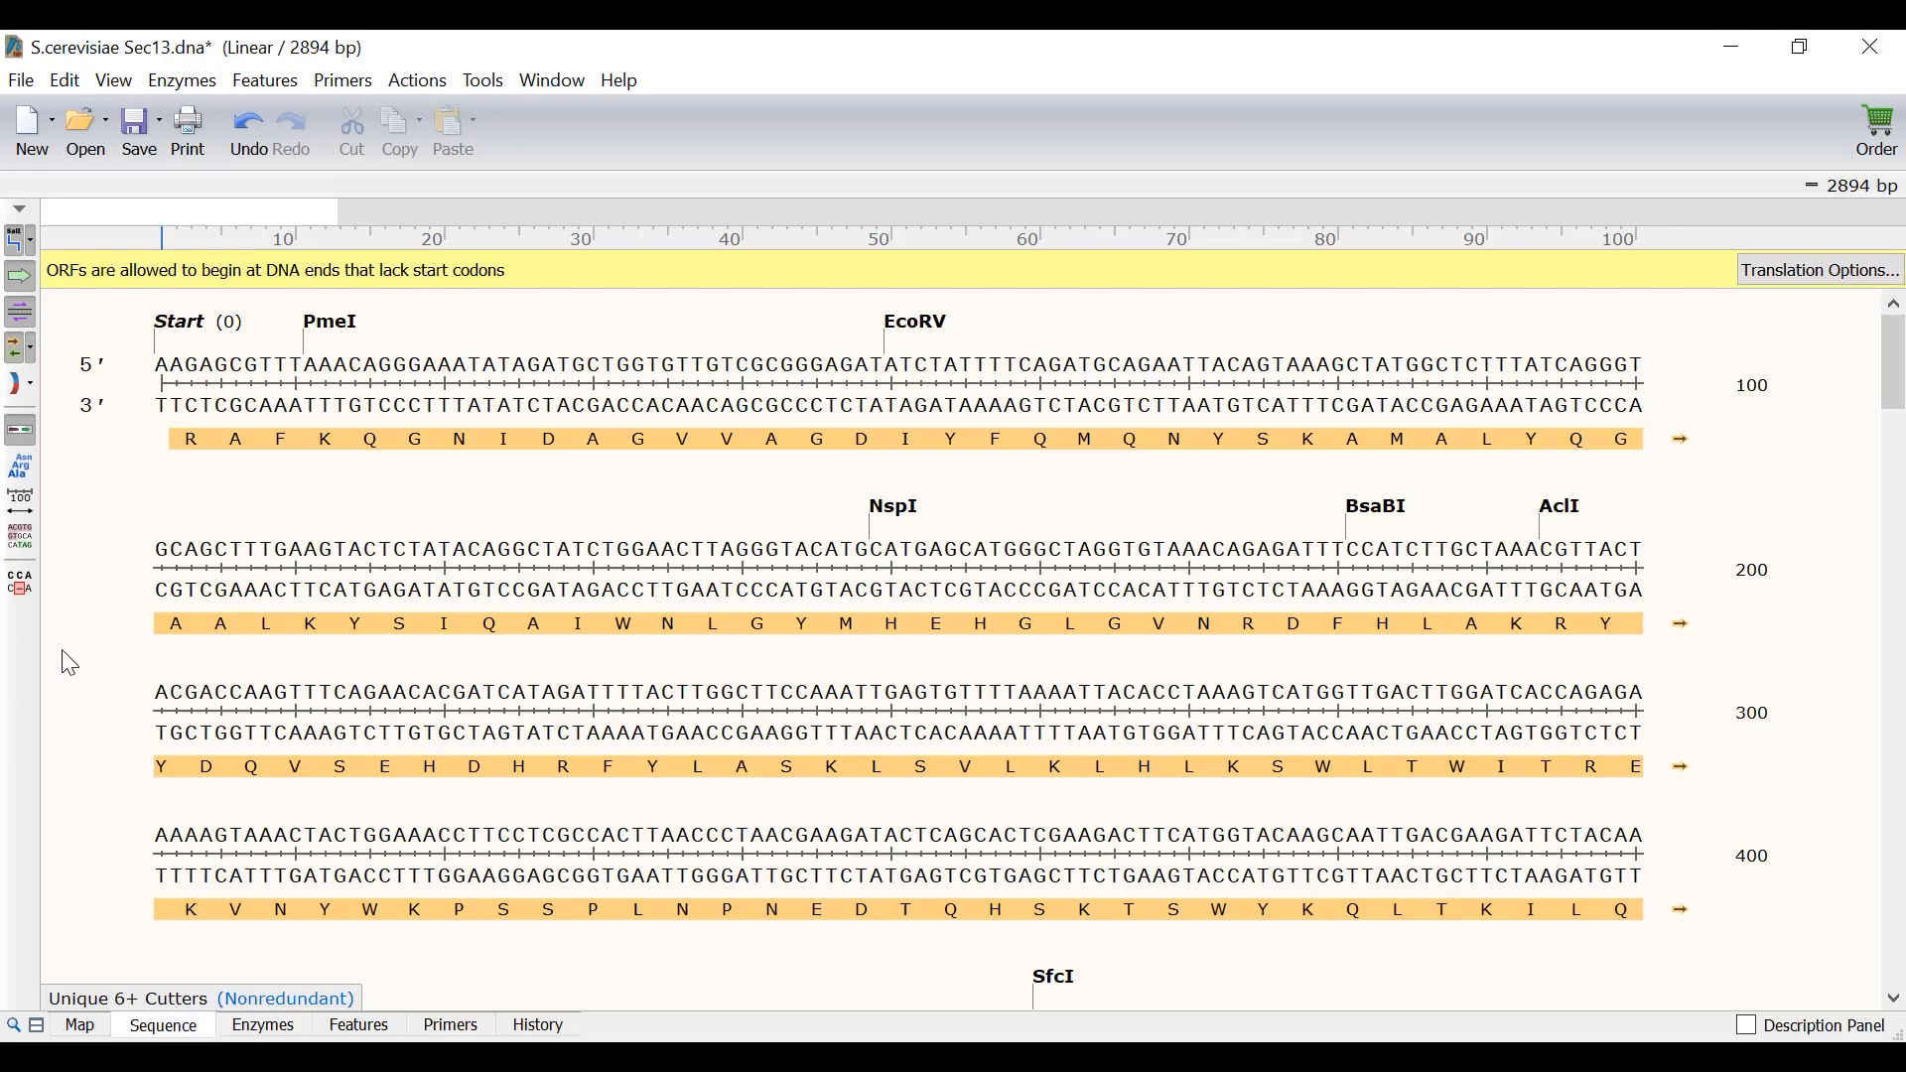
left_click(20, 471)
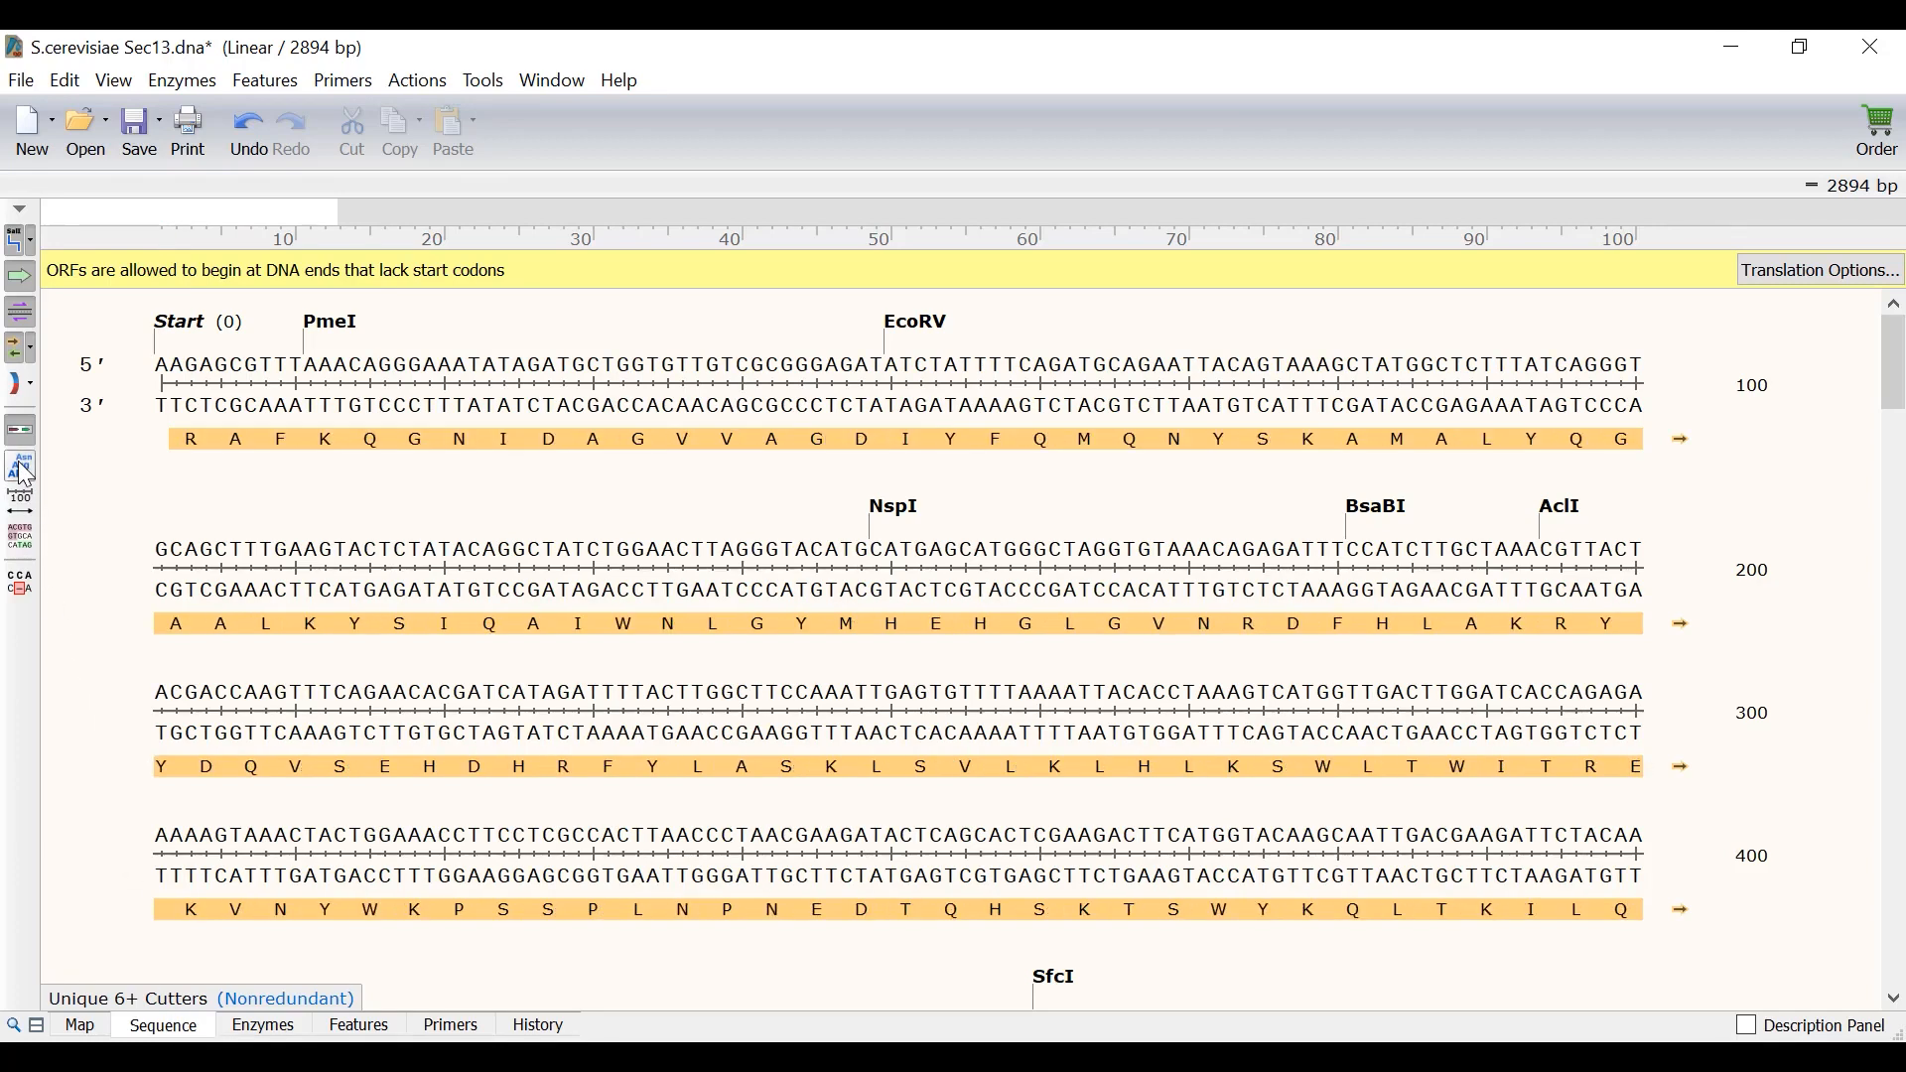
left_click(21, 465)
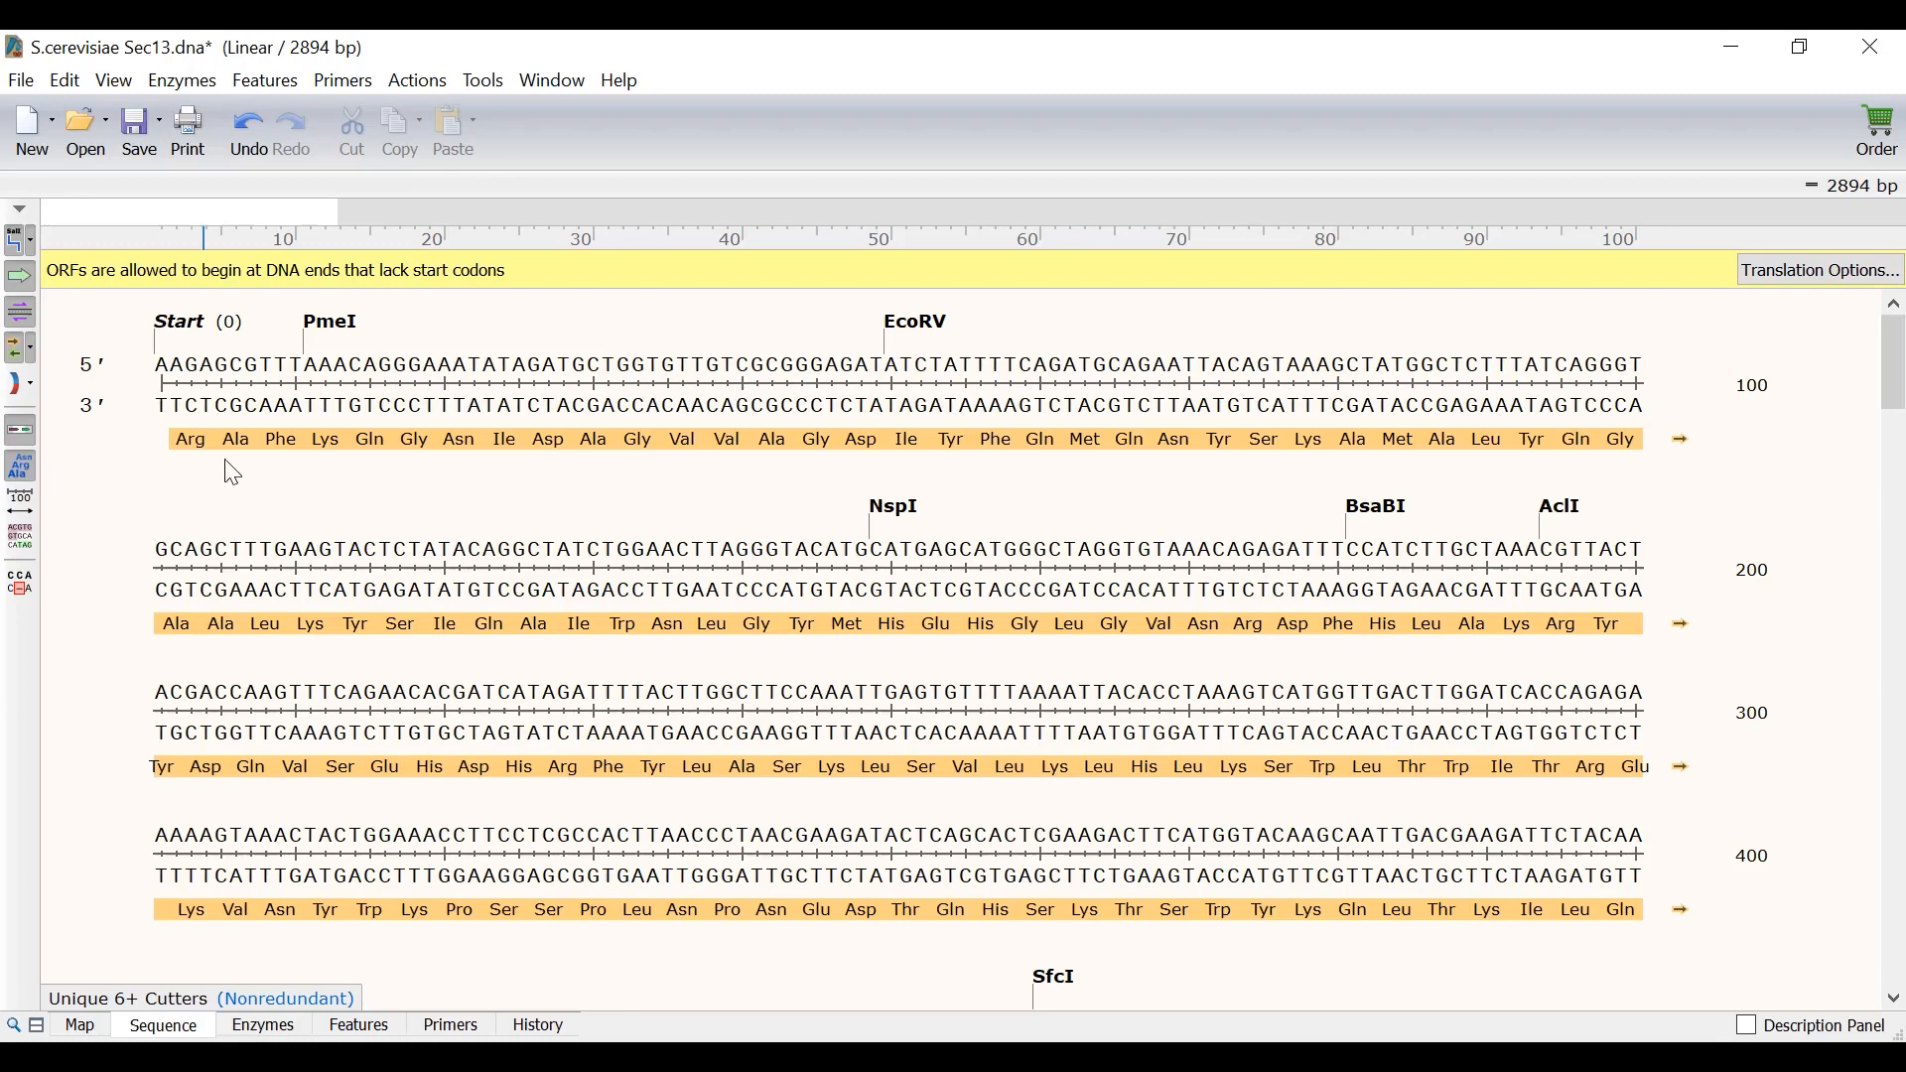
mouse_move(282, 465)
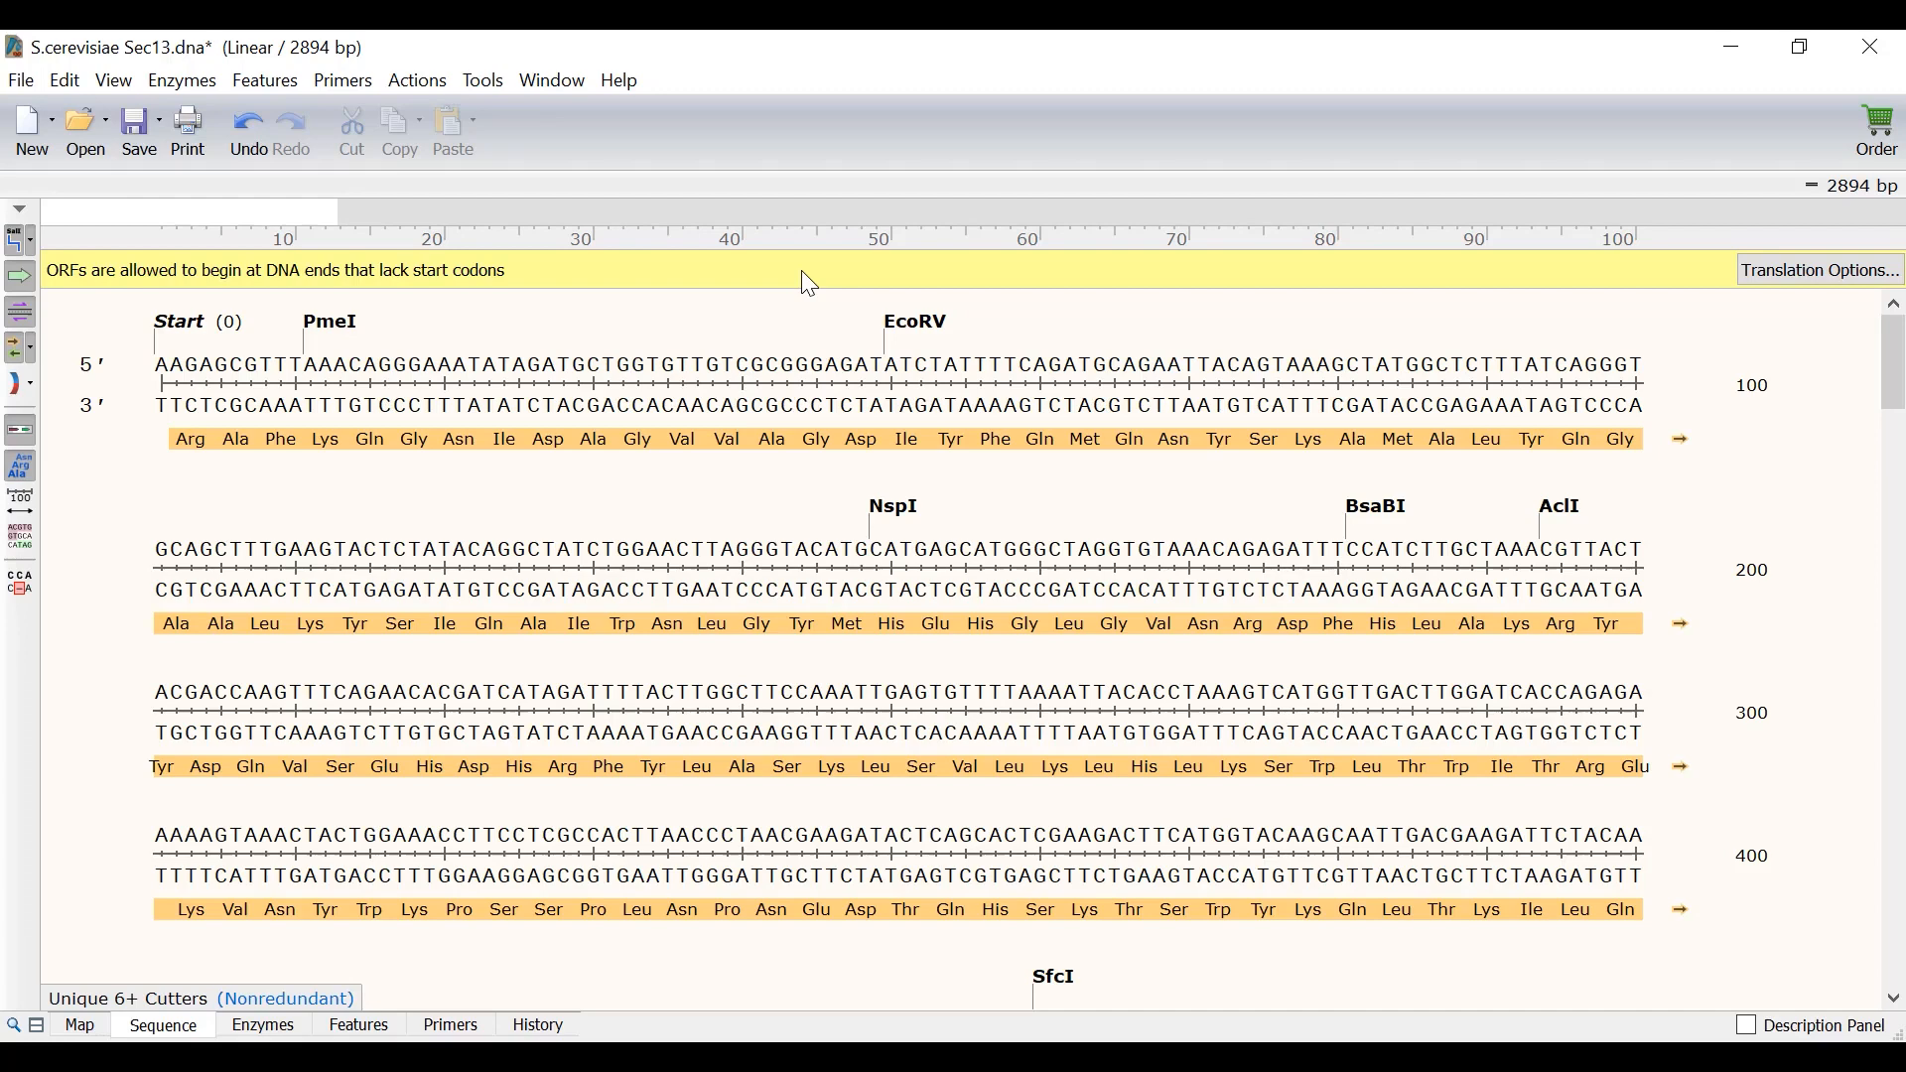
mouse_move(1745, 276)
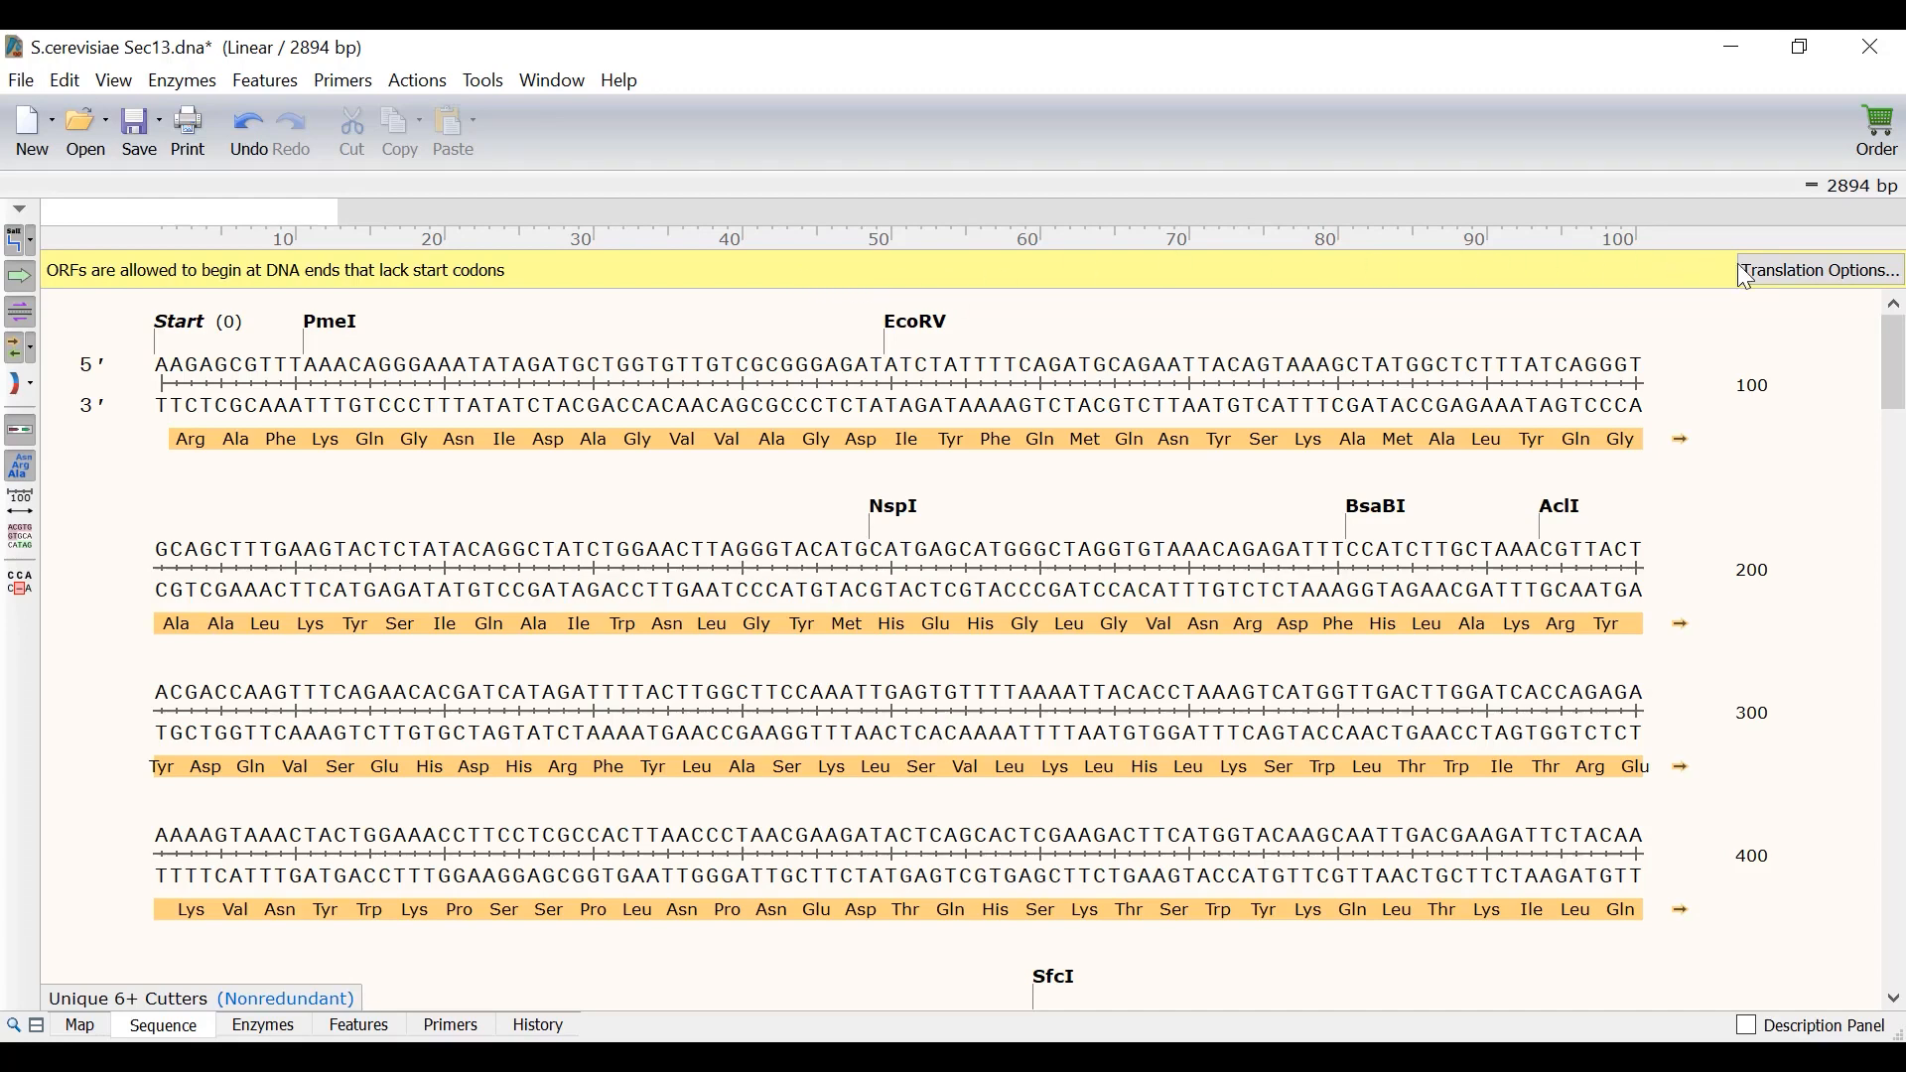
mouse_move(1261, 324)
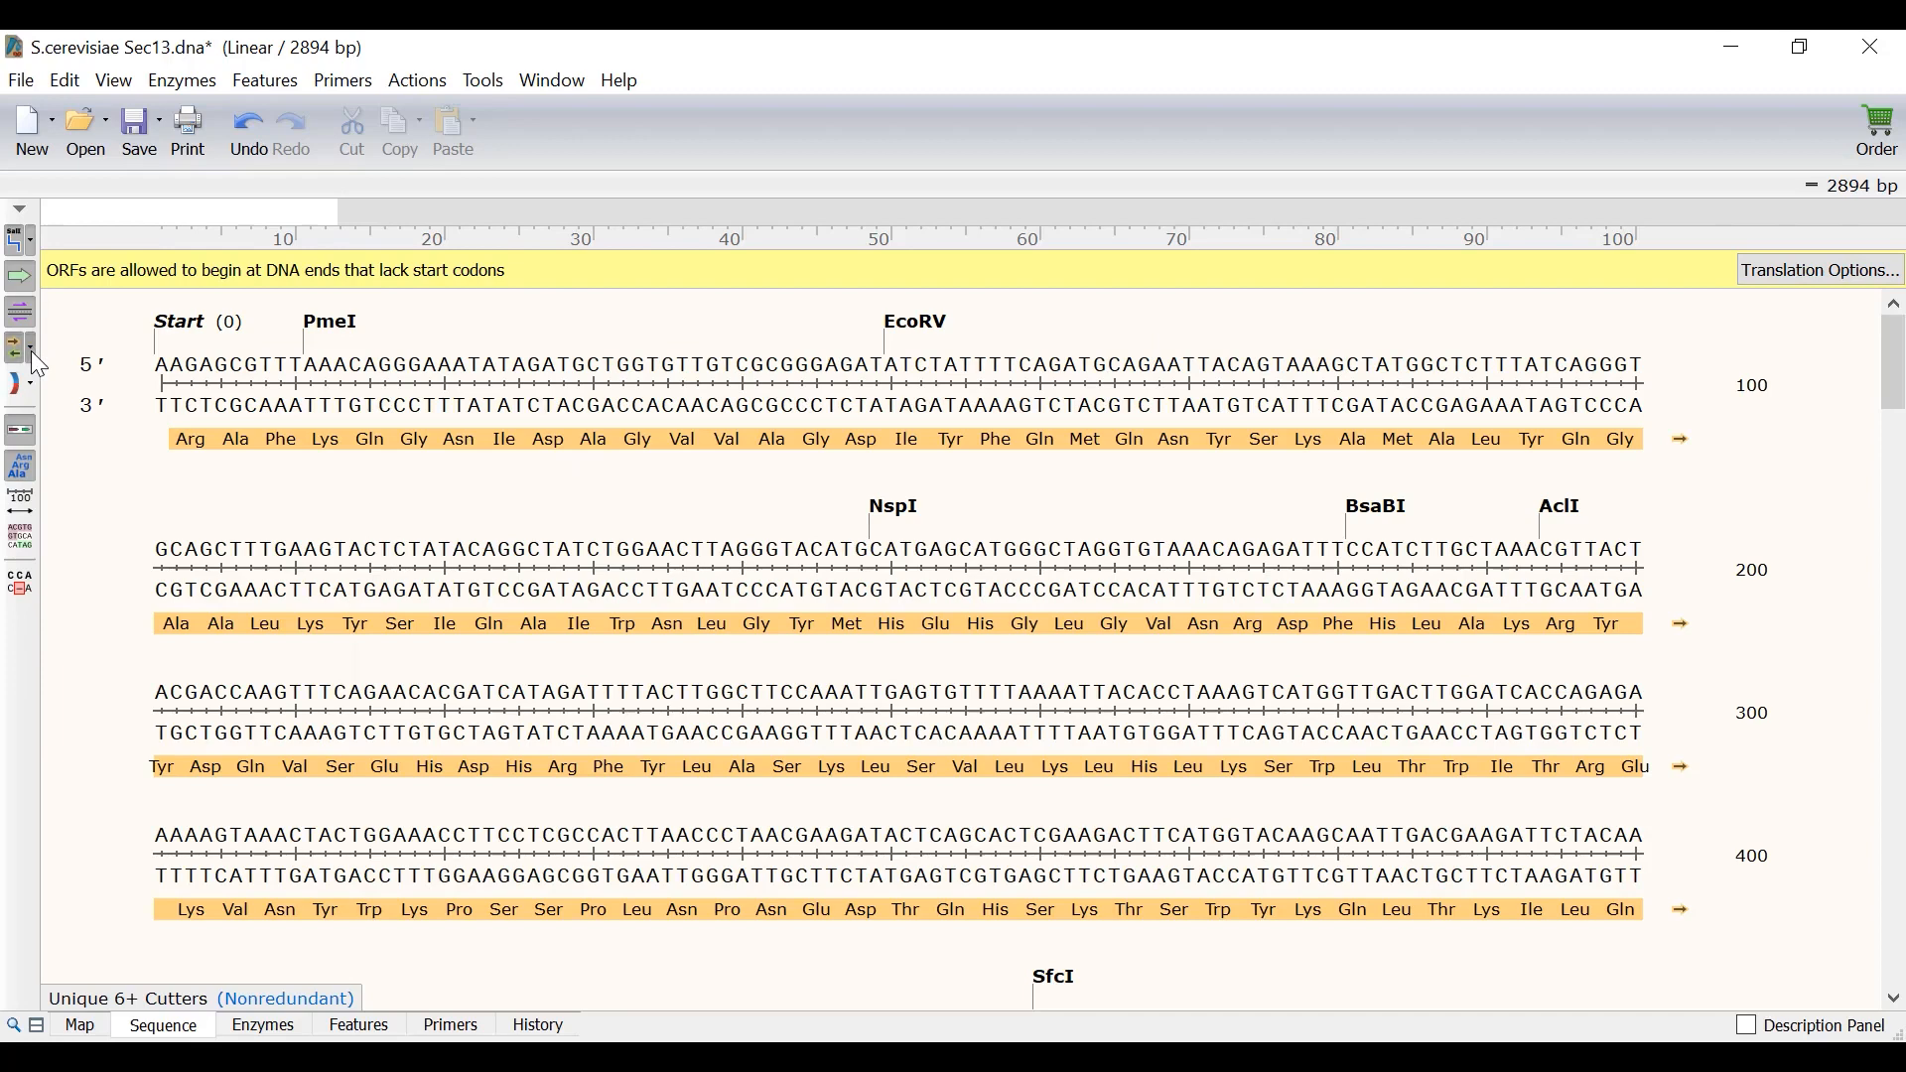
In Translation Options, let ORFs start at DNA ends without an ATG, reviewing minimum length
left_click(17, 349)
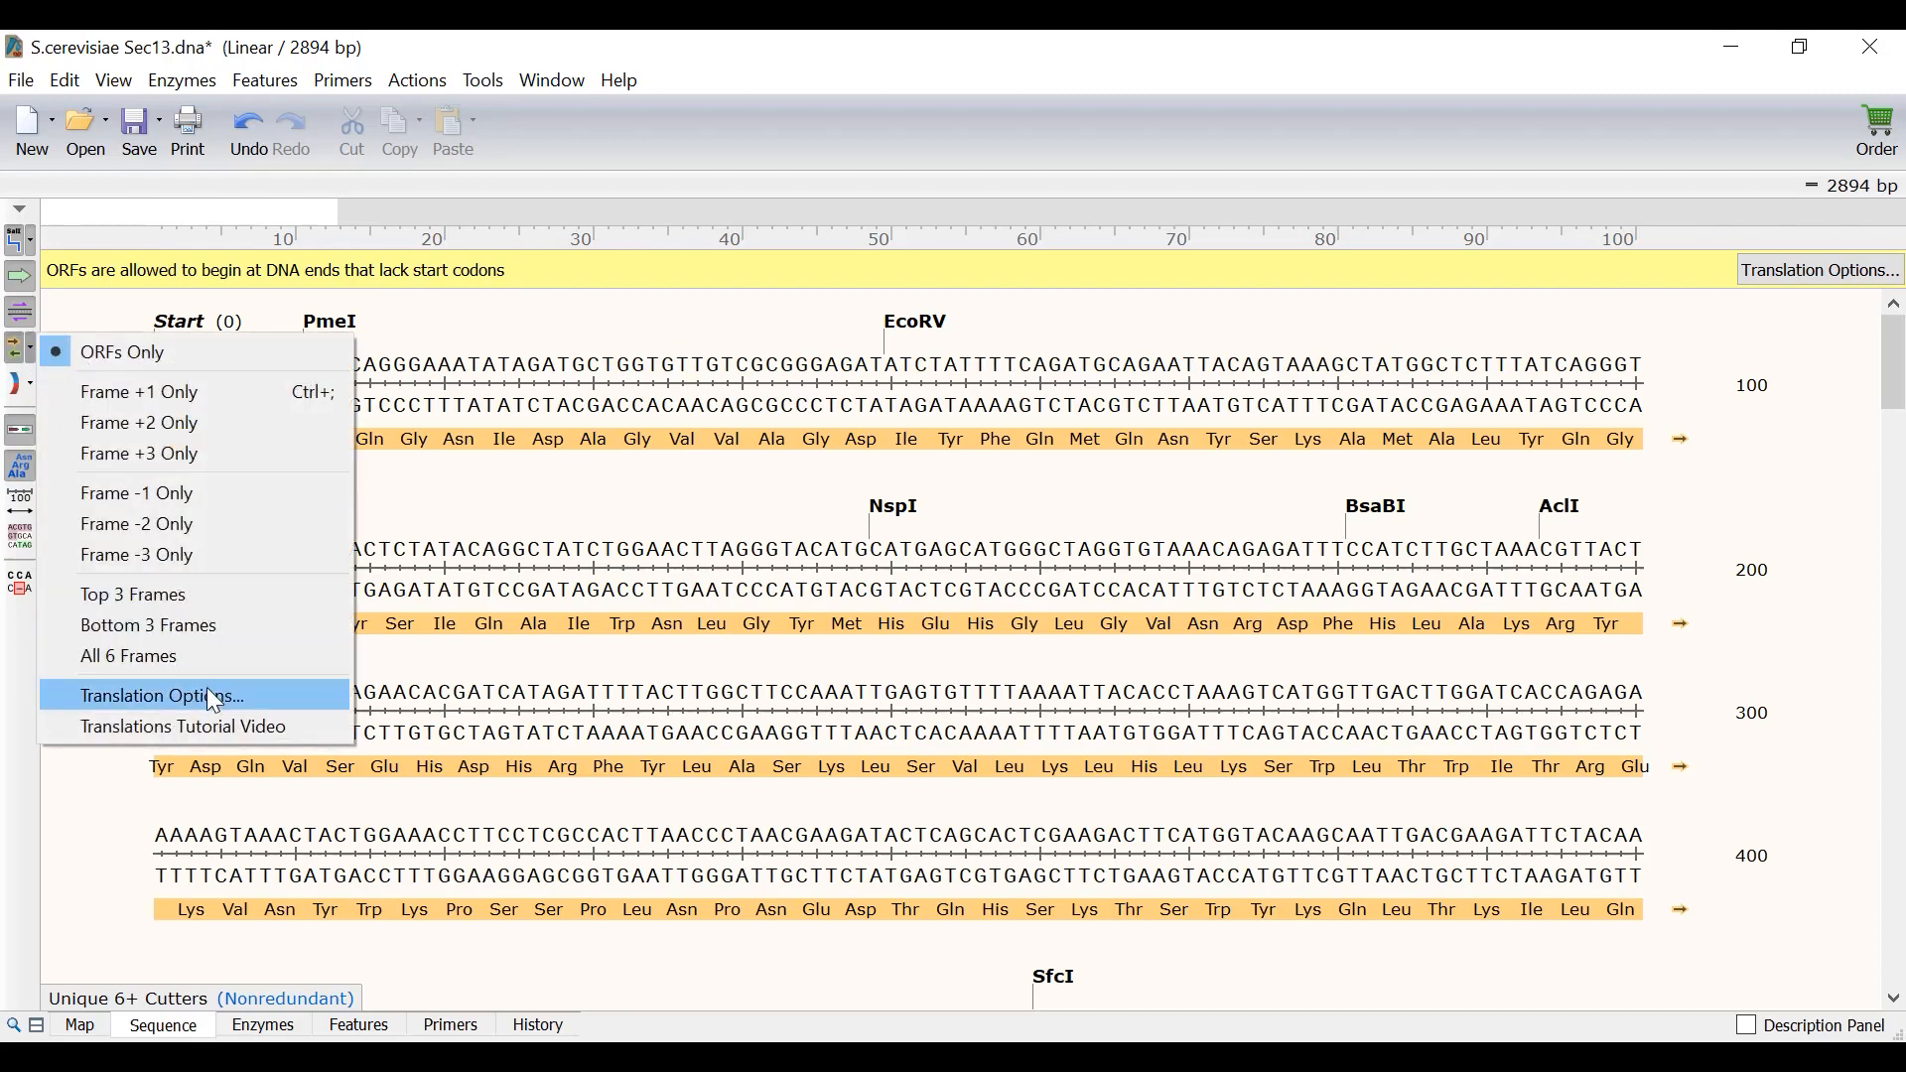
left_click(162, 695)
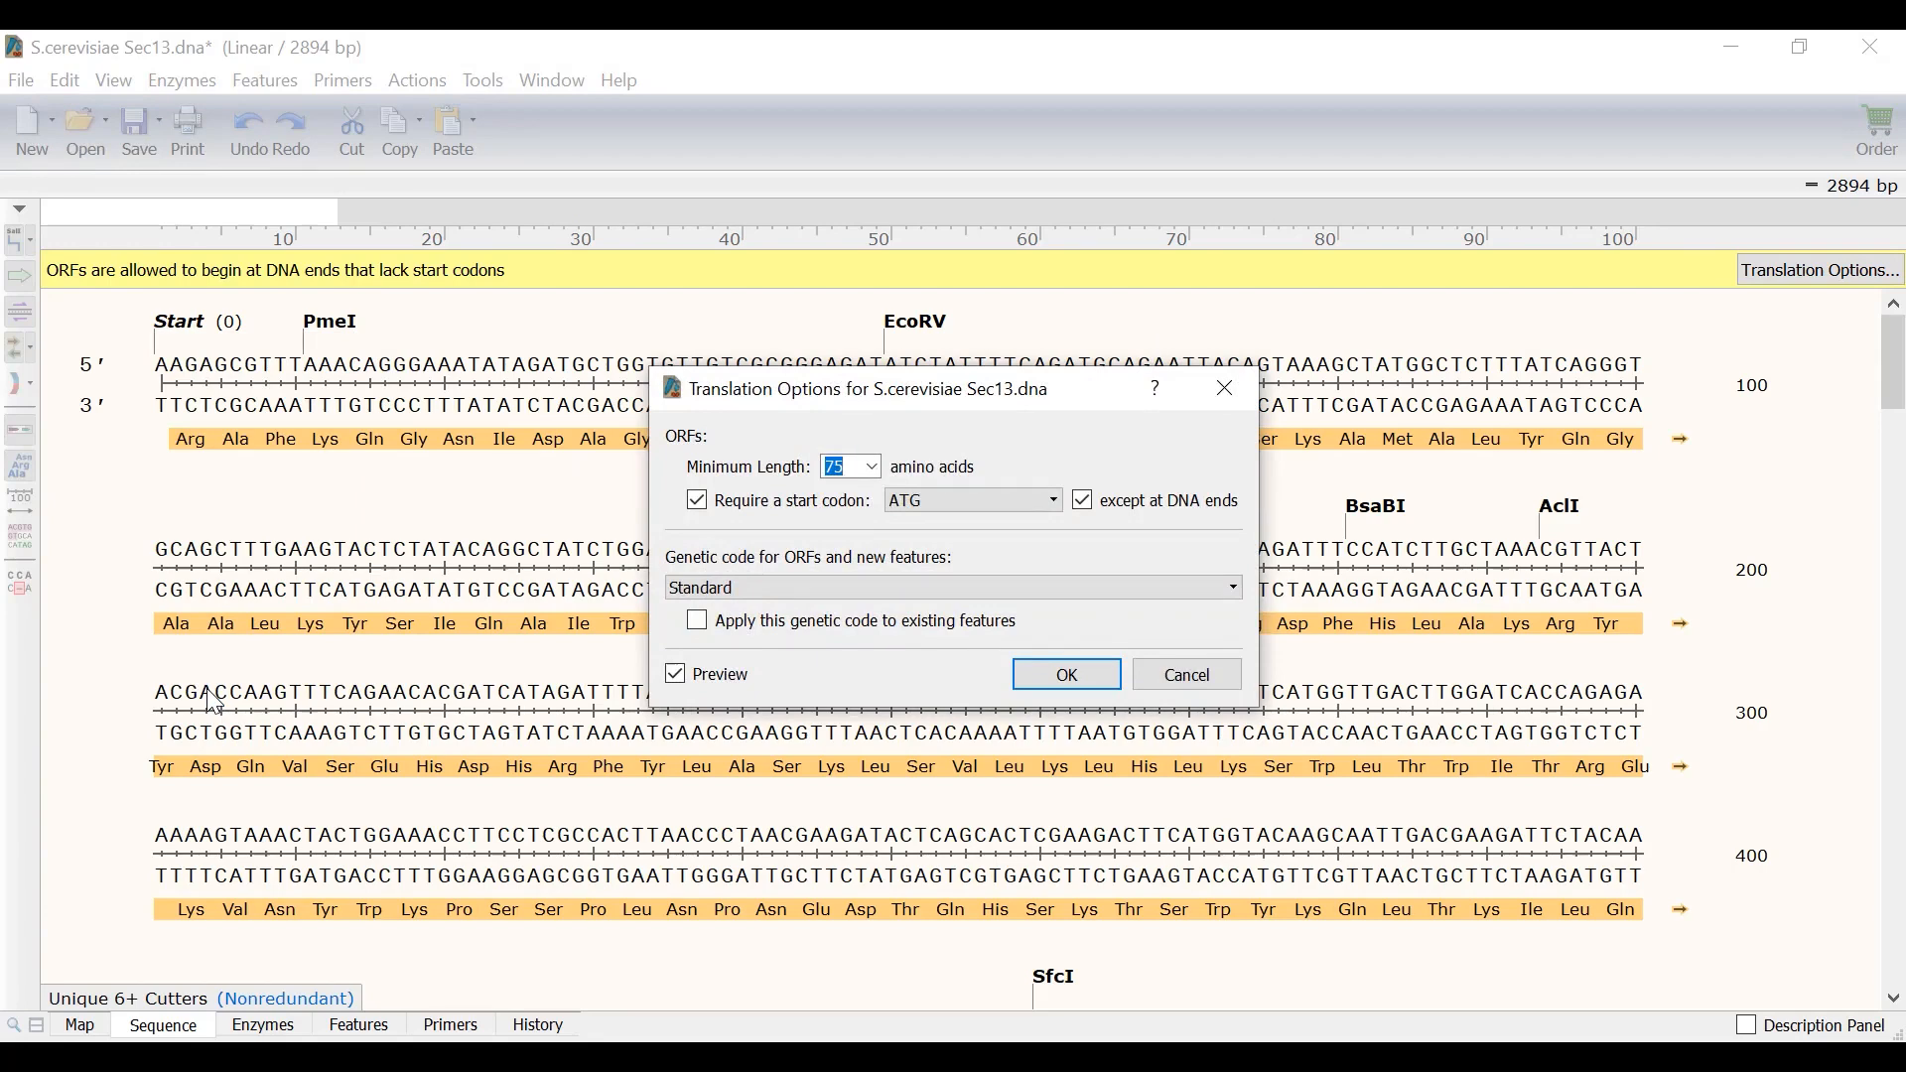
mouse_move(656, 642)
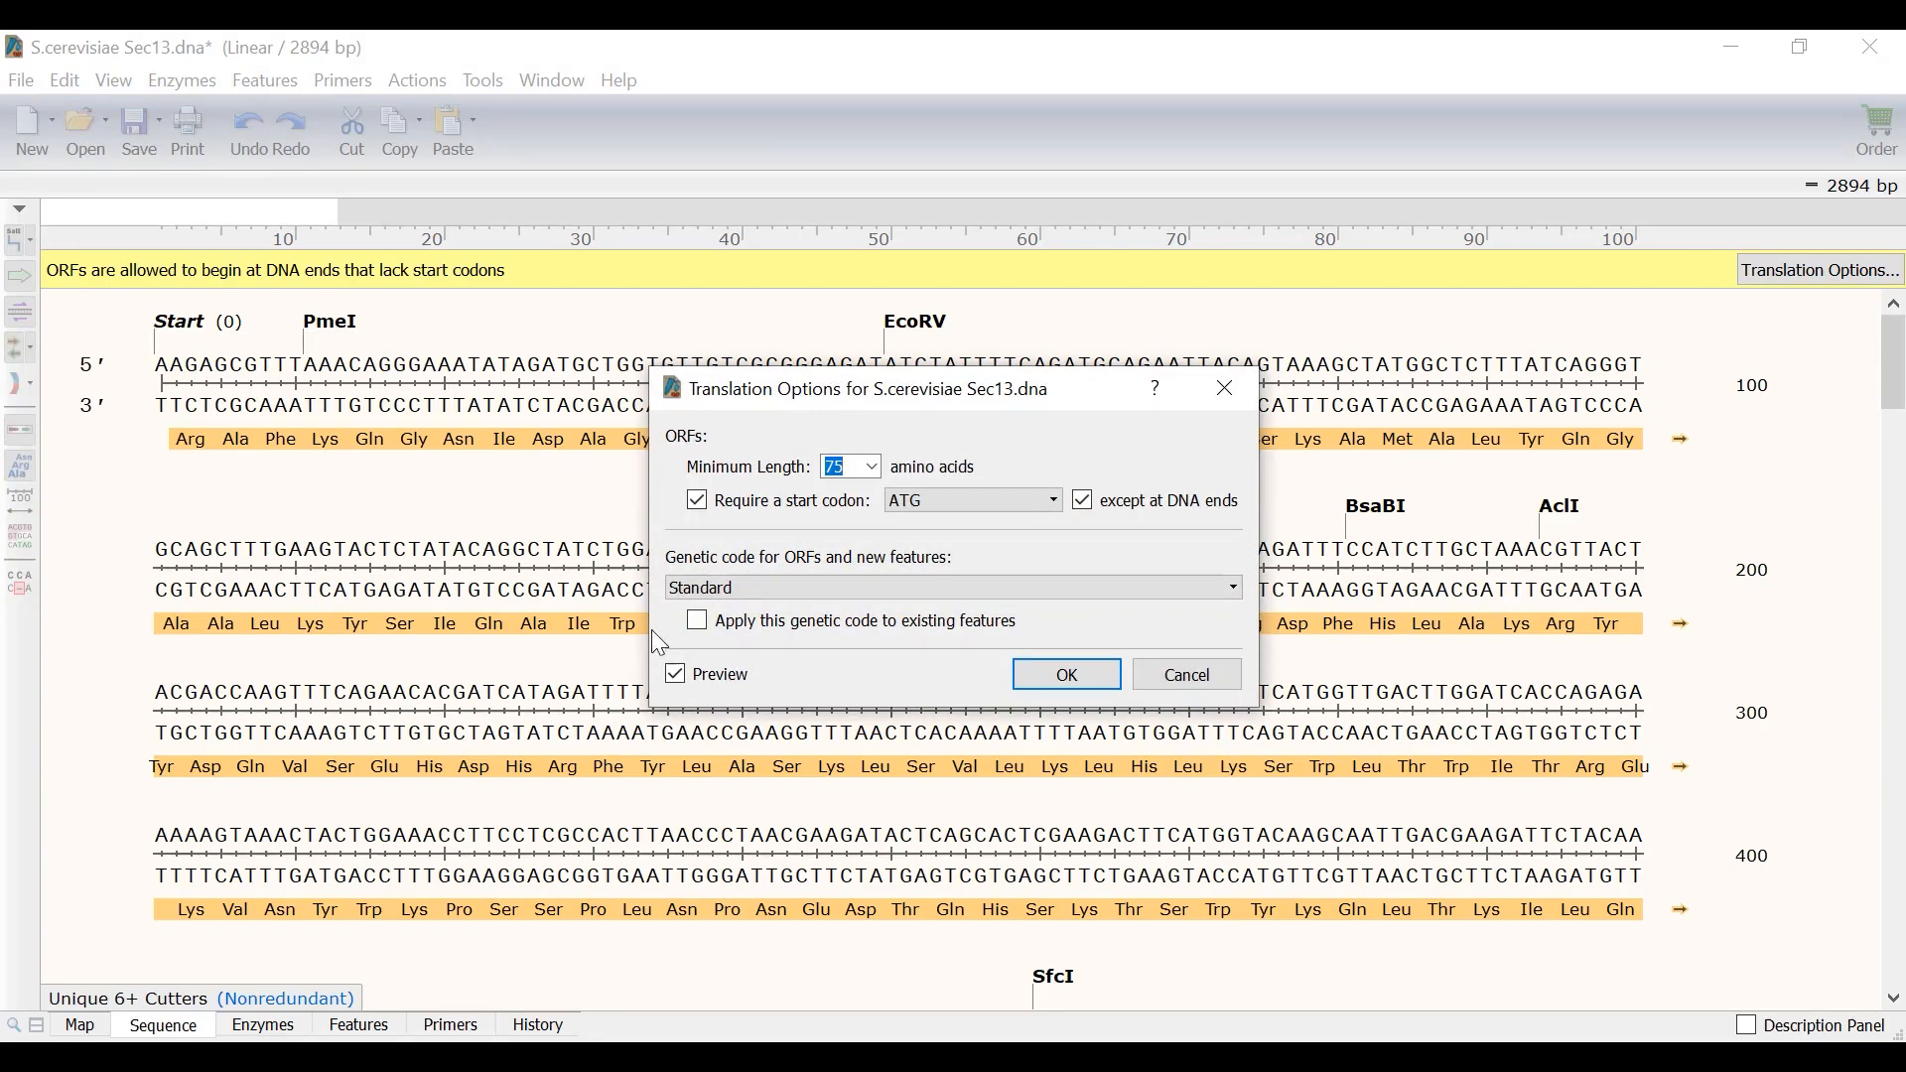
mouse_move(1027, 520)
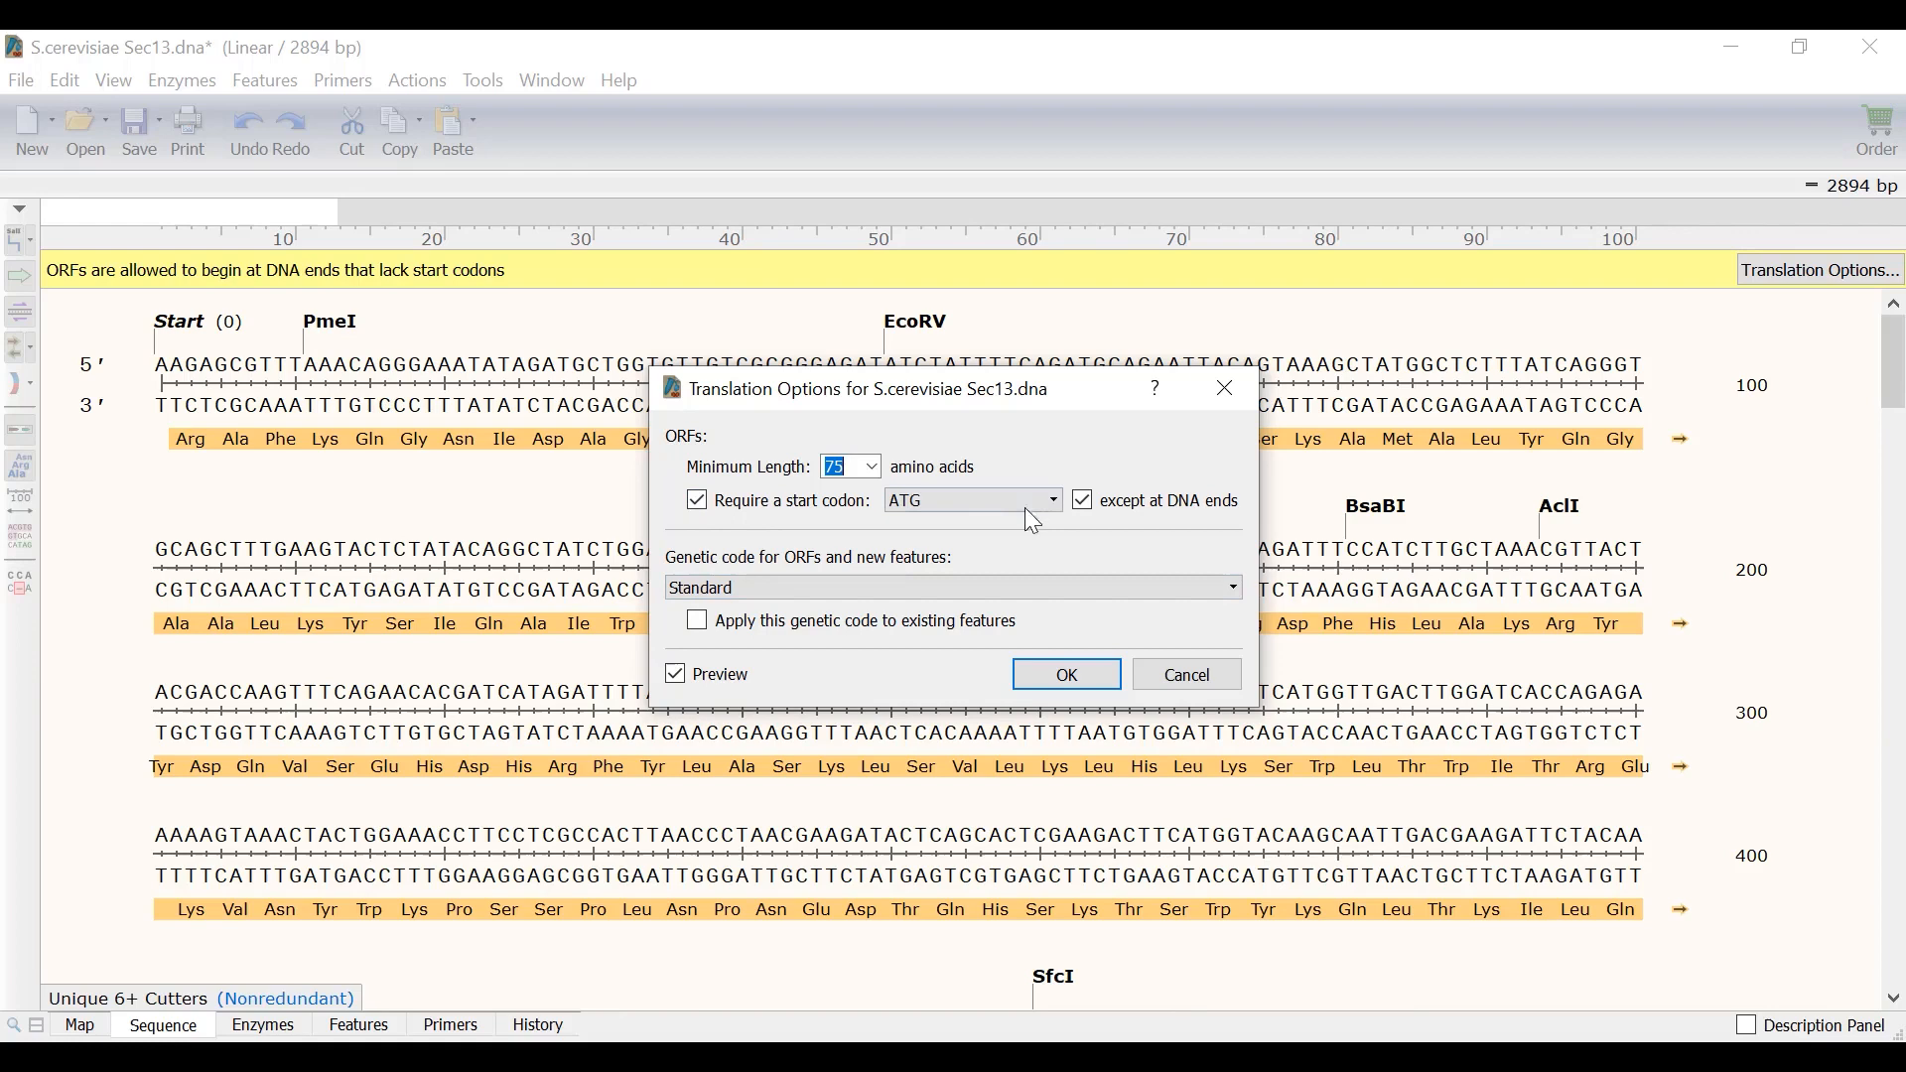
left_click(1079, 500)
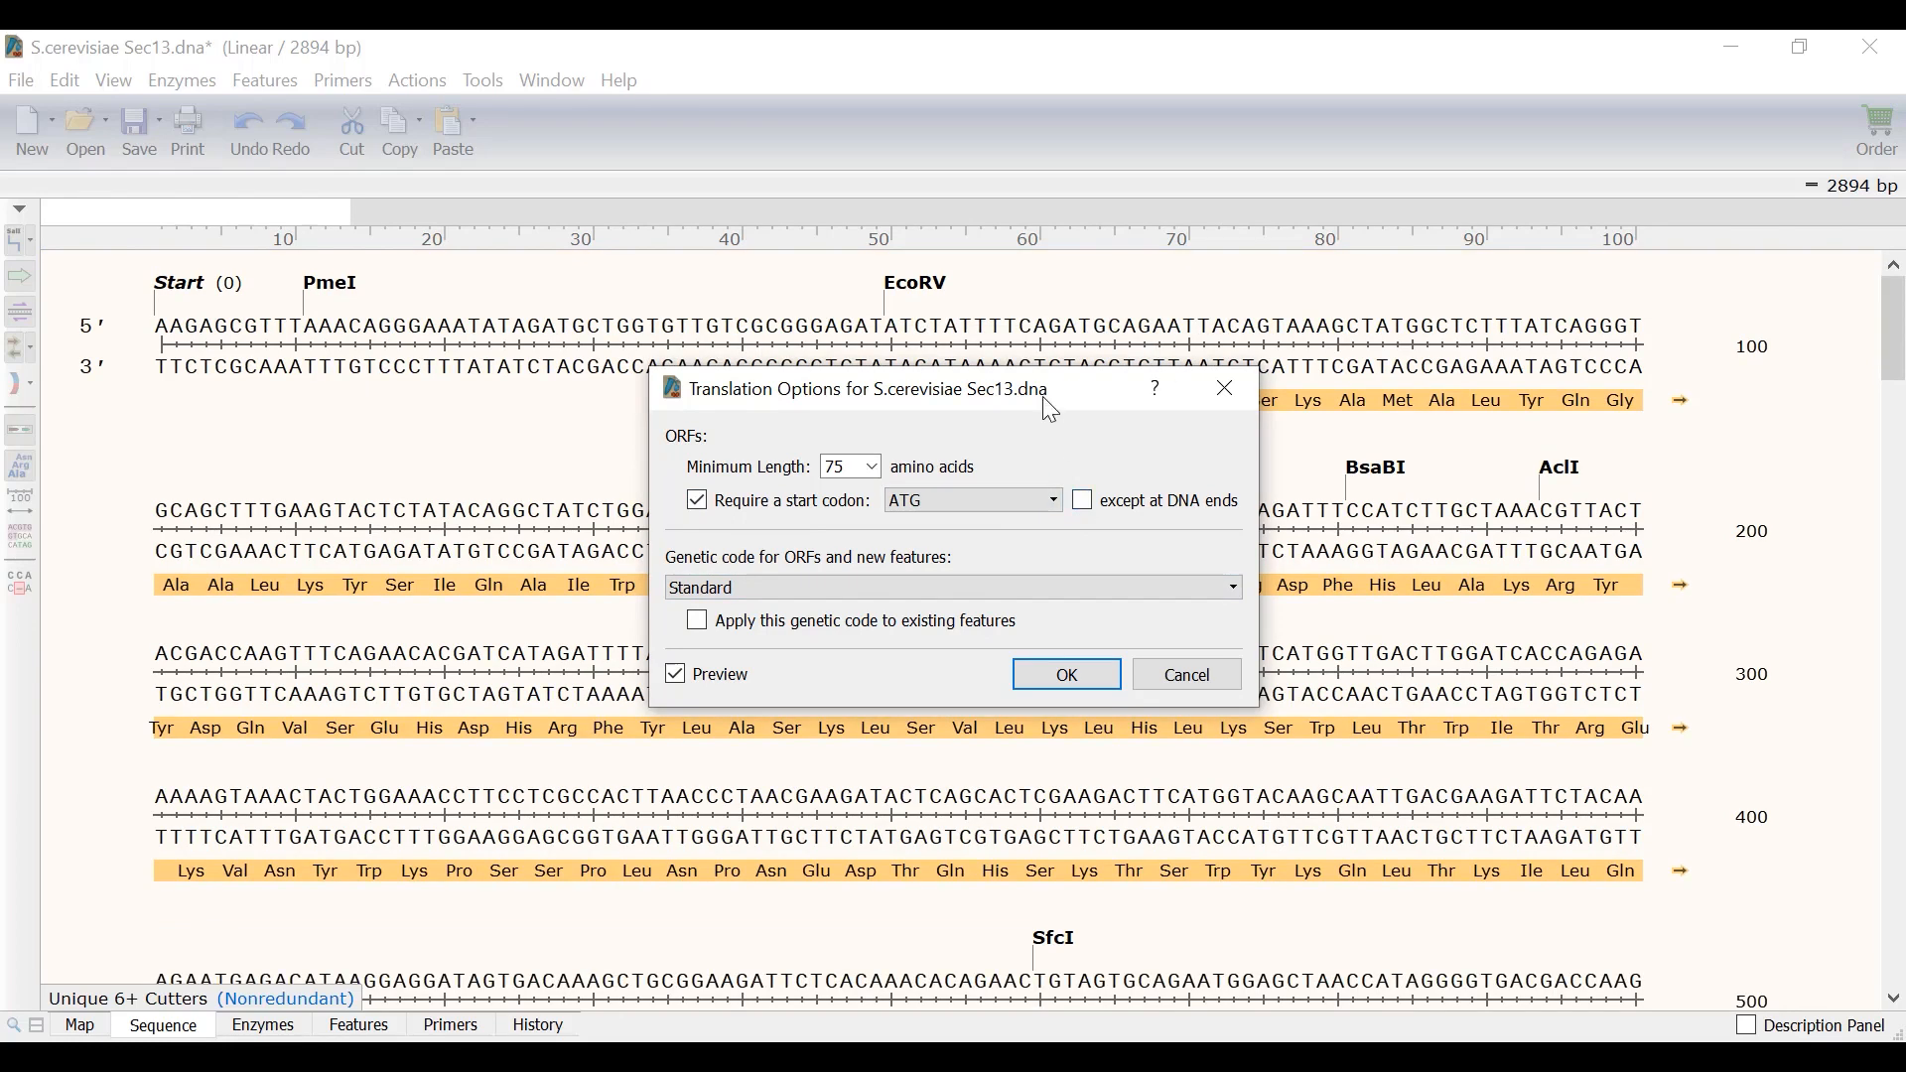
left_click_drag(863, 390, 466, 332)
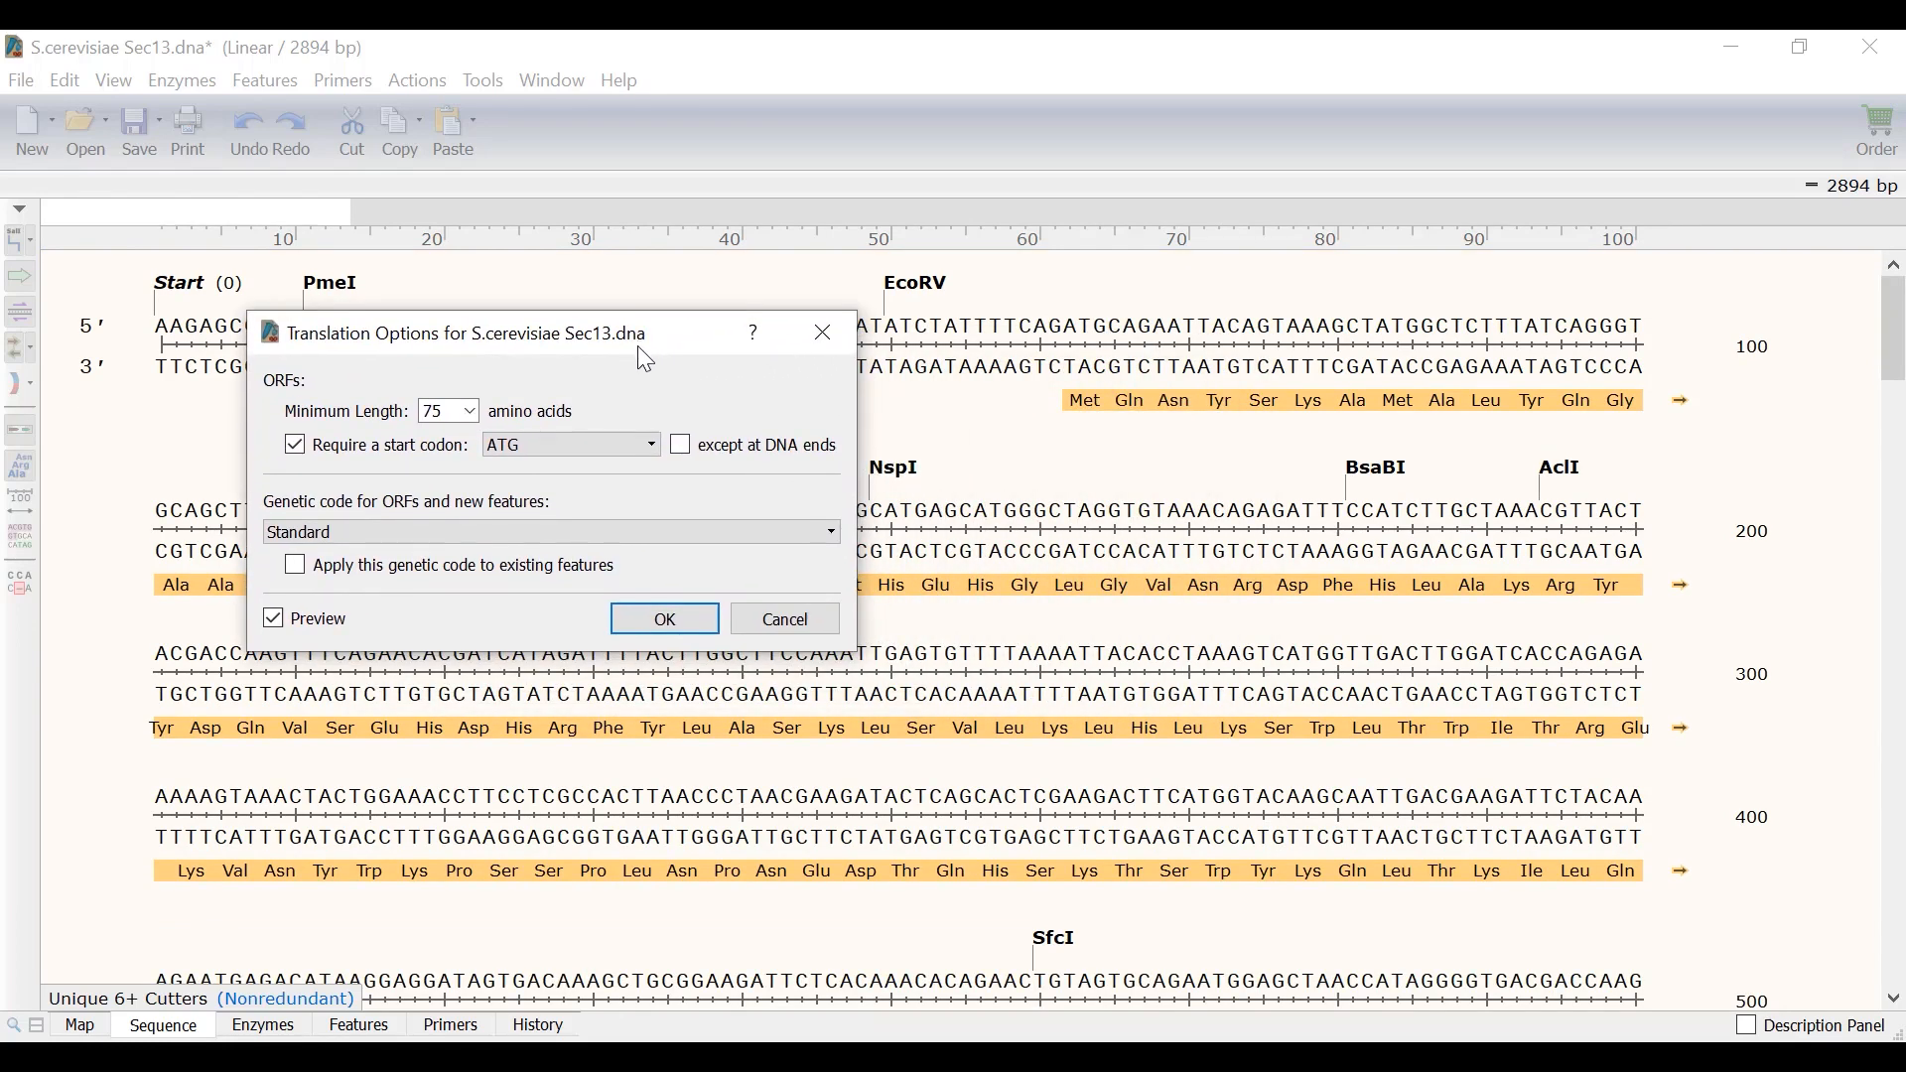
mouse_move(1078, 418)
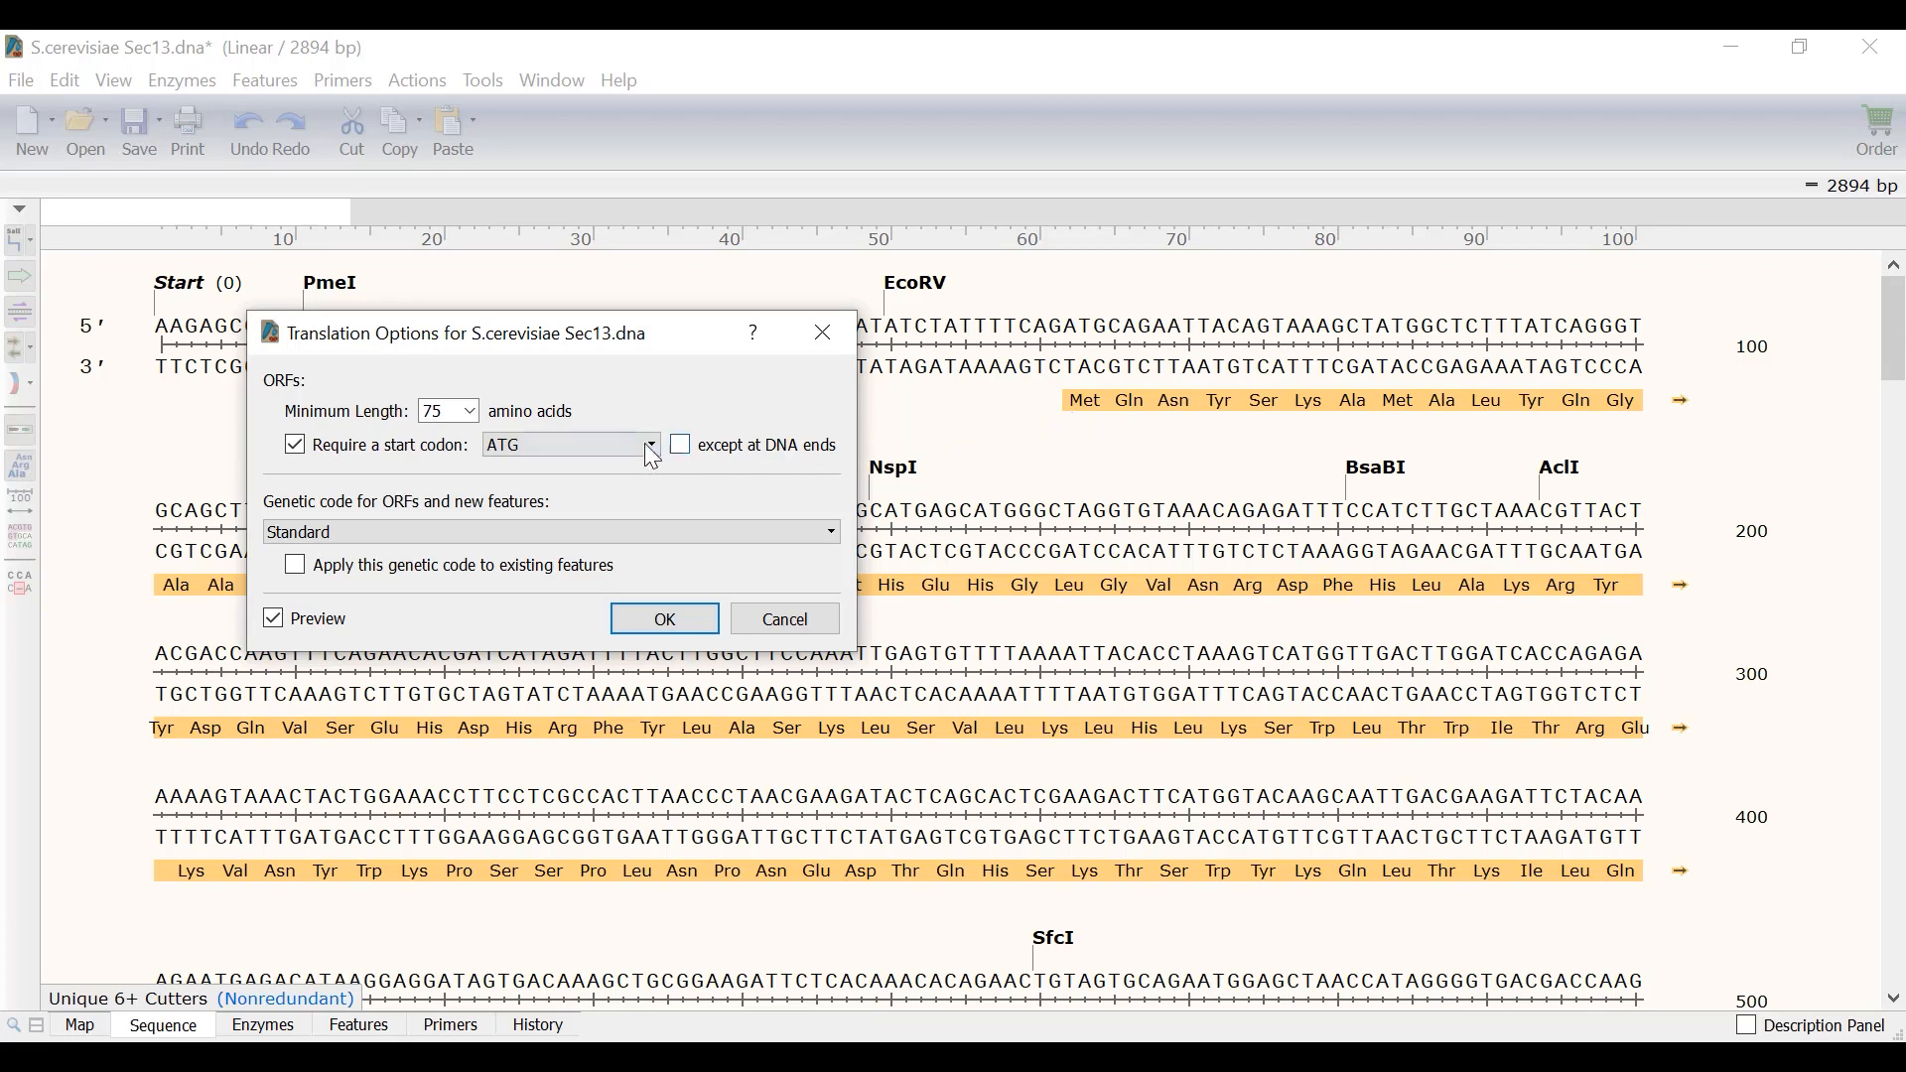
left_click(649, 443)
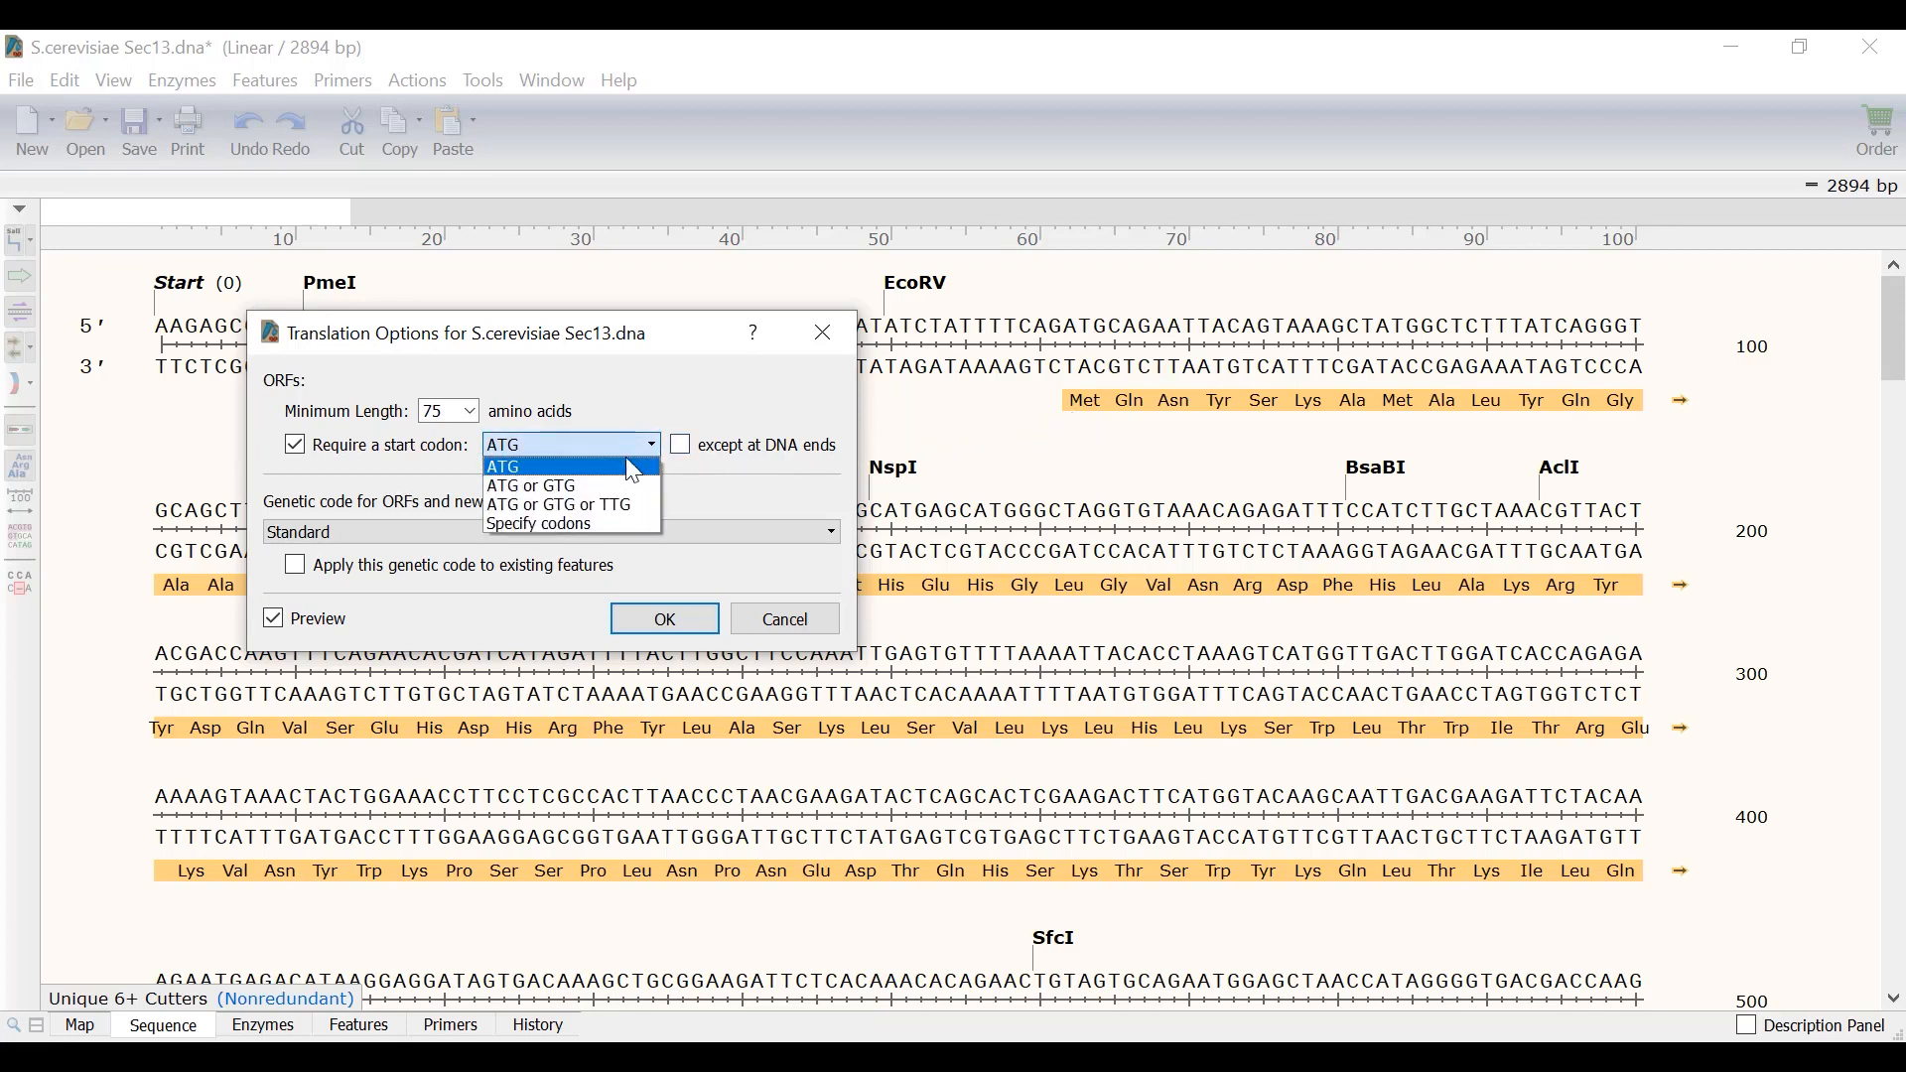
mouse_move(638, 462)
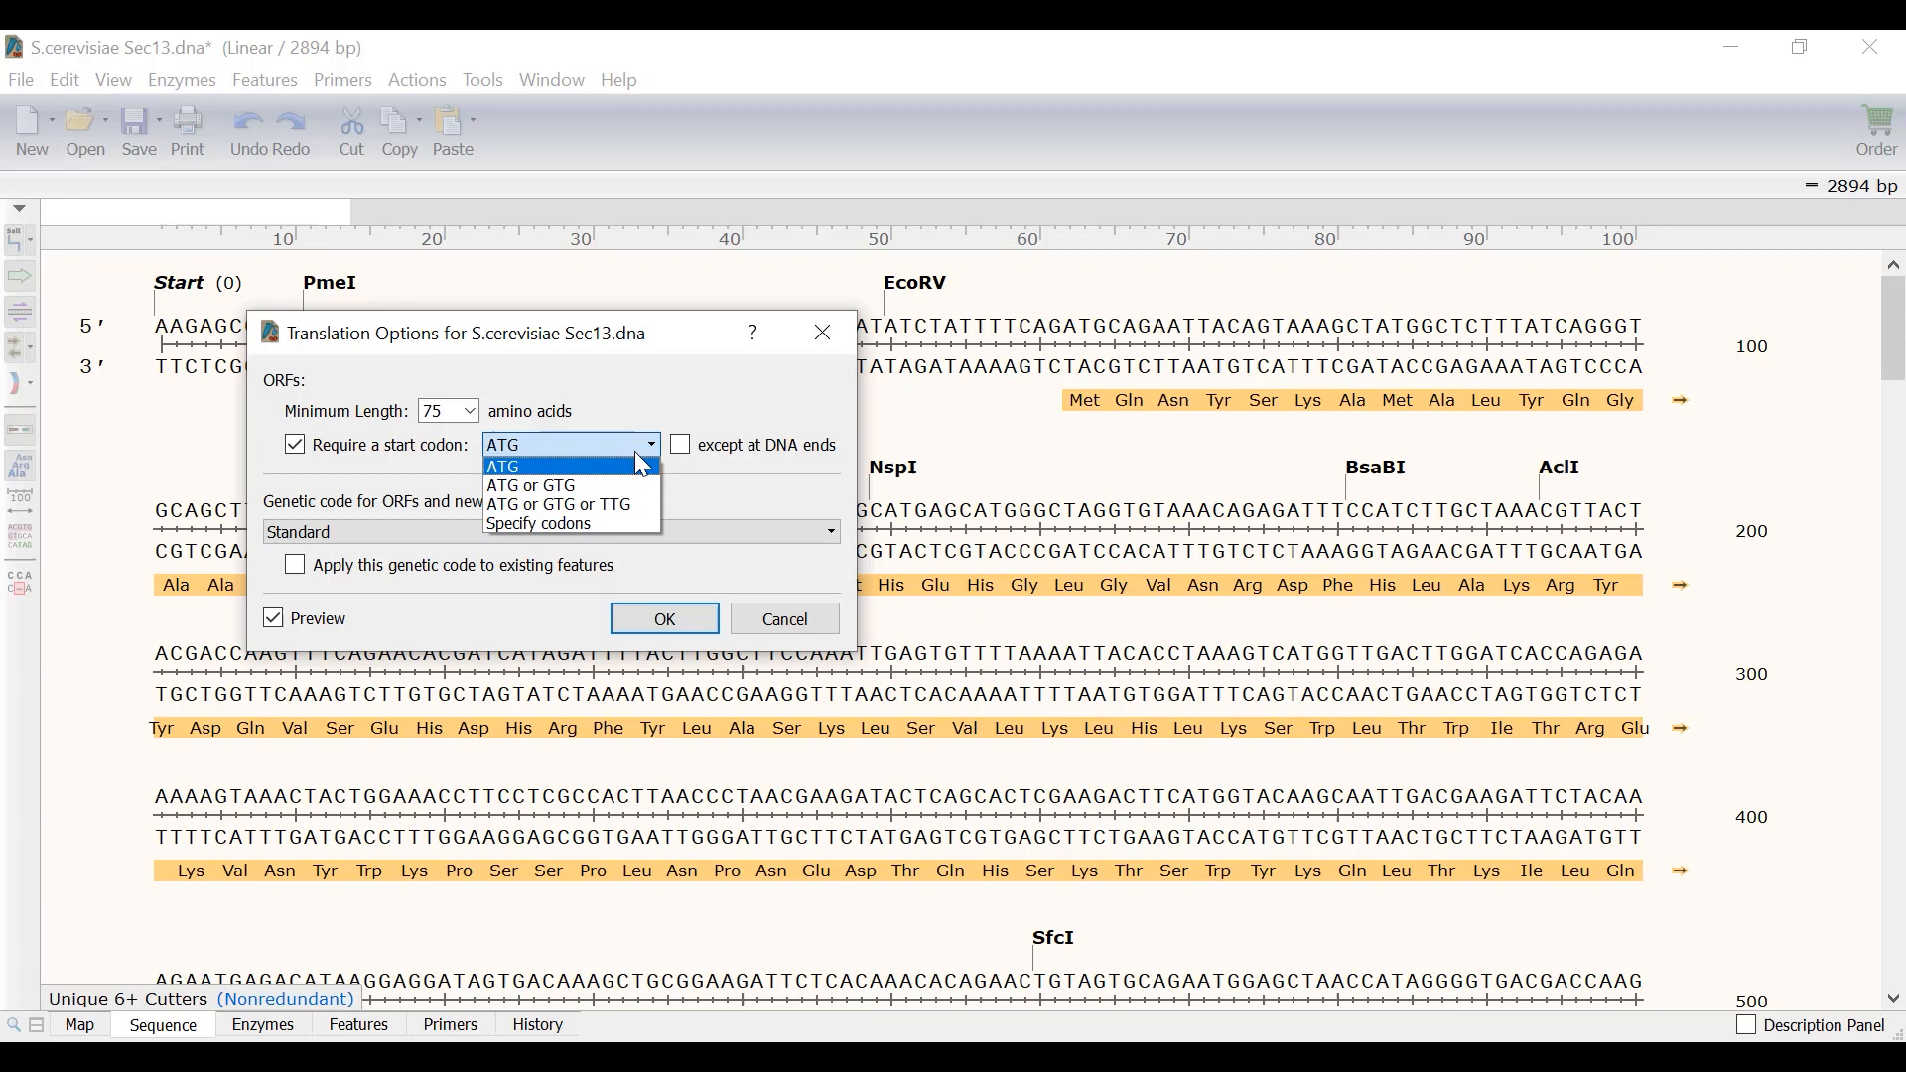
left_click(503, 466)
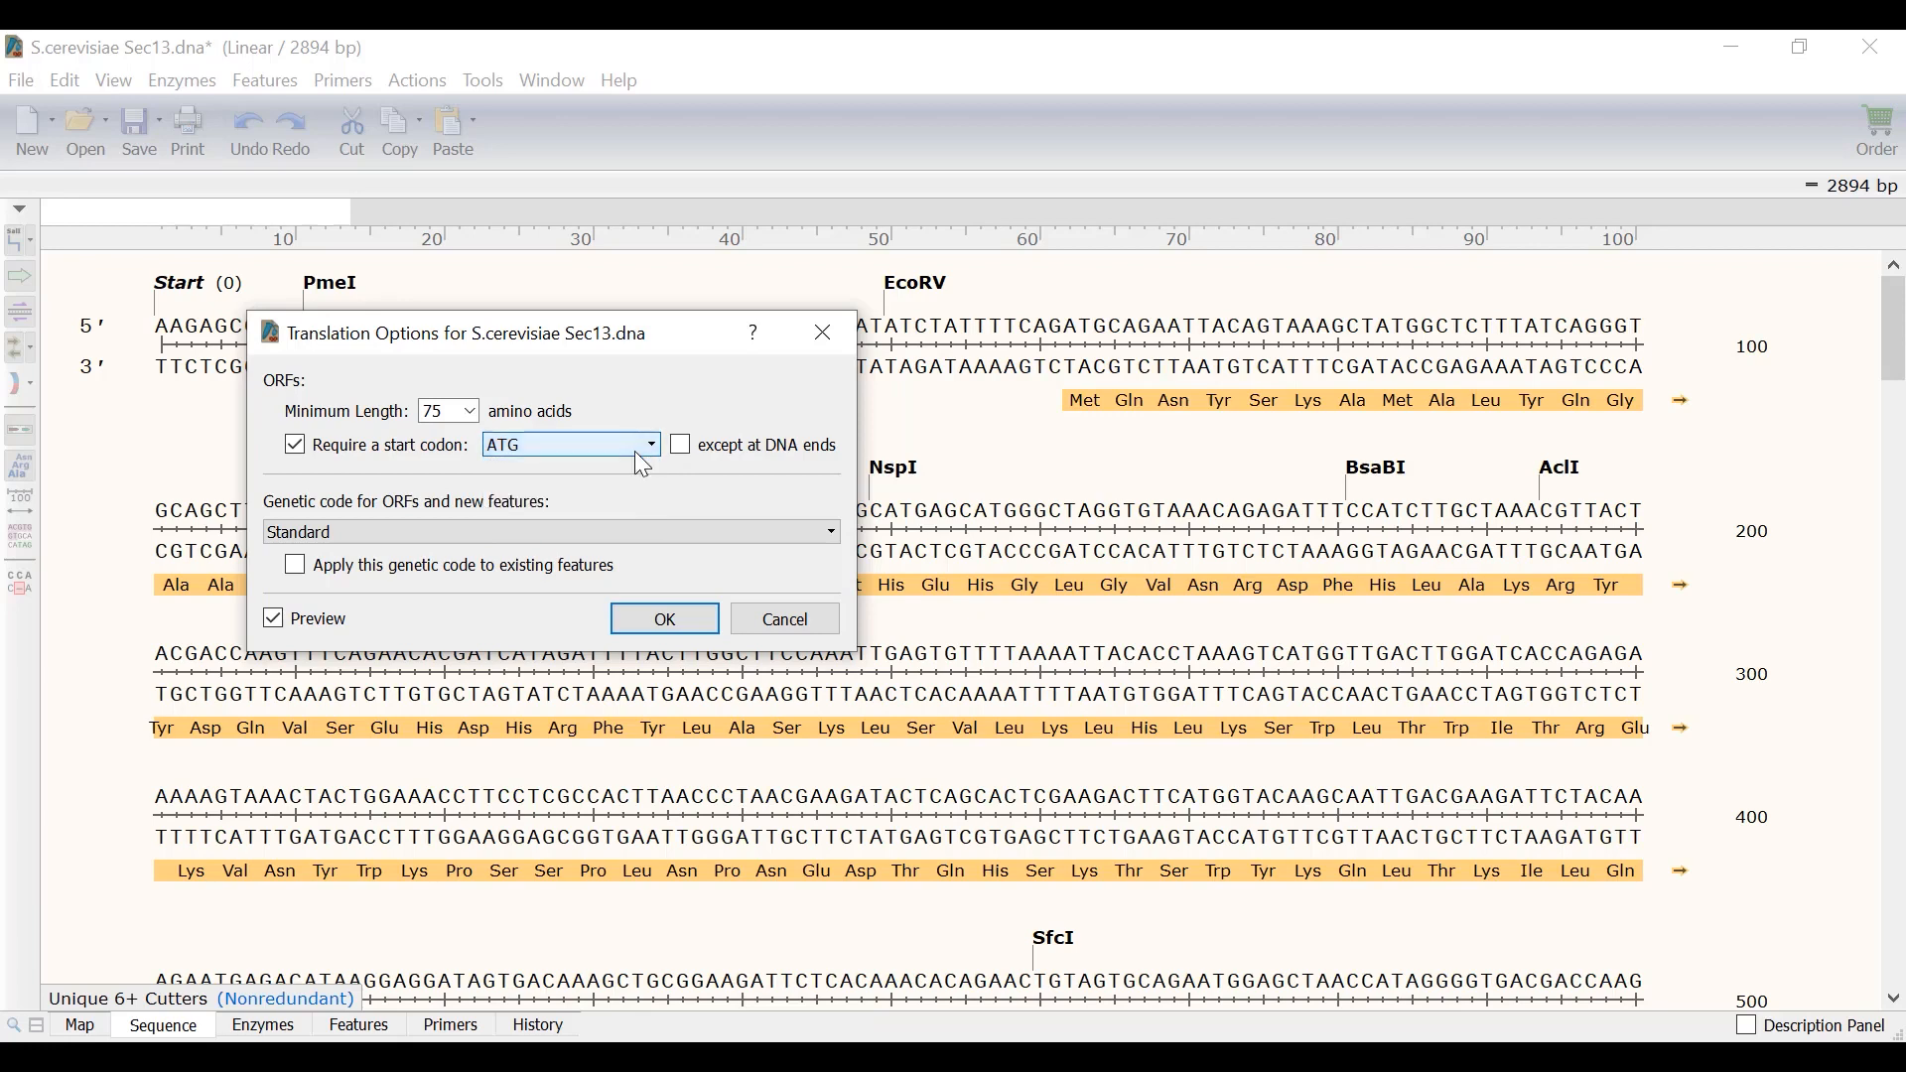
left_click(468, 411)
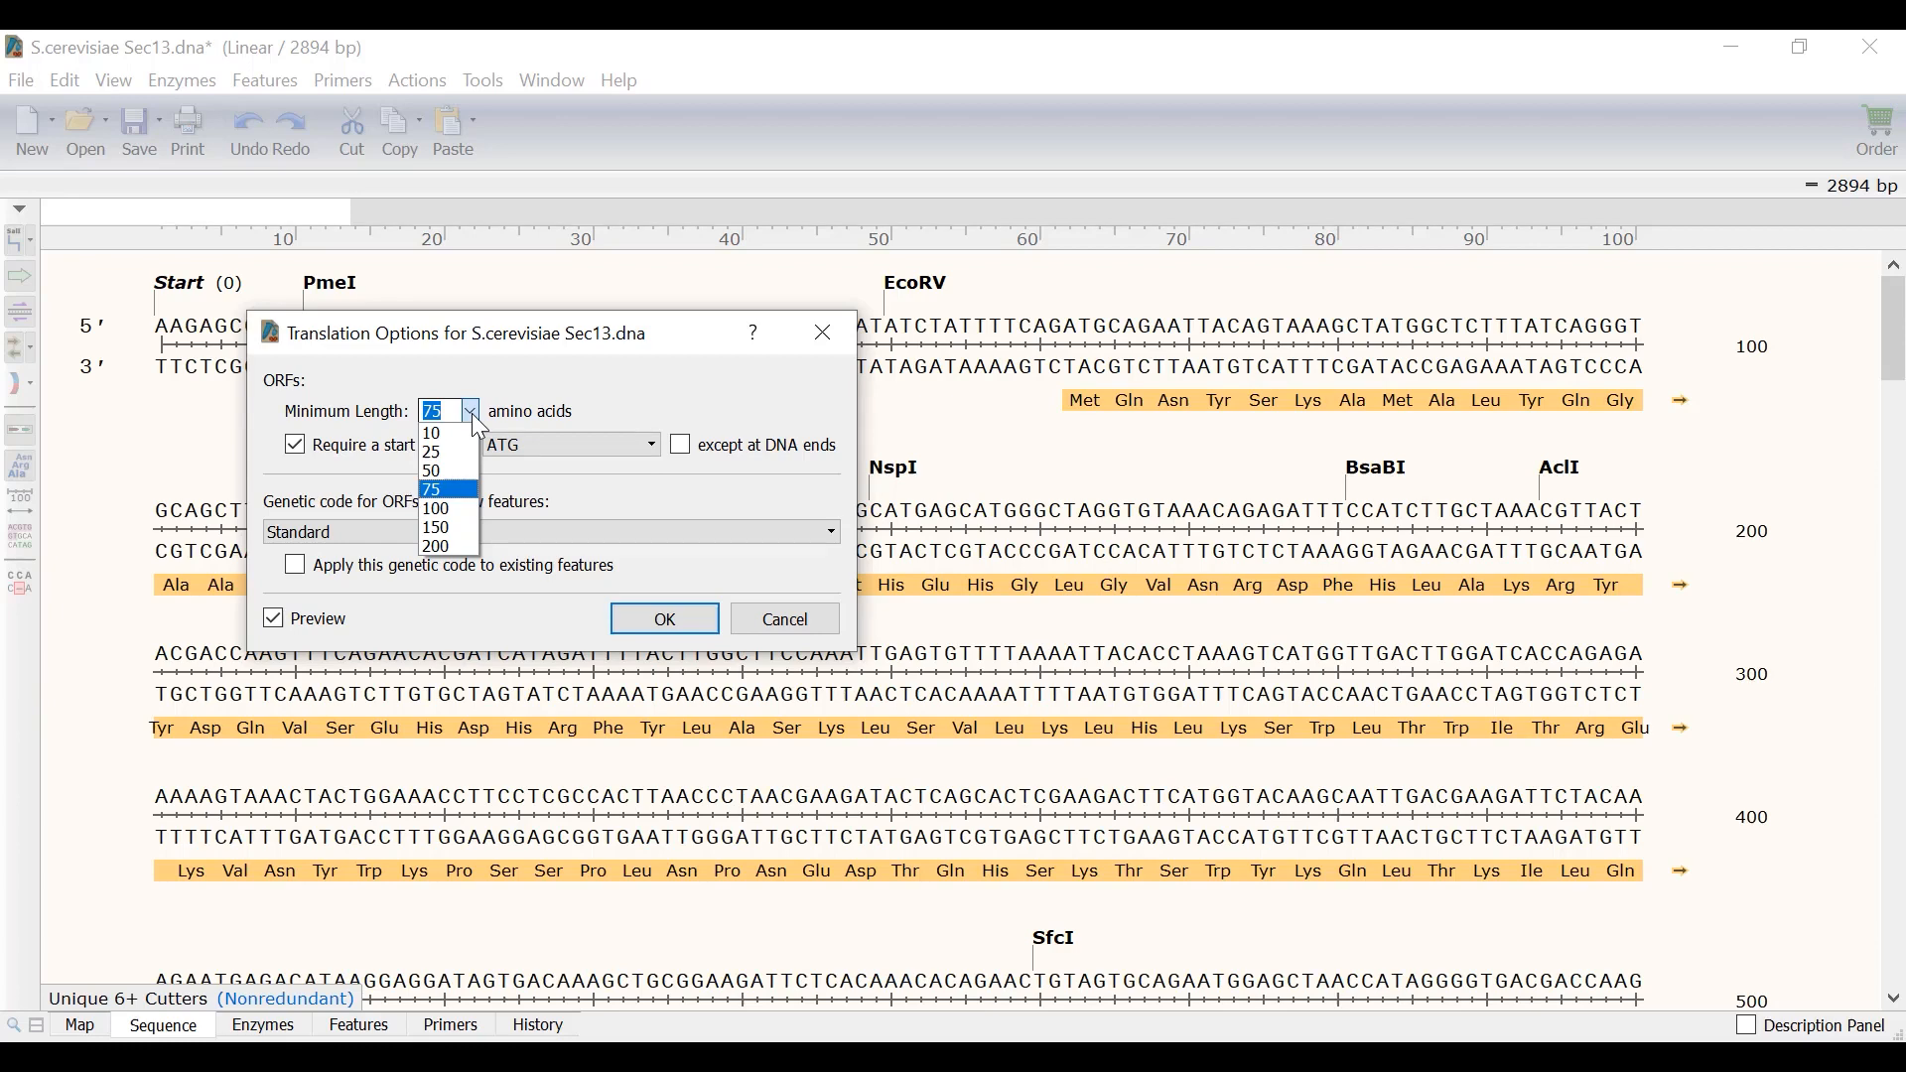
left_click(664, 618)
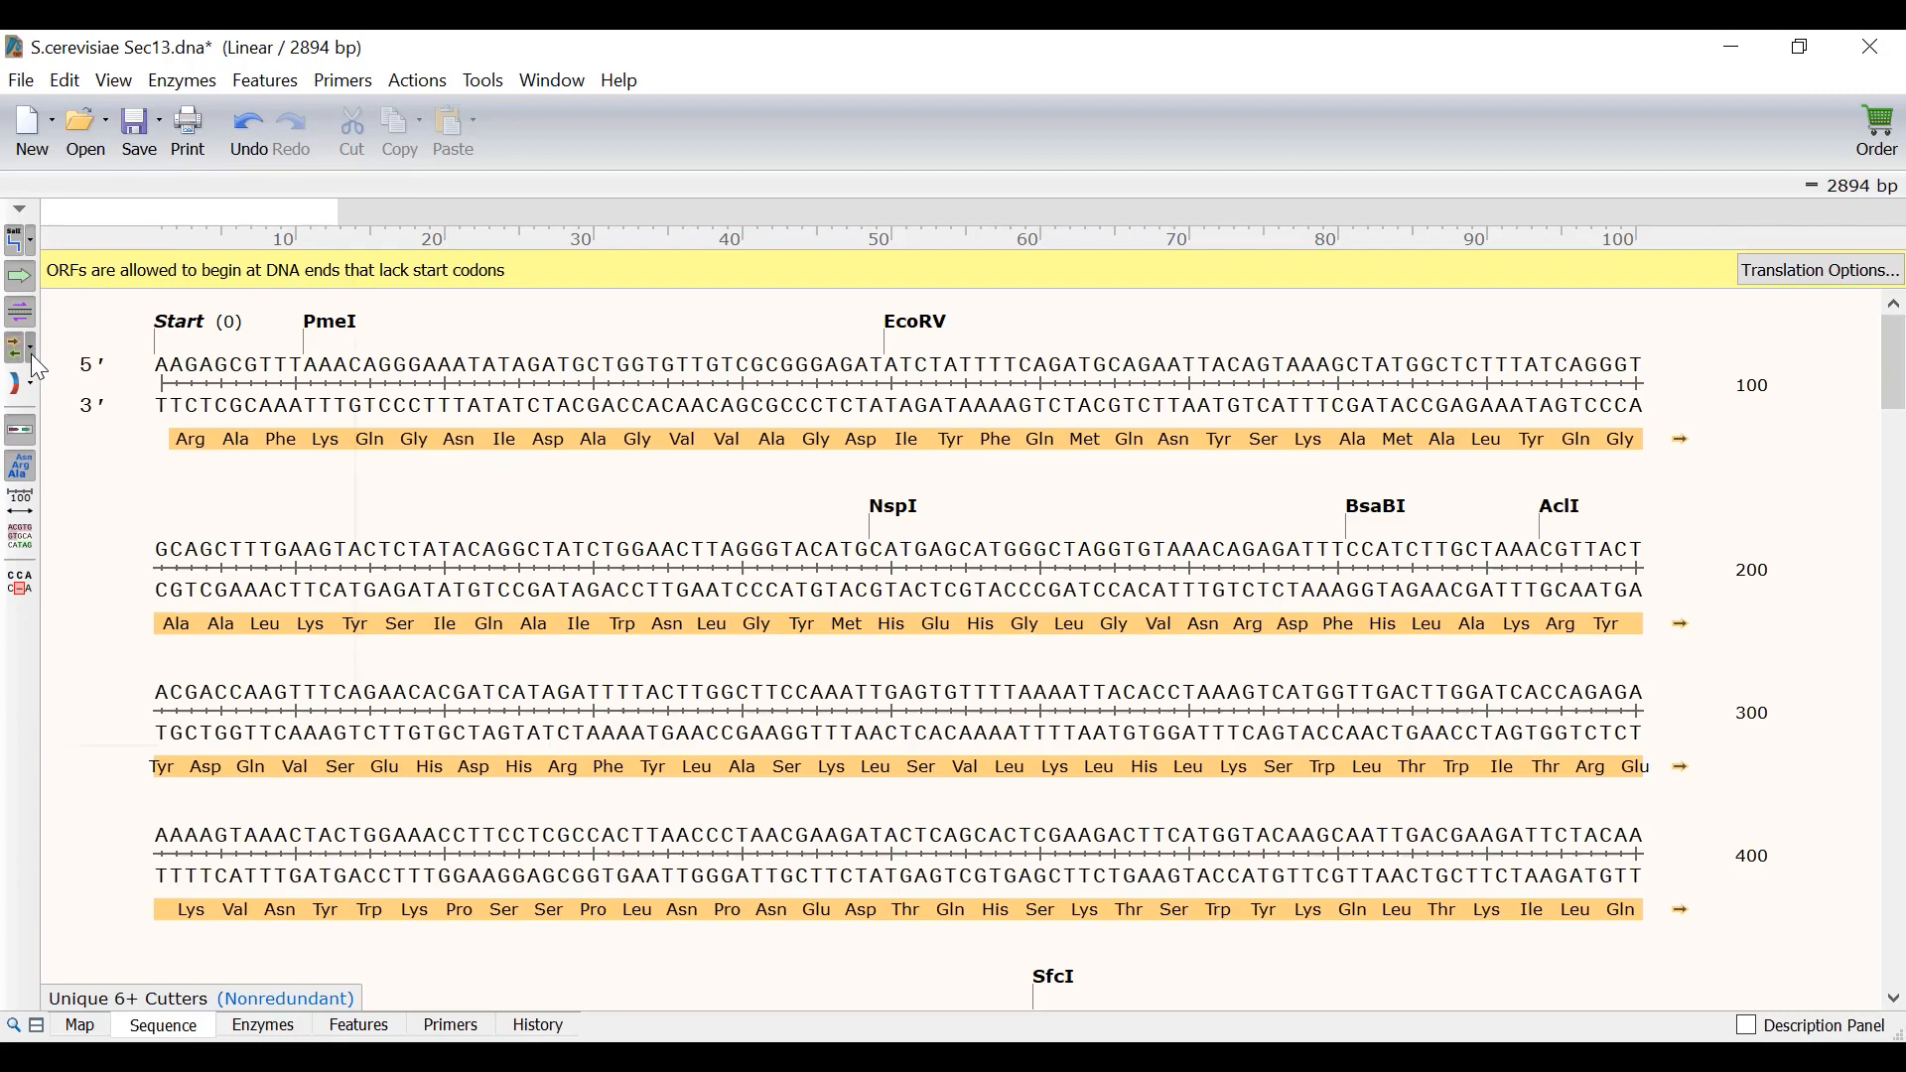
Translate all six reading frames, then return to the Map view
left_click(18, 352)
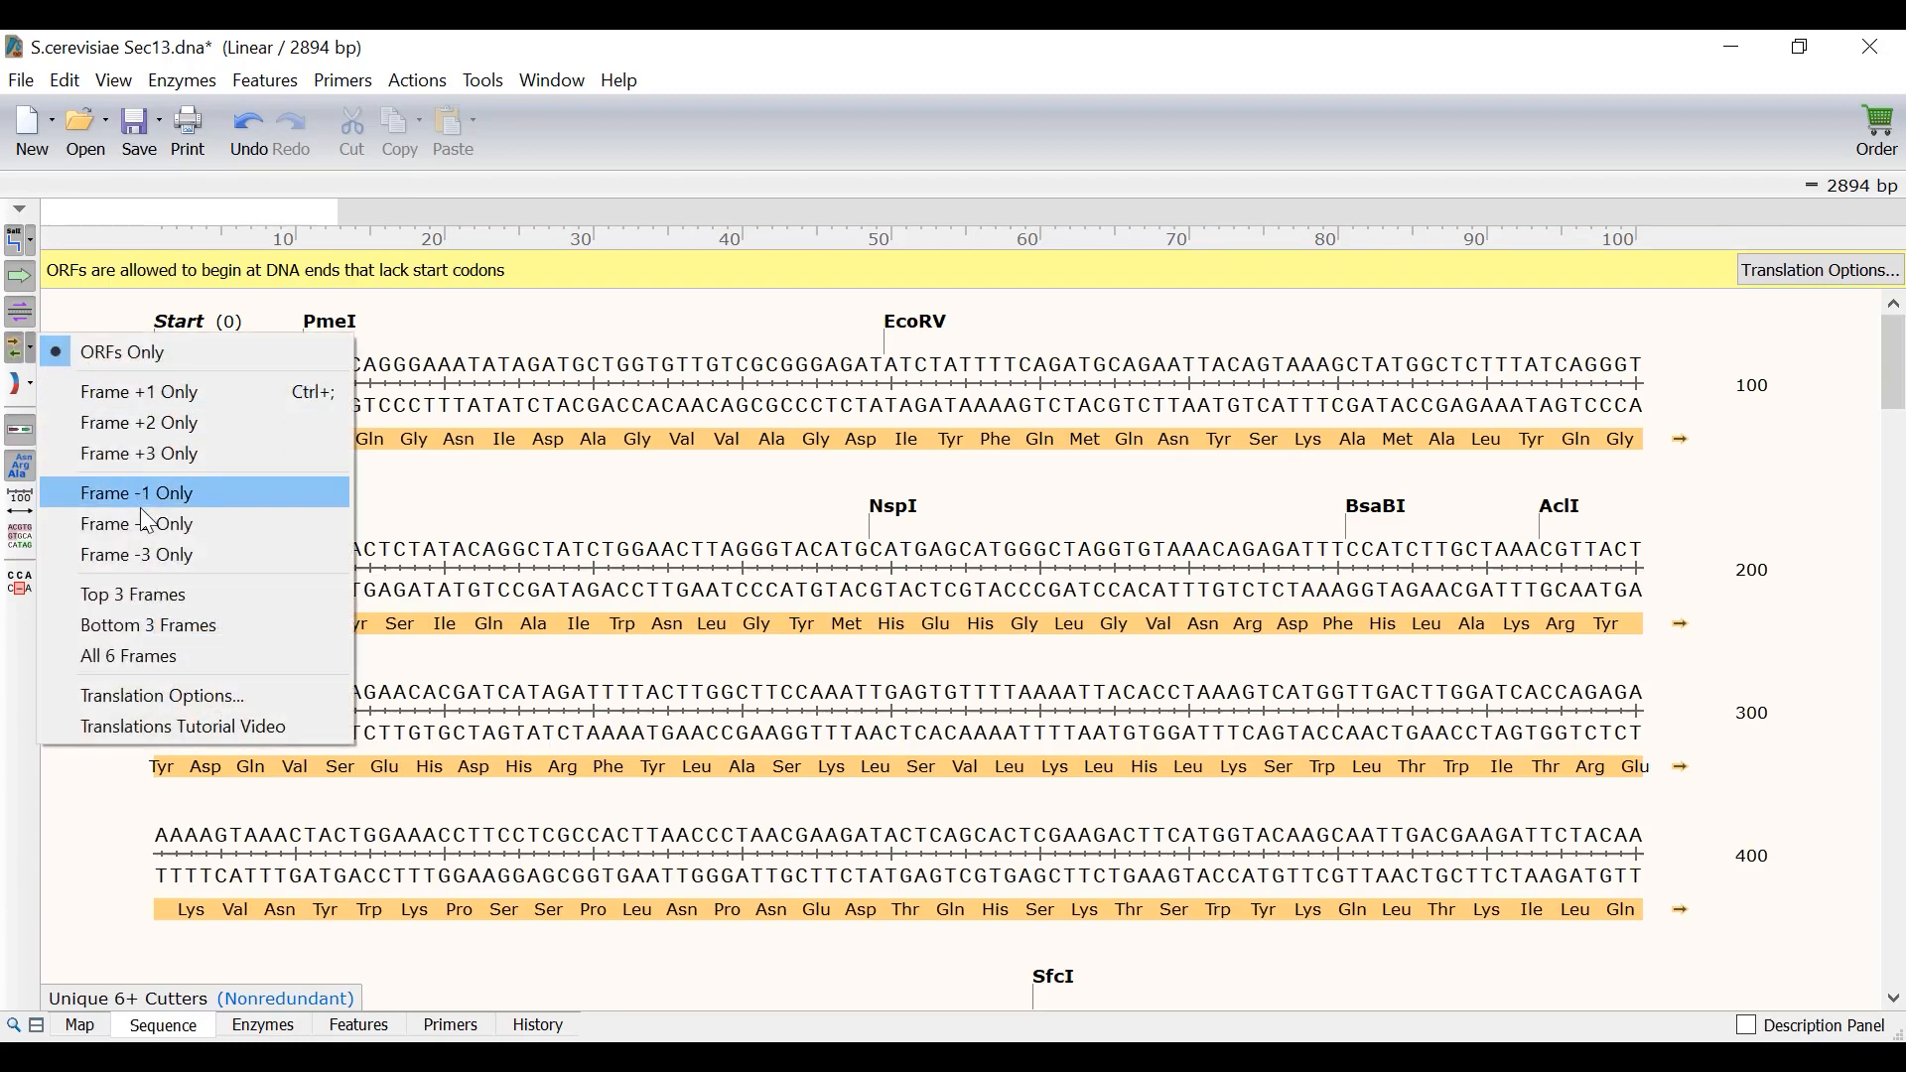
mouse_move(147, 625)
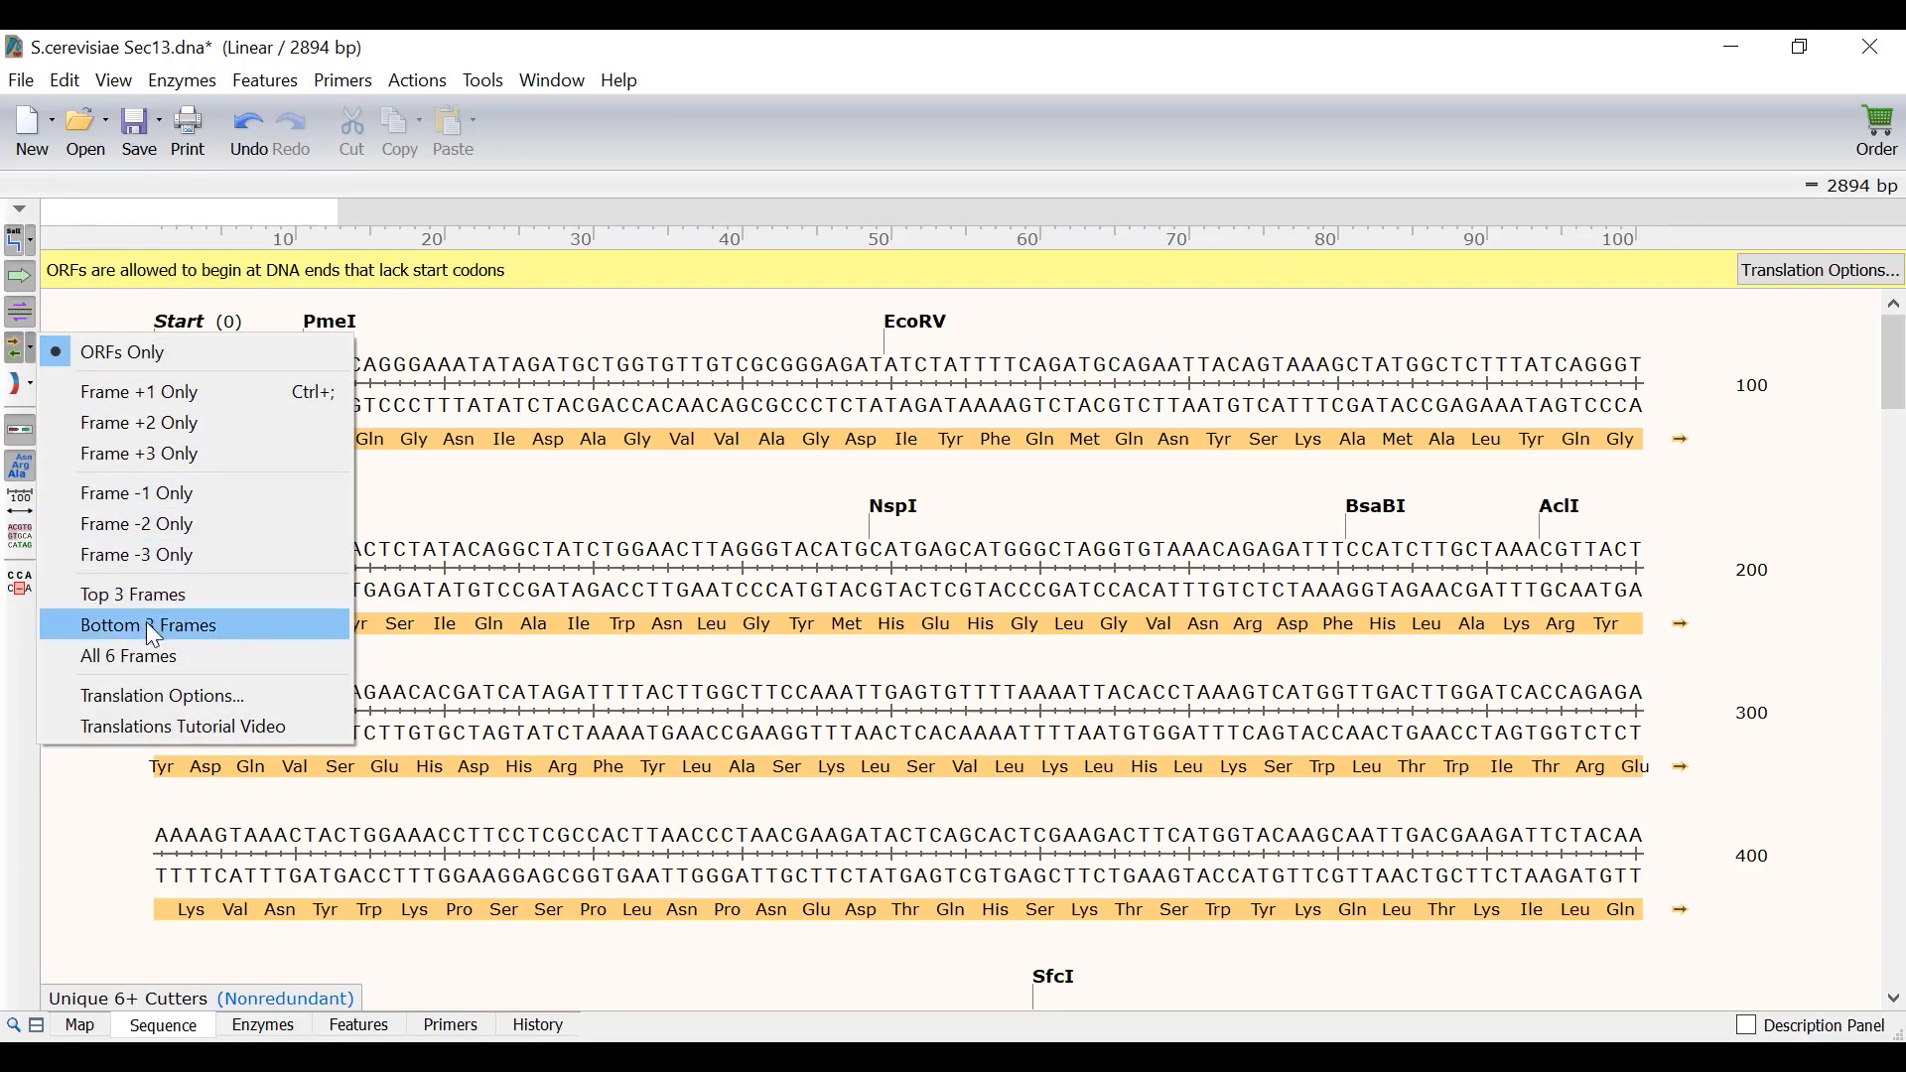
mouse_move(128, 655)
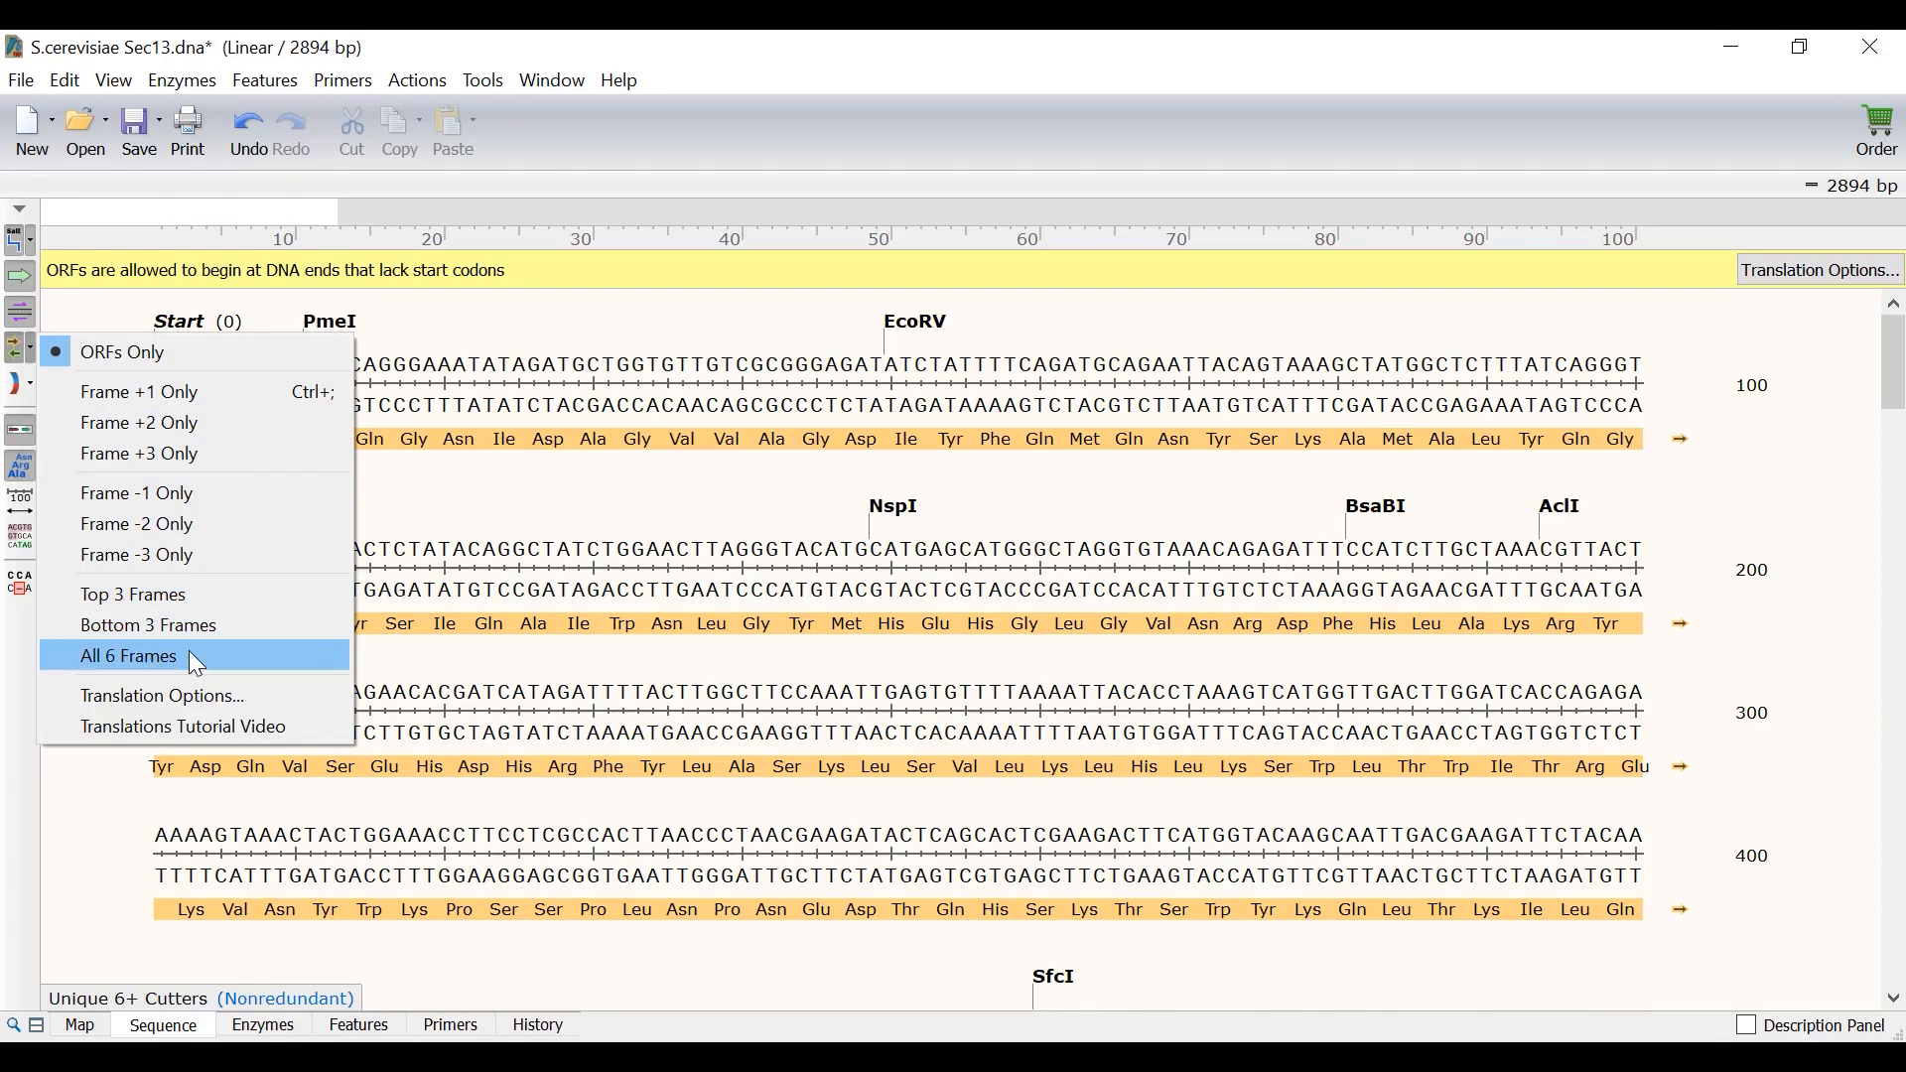
left_click(128, 655)
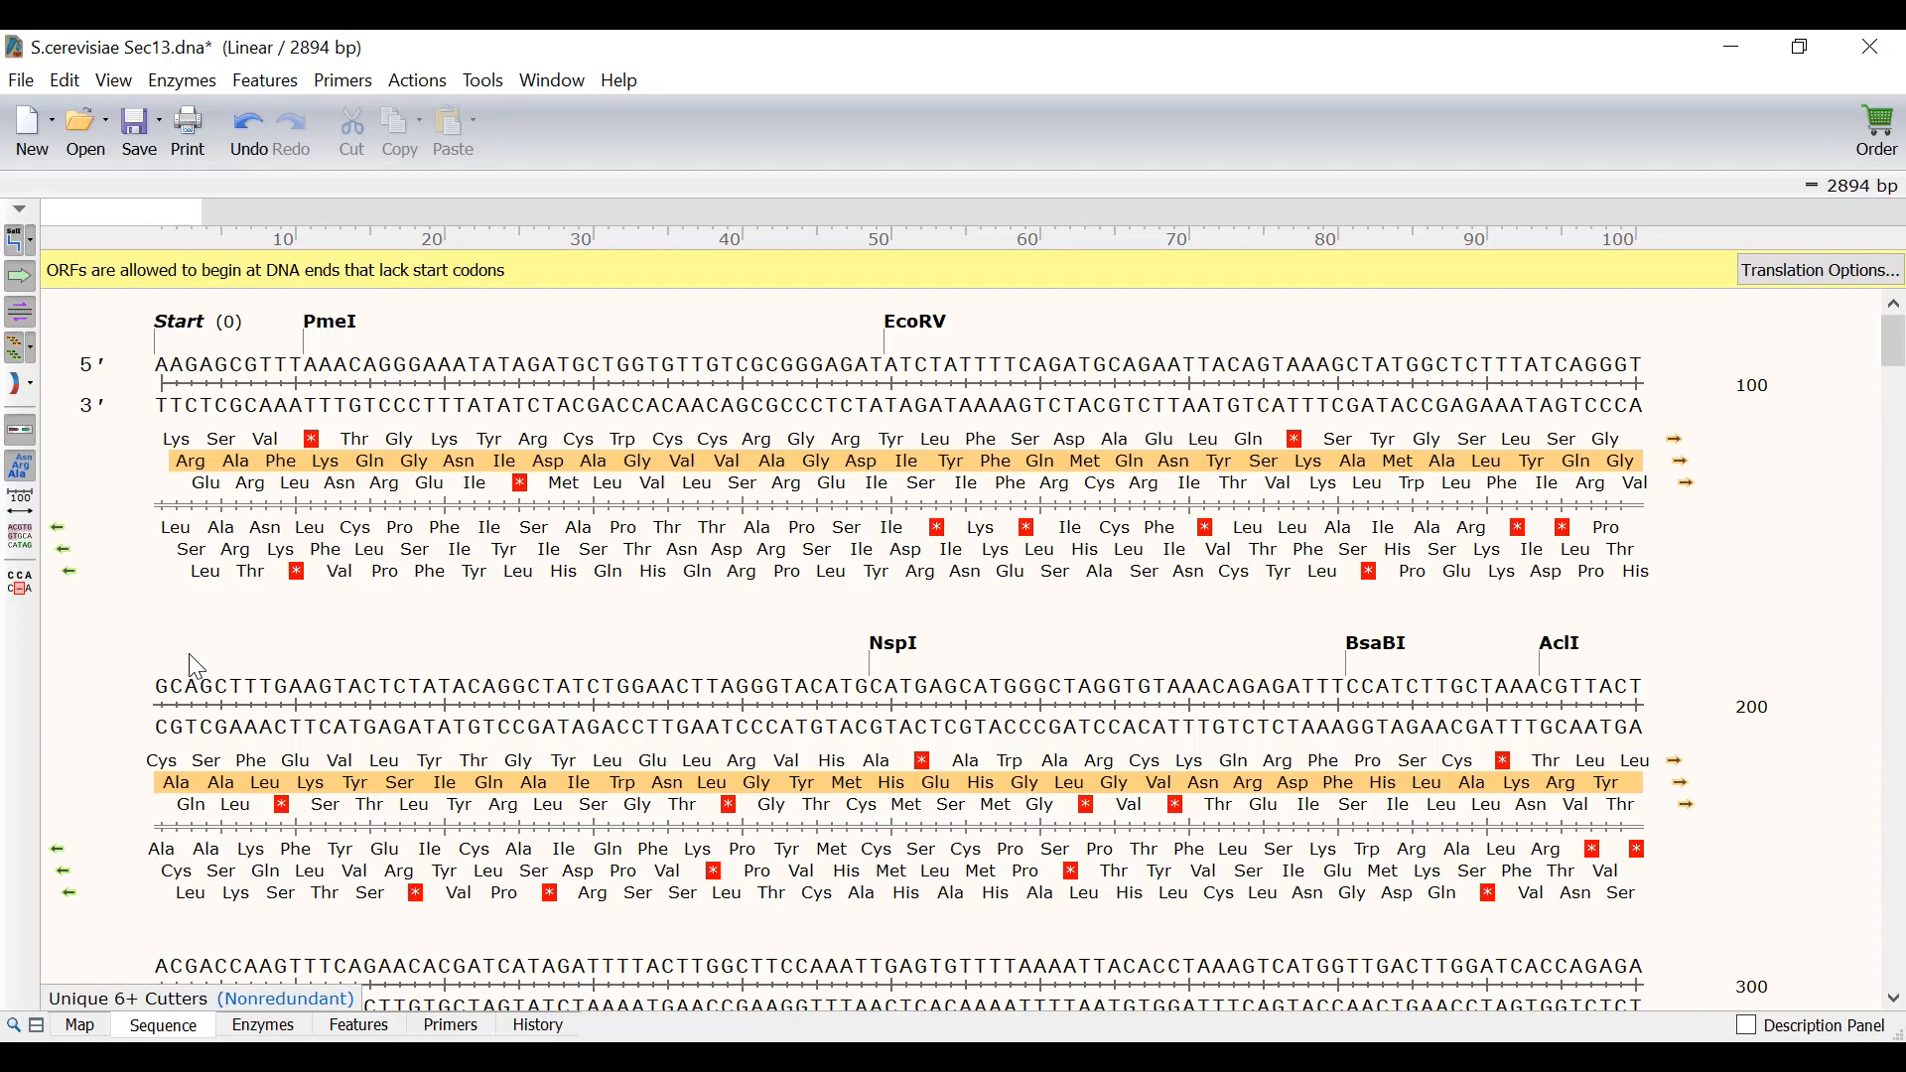
mouse_move(80, 949)
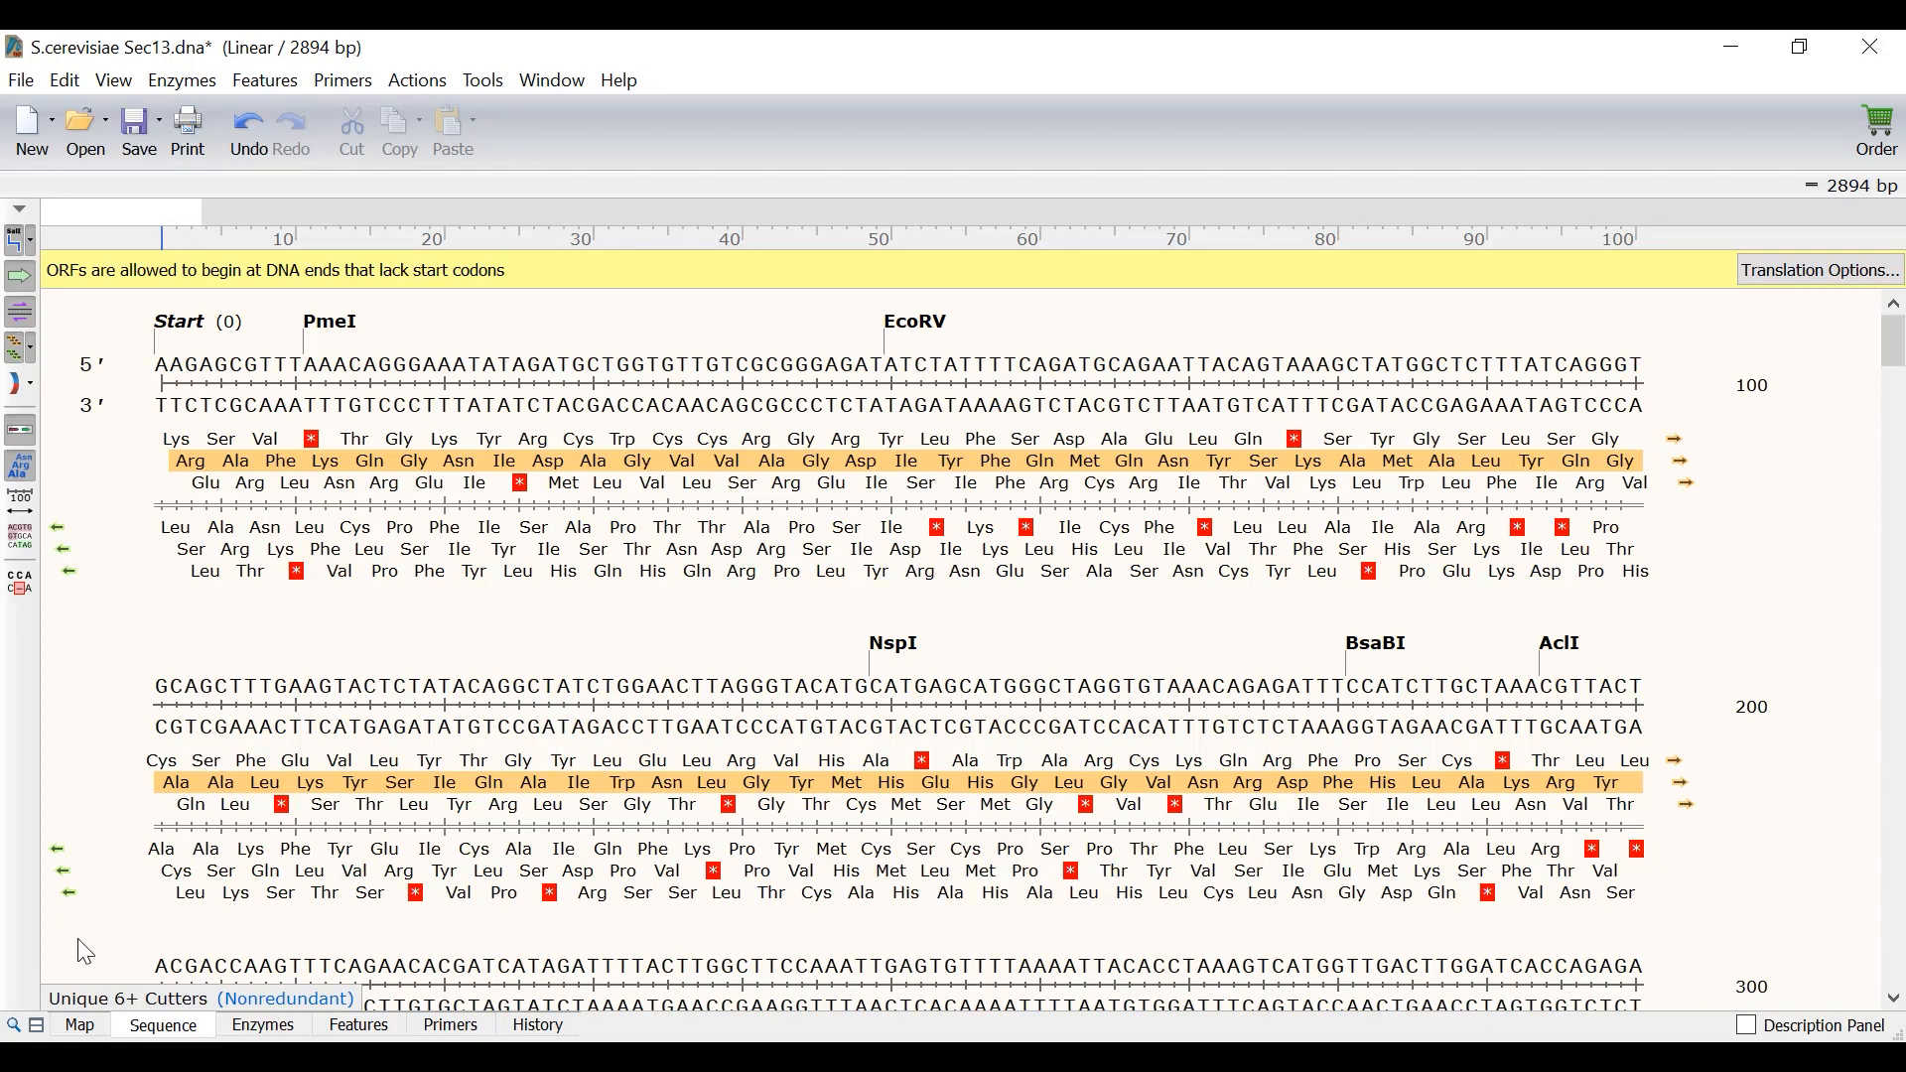
left_click(80, 1024)
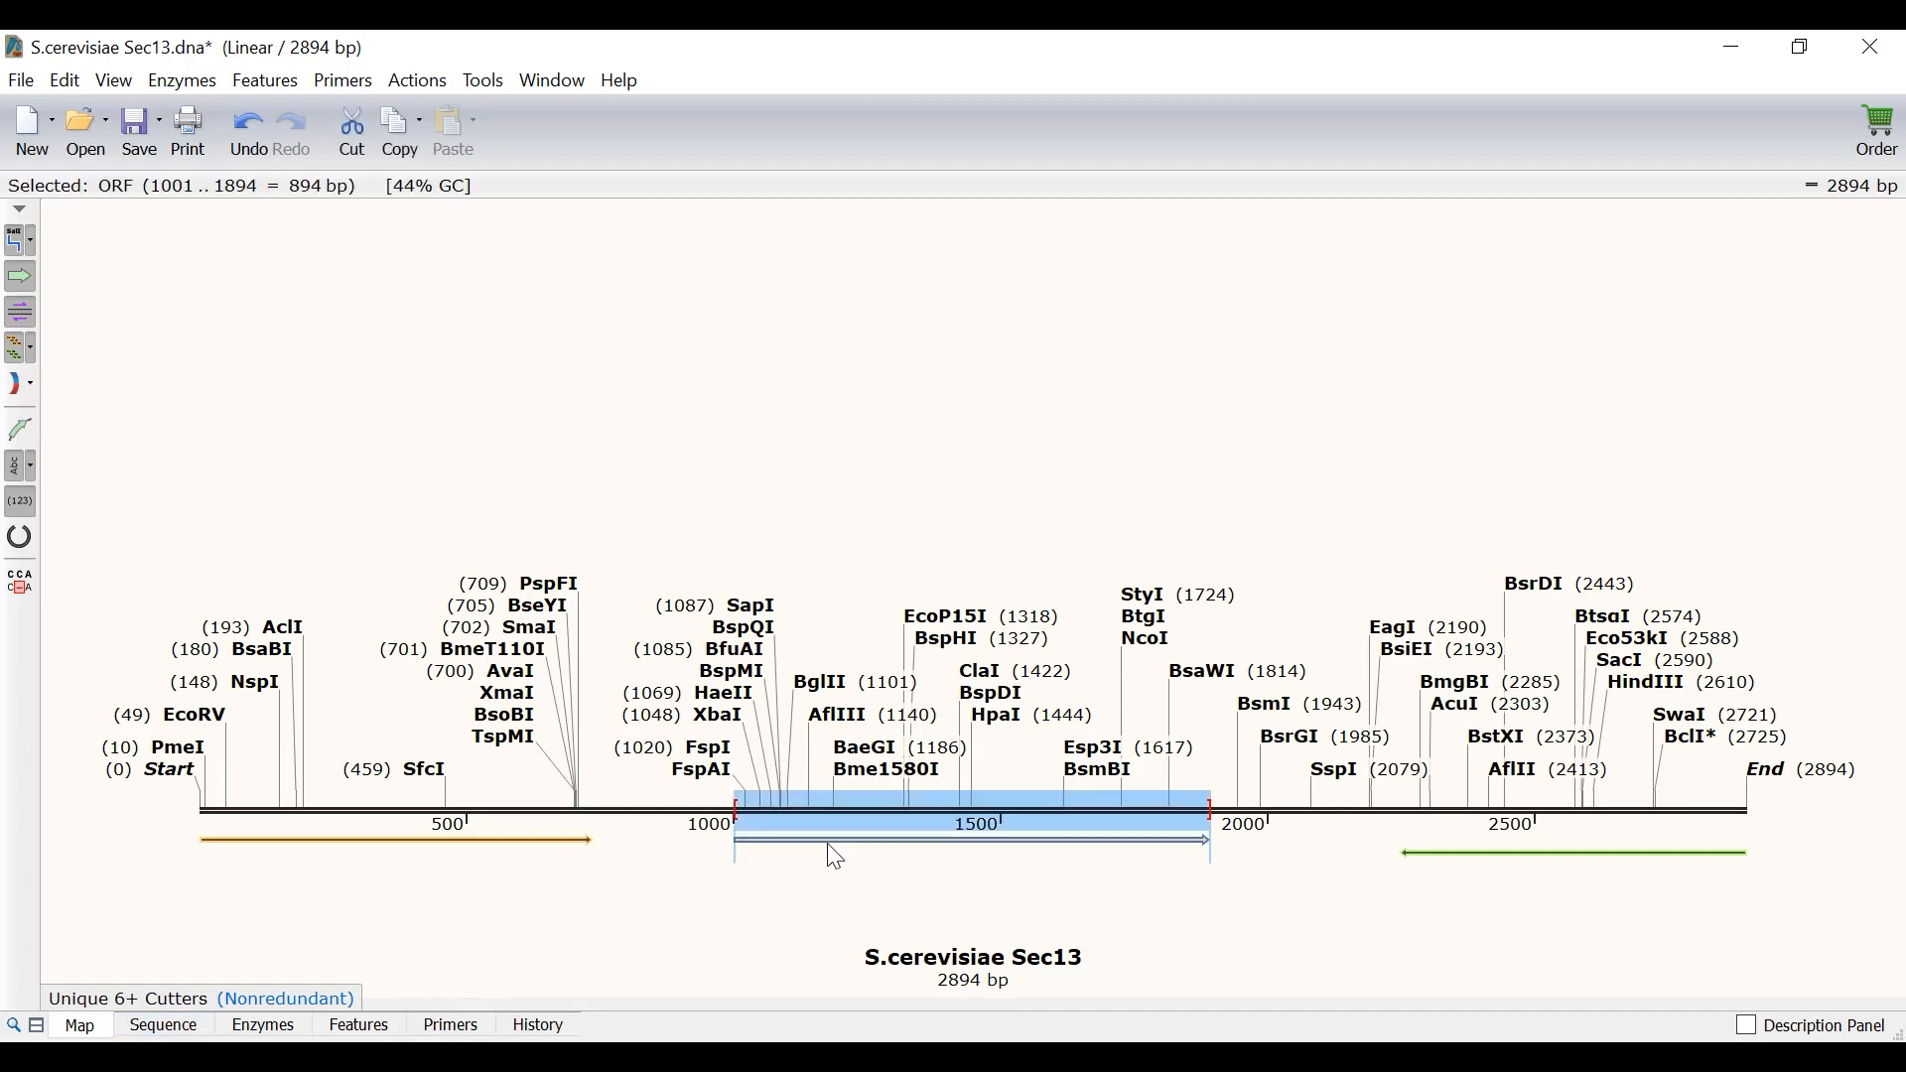
mouse_move(817, 824)
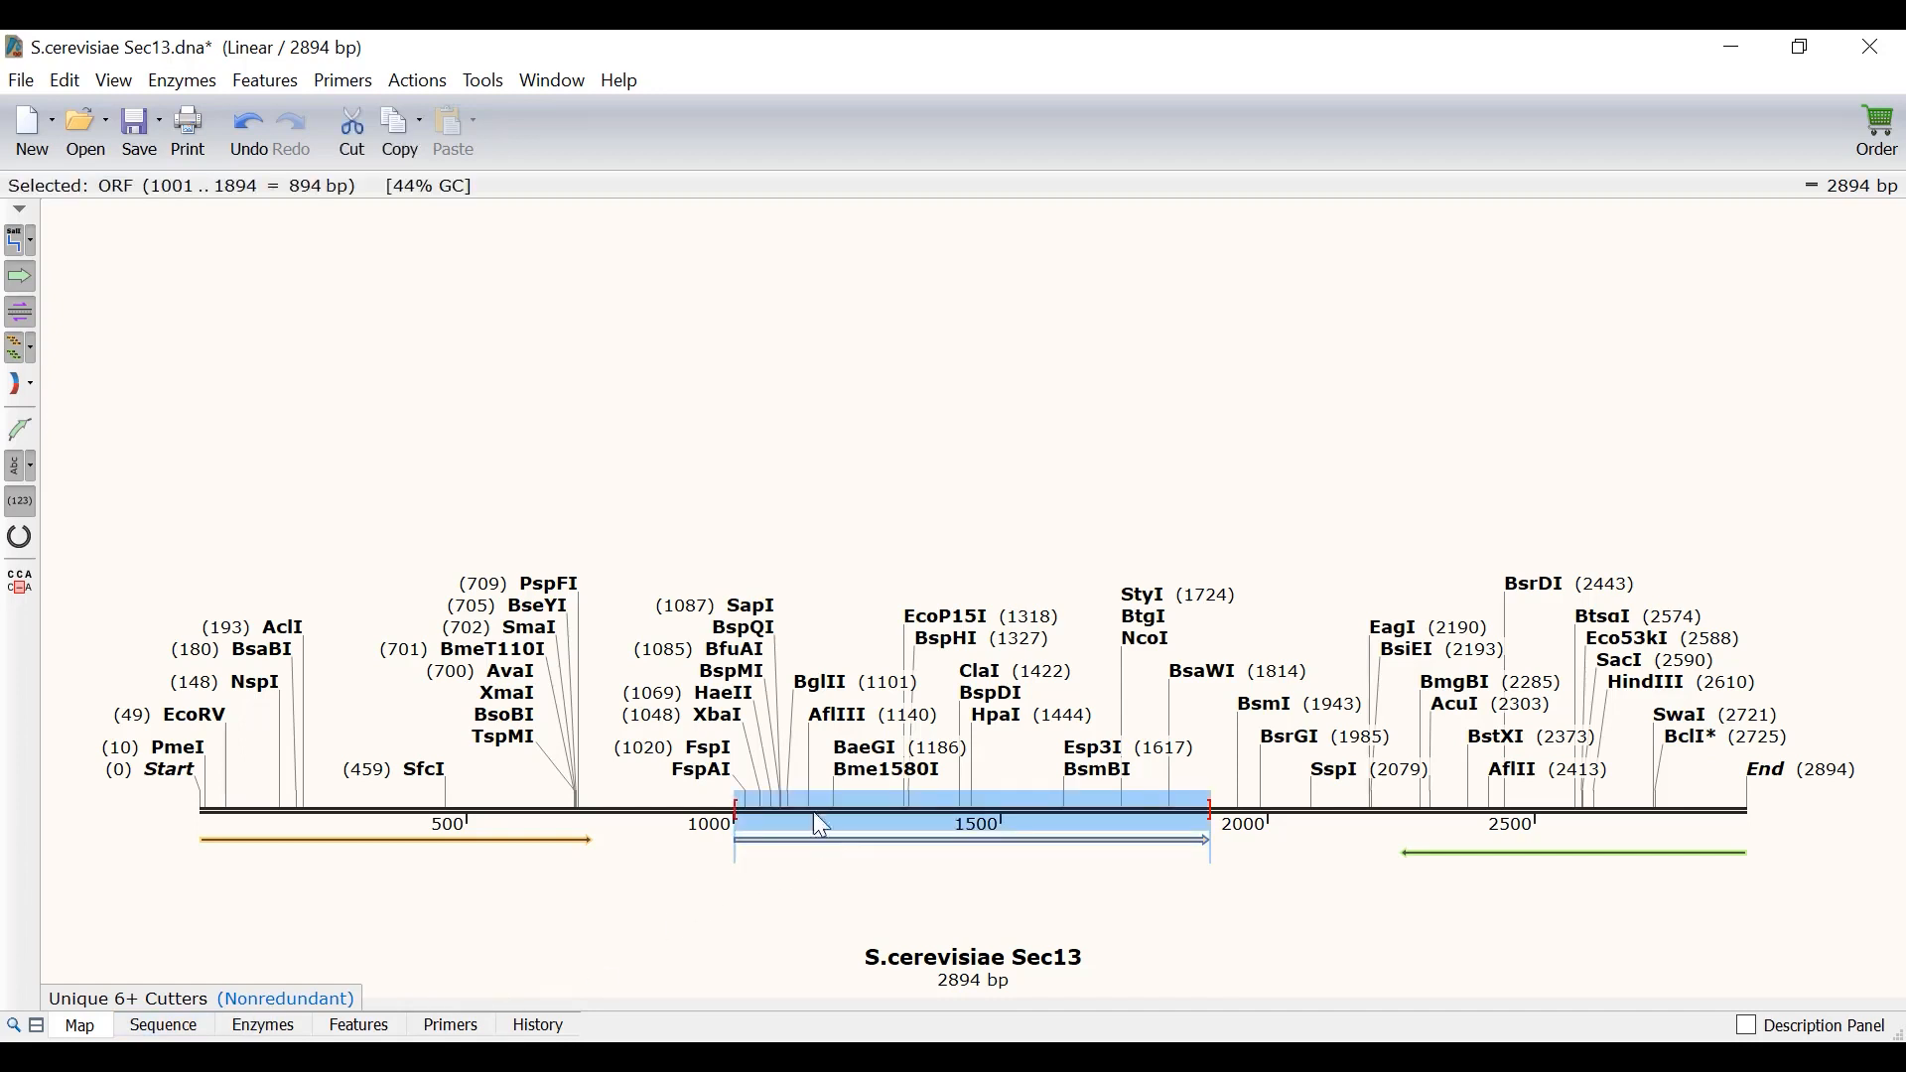
Add a translated CDS feature named Sec13 over the 1001–1894 ORF
left_click(265, 81)
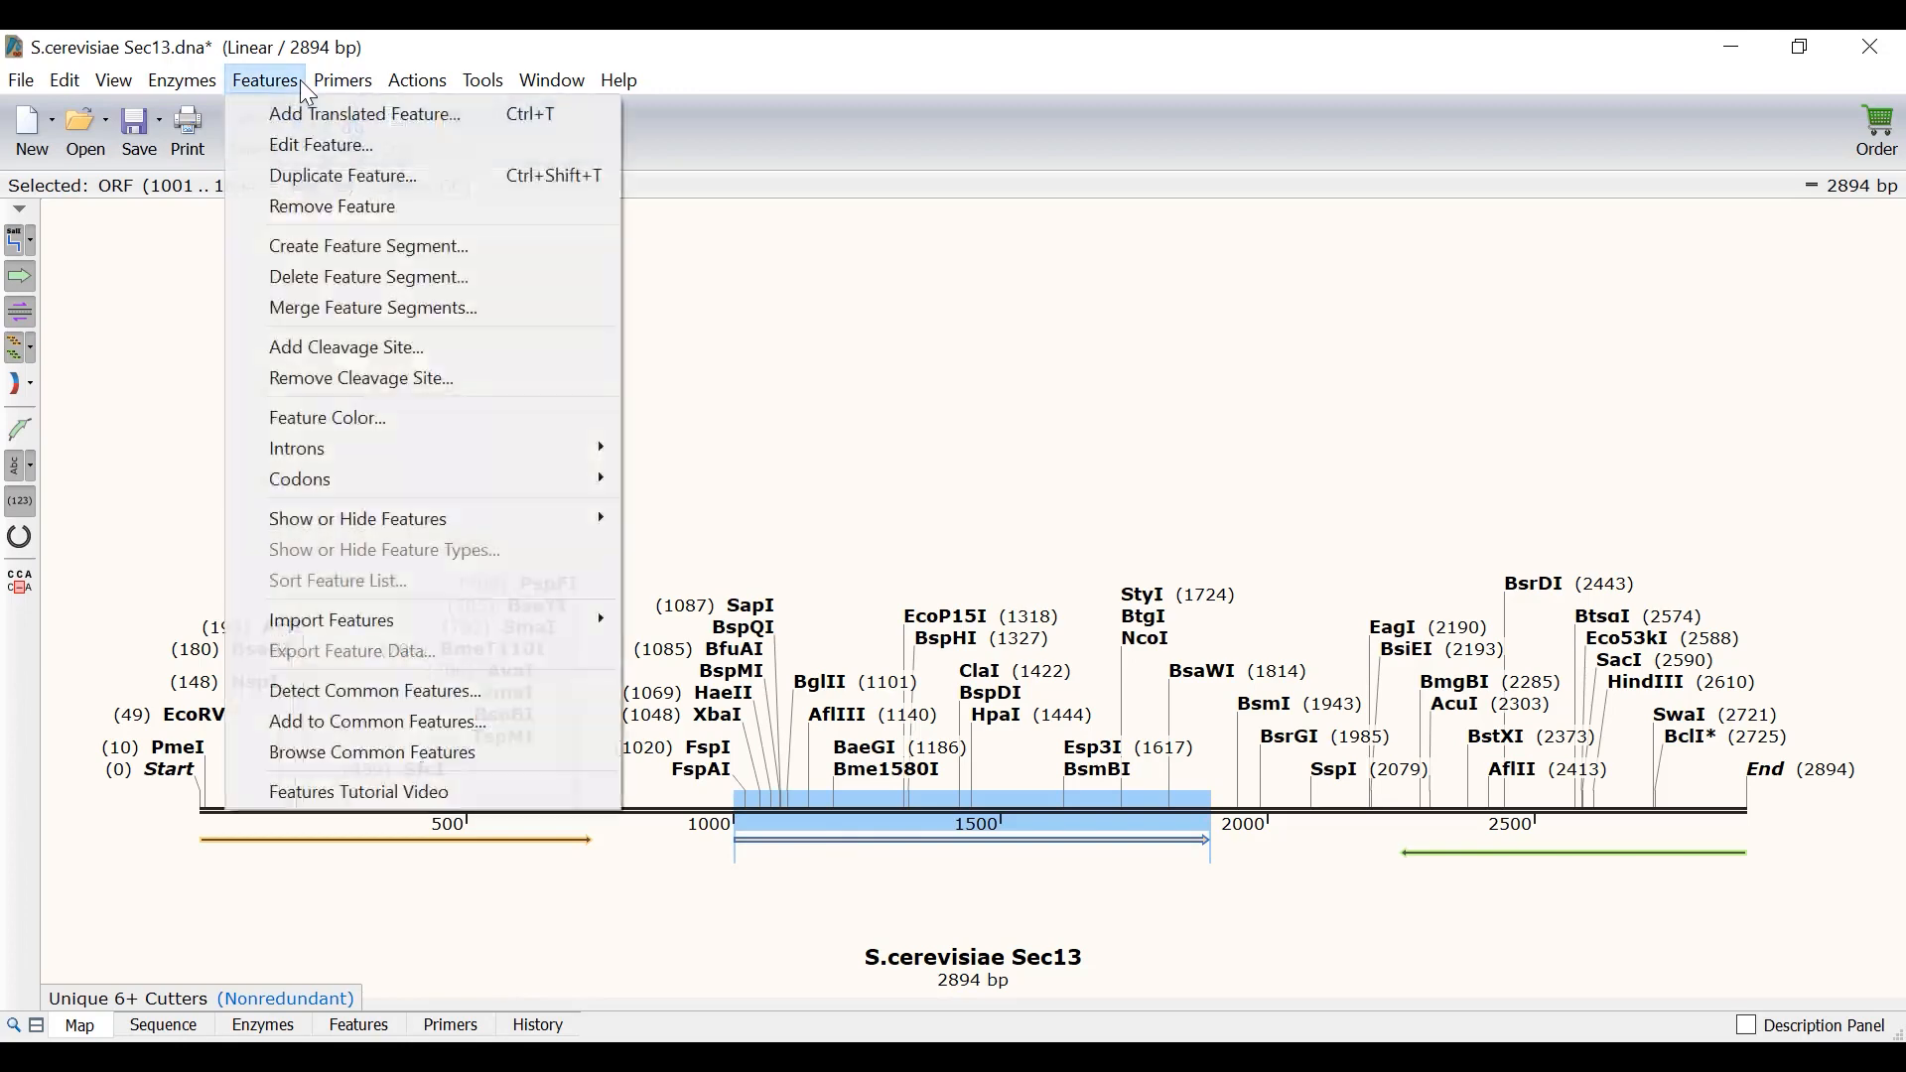
left_click(365, 114)
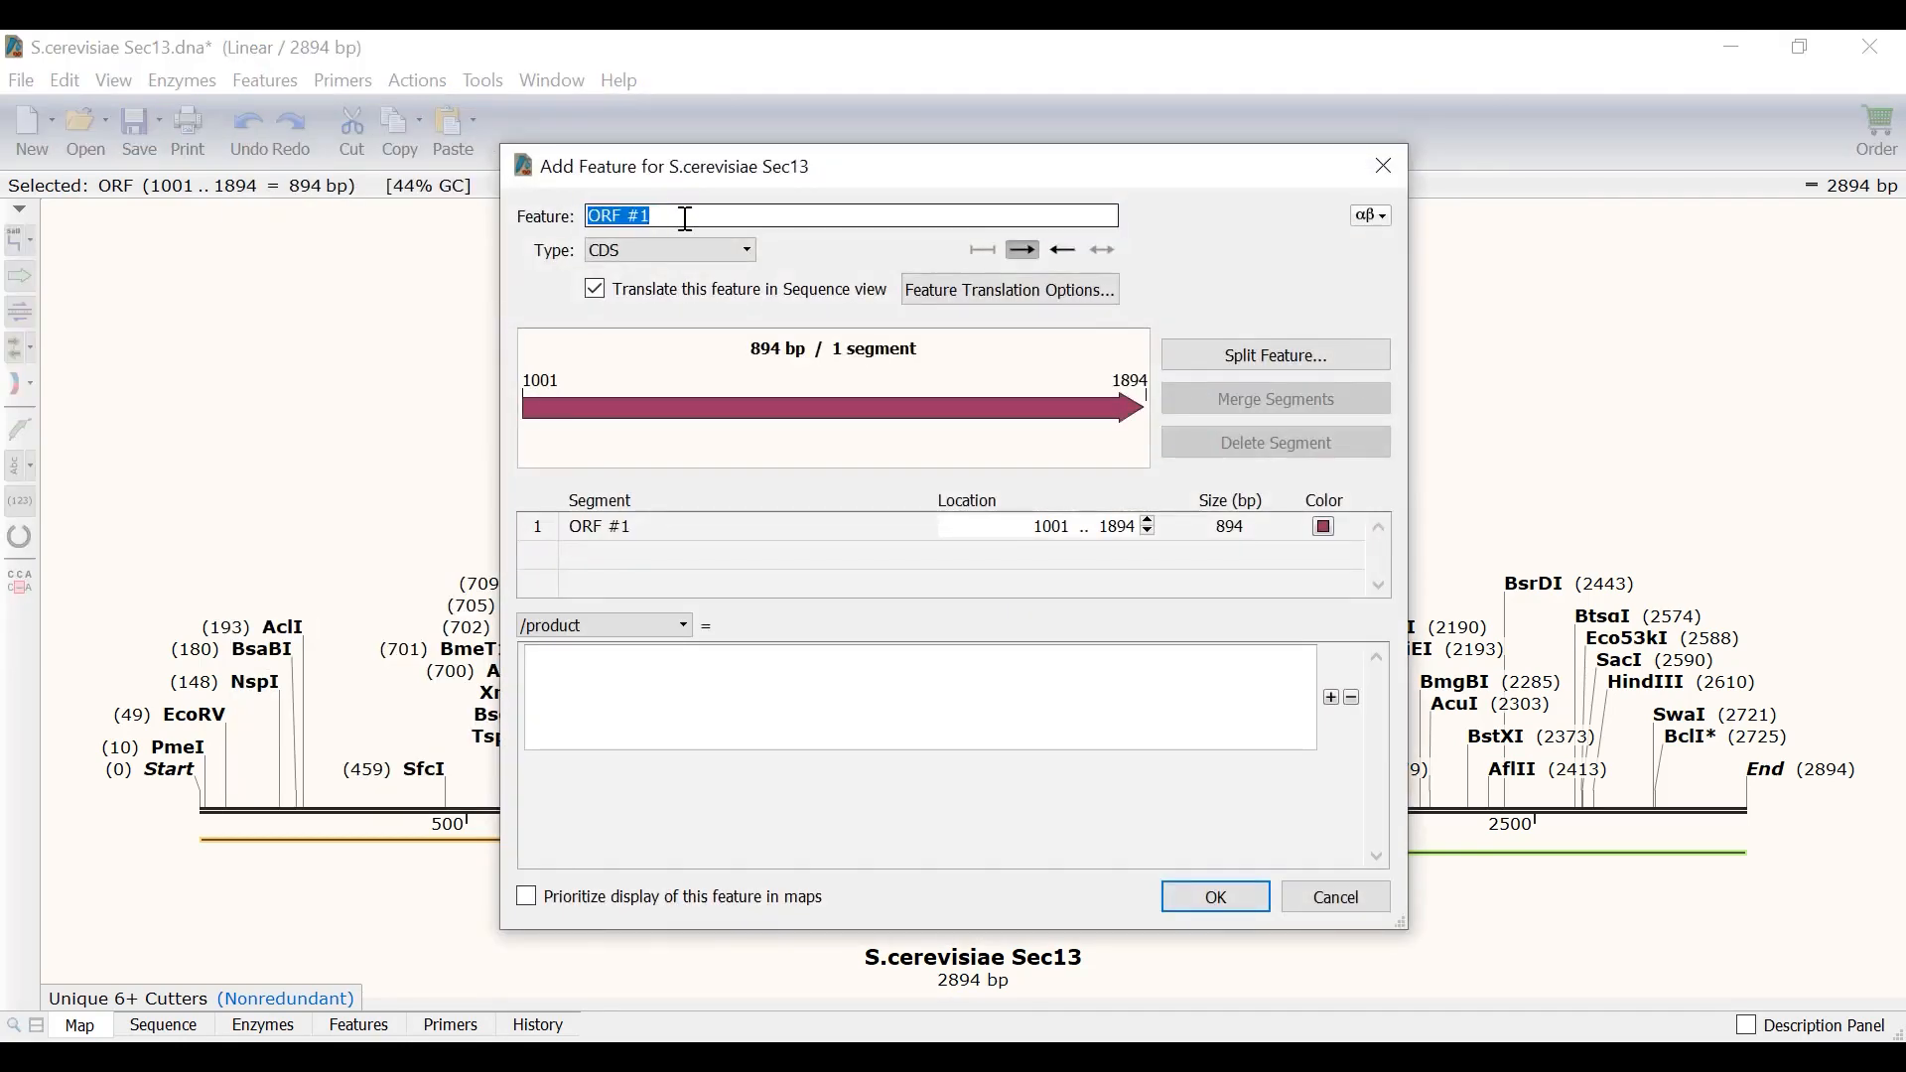
type("Sec13")
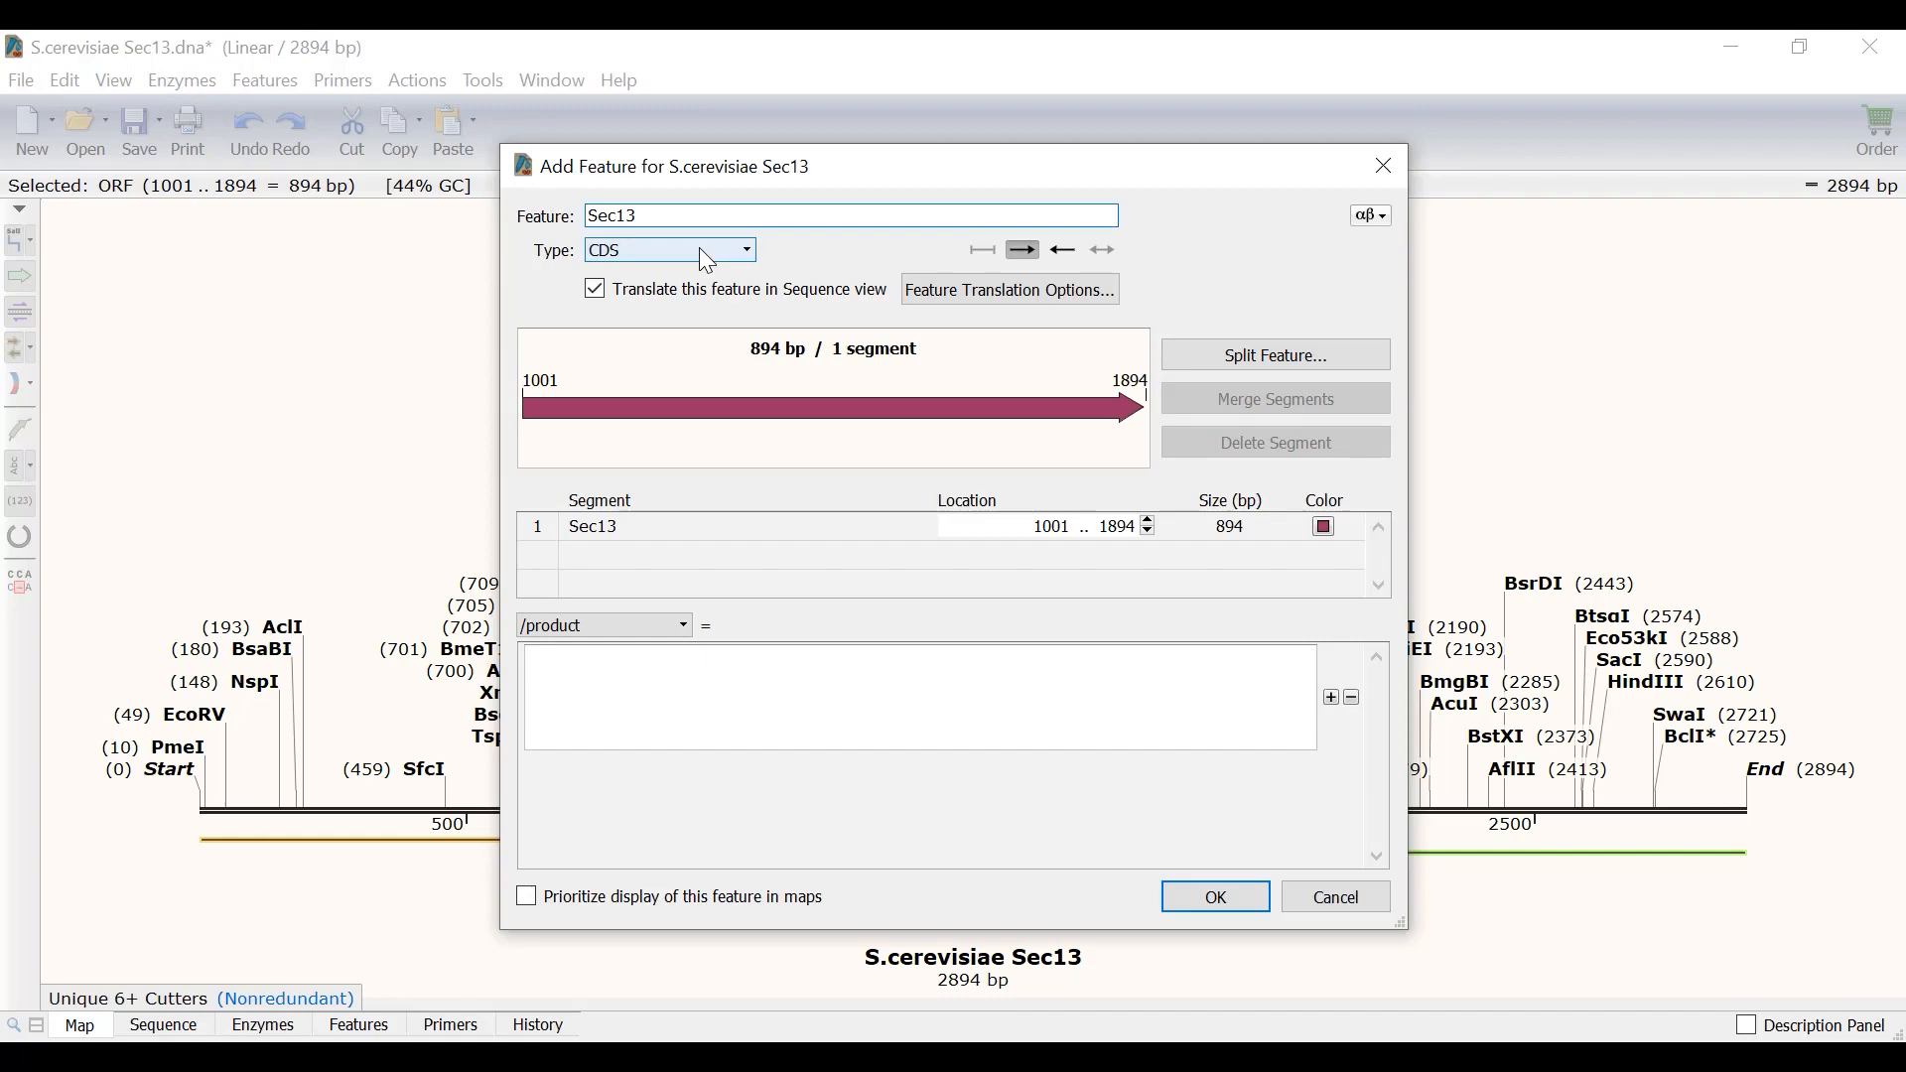
mouse_move(699, 255)
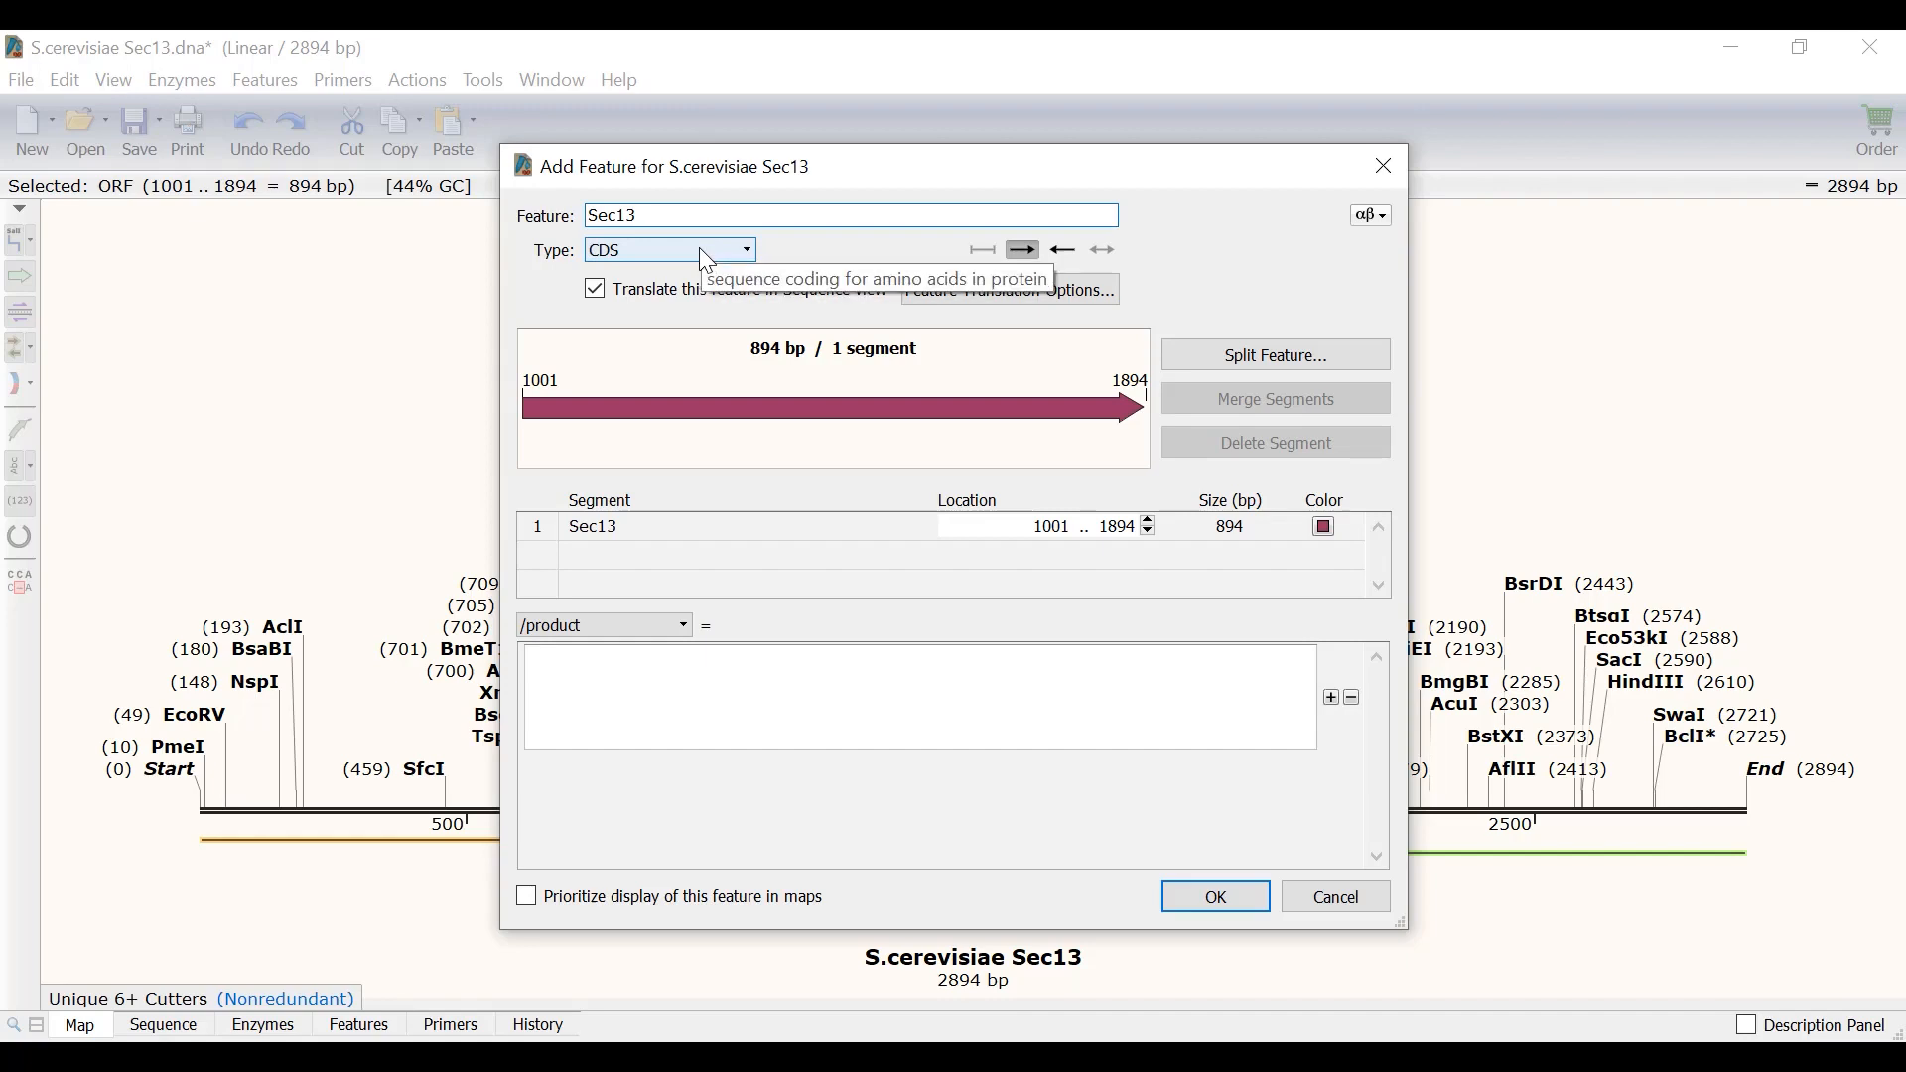
mouse_move(846, 584)
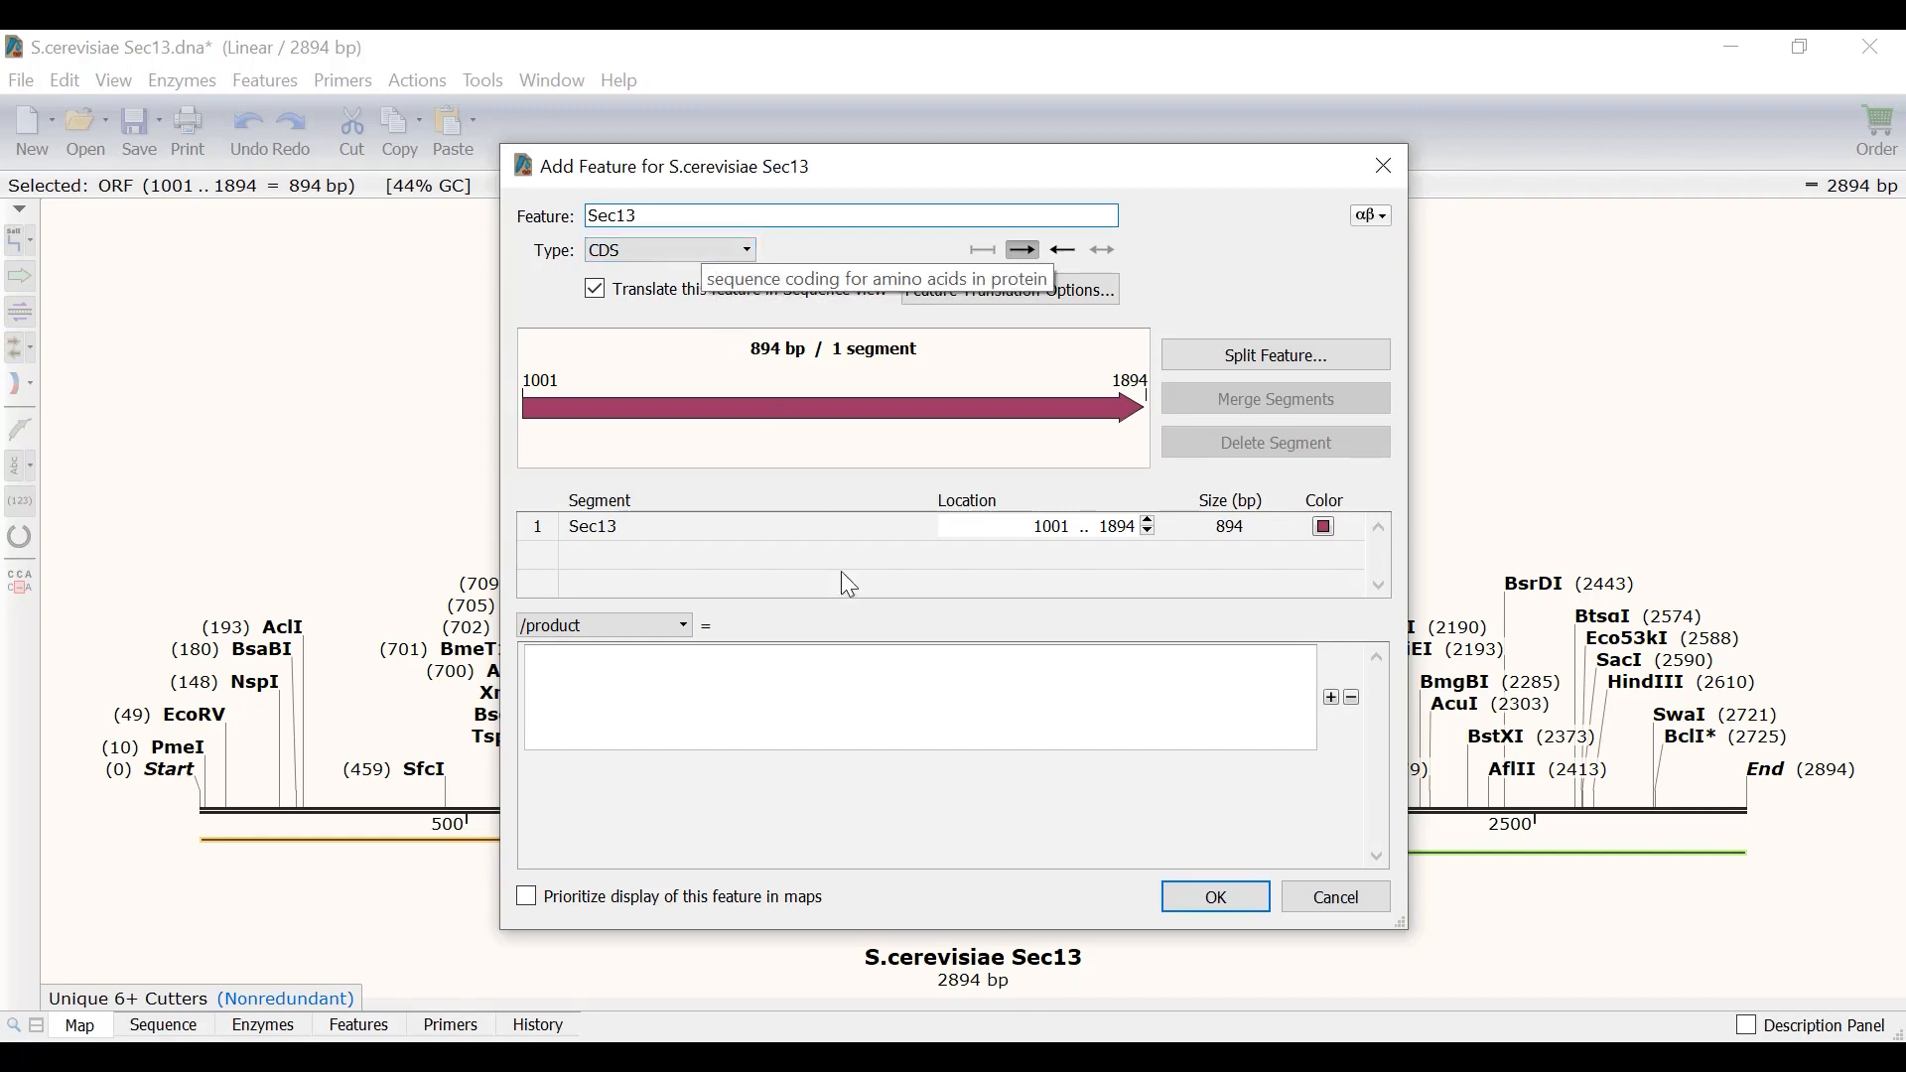
left_click(1212, 896)
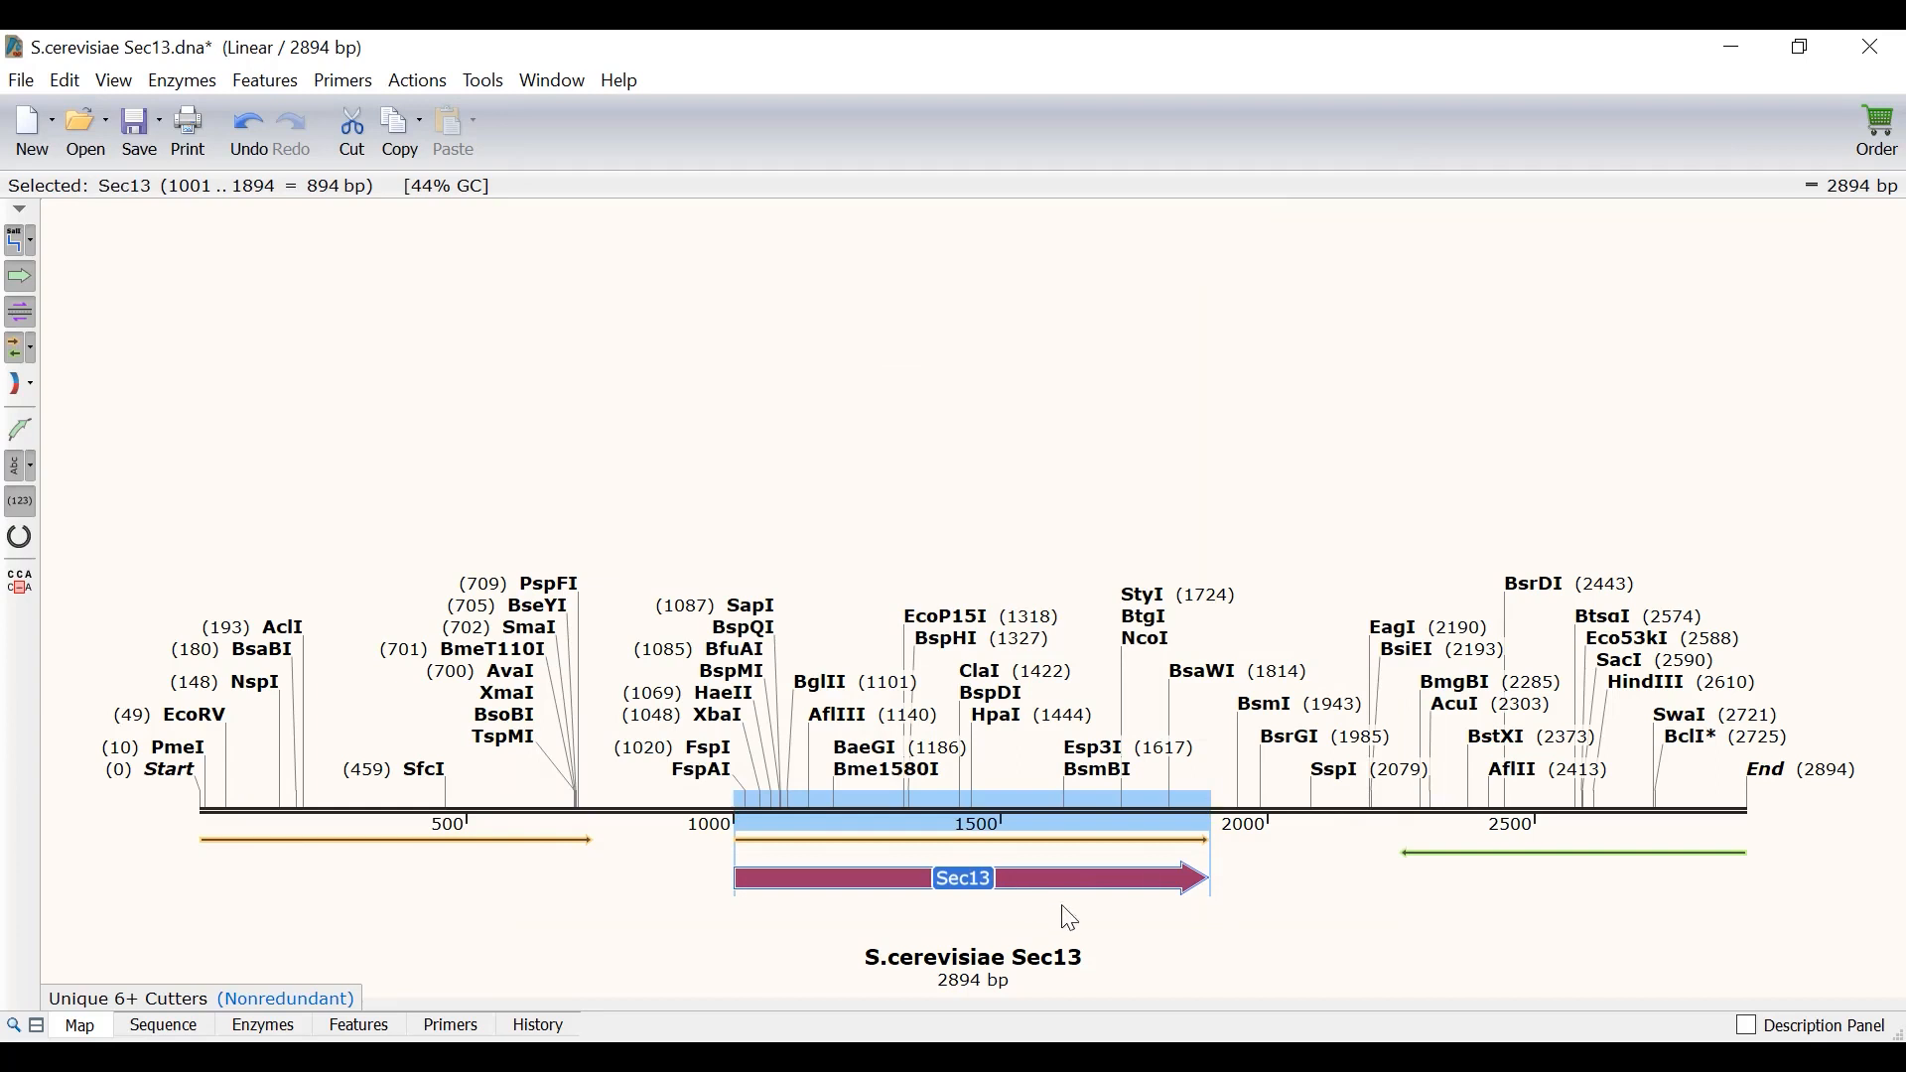
mouse_move(1168, 949)
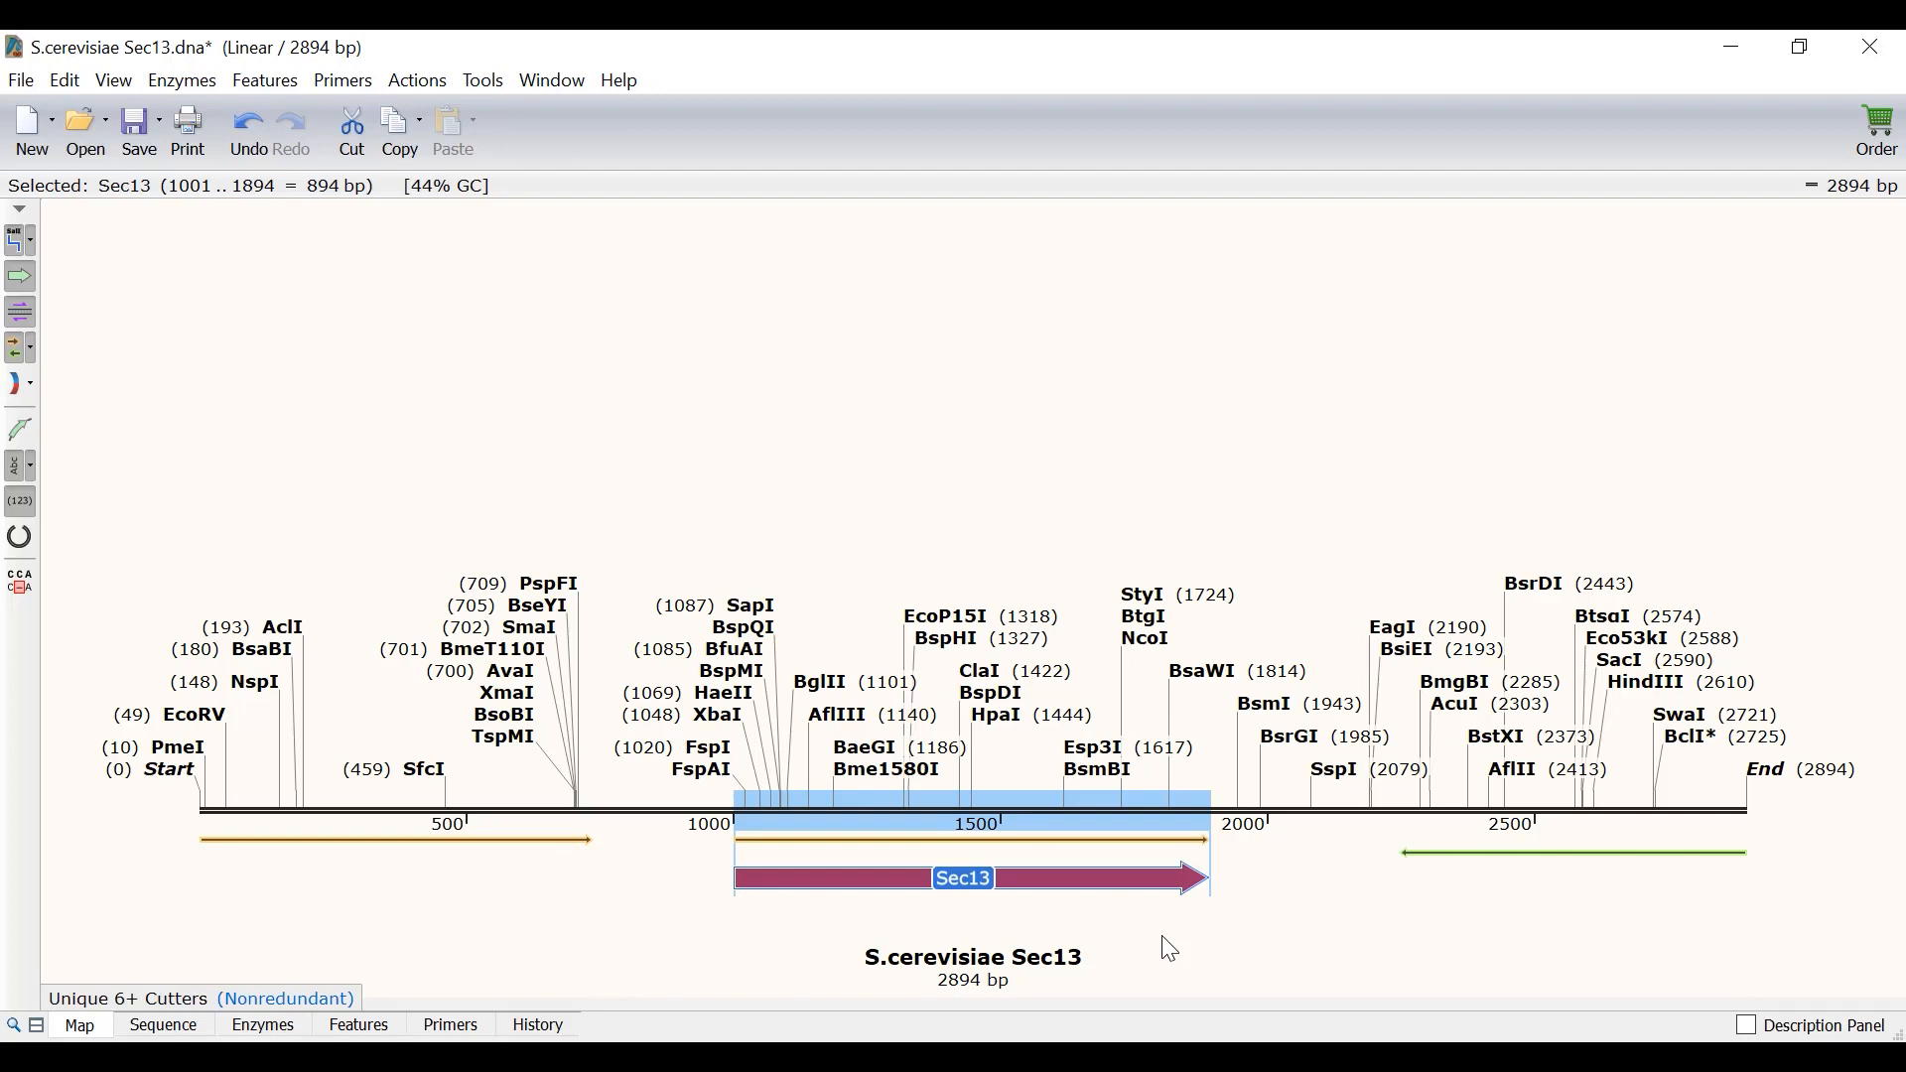
mouse_move(881, 850)
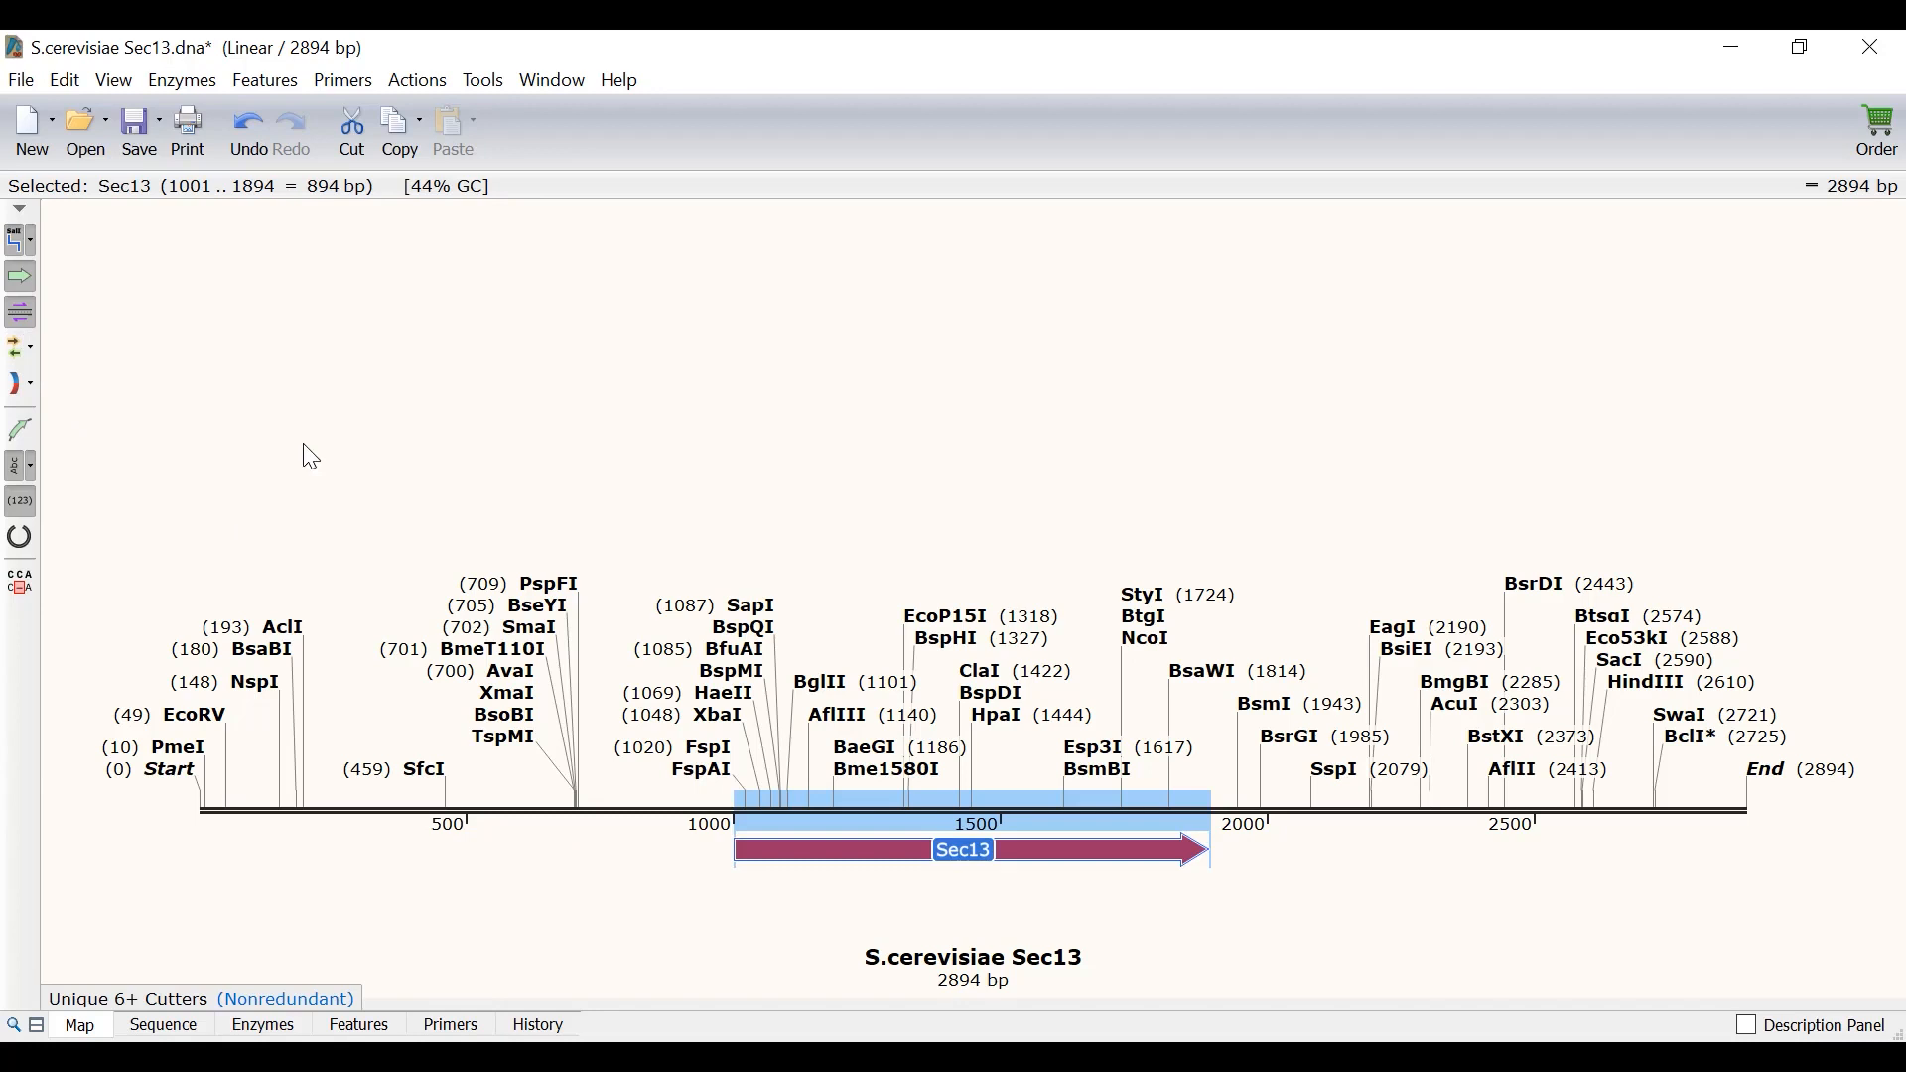
mouse_move(320, 460)
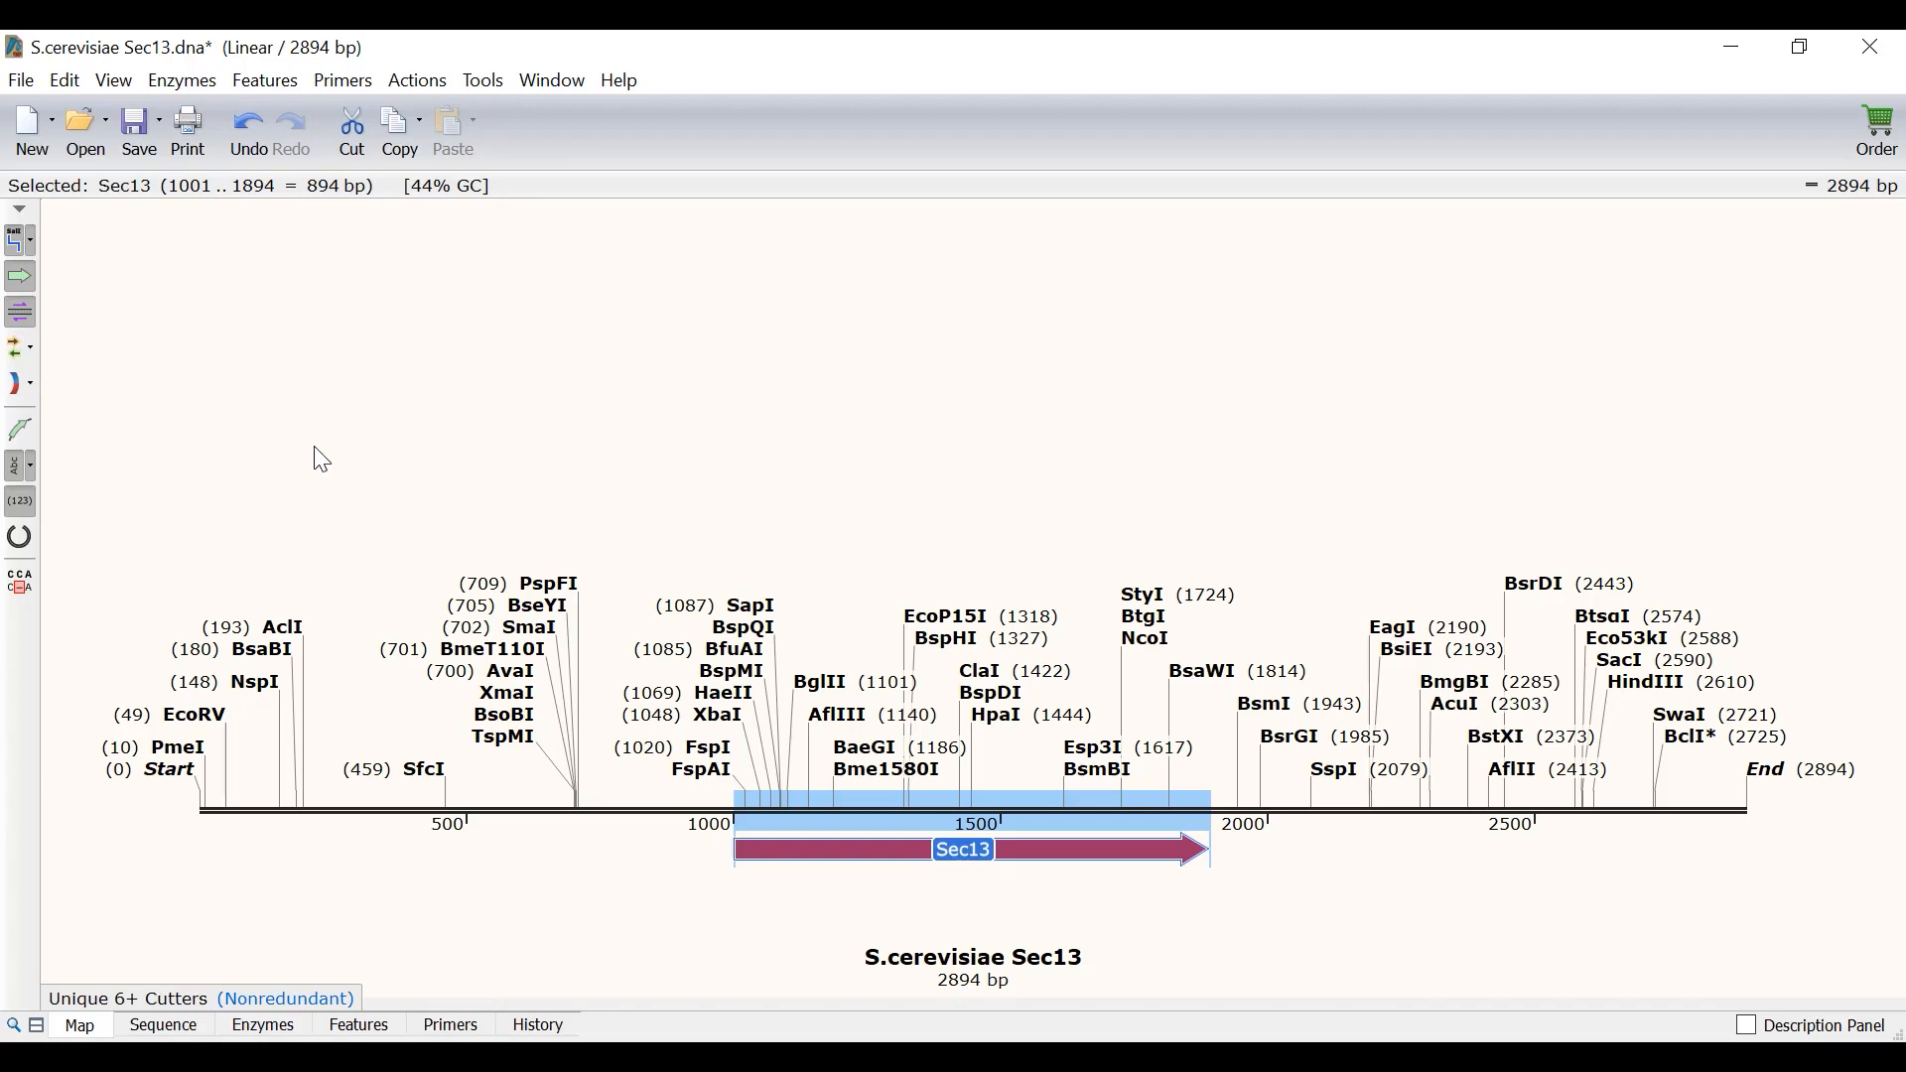
Switch to the Sequence view to see the Sec13 CDS and its numbered translation
left_click(162, 1024)
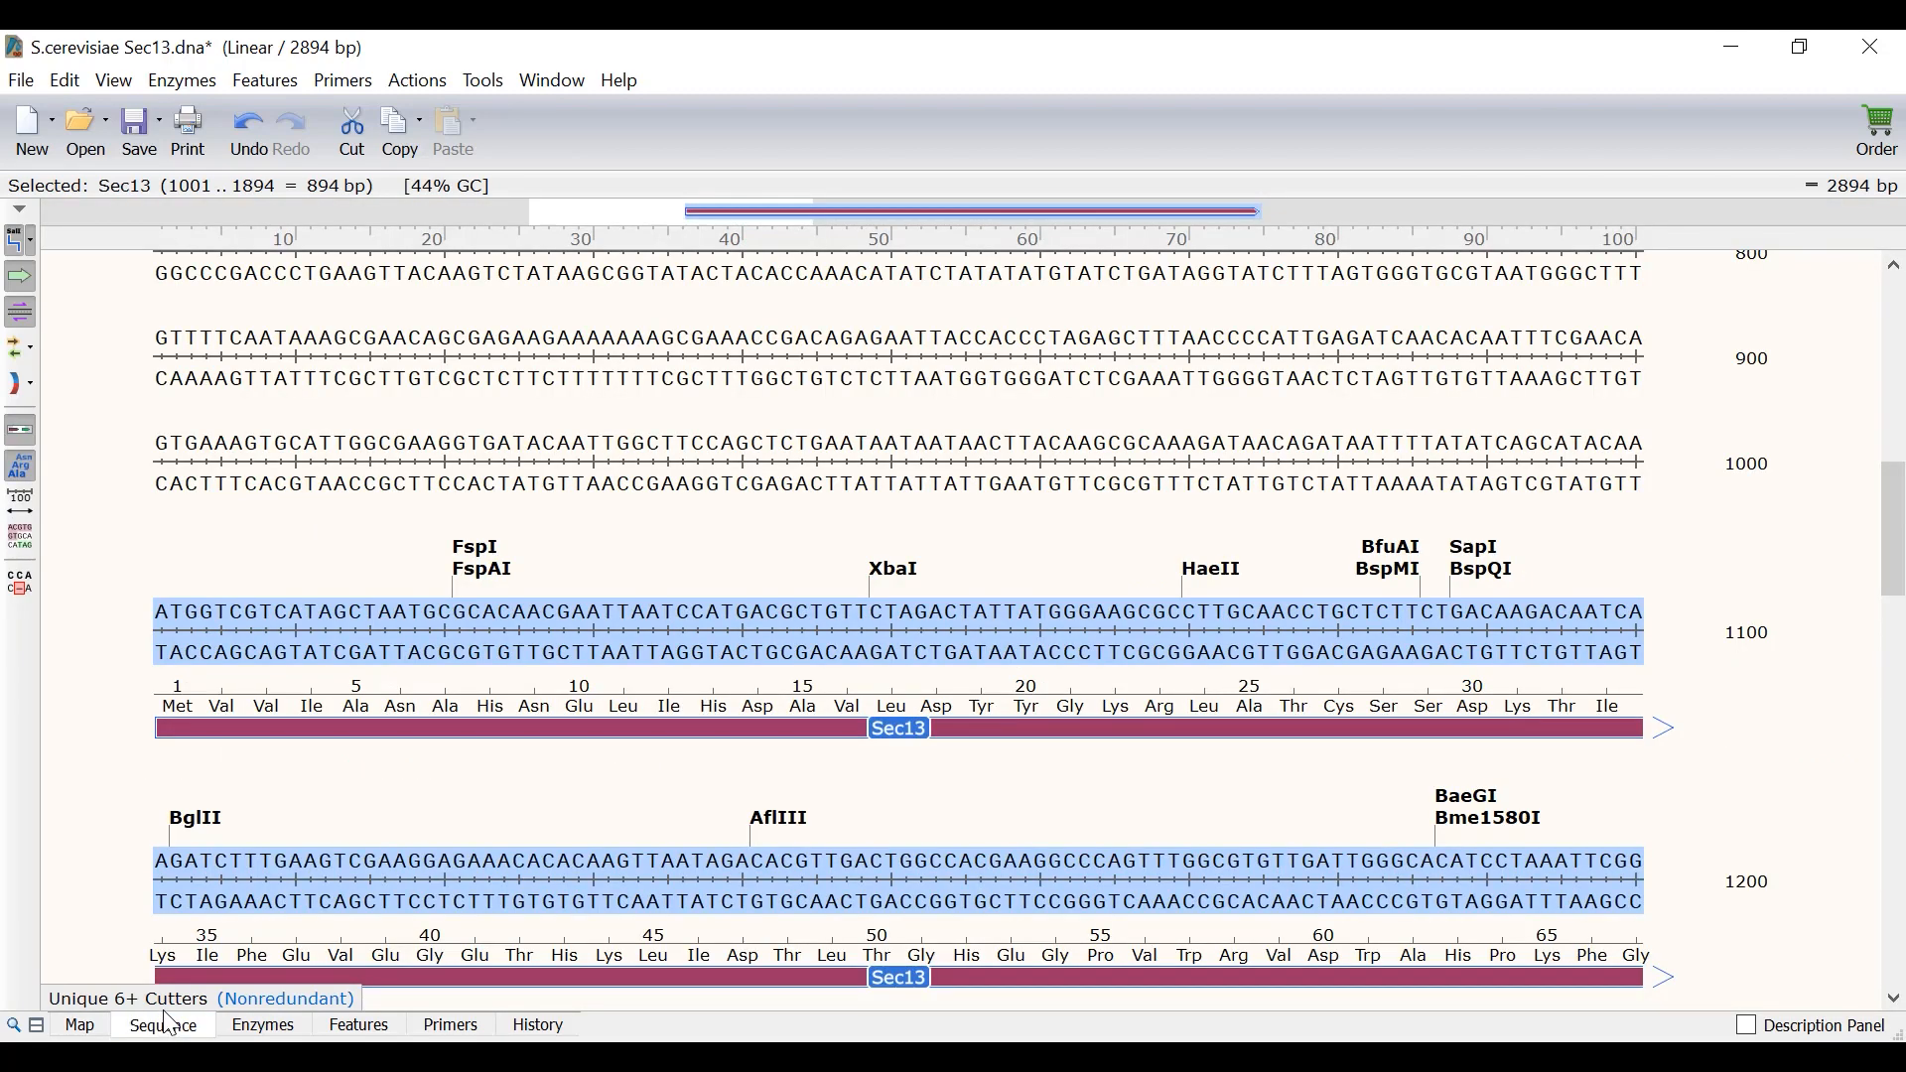
mouse_move(249, 796)
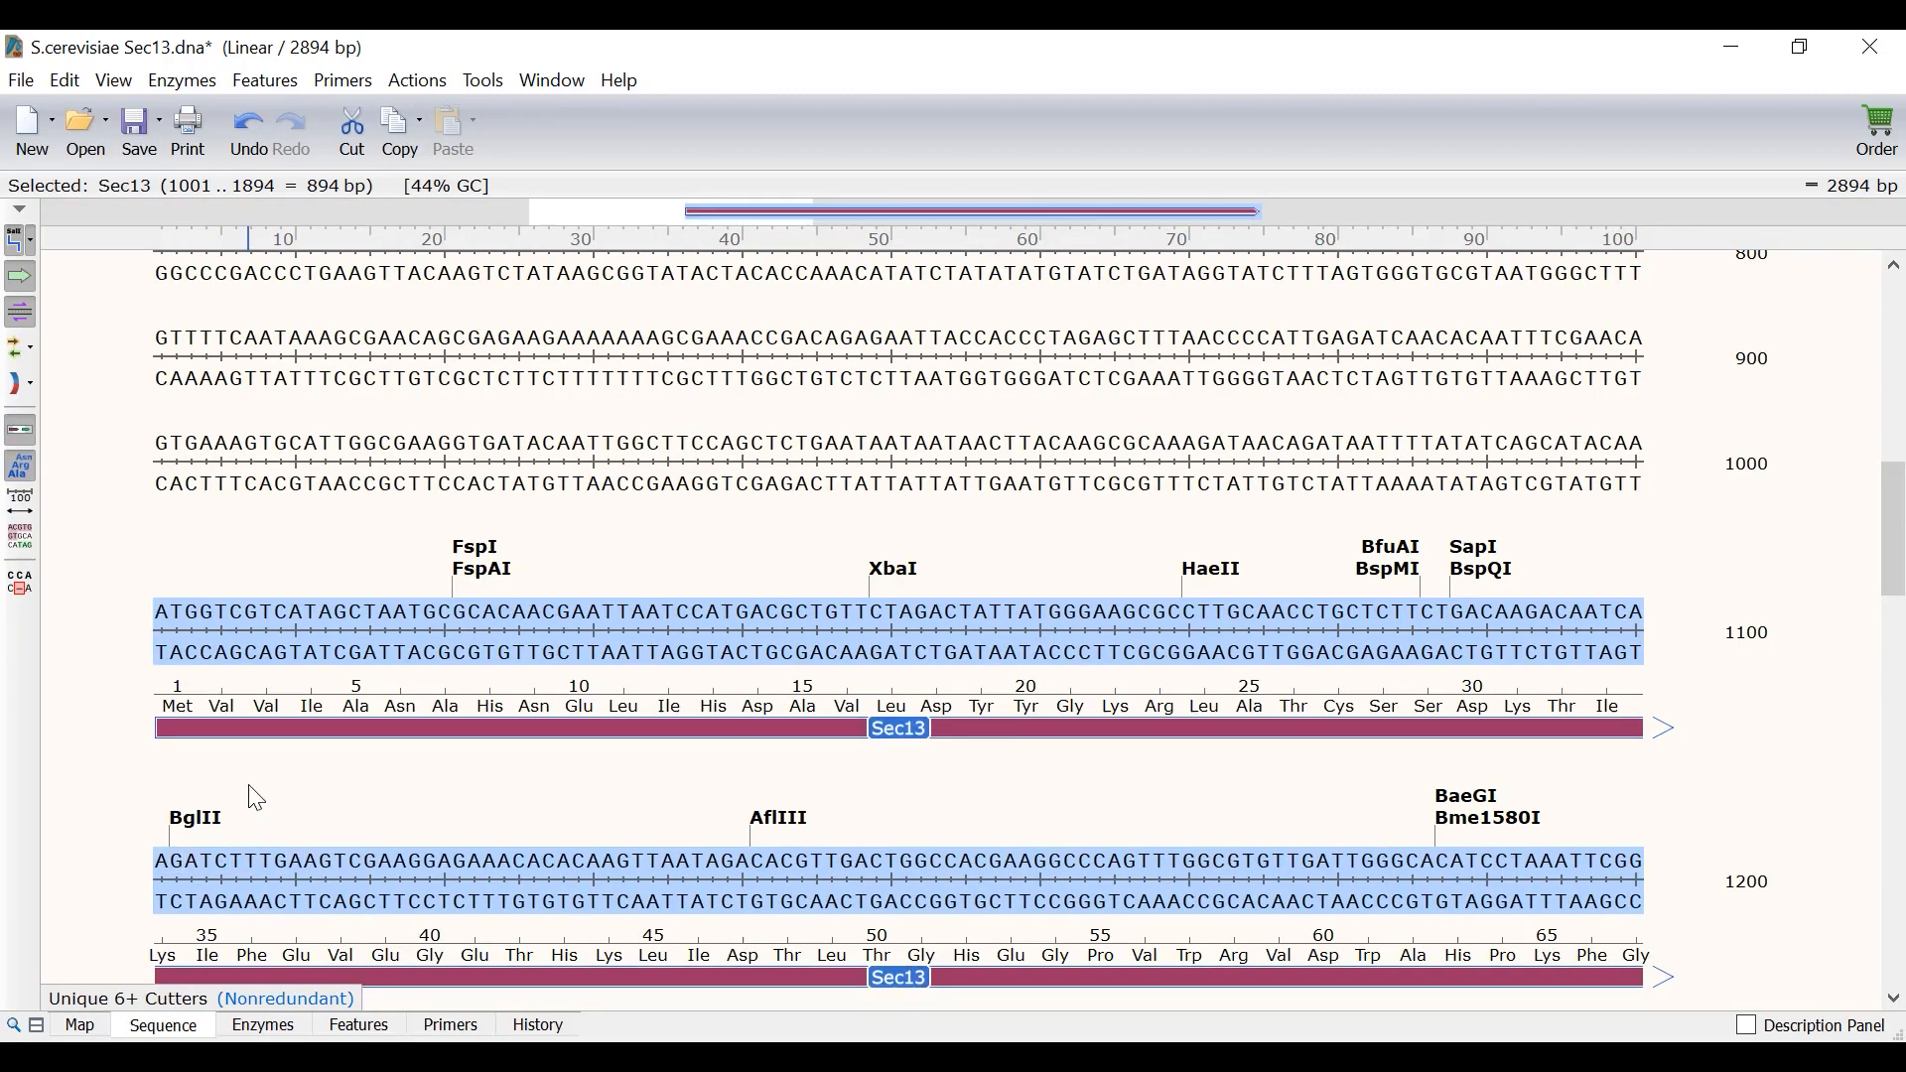
mouse_move(350, 715)
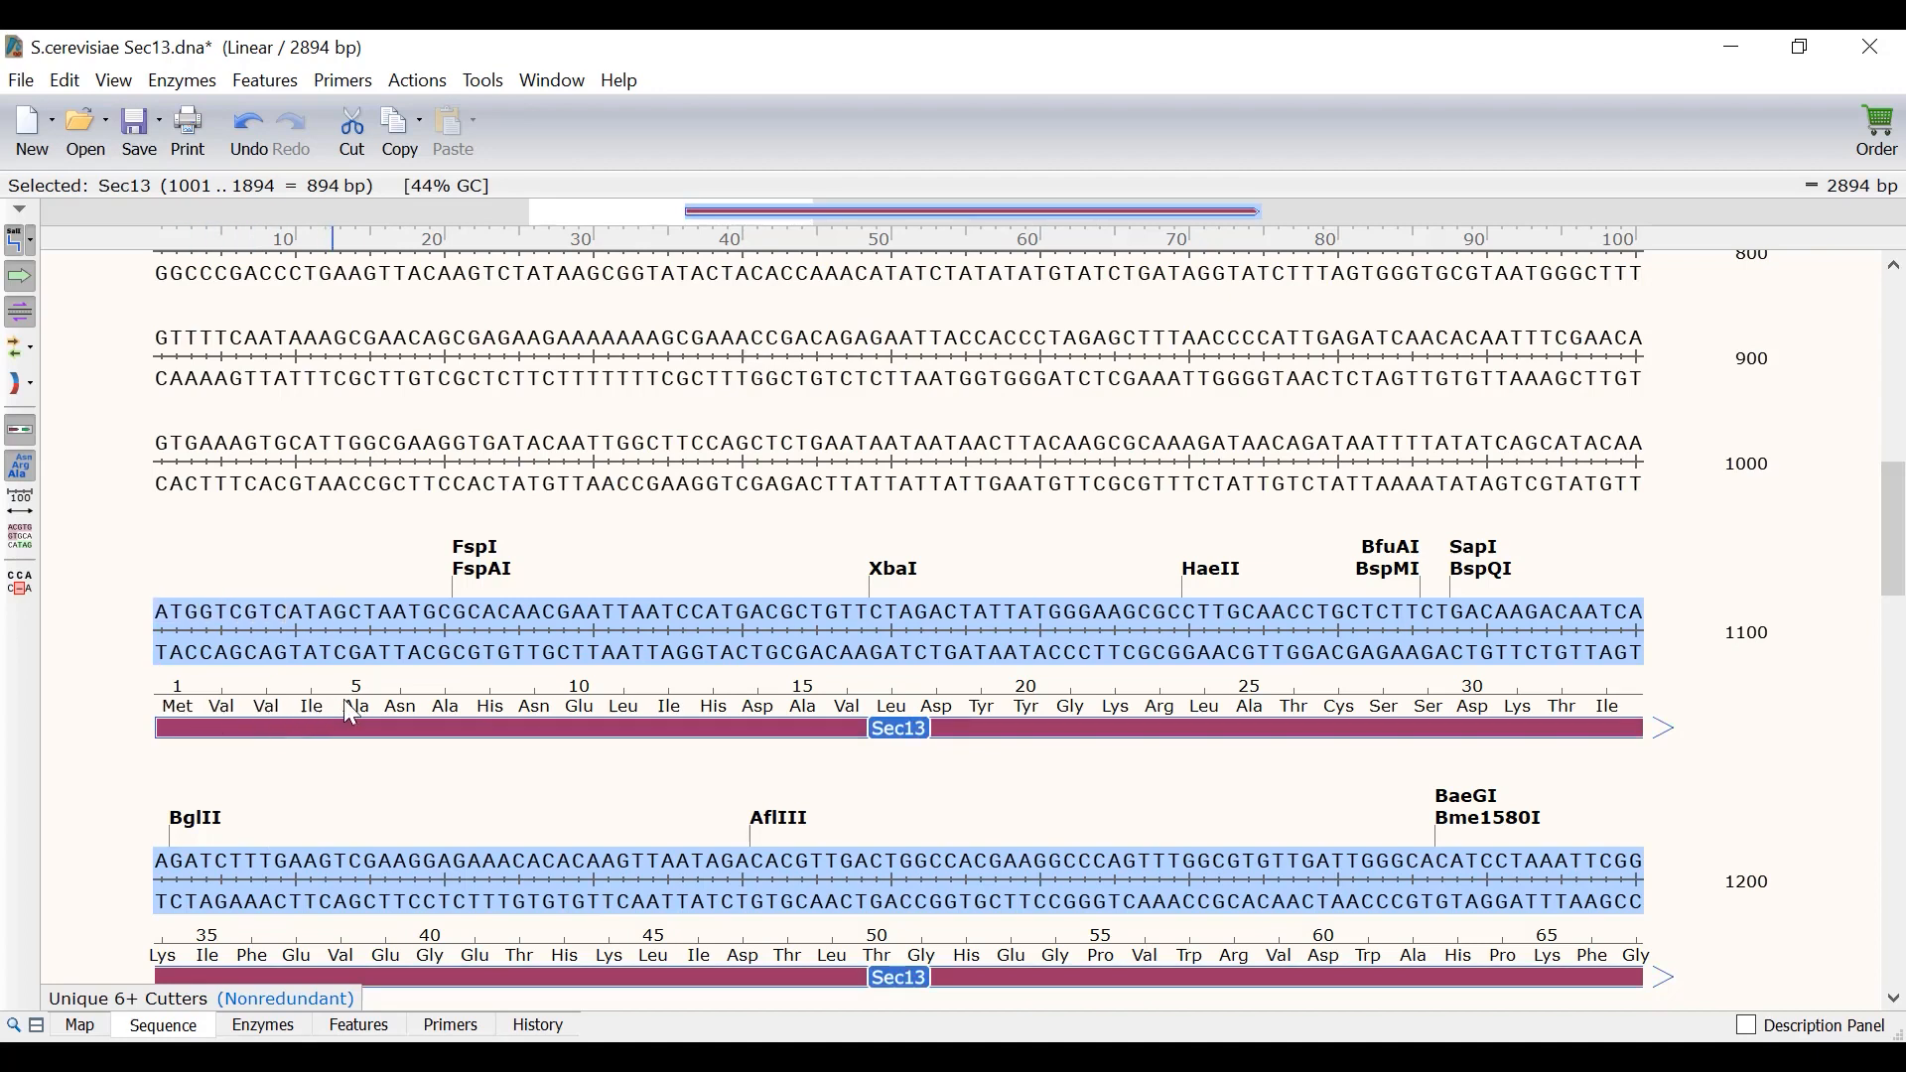
mouse_move(383, 790)
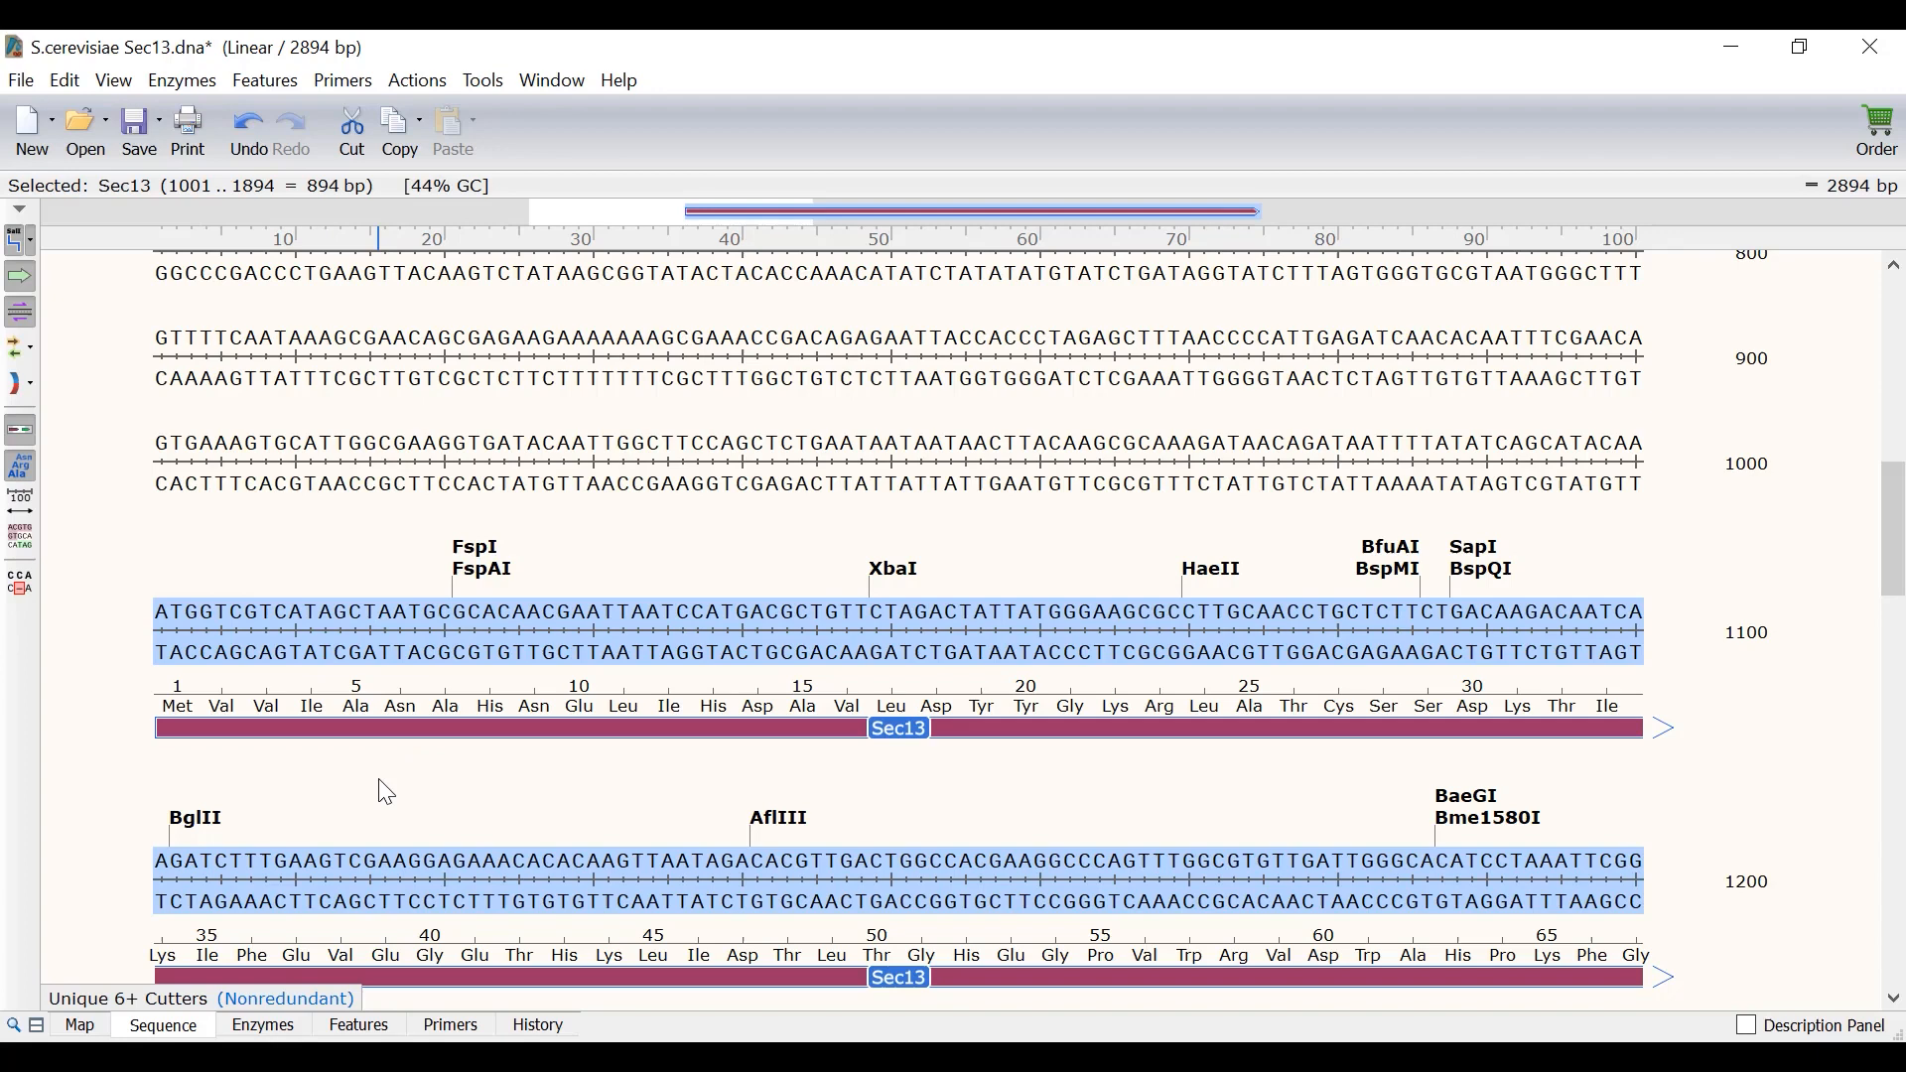
mouse_move(459, 307)
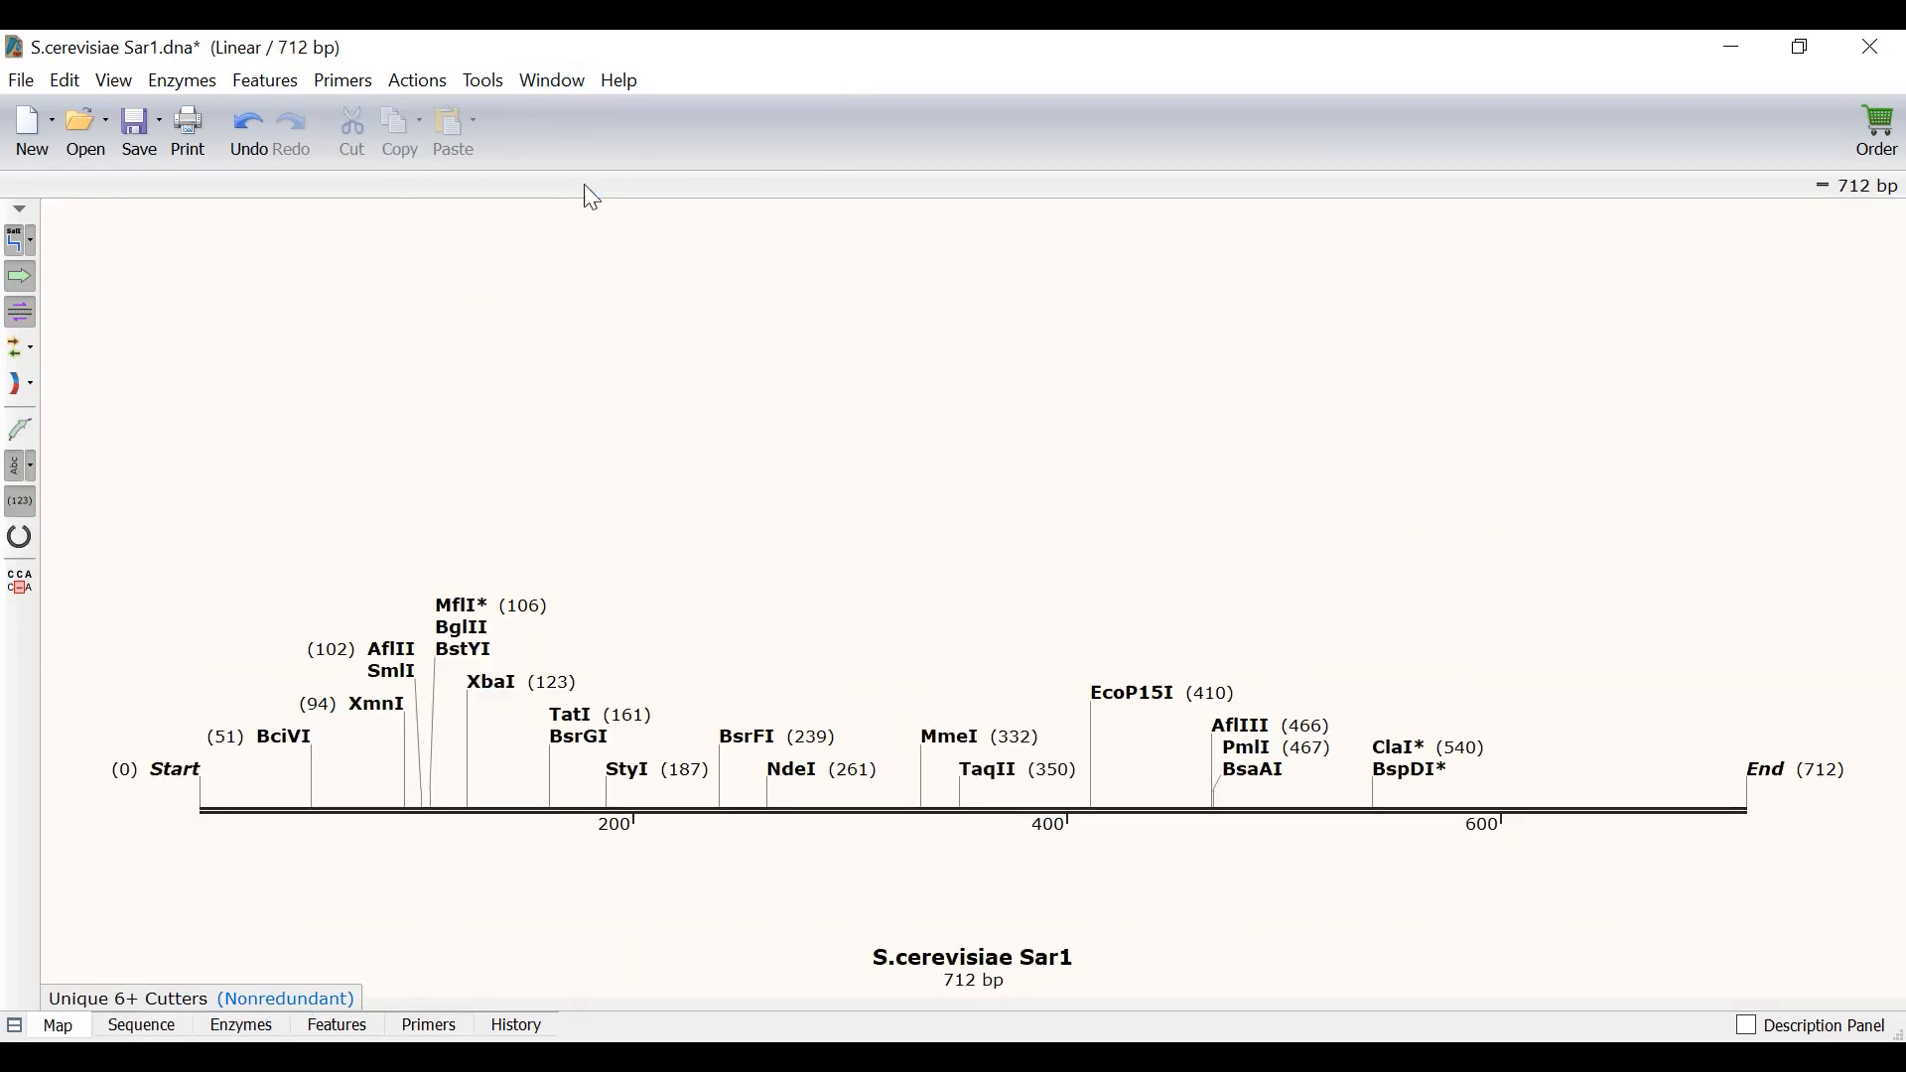
mouse_move(575, 216)
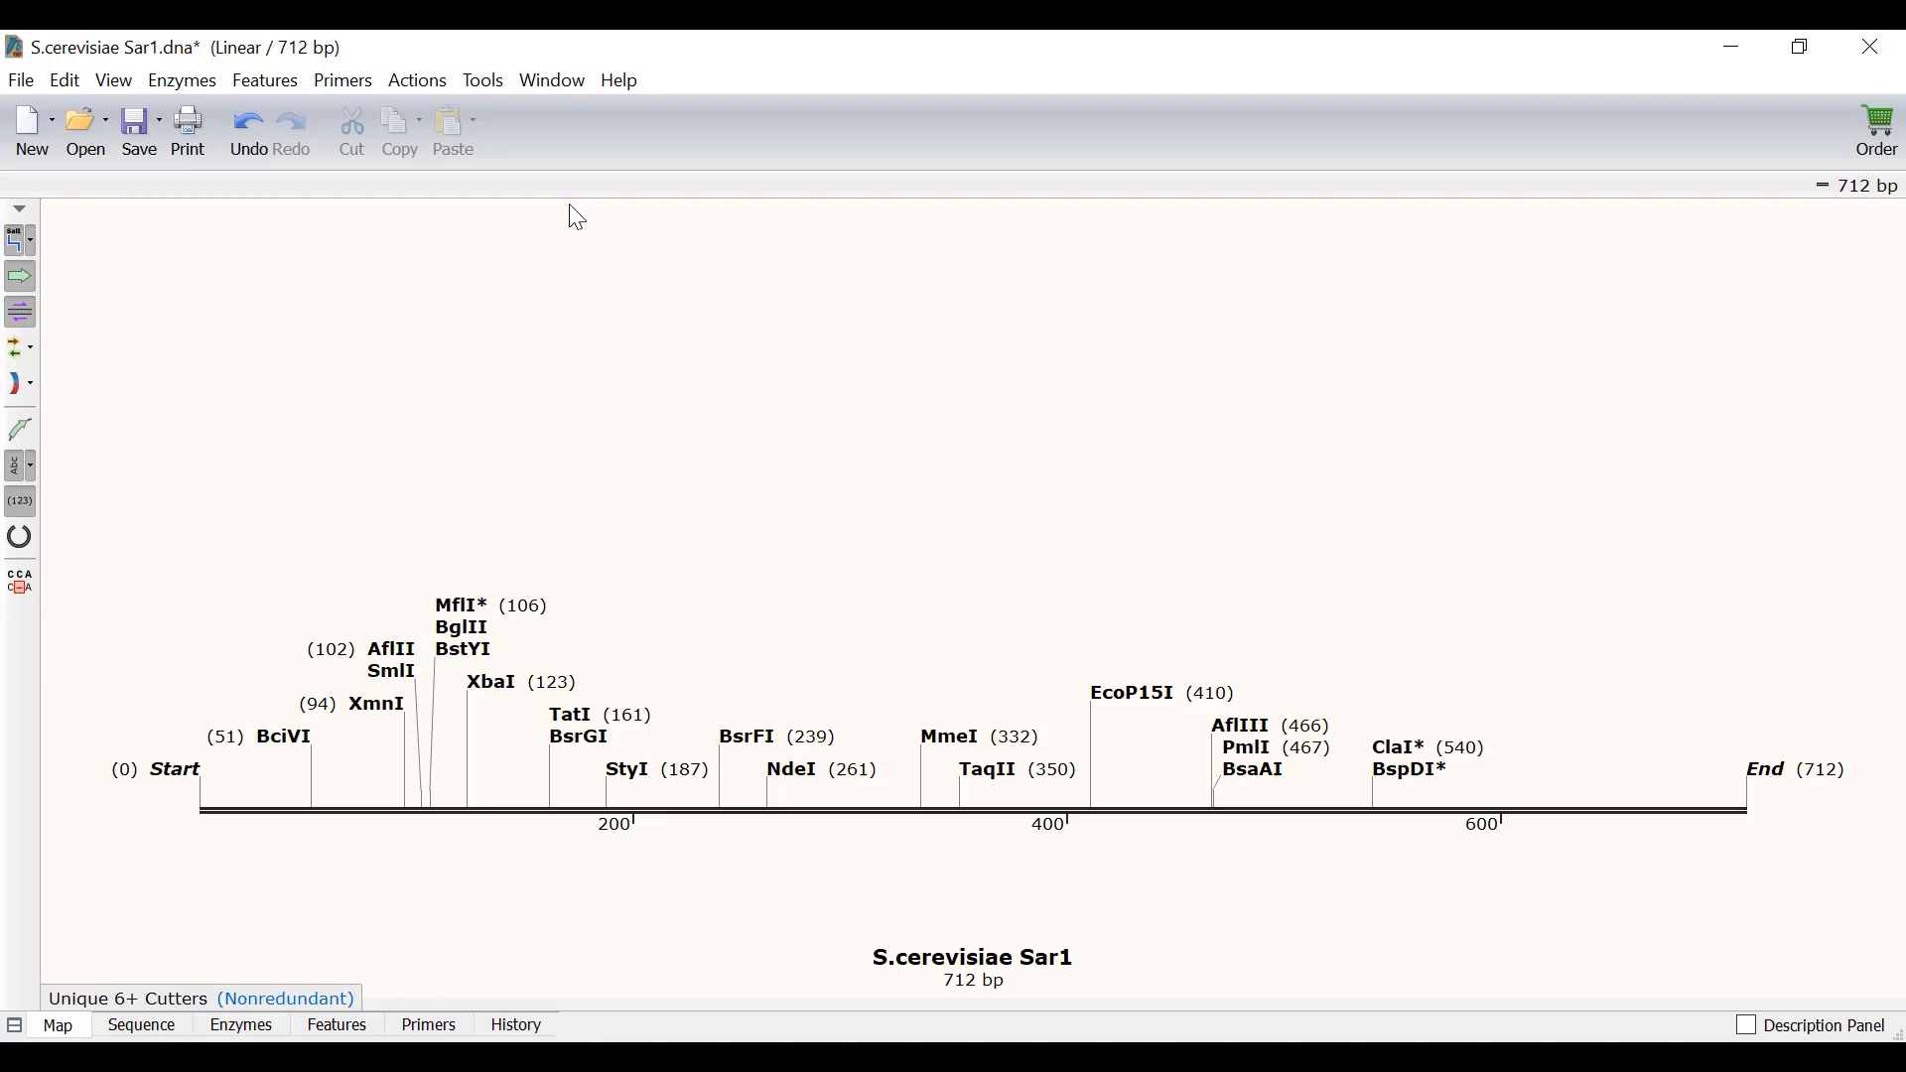
mouse_move(126, 61)
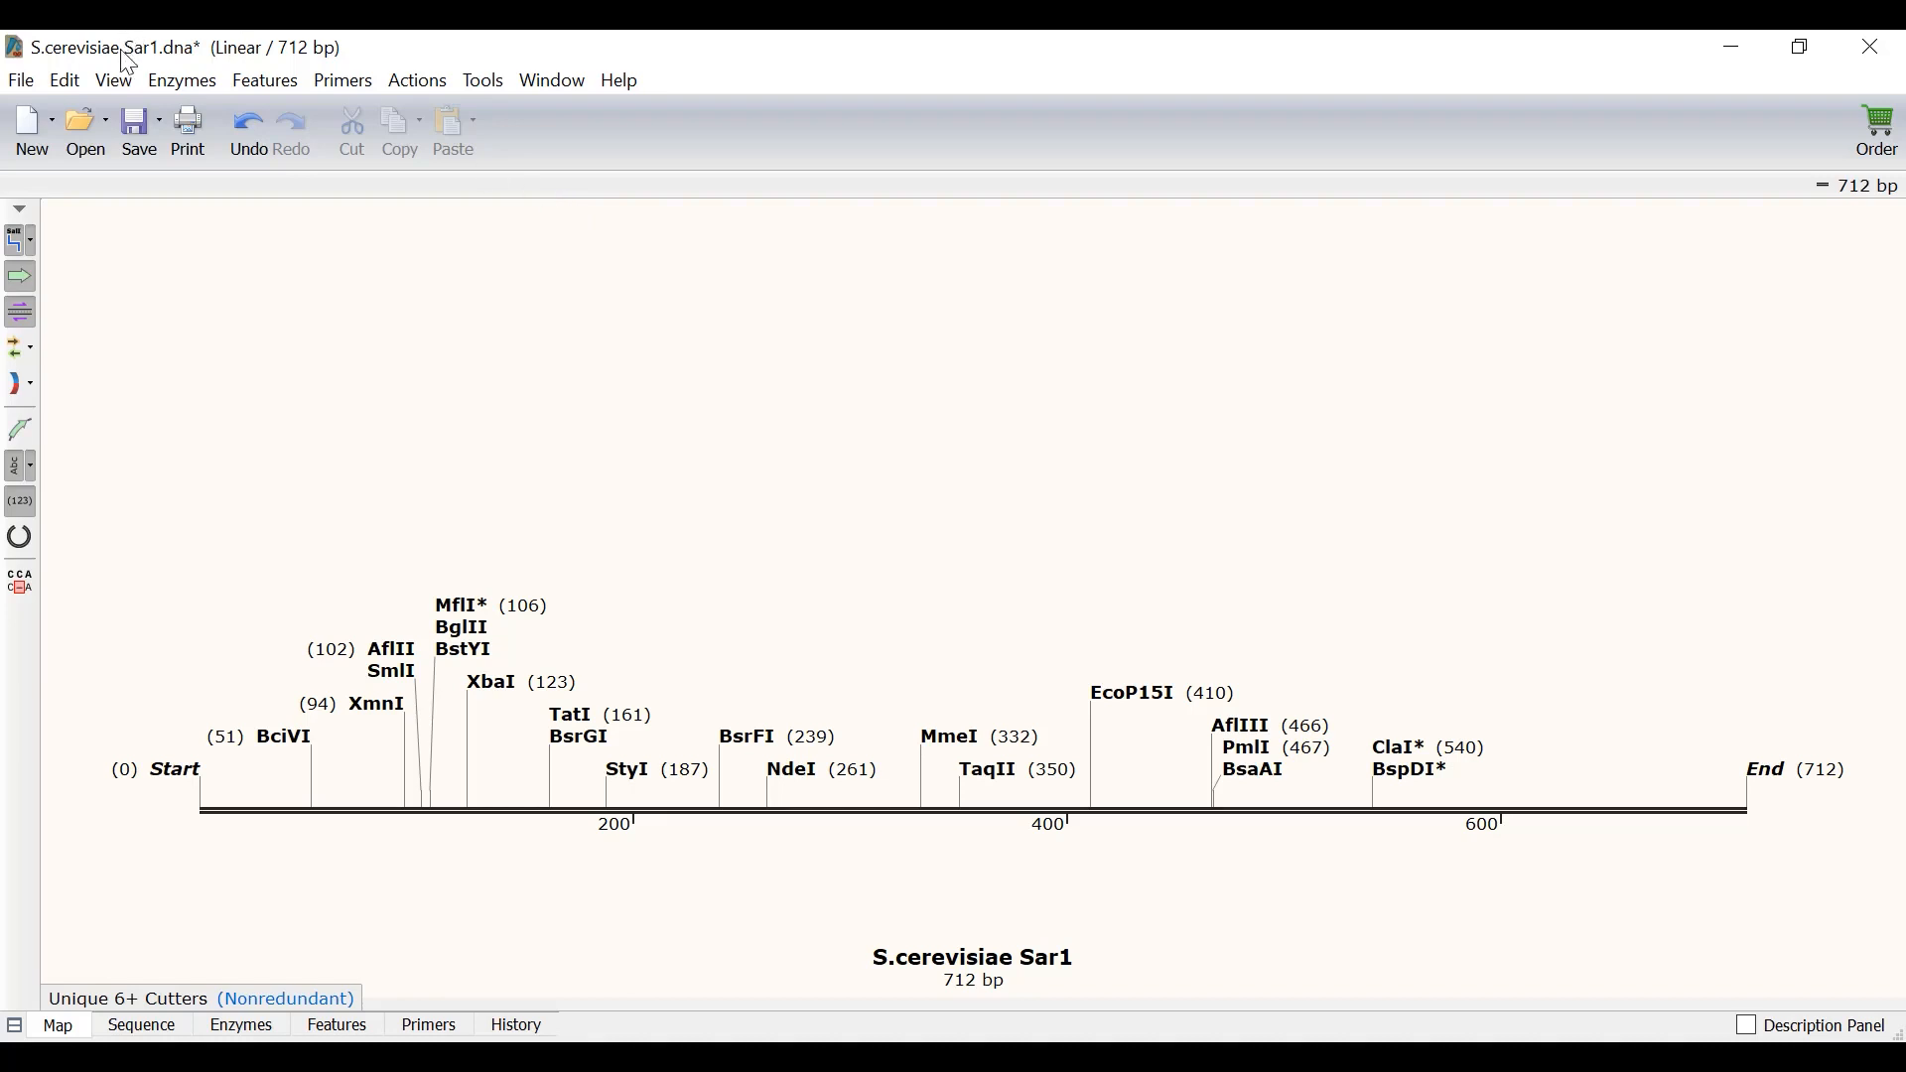
Select all 712 bp of the Sar1 sequence with Edit > Select All
left_click(64, 81)
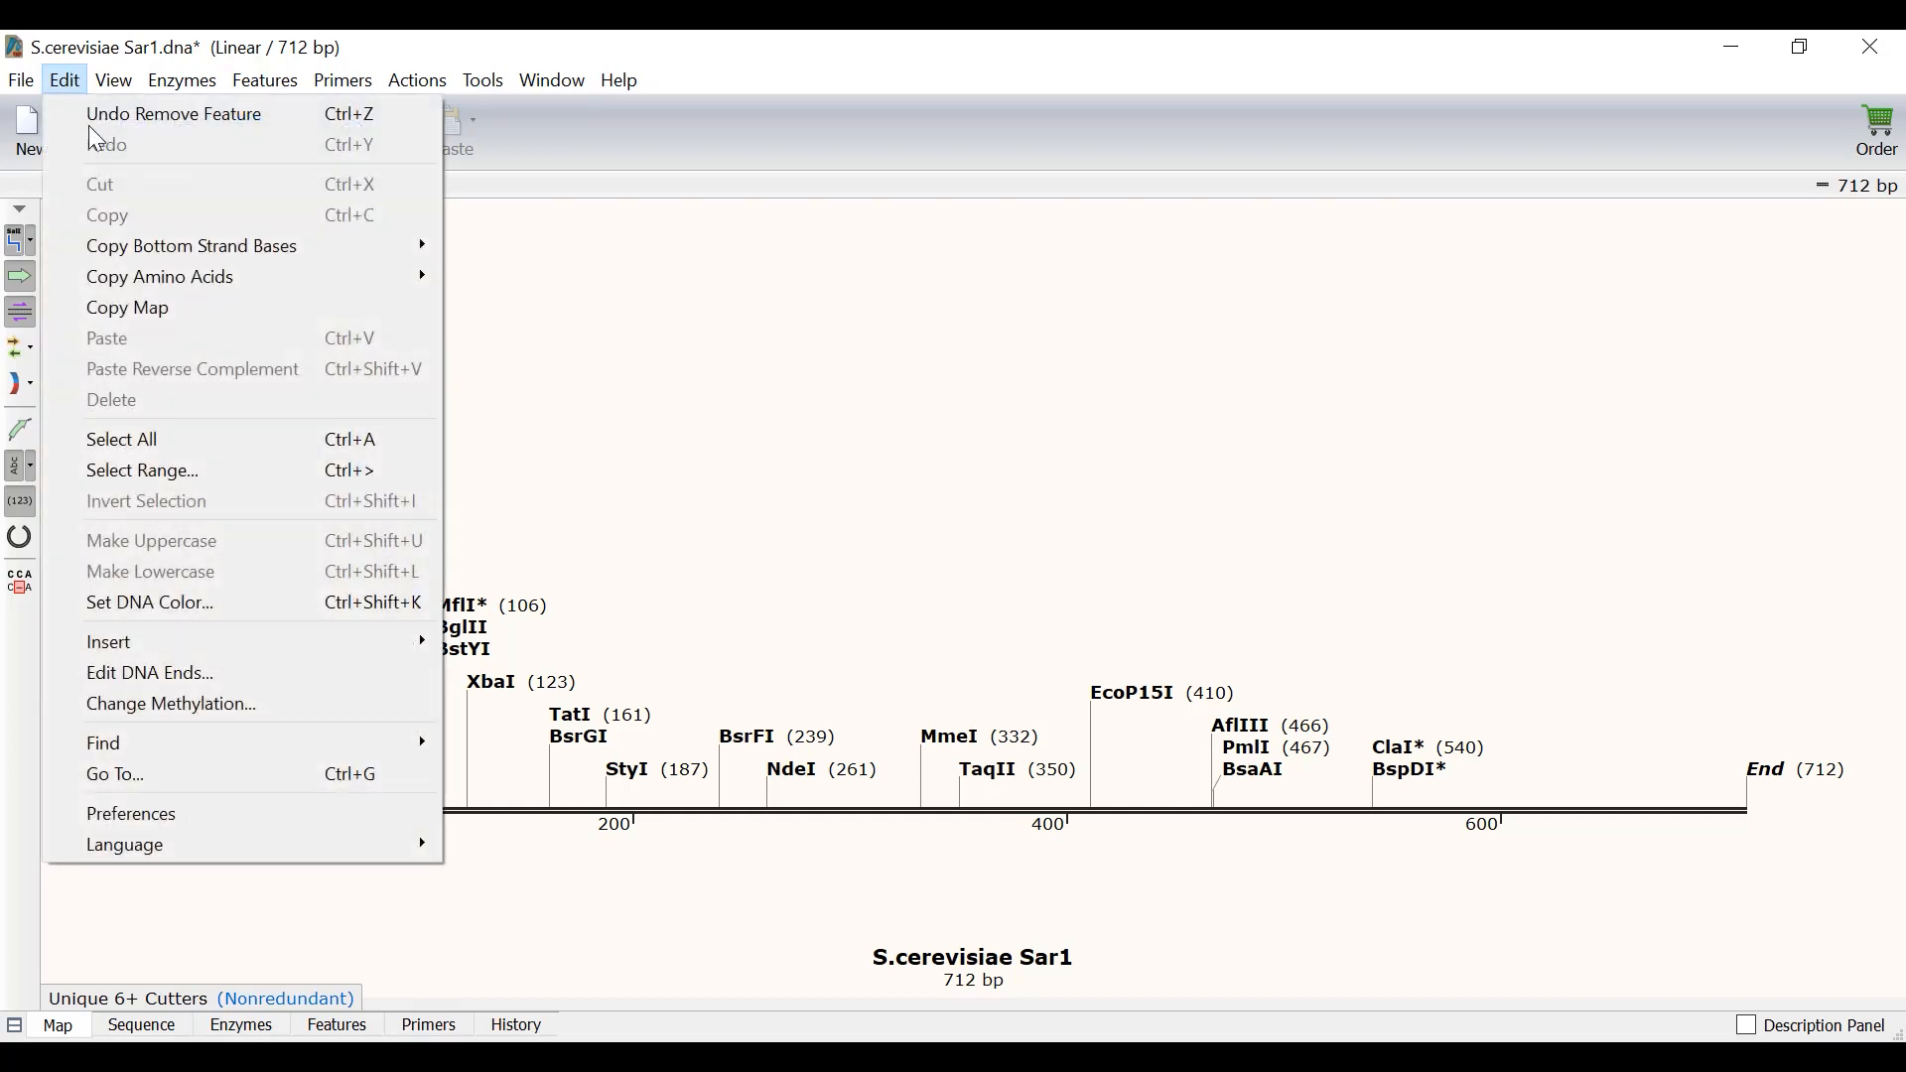
left_click(120, 439)
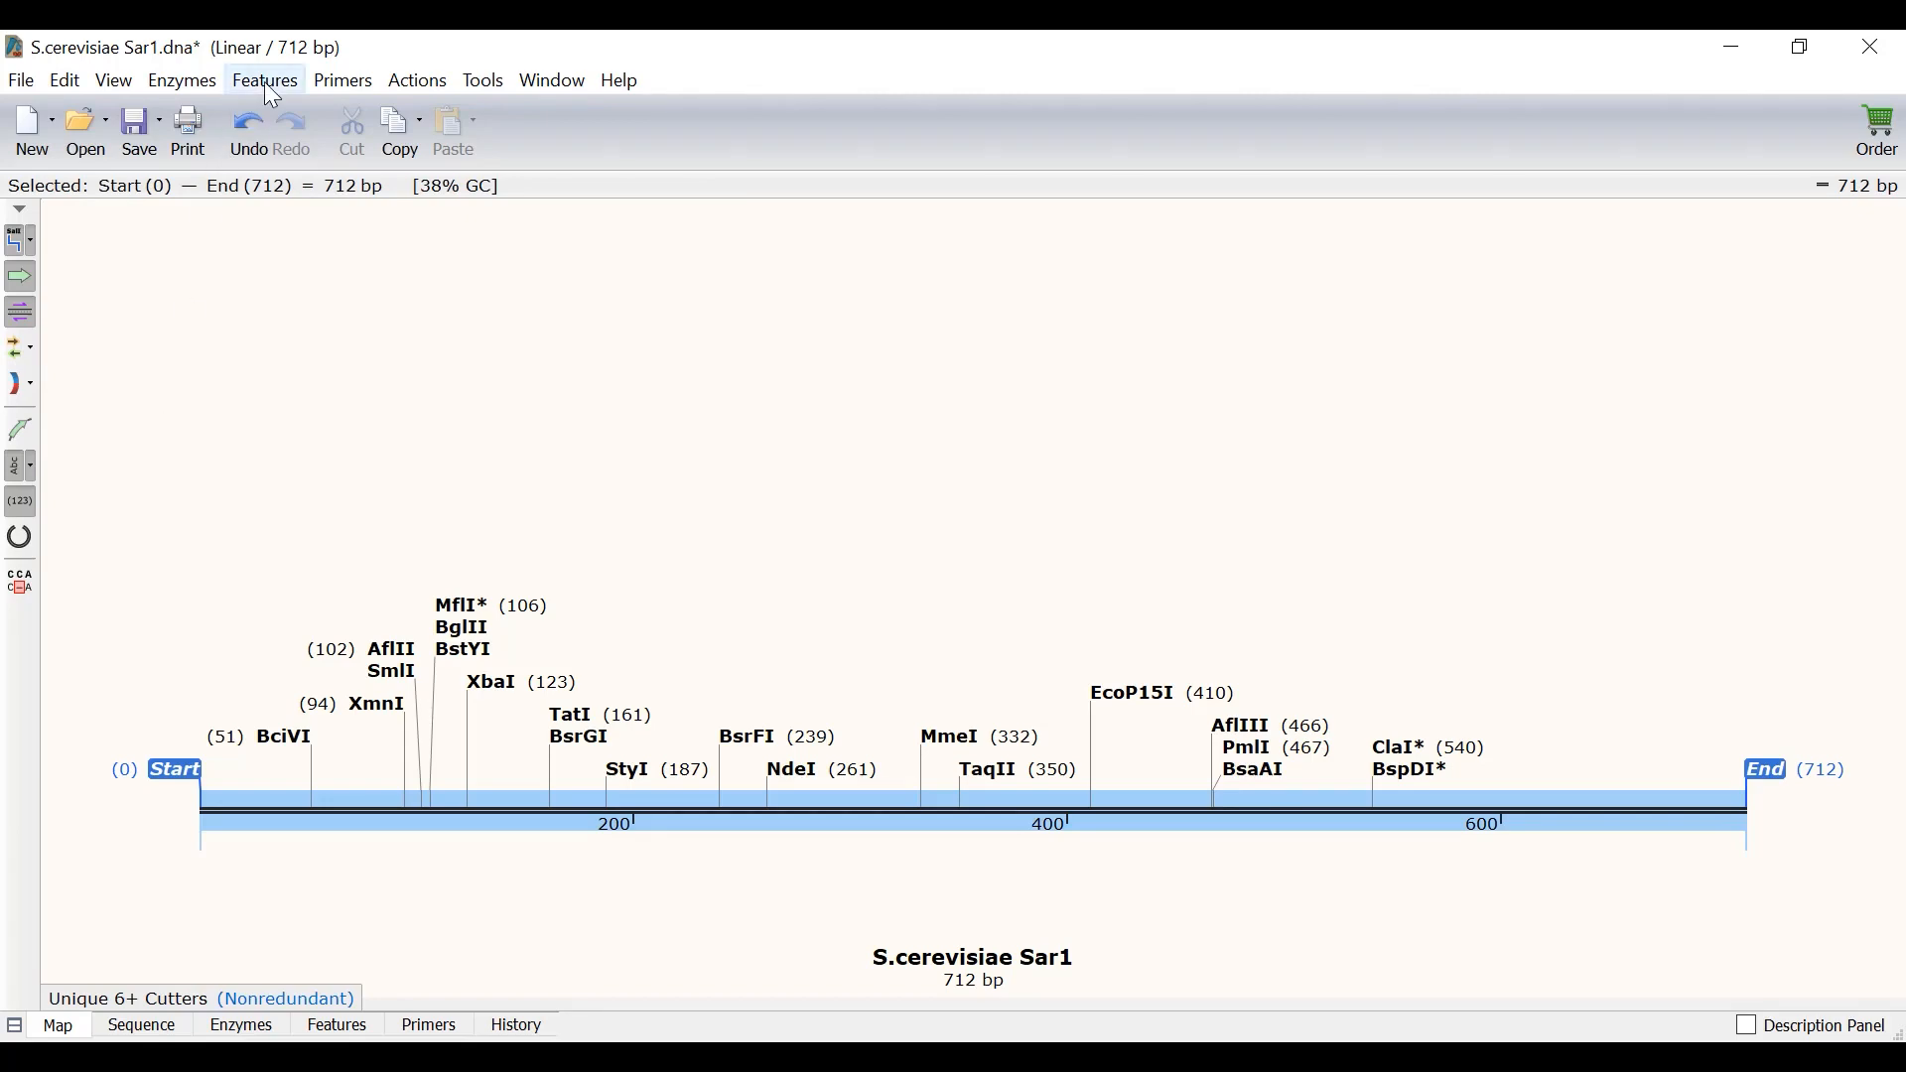
left_click(265, 80)
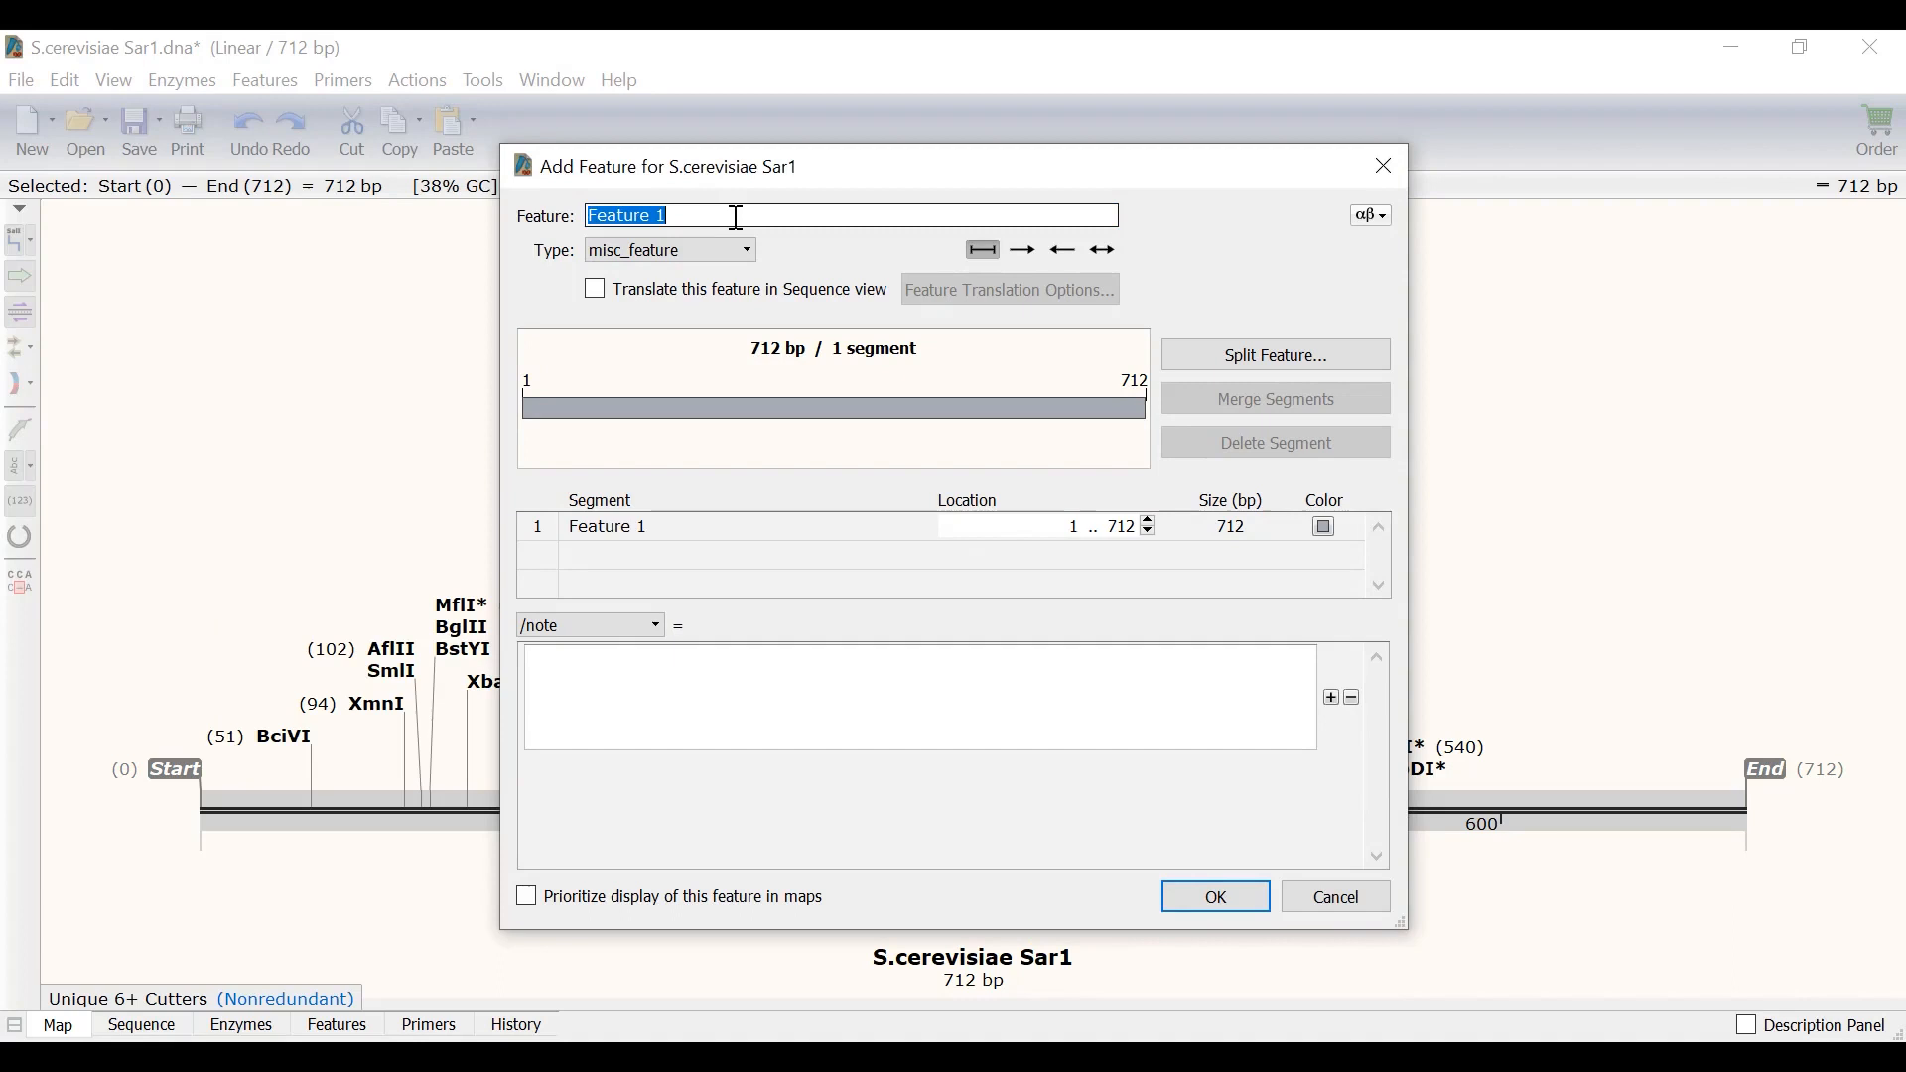
Create a translated CDS feature named Sar1 spanning all 712 bp
type("Sar1")
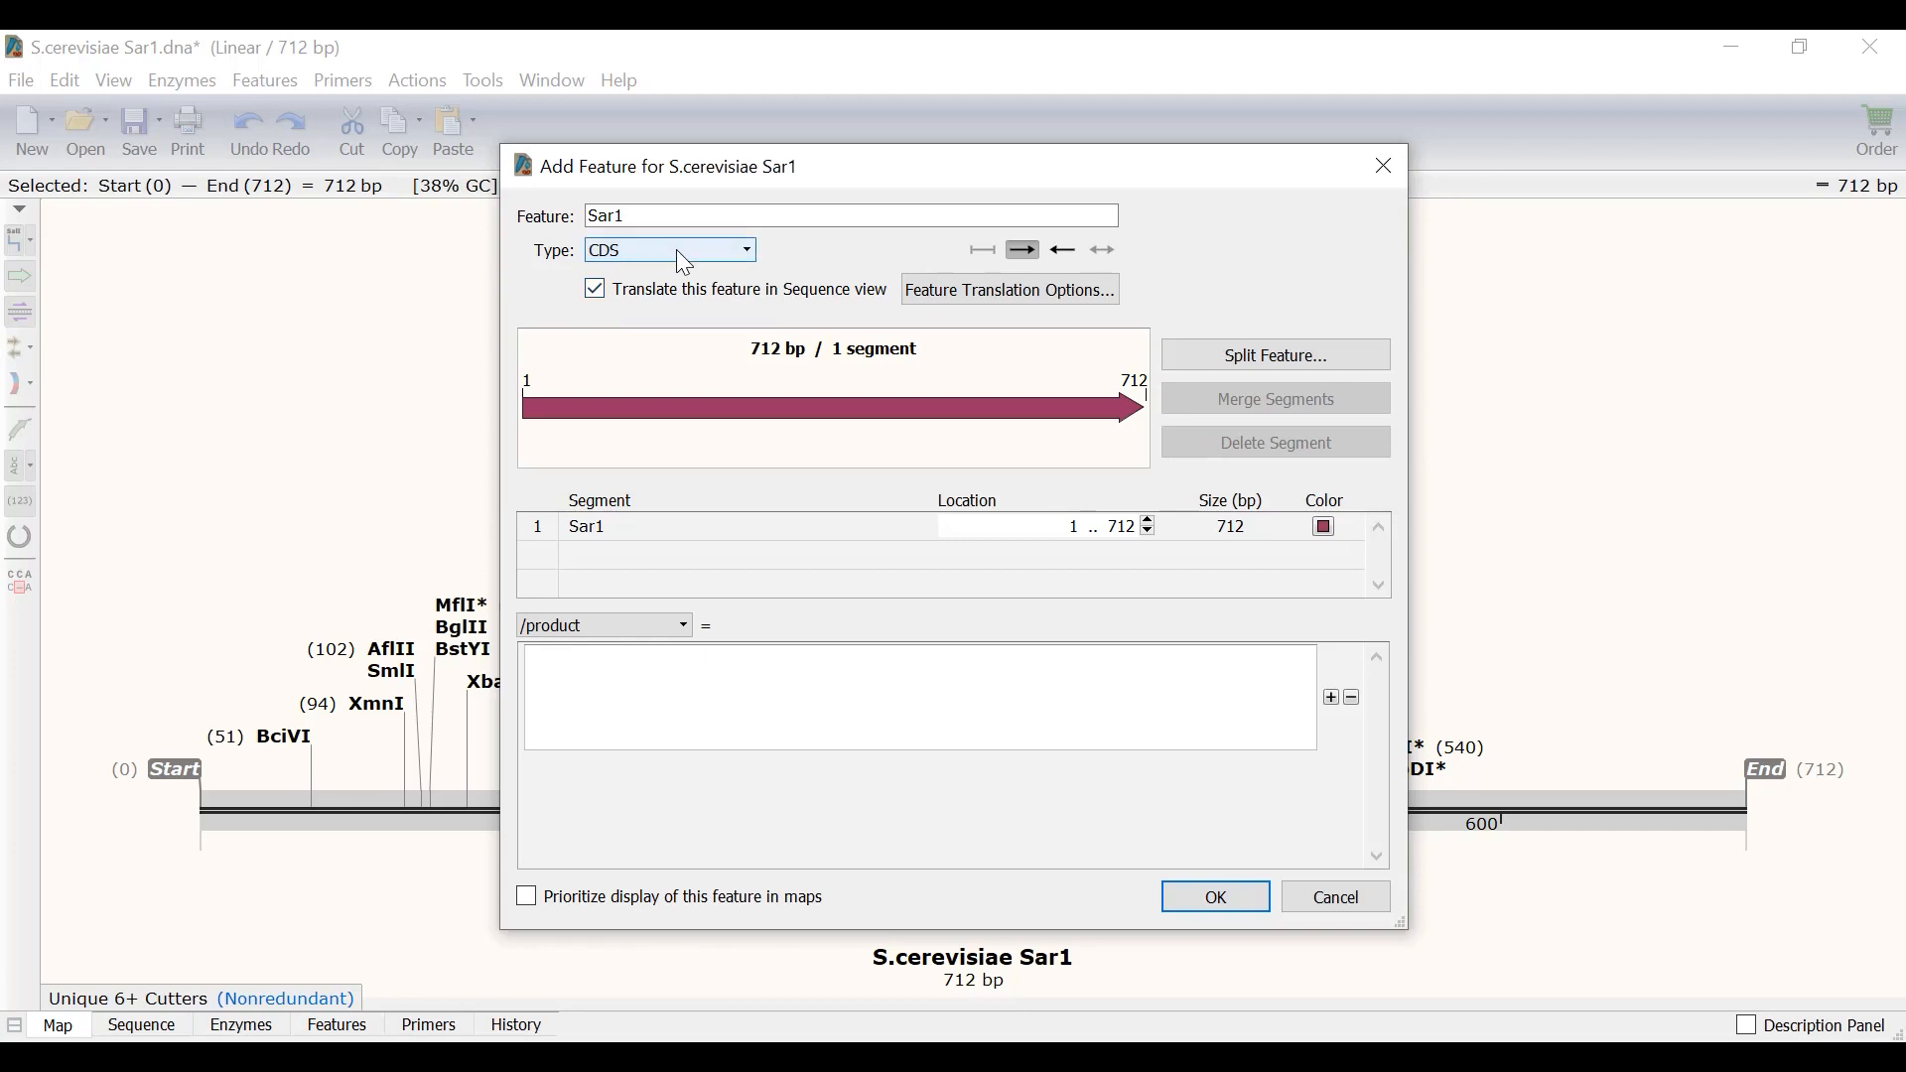
mouse_move(668, 250)
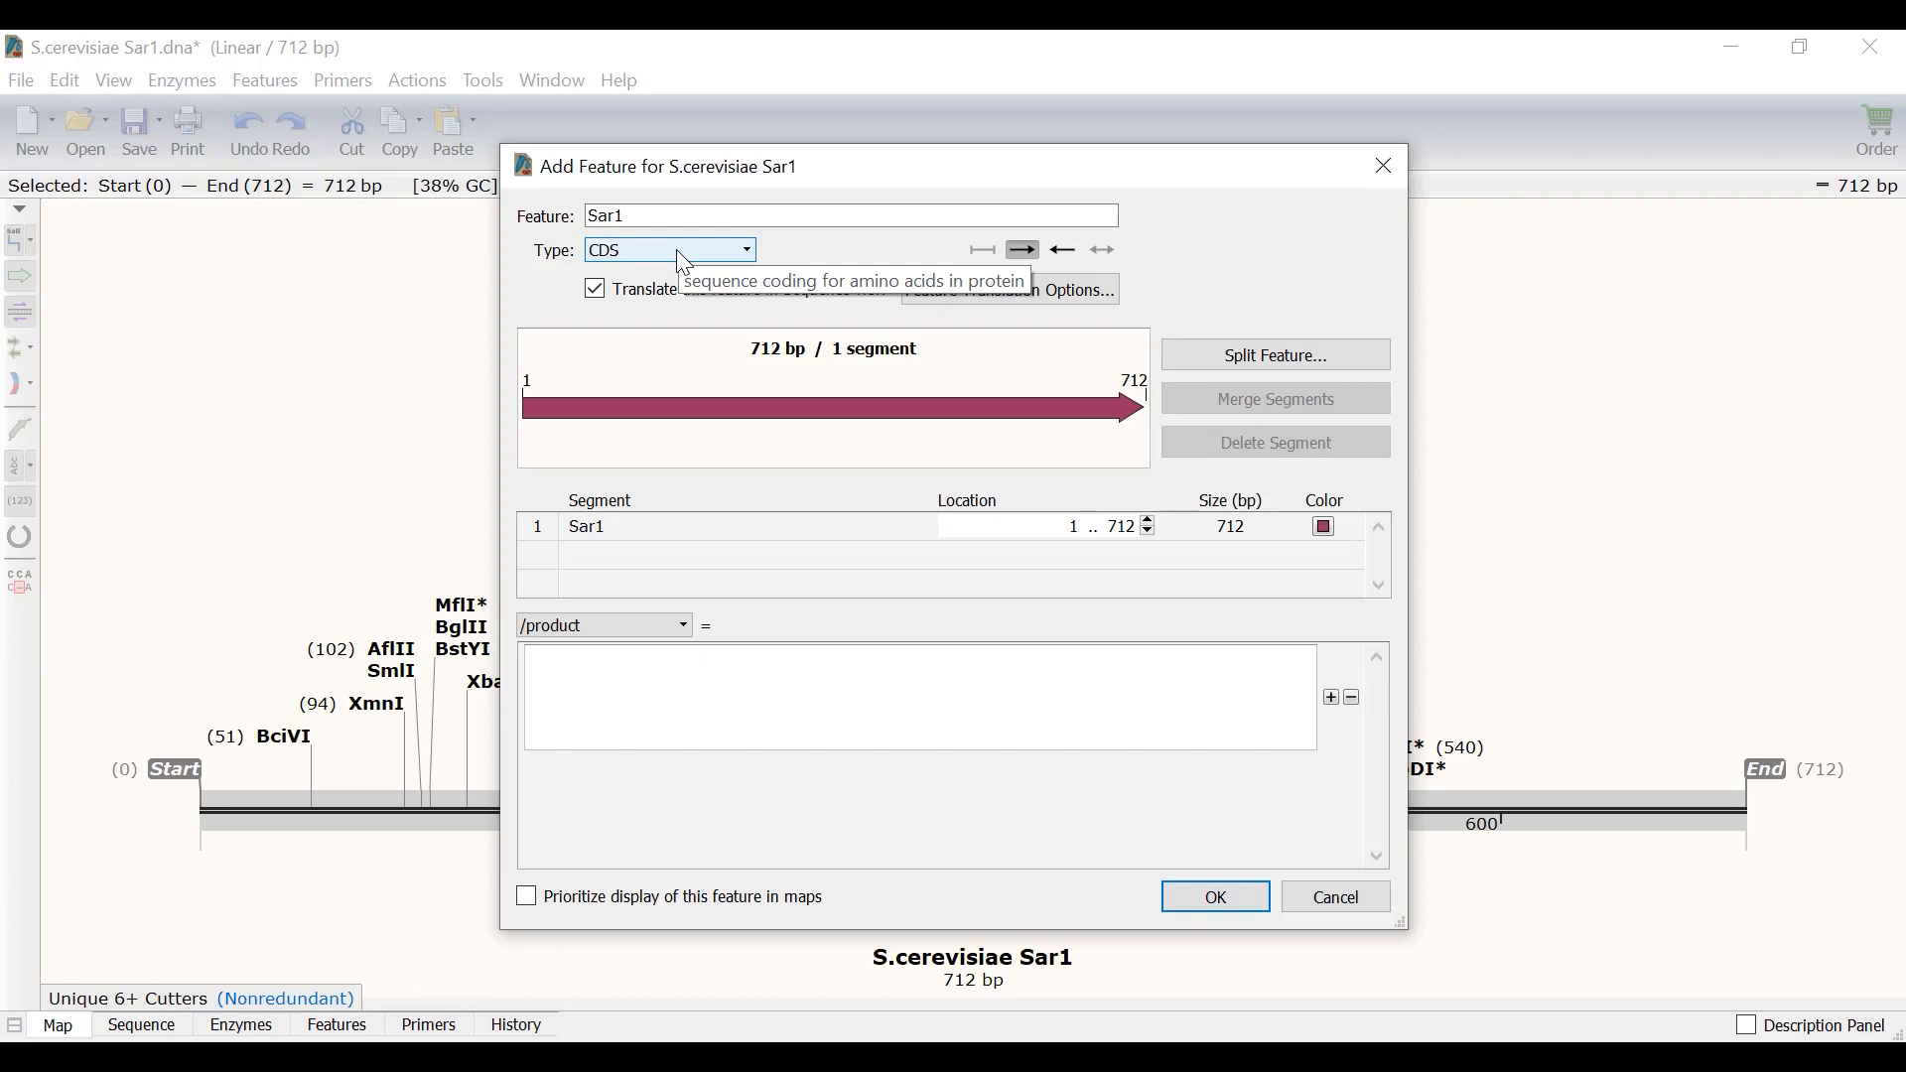
mouse_move(1142, 899)
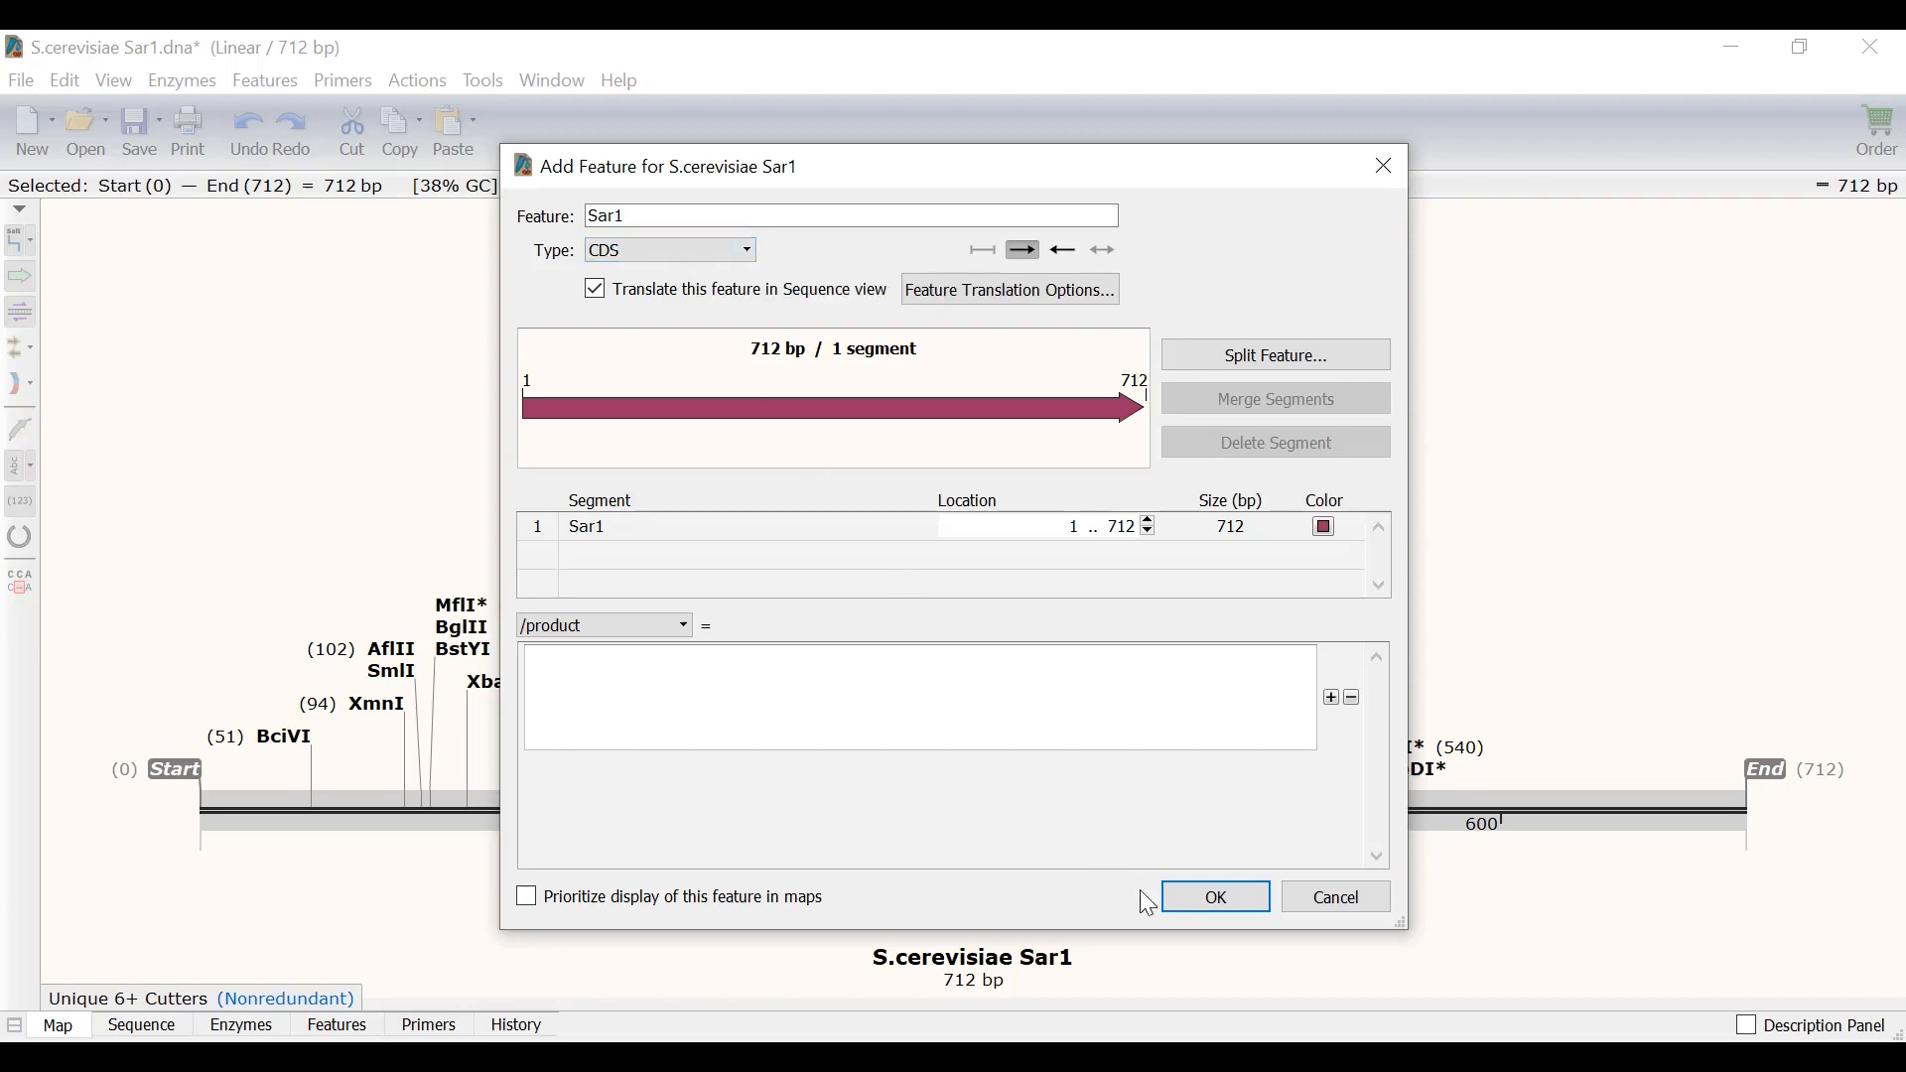
left_click(1213, 897)
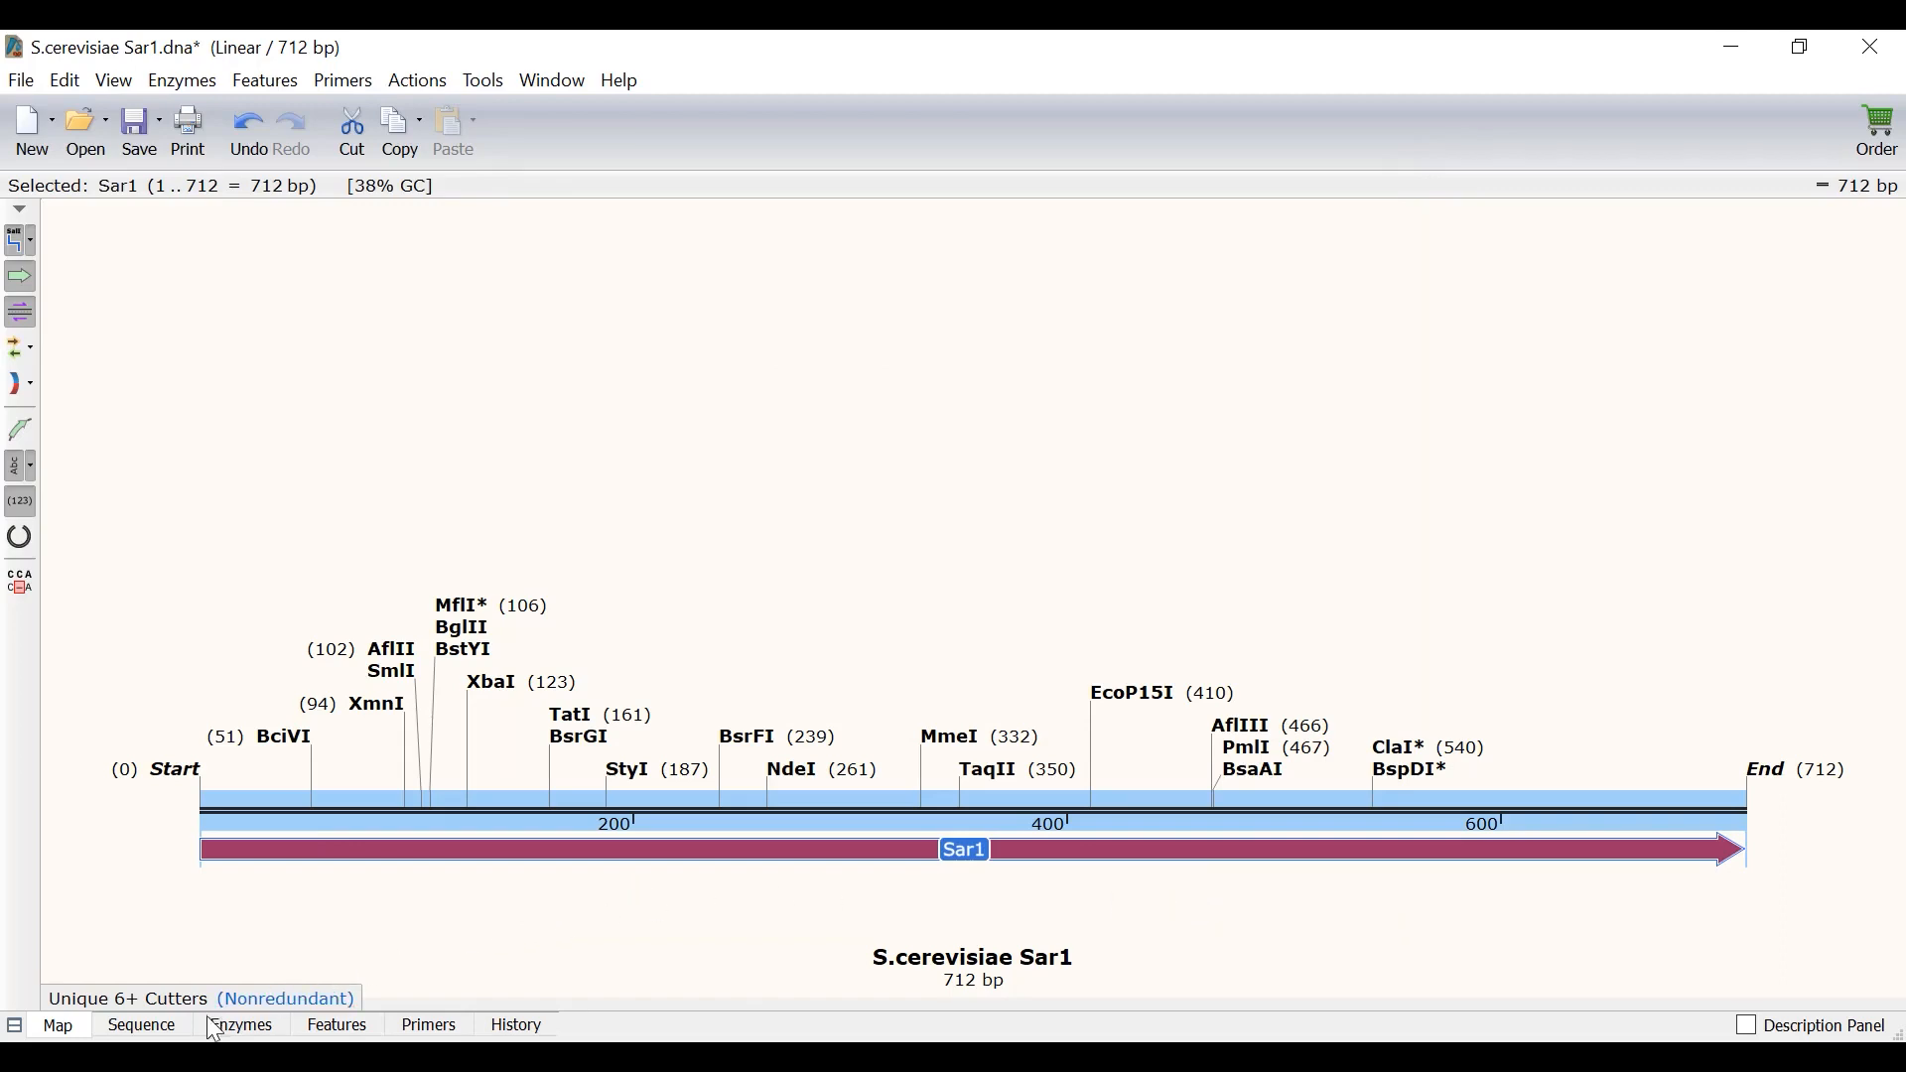
left_click(141, 1025)
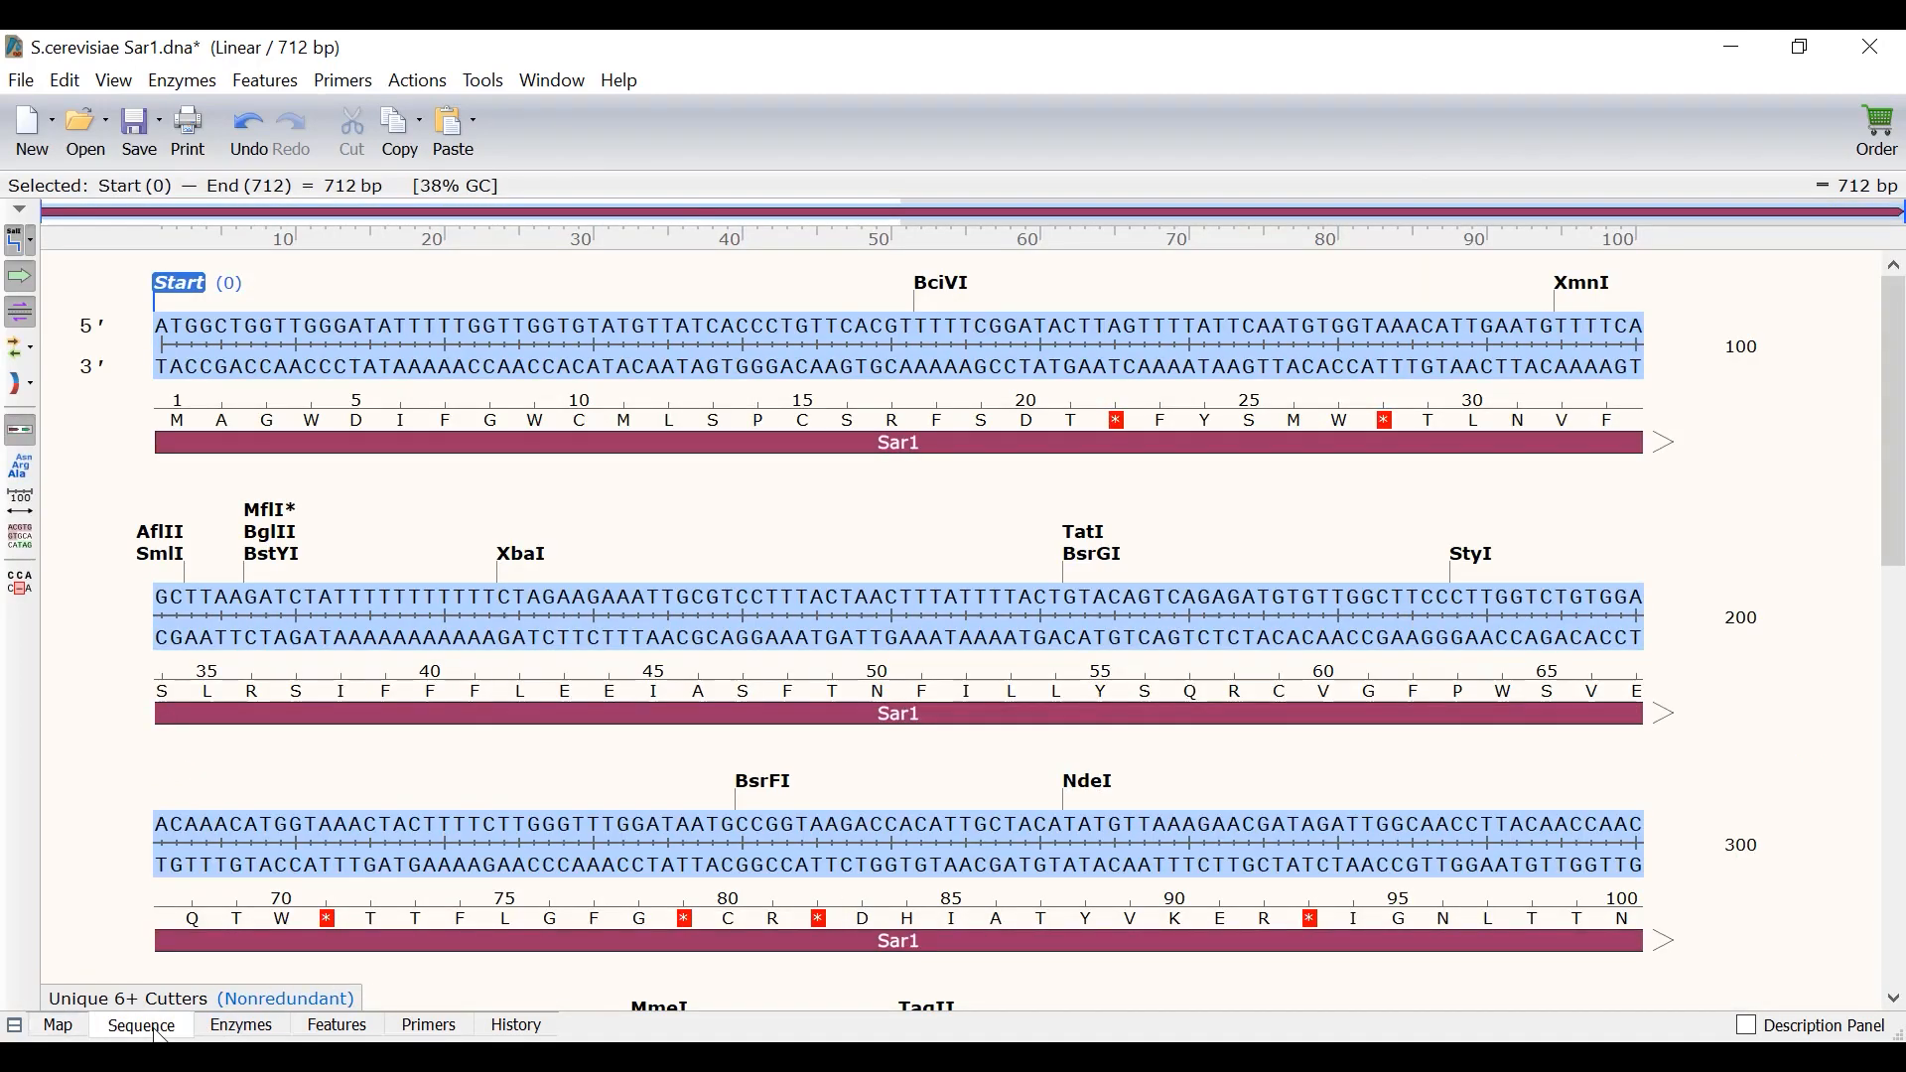
Inspect the in-frame stop codons, TAG at 64–66 and TAA at 244–246
left_click(177, 419)
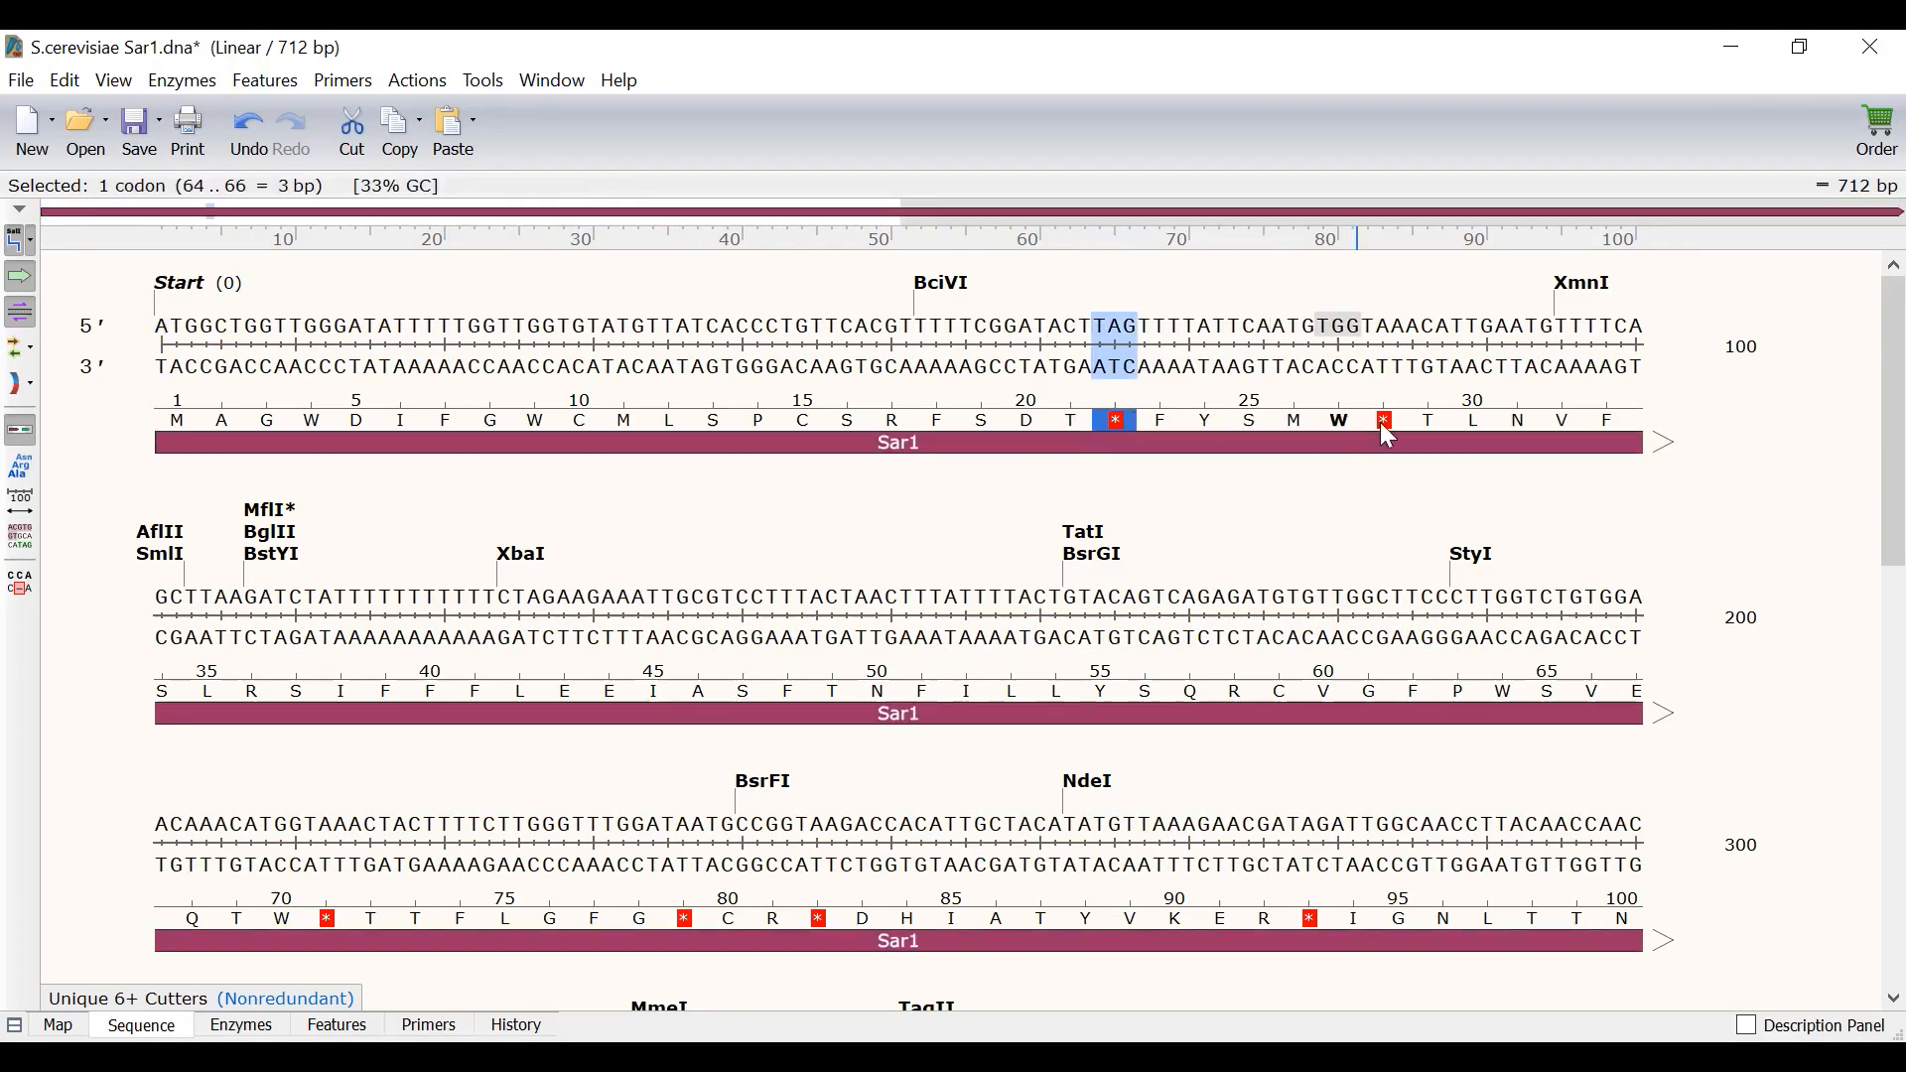
left_click(1311, 918)
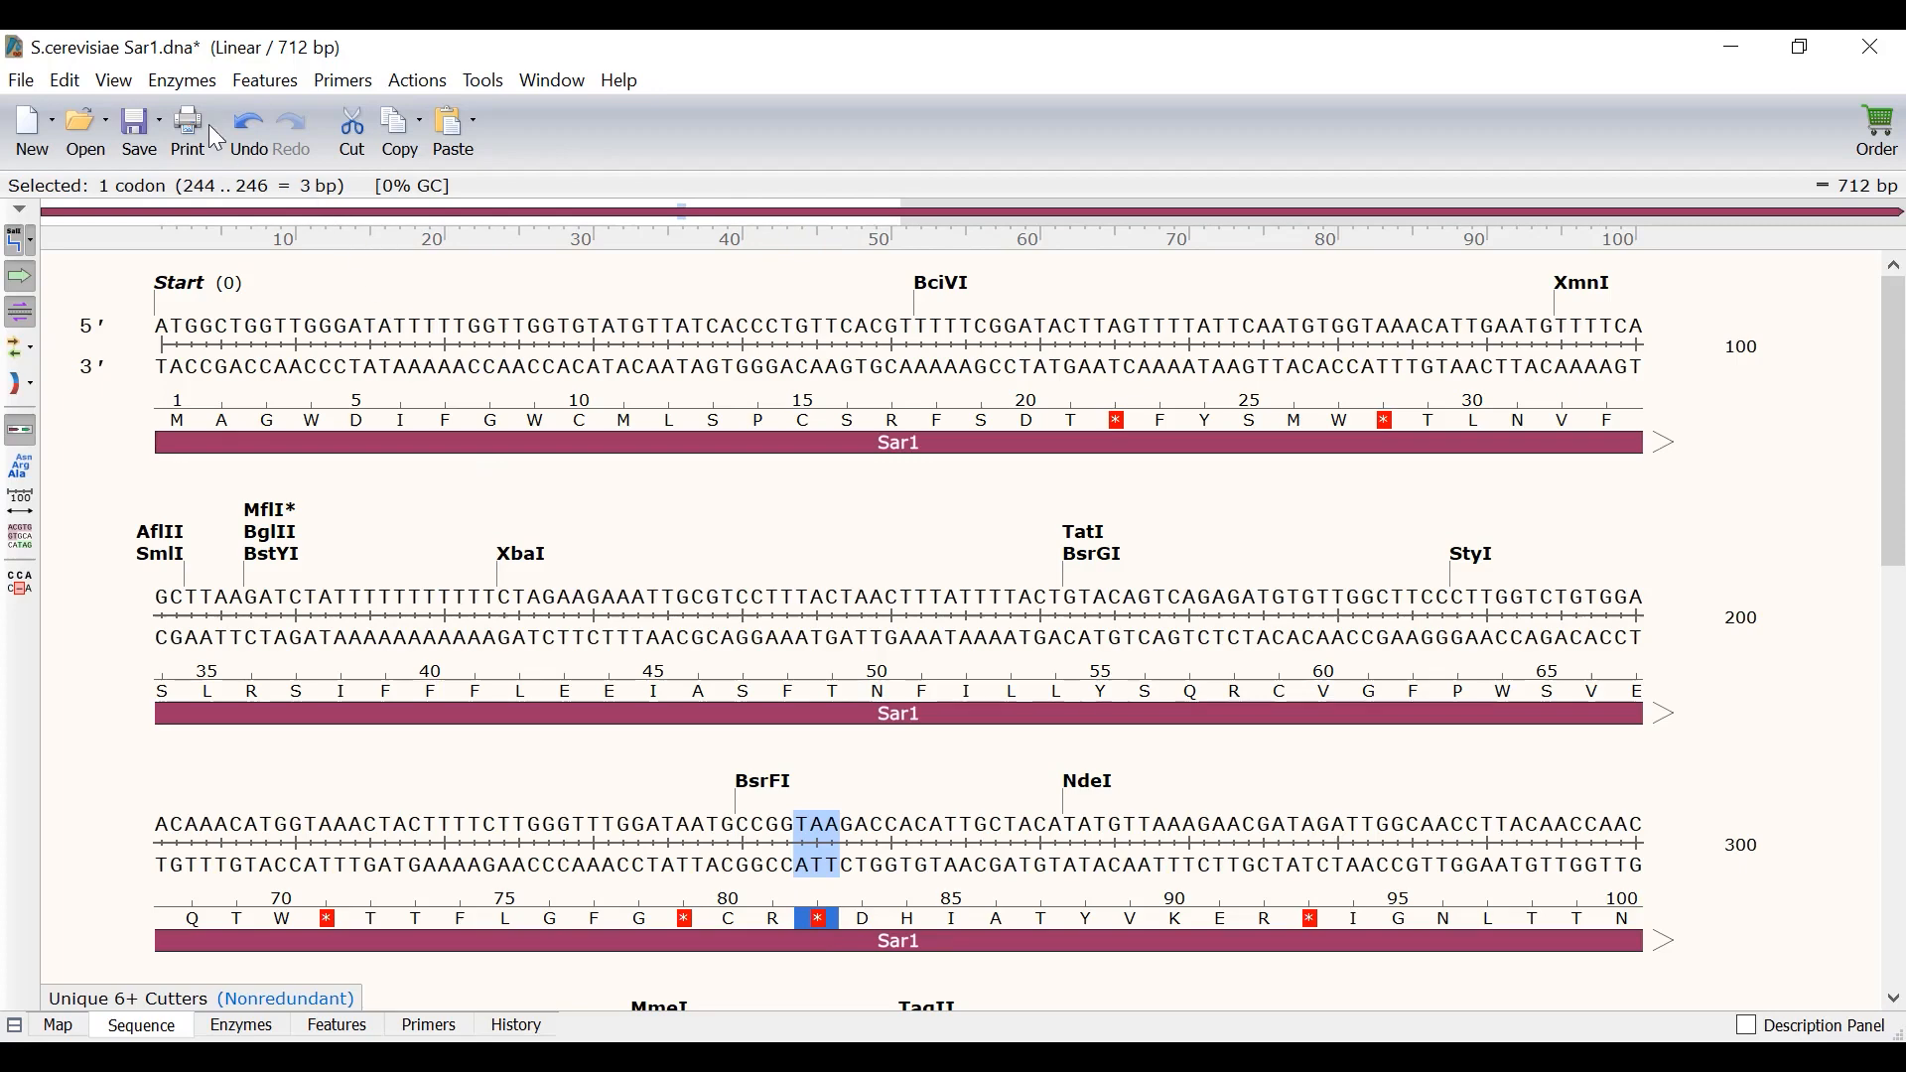
Select bases 29–167 and delete that segment from the Sar1 feature
left_click(63, 79)
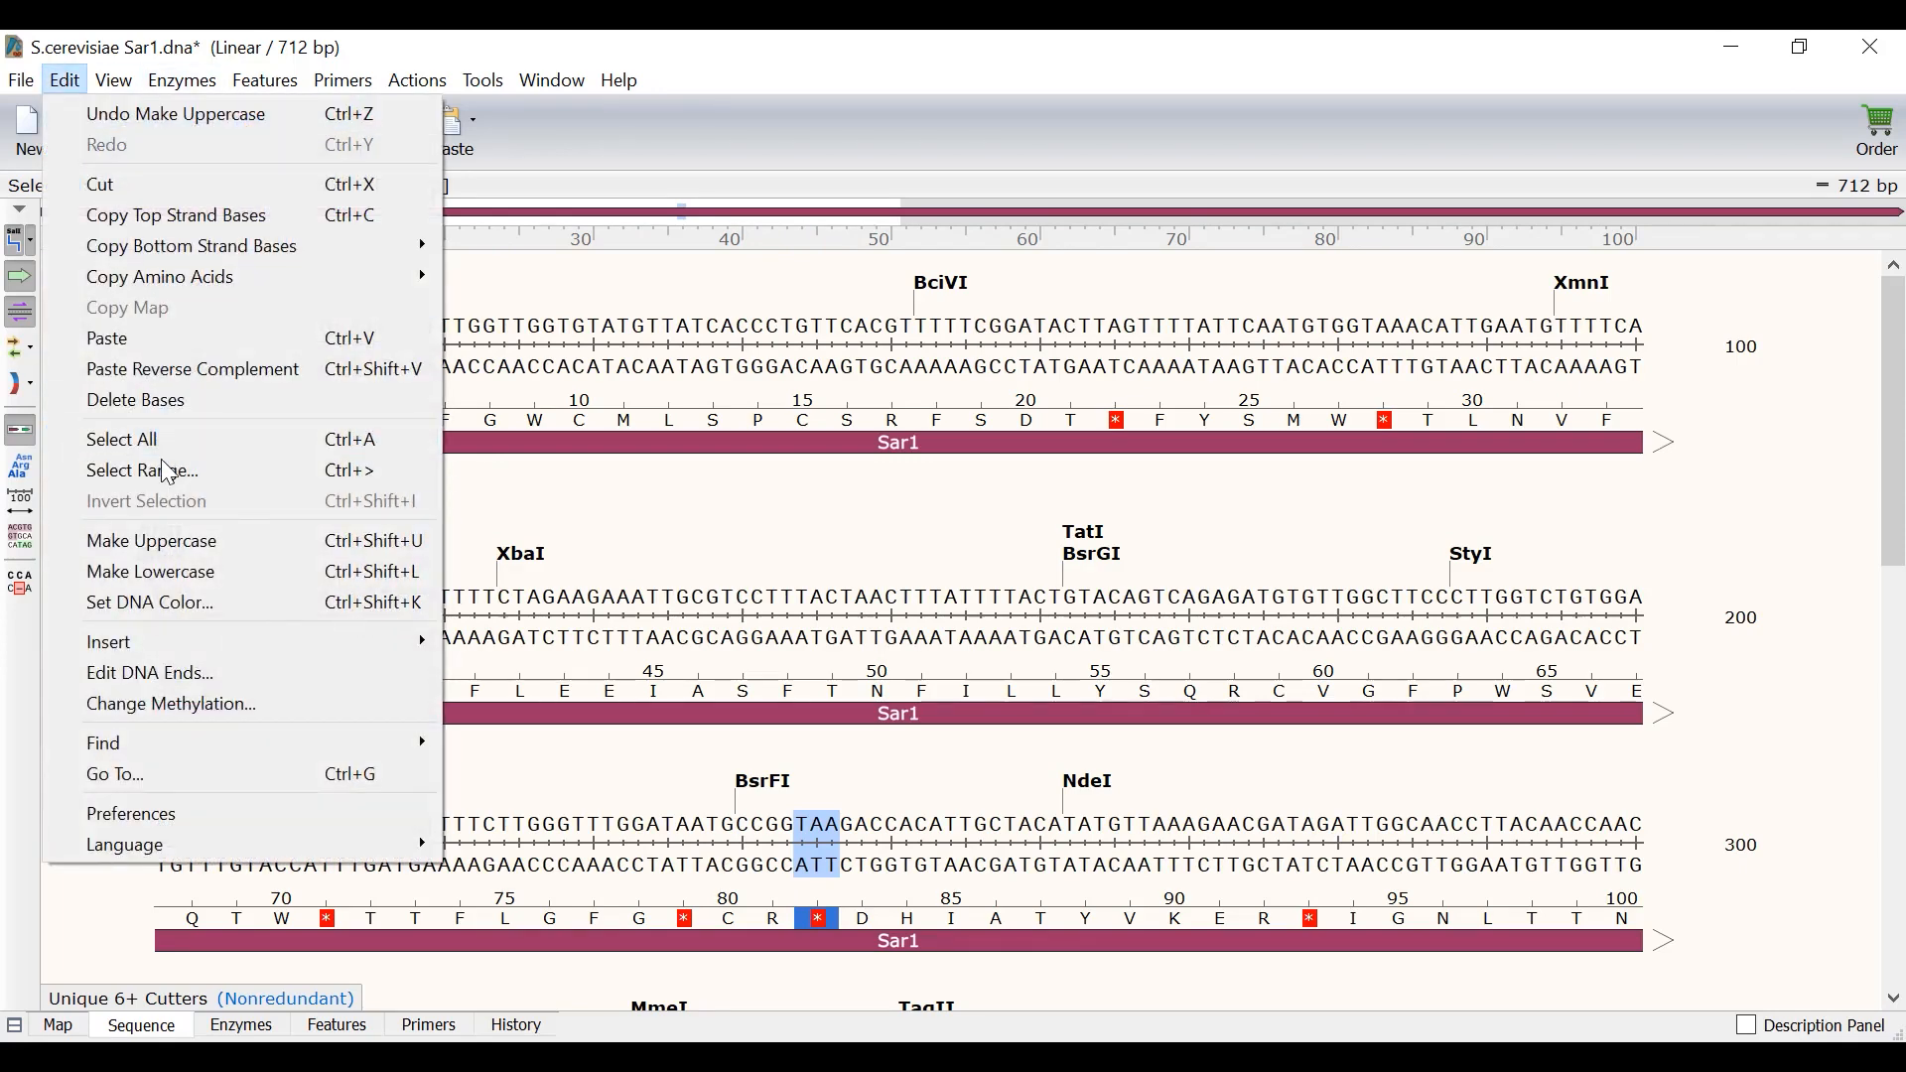
left_click(141, 470)
type("167")
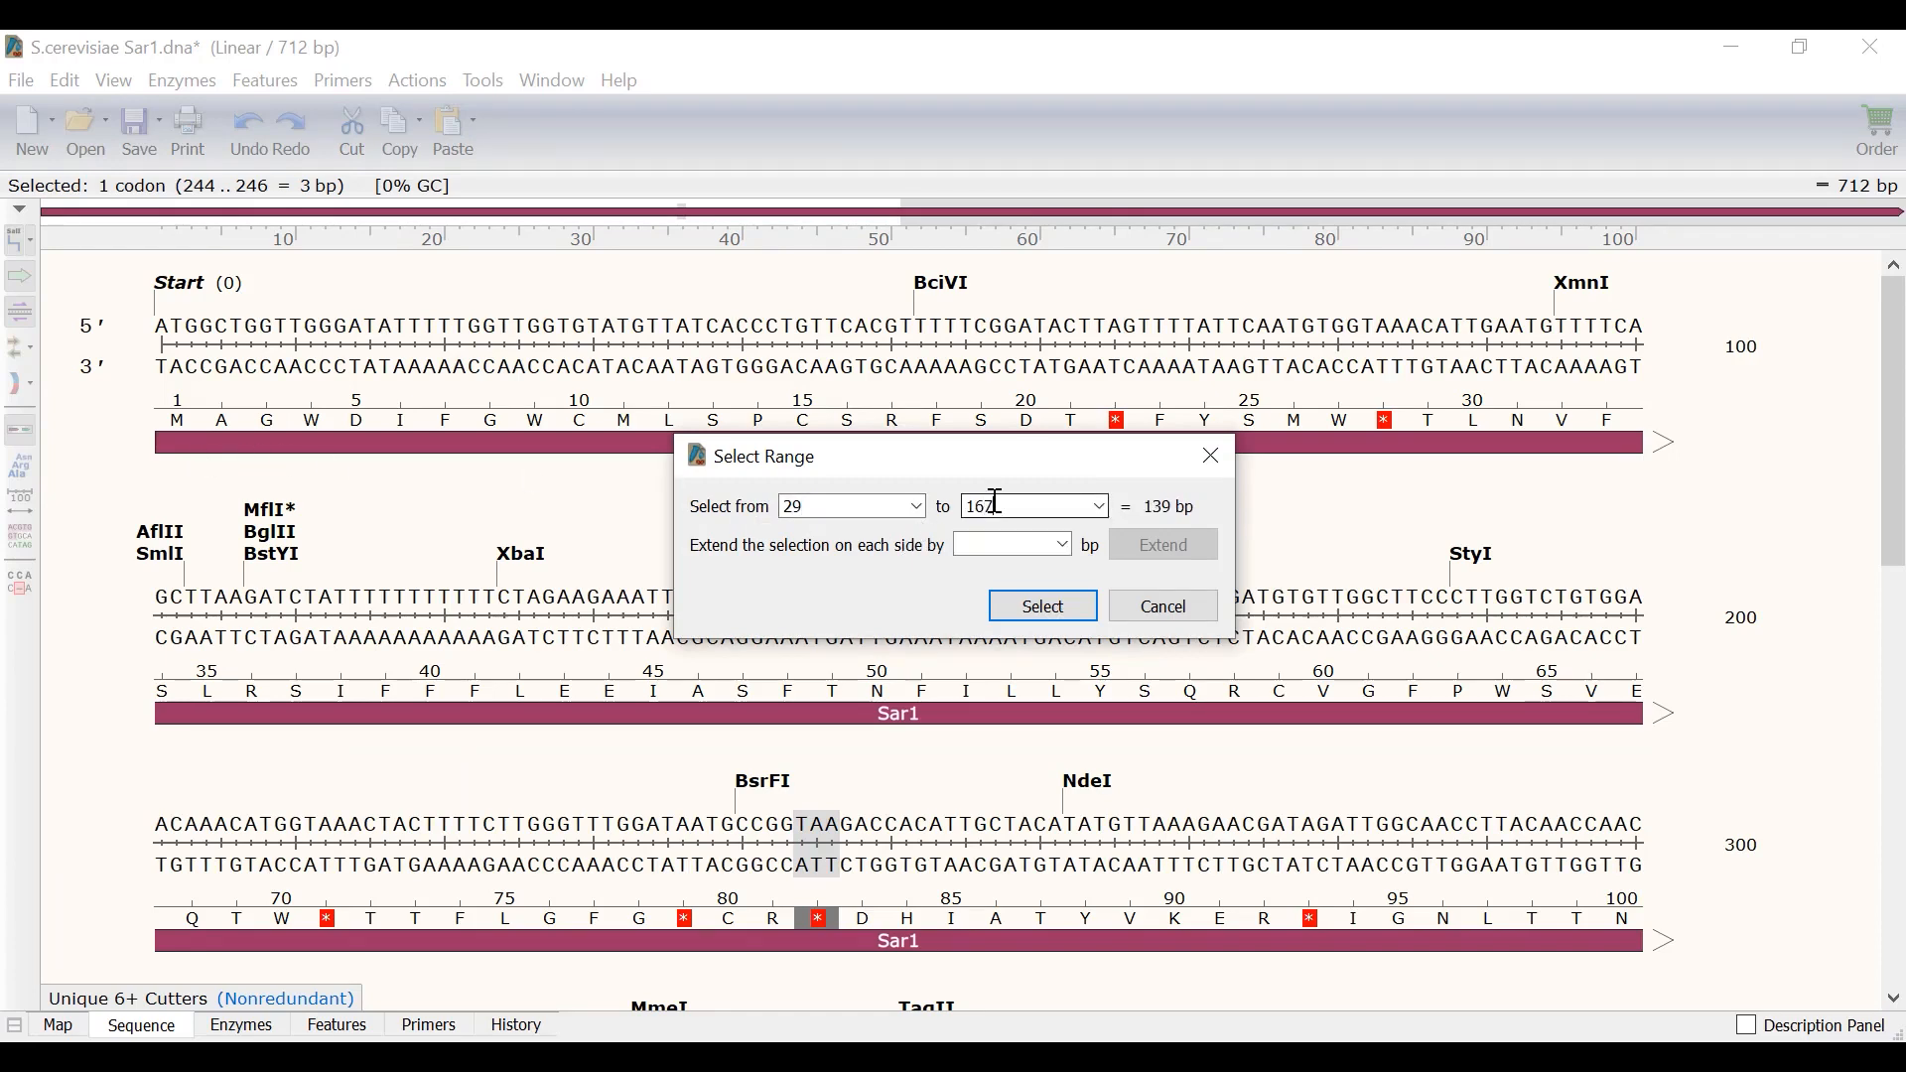
left_click(1039, 606)
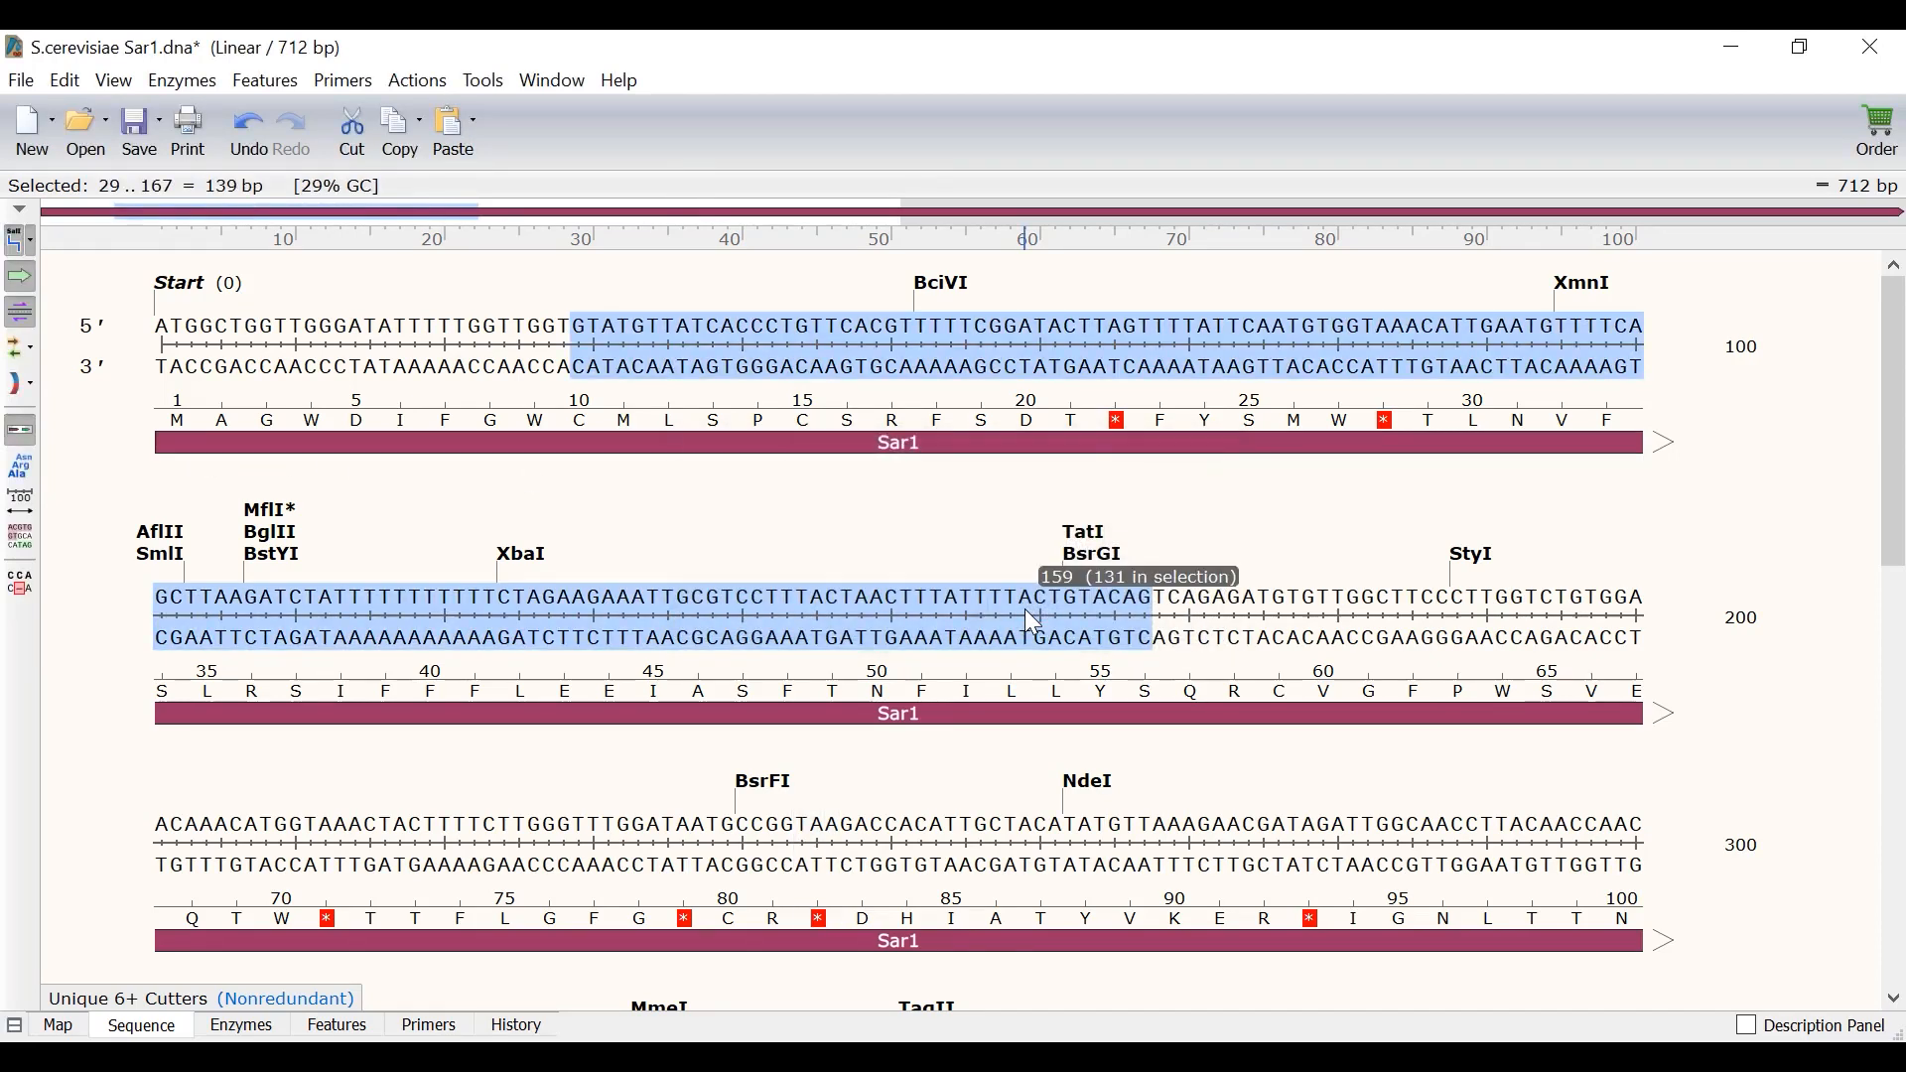
left_click(264, 79)
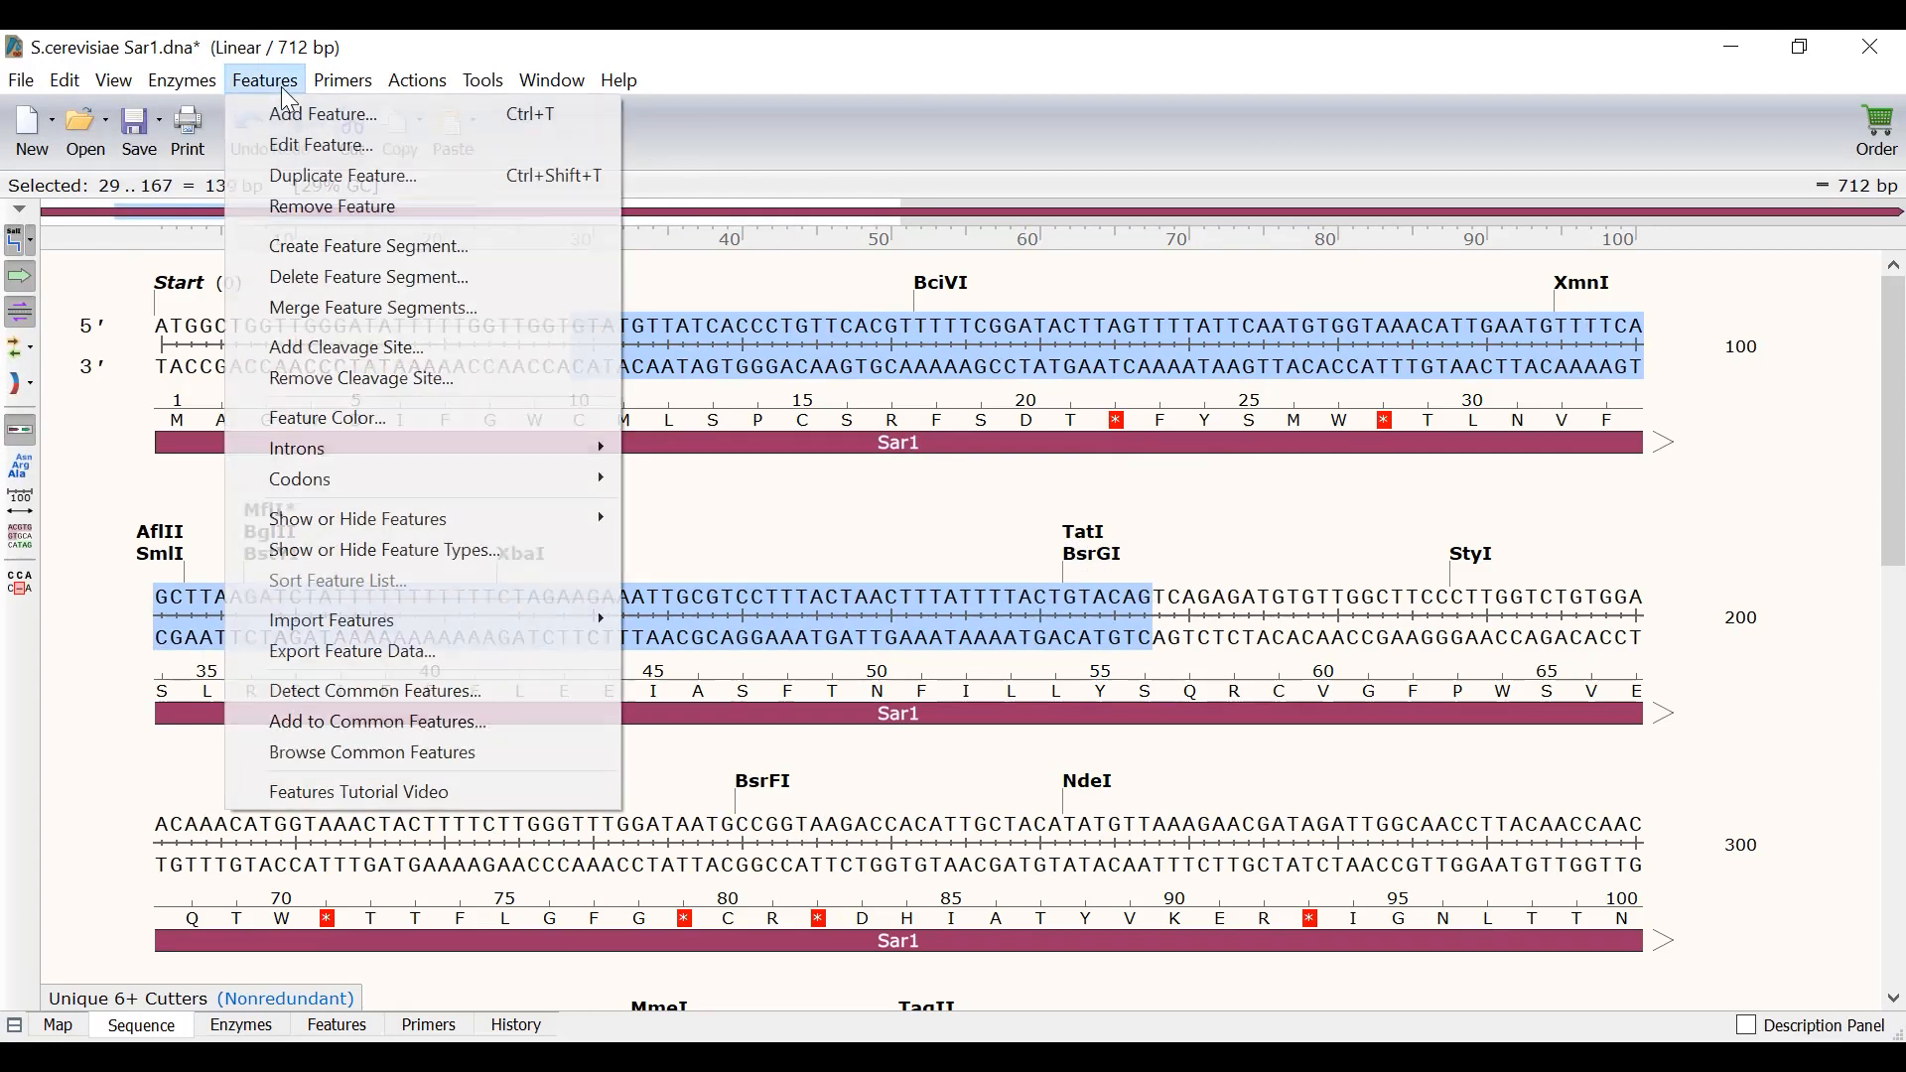
mouse_move(368, 277)
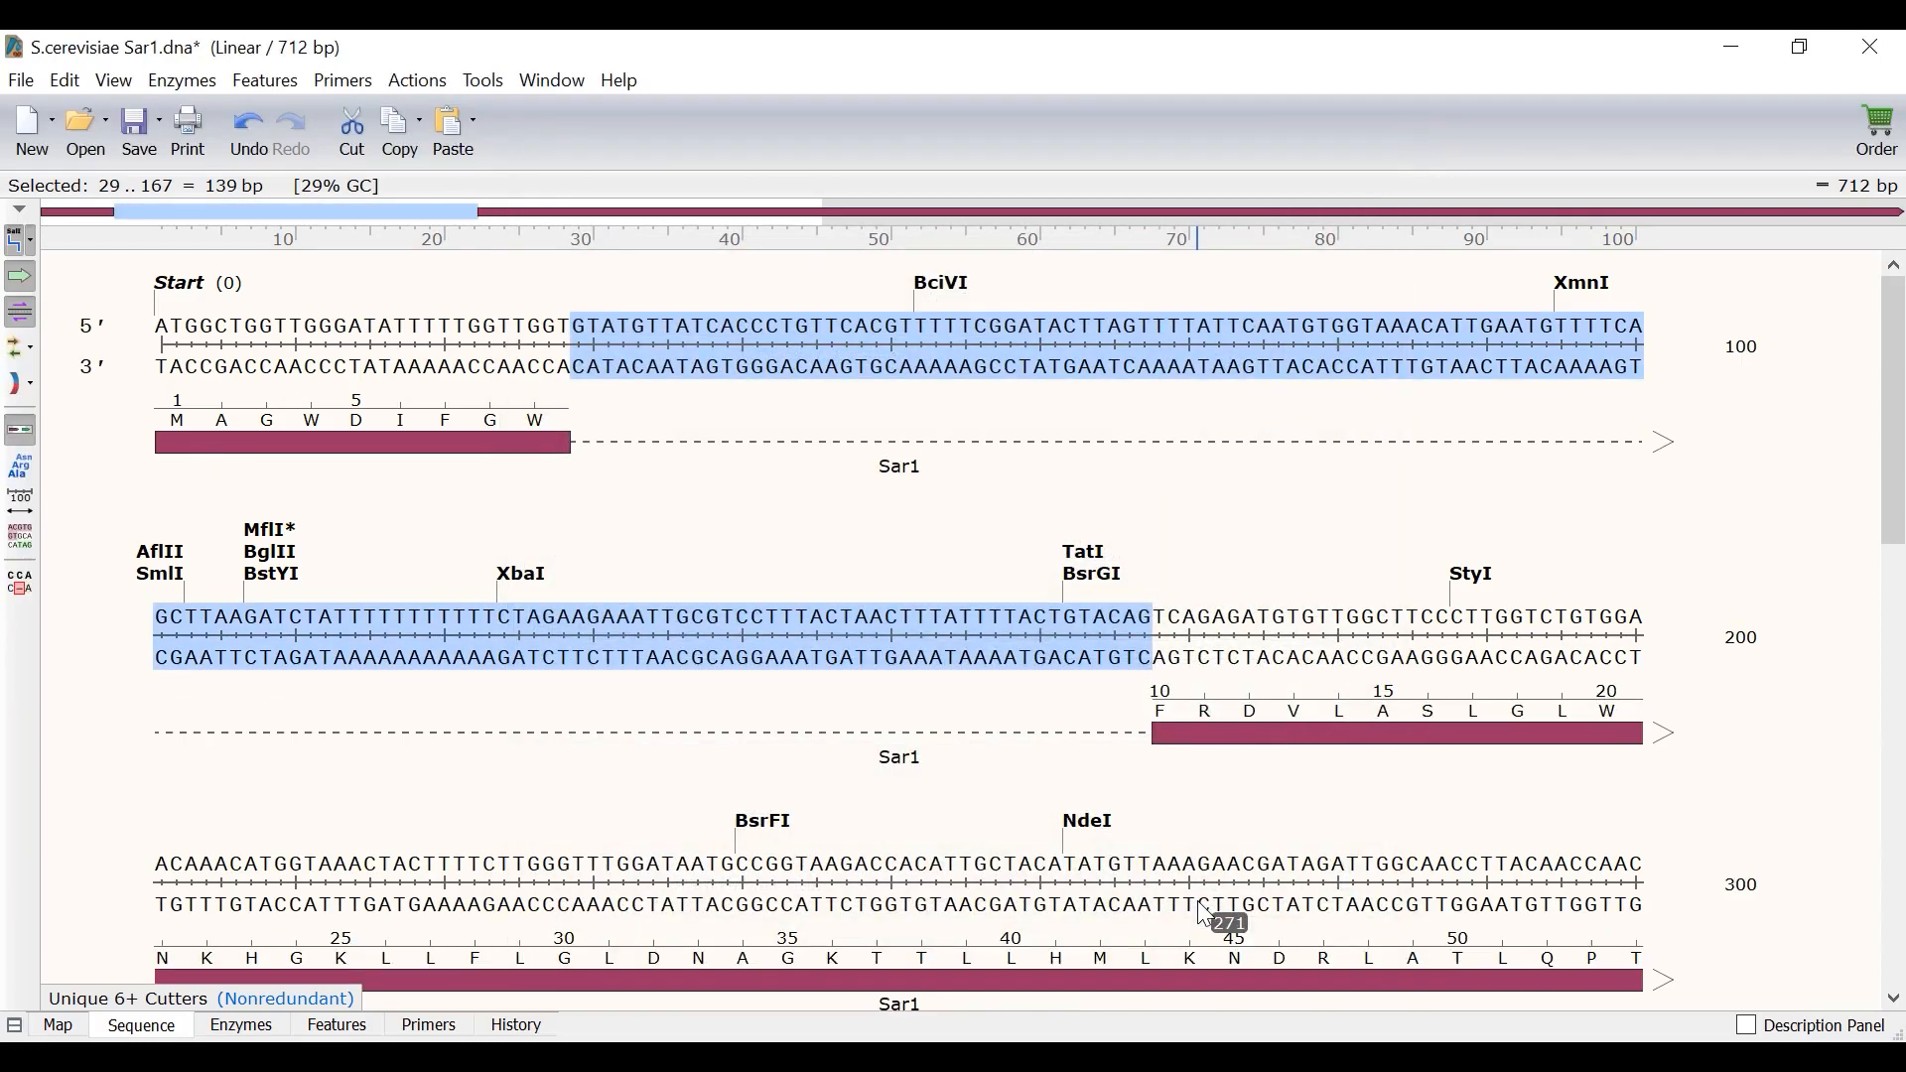
left_click(897, 466)
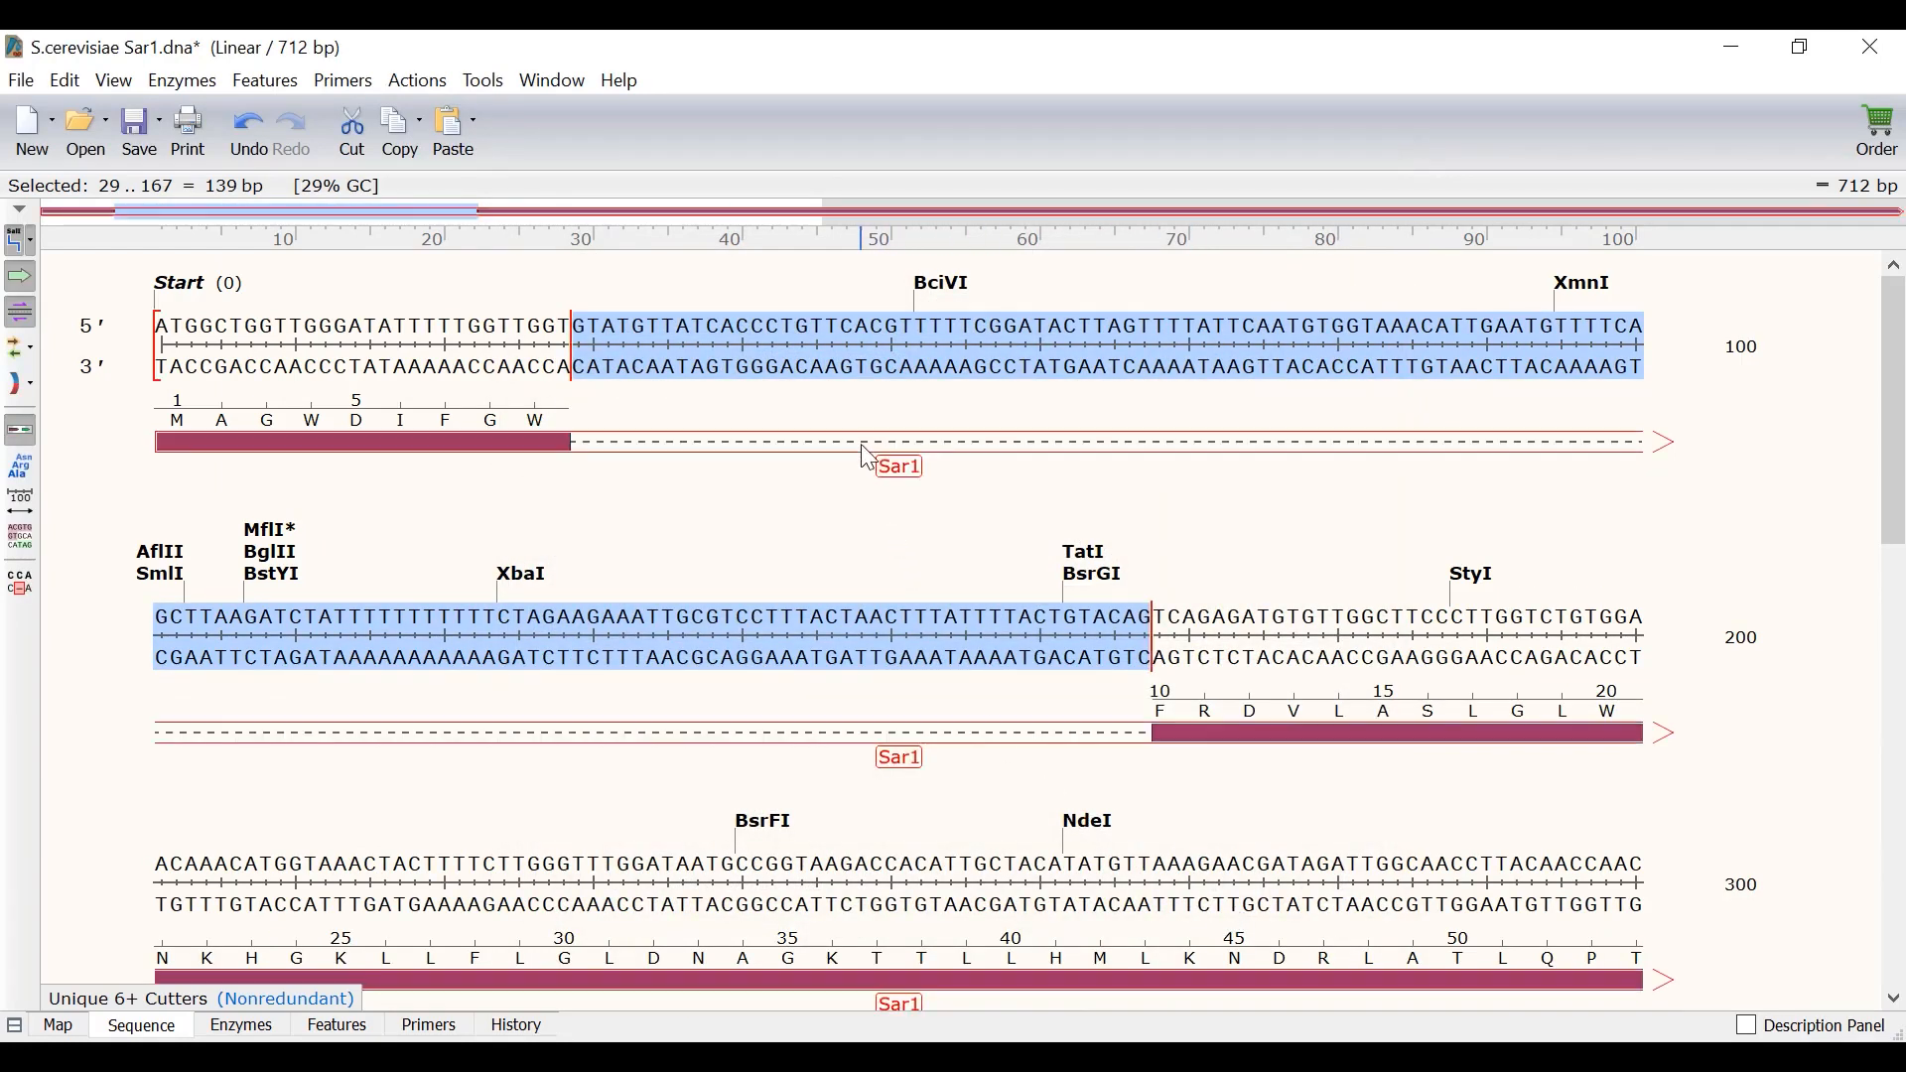
mouse_move(1466, 448)
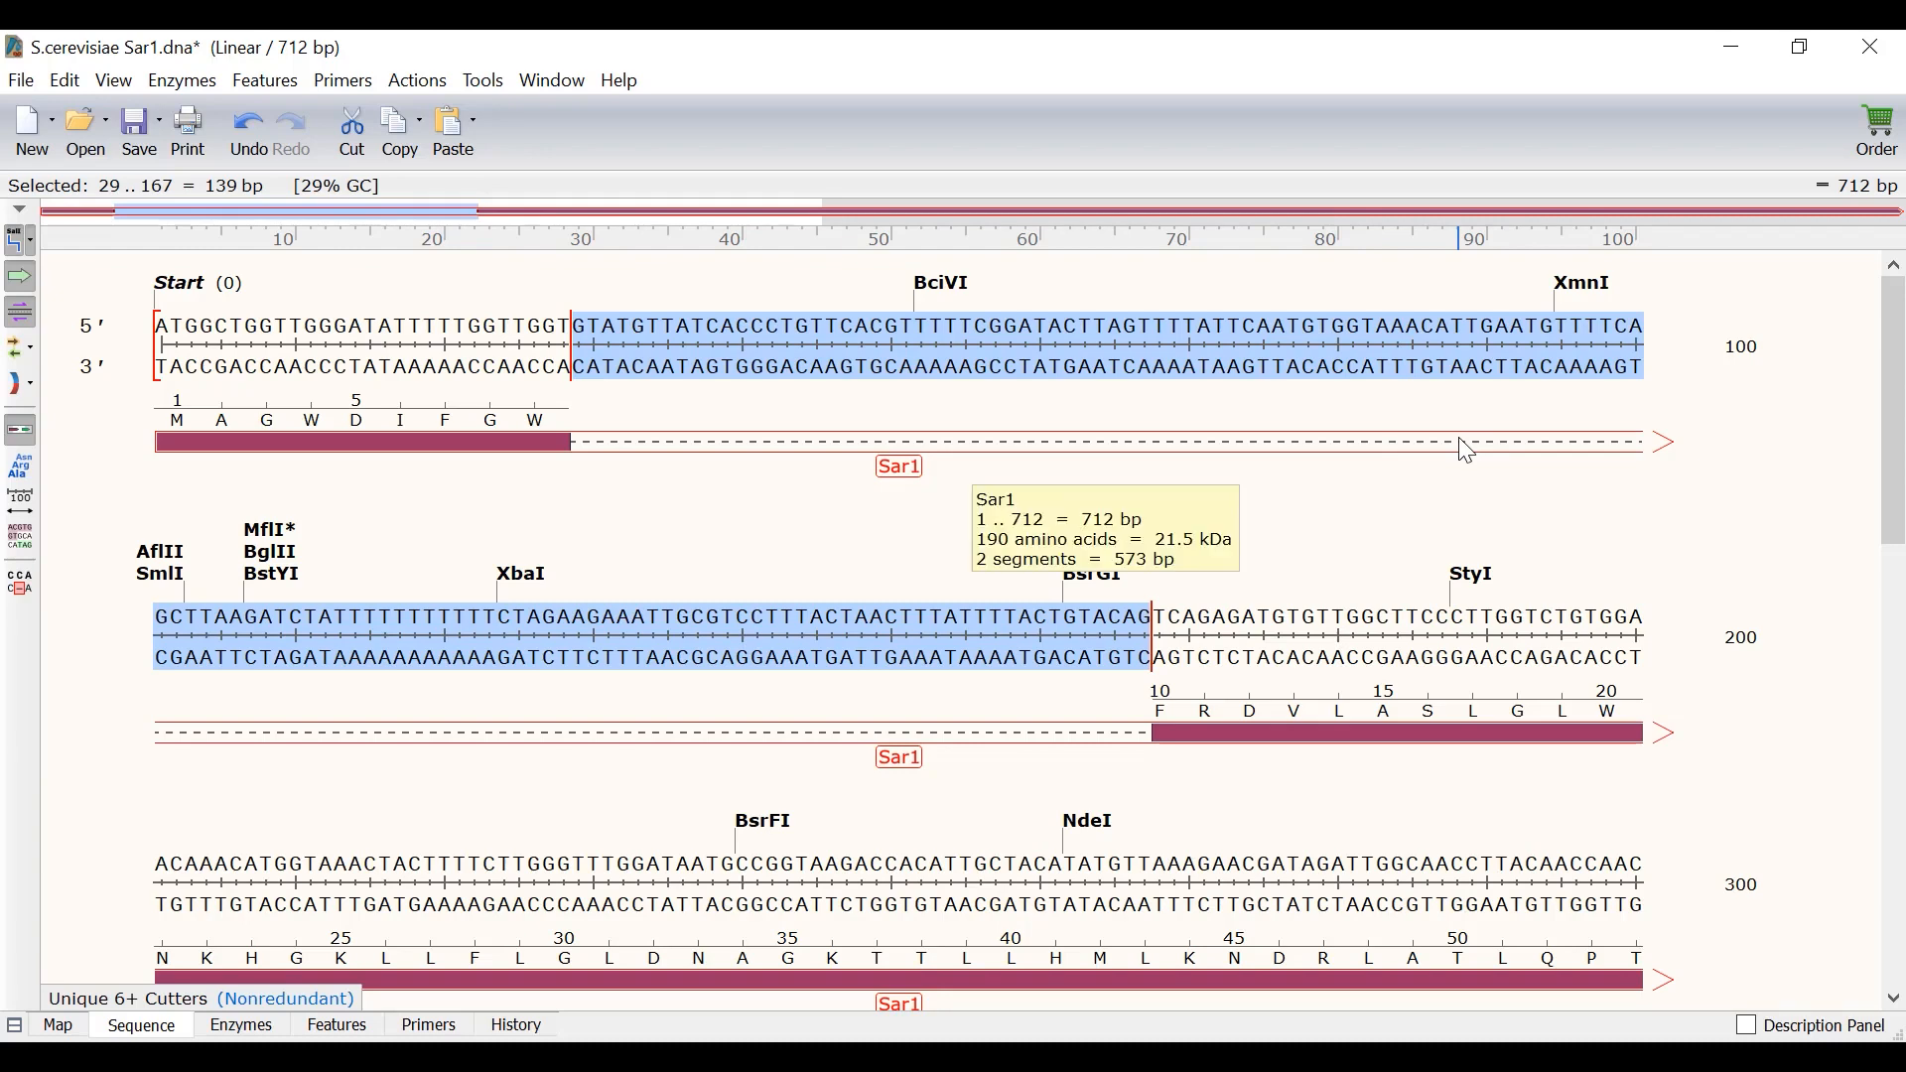
mouse_move(523, 467)
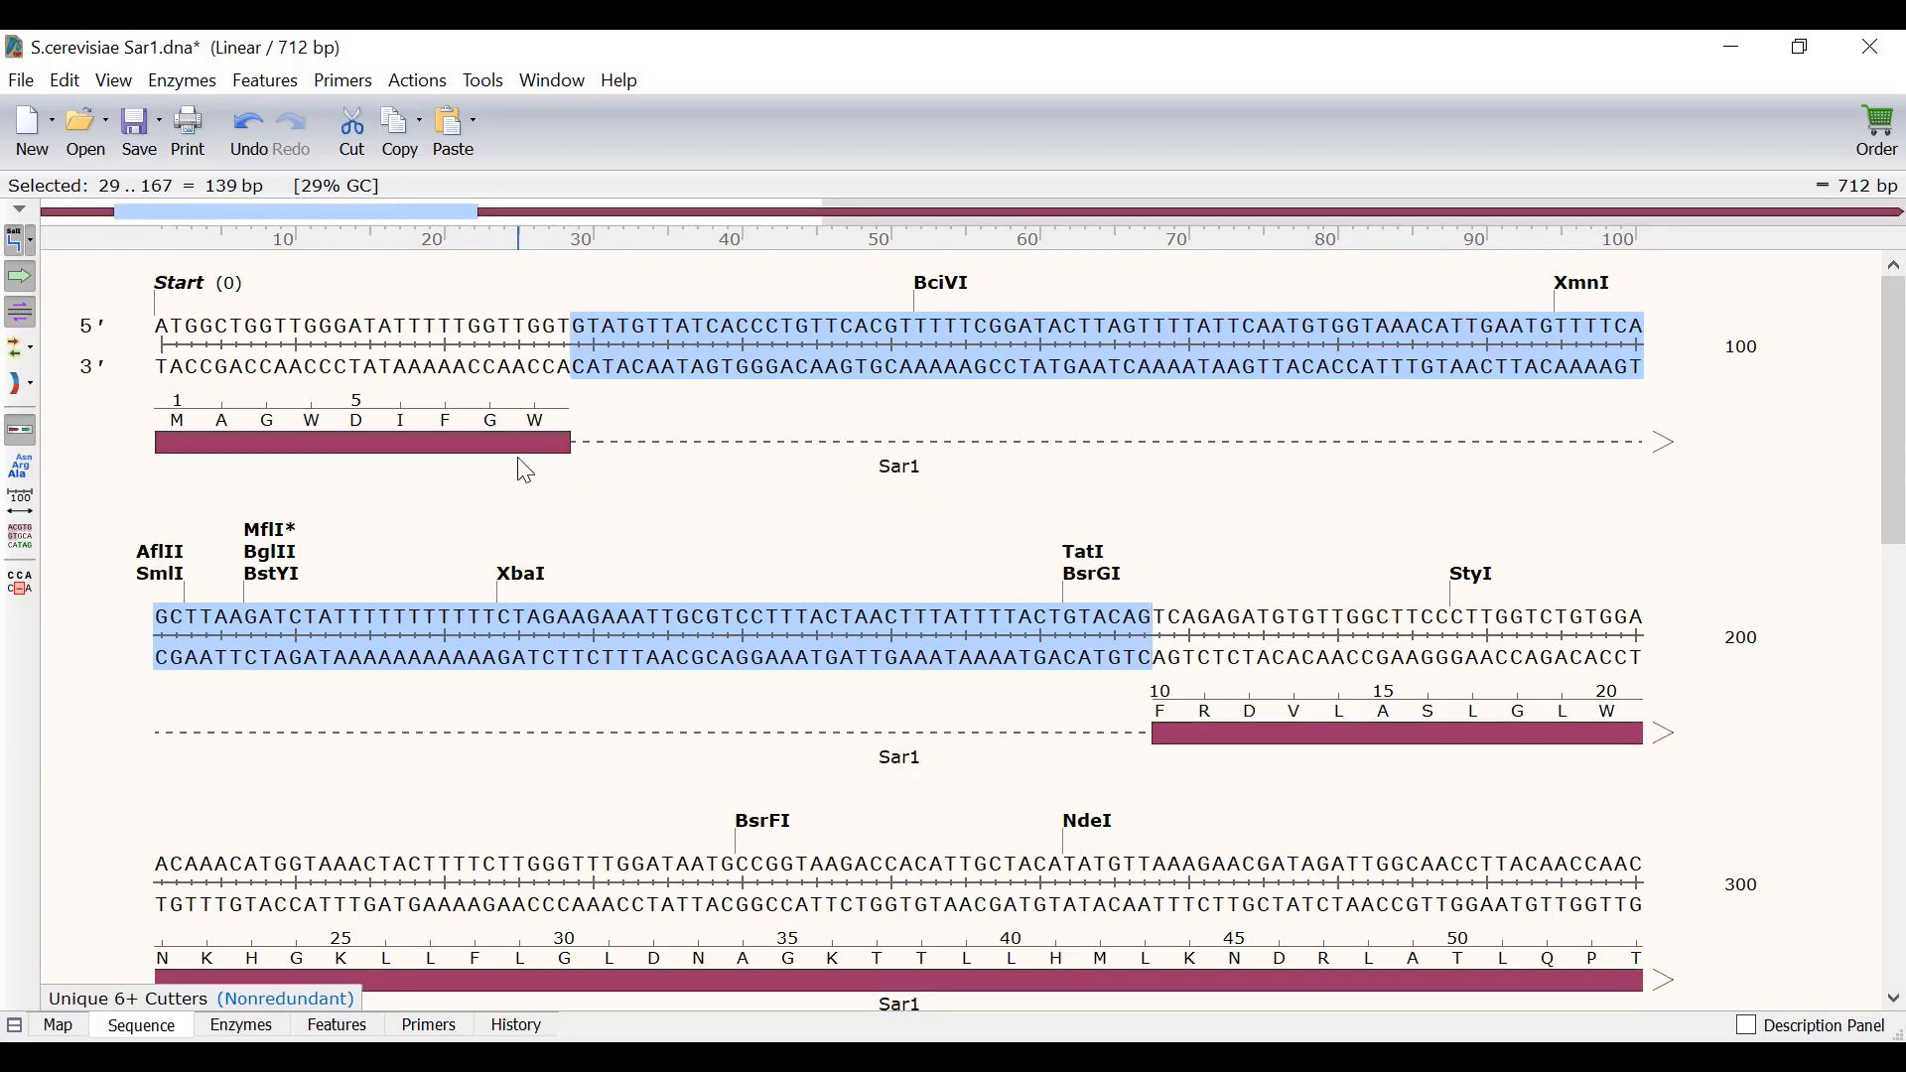
Convert the Sar1 intron (bases 29–167) to lowercase, leaving the exon bases uppercase
left_click(897, 465)
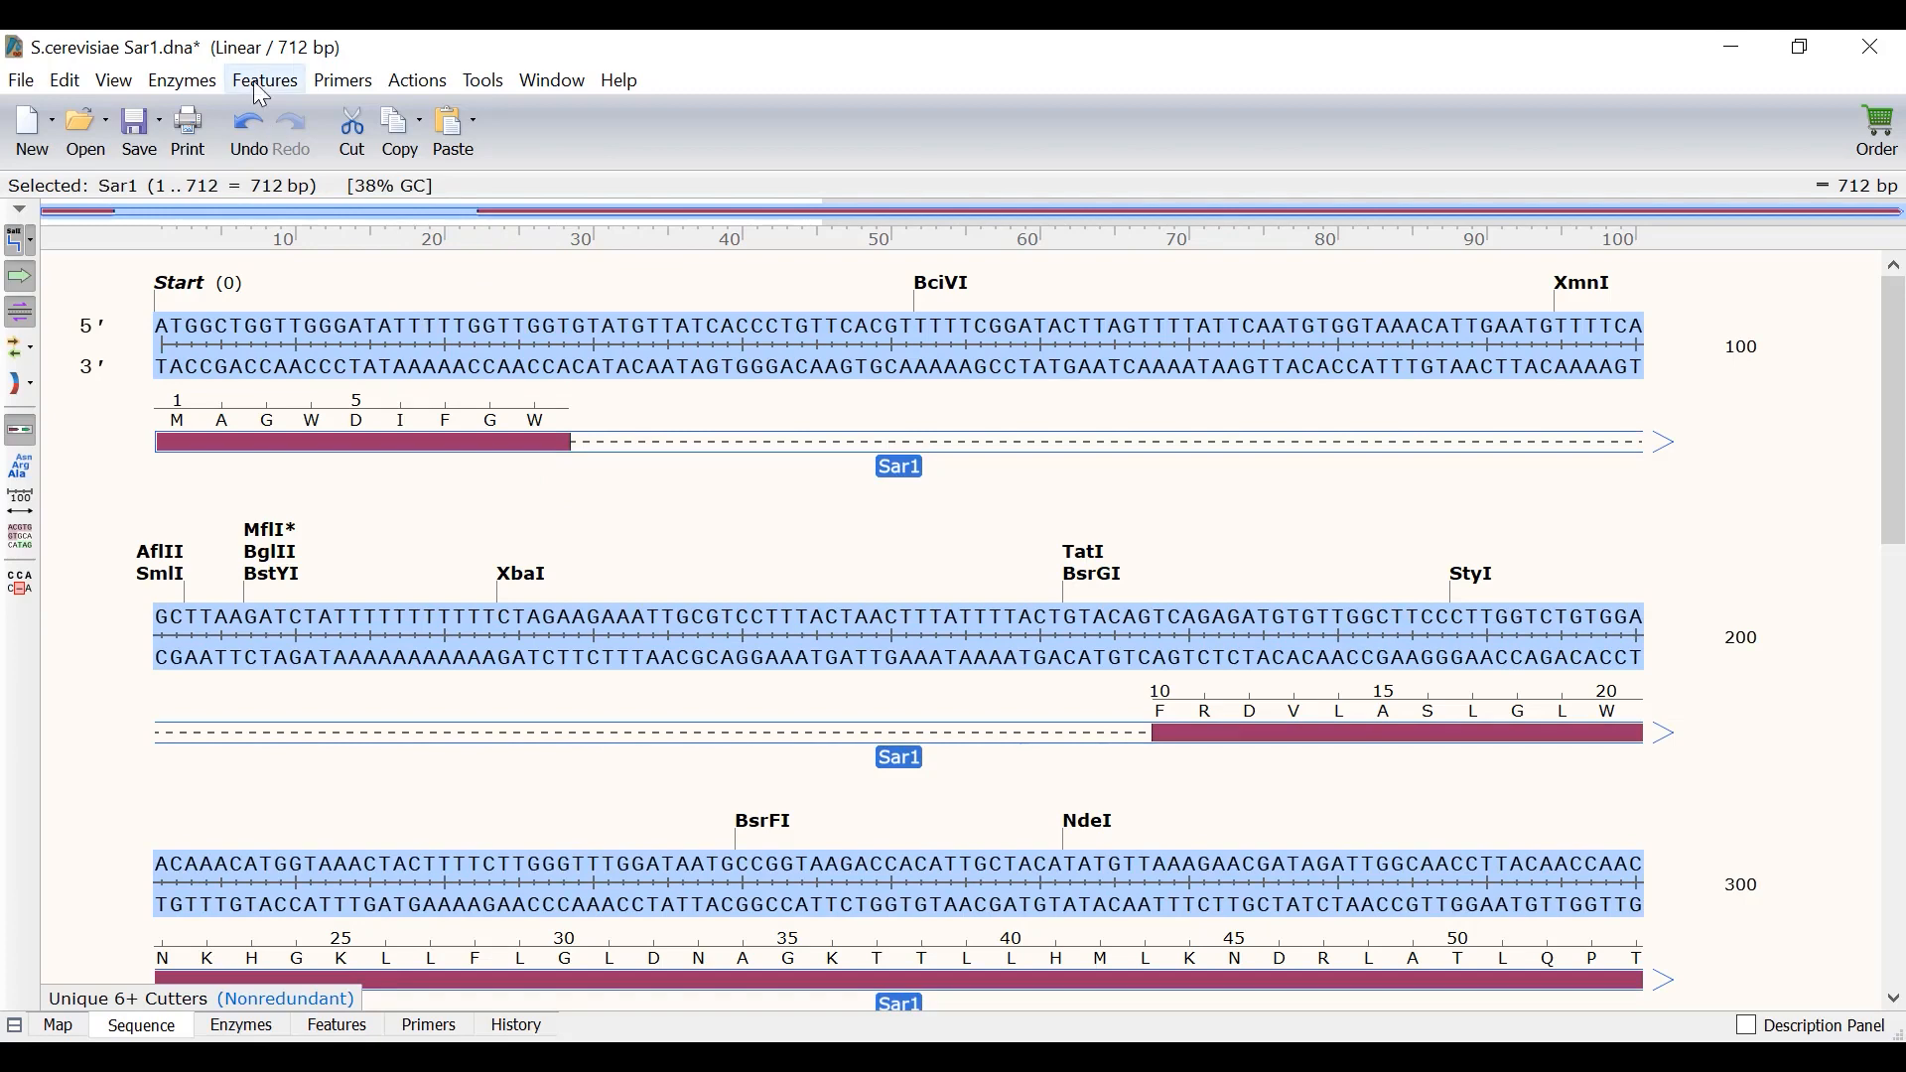
left_click(264, 80)
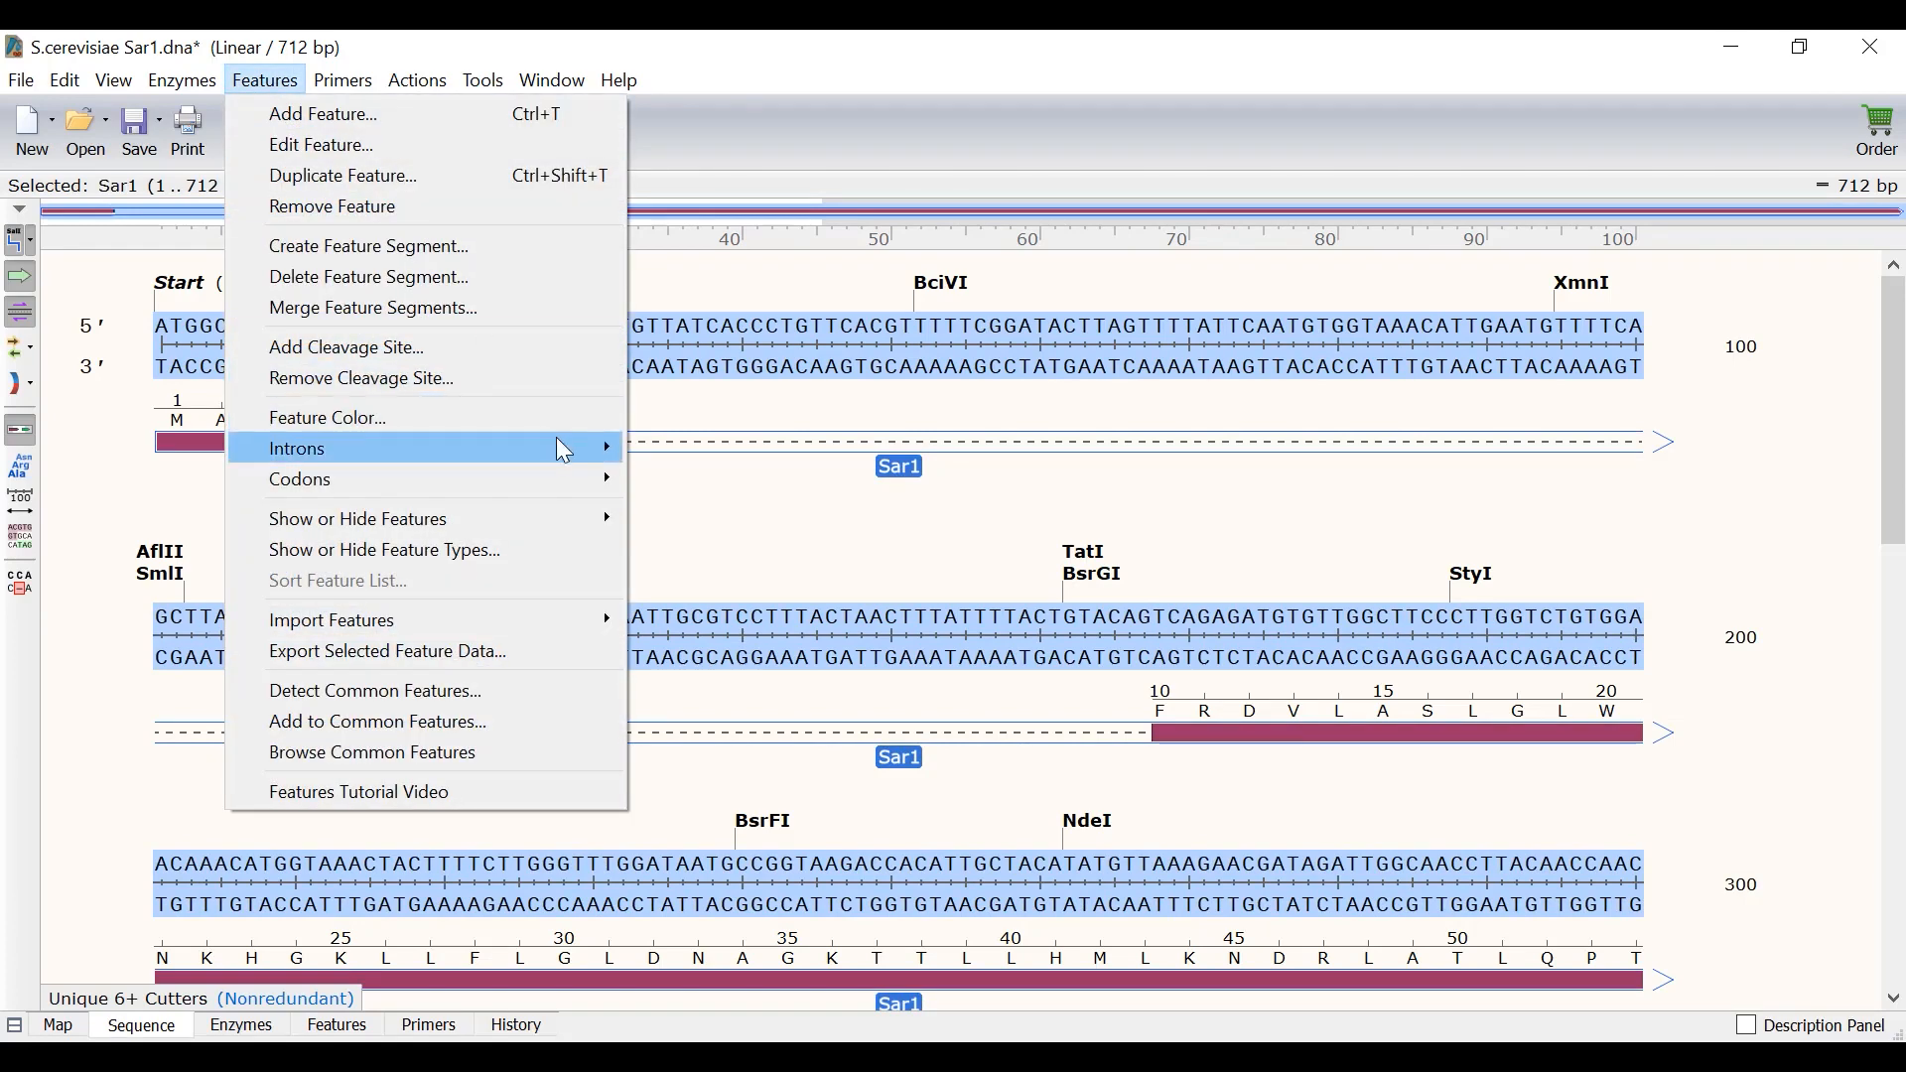
left_click(296, 448)
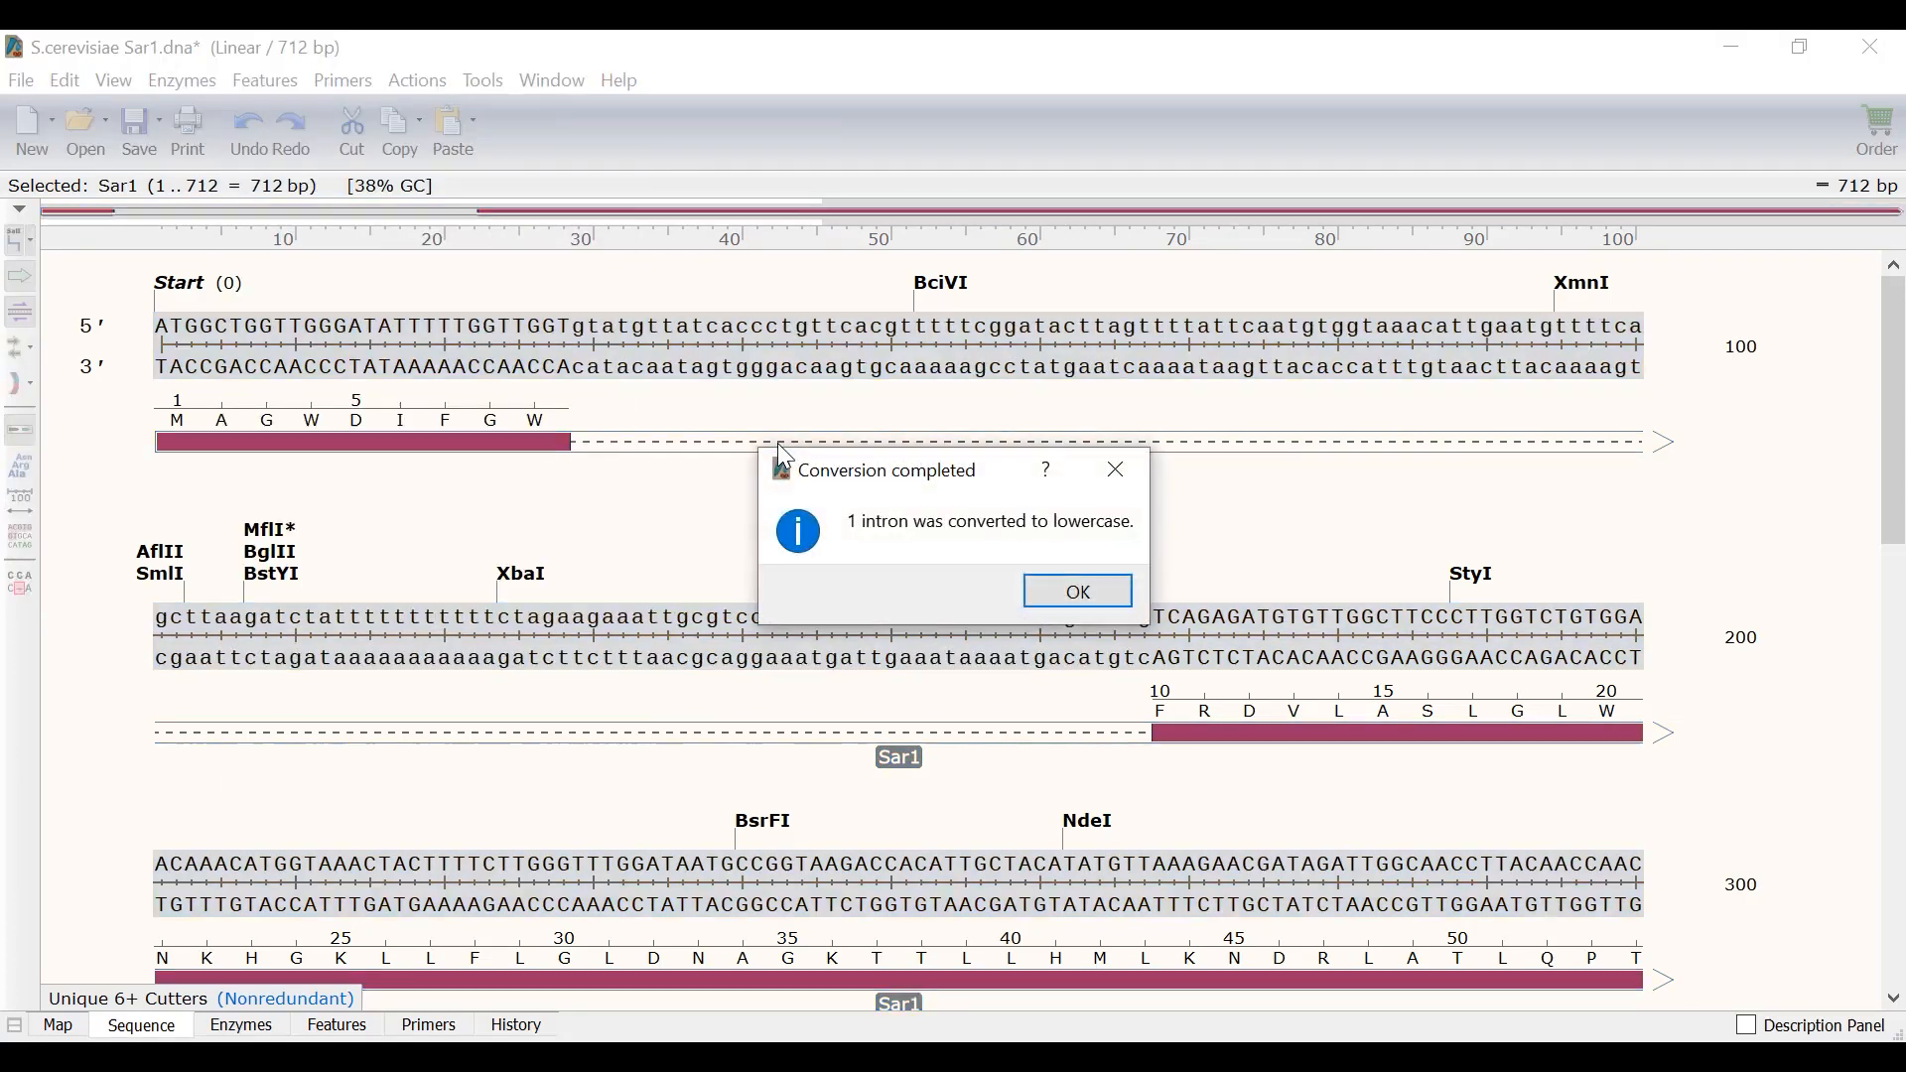
left_click(1074, 592)
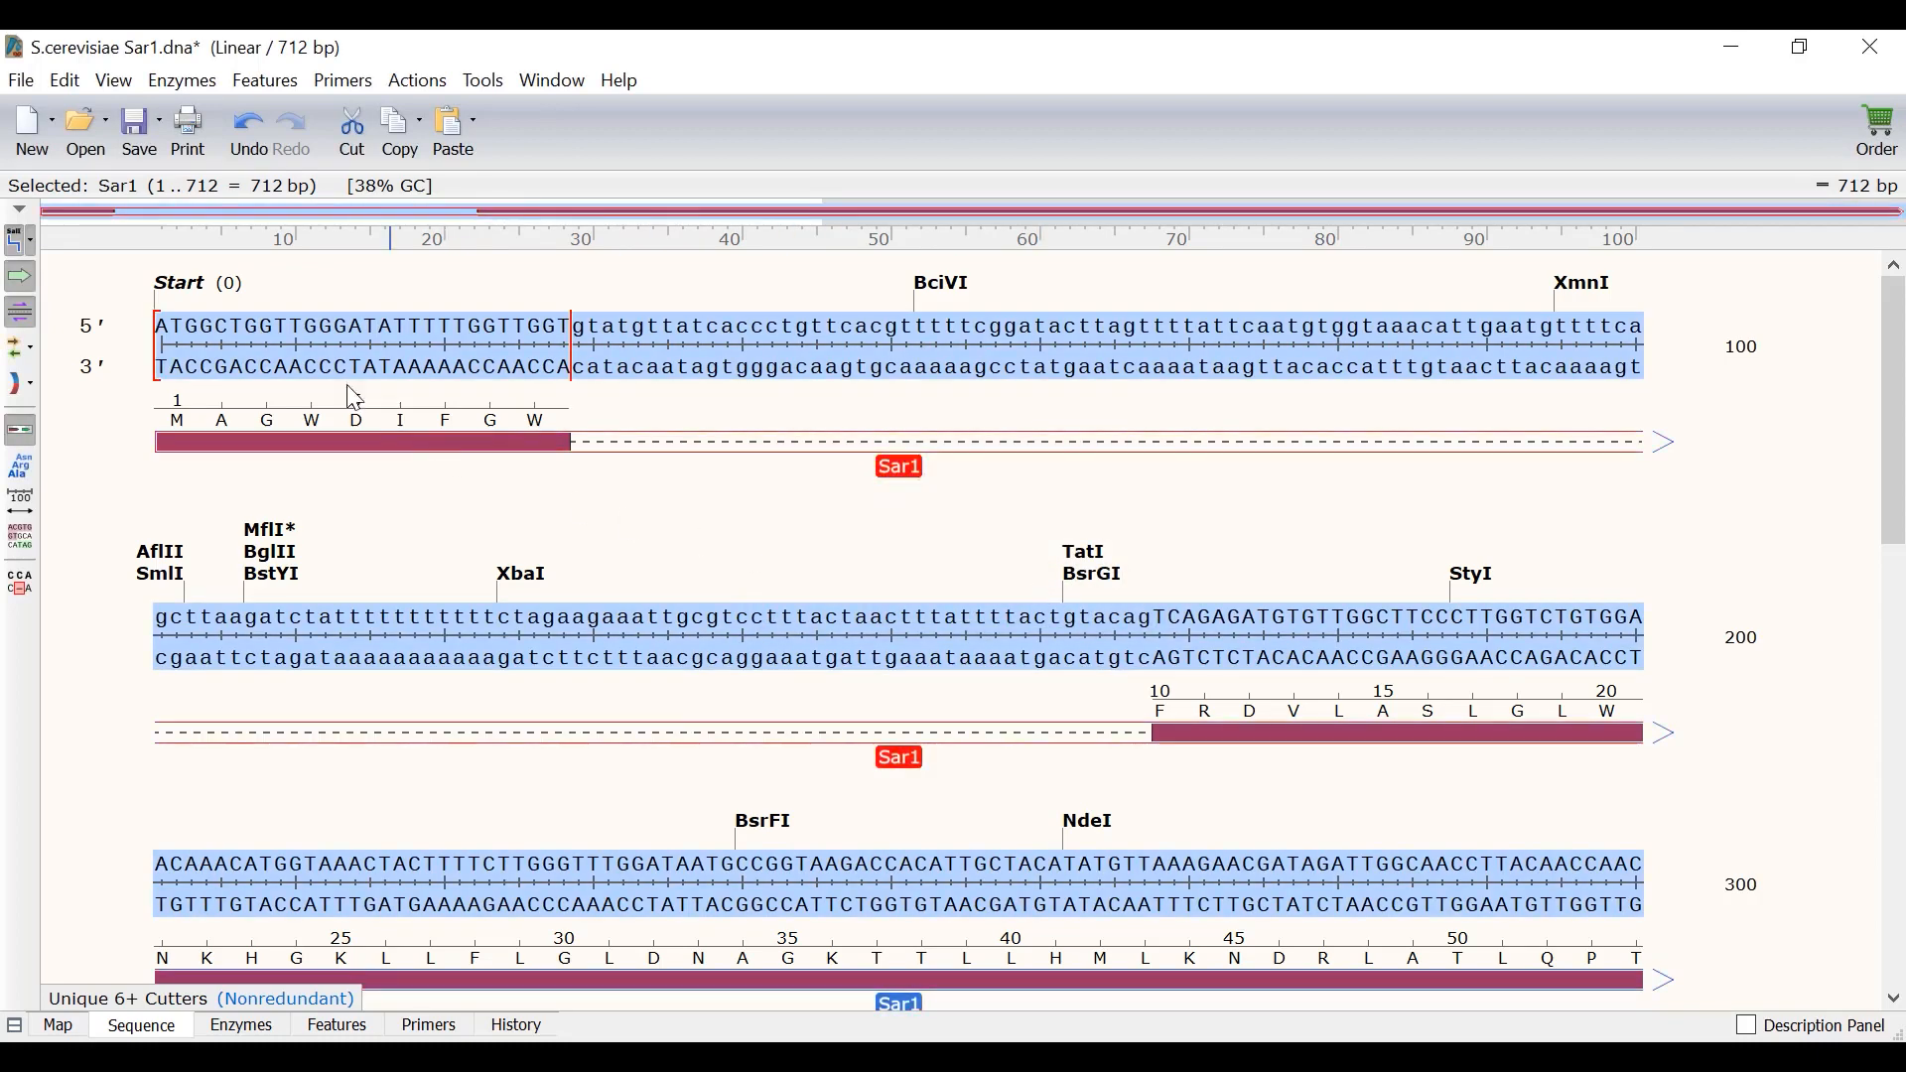
left_click(62, 80)
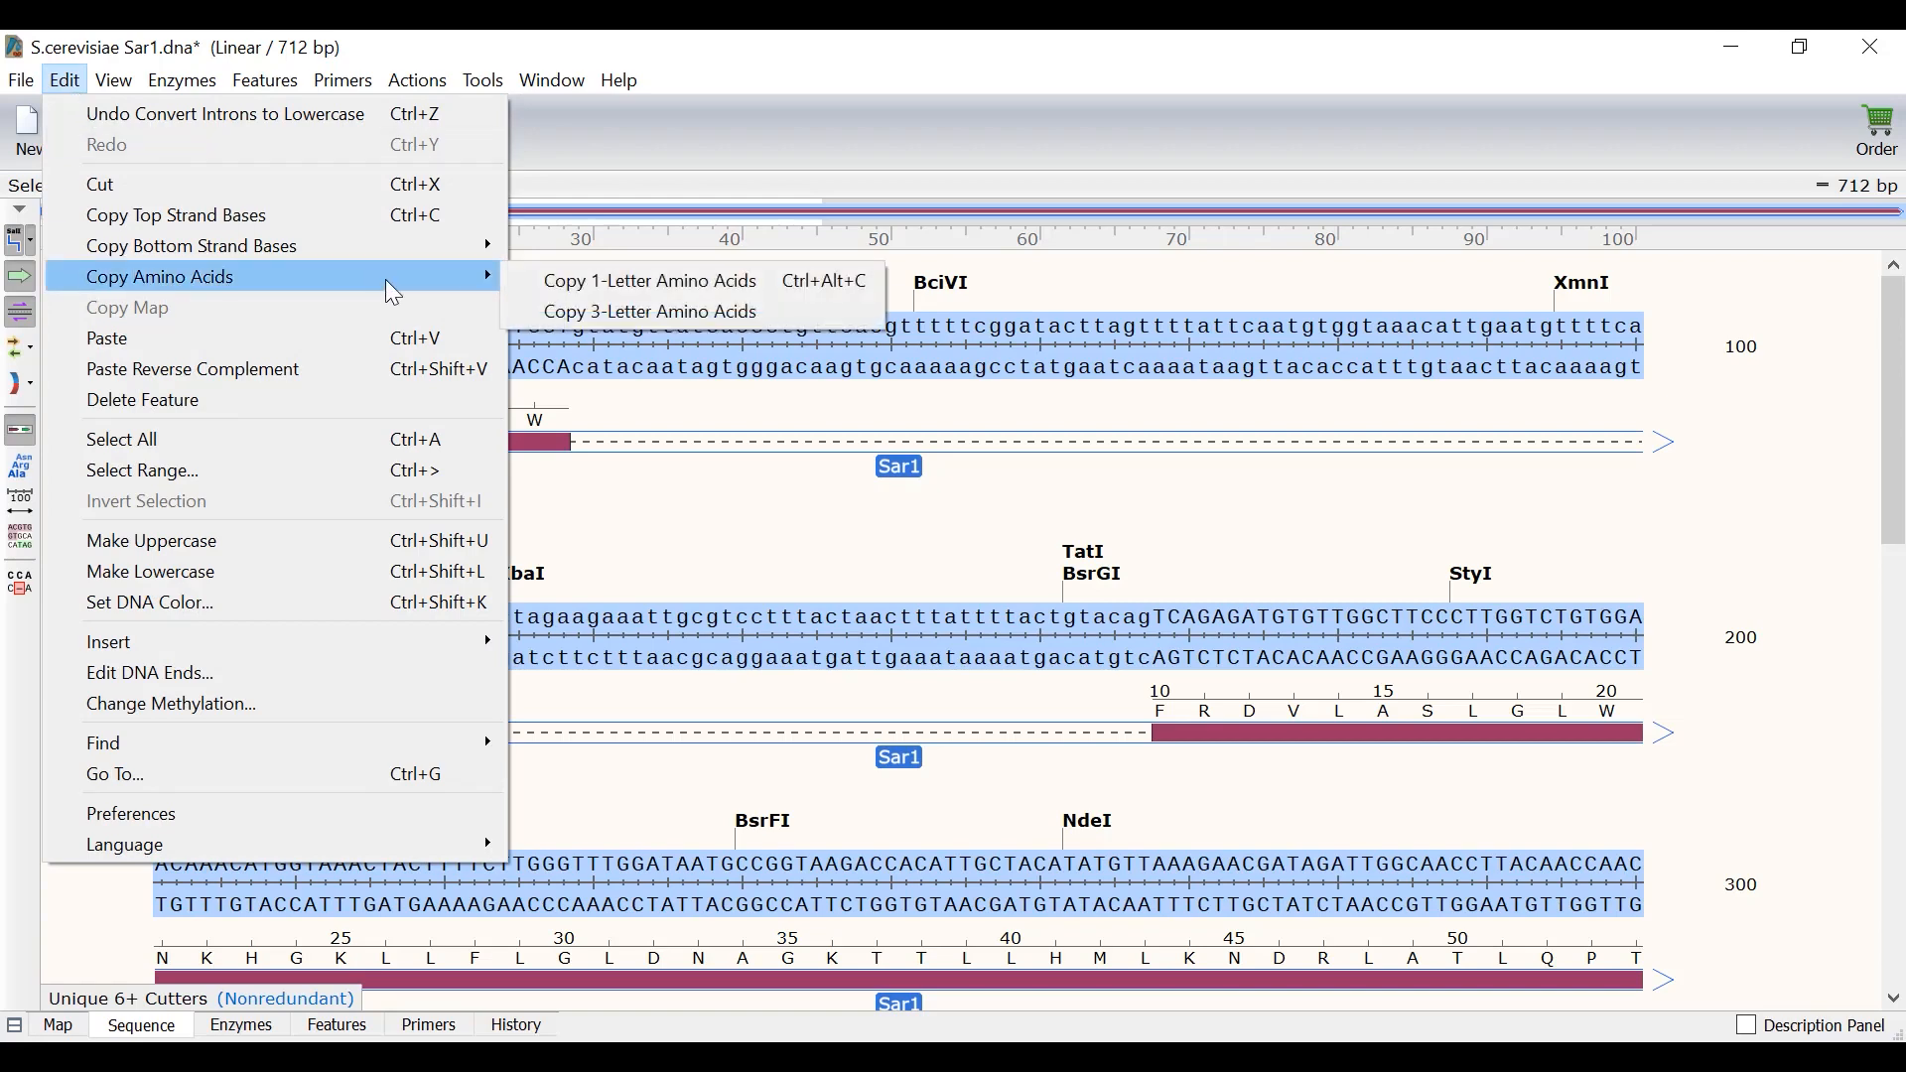
mouse_move(651, 311)
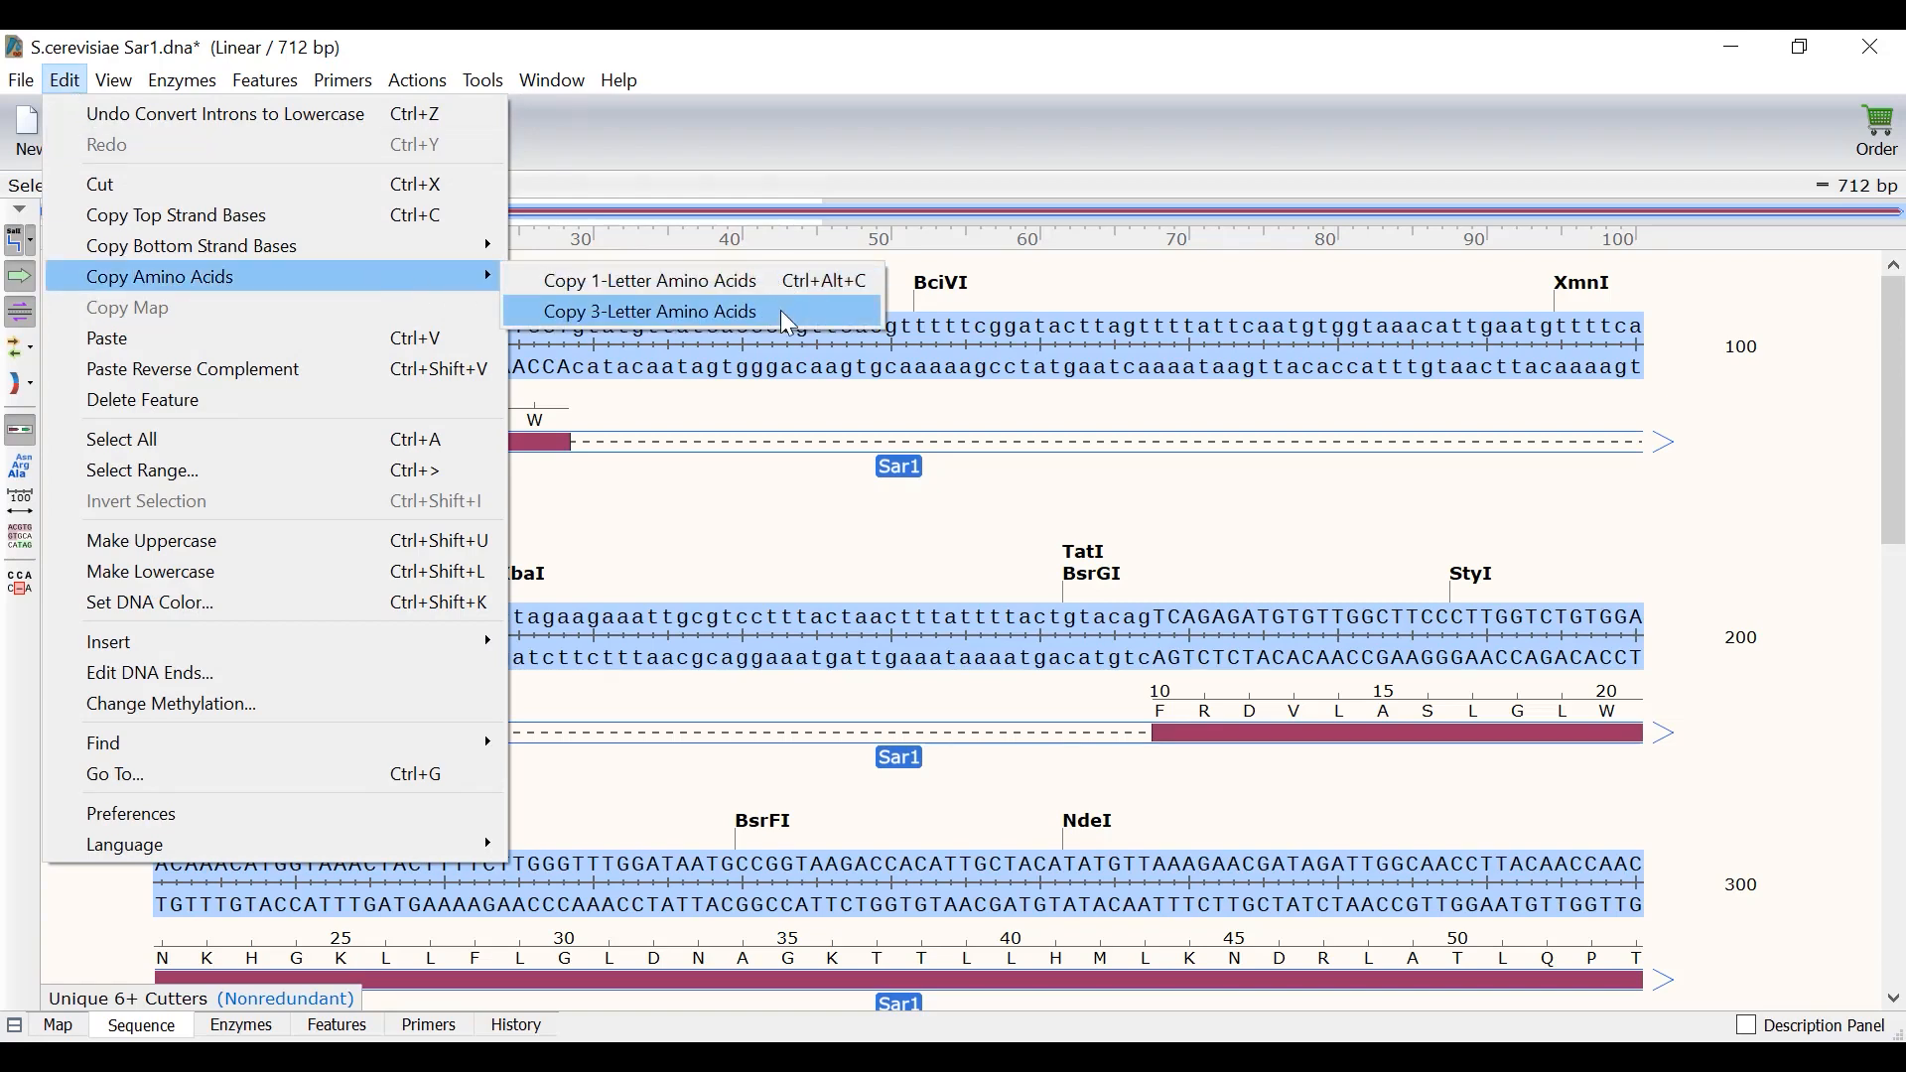
left_click(650, 311)
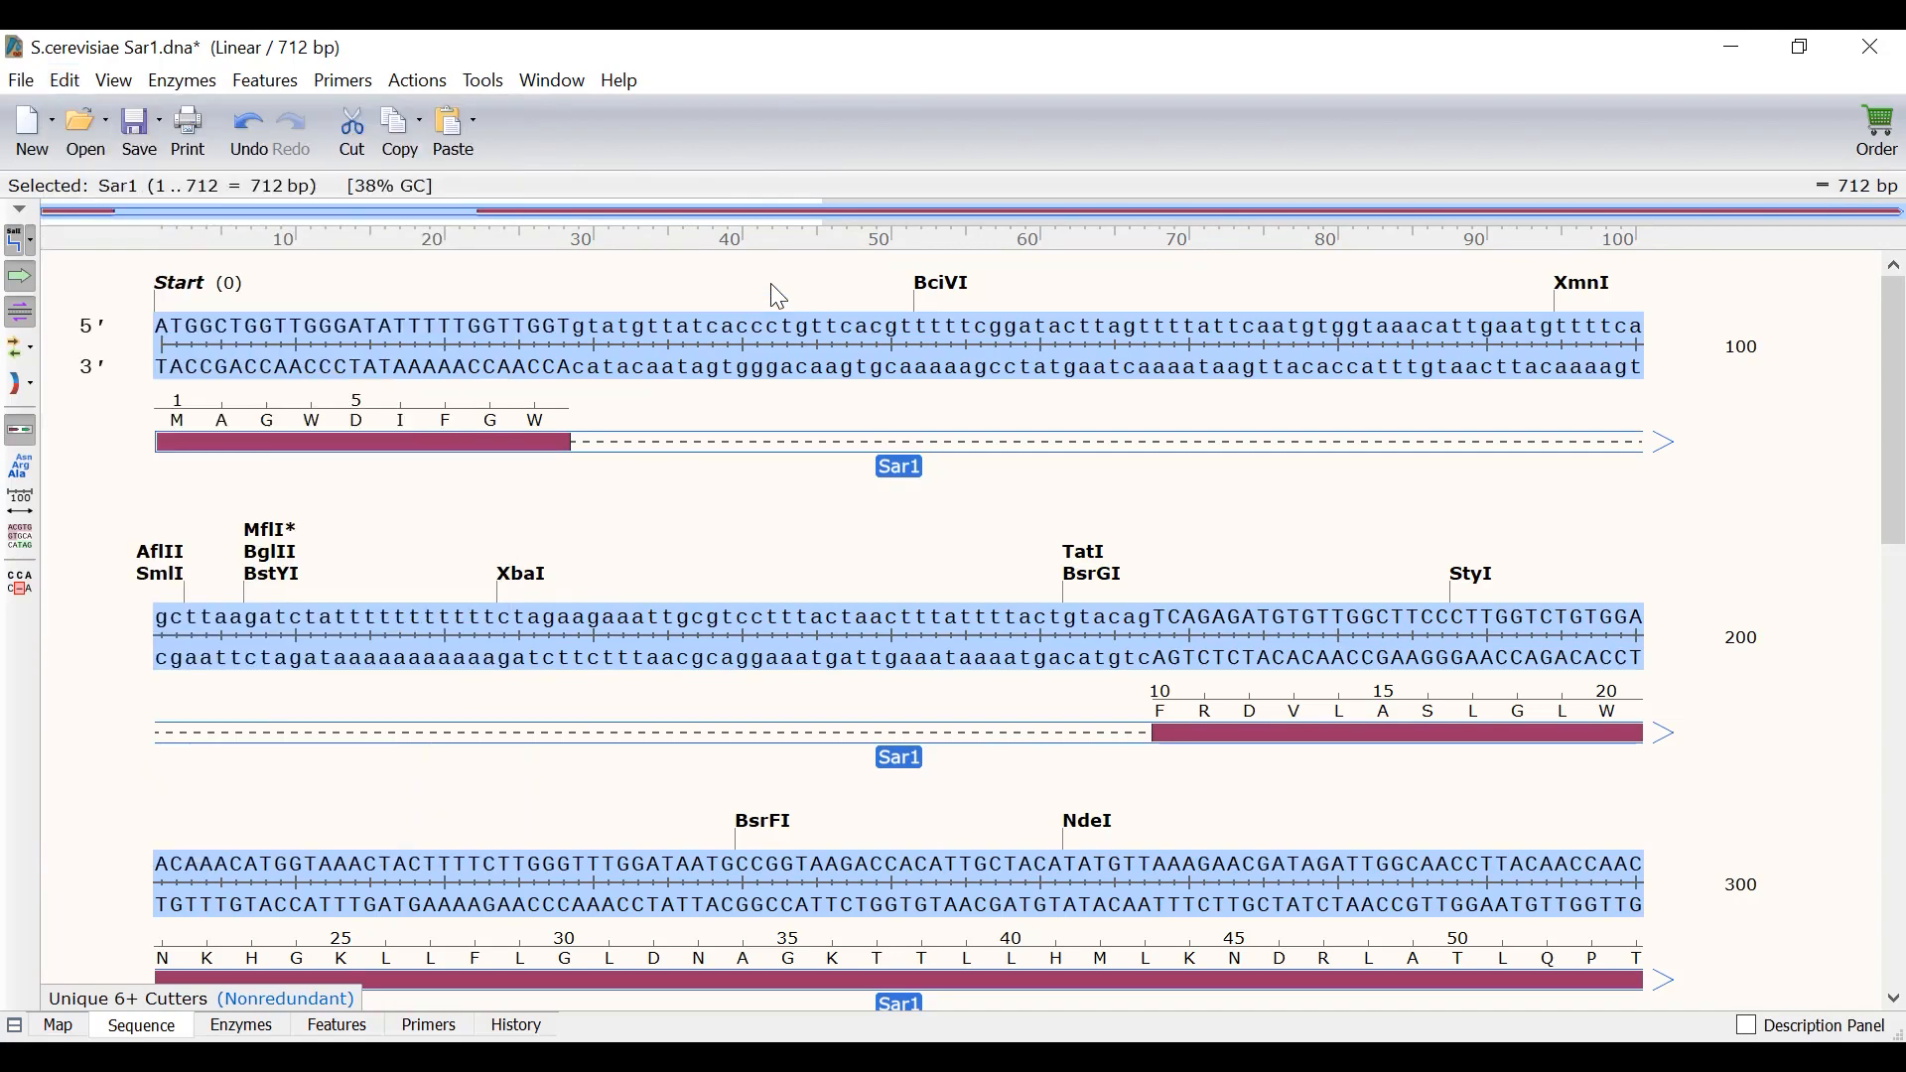
left_click(397, 129)
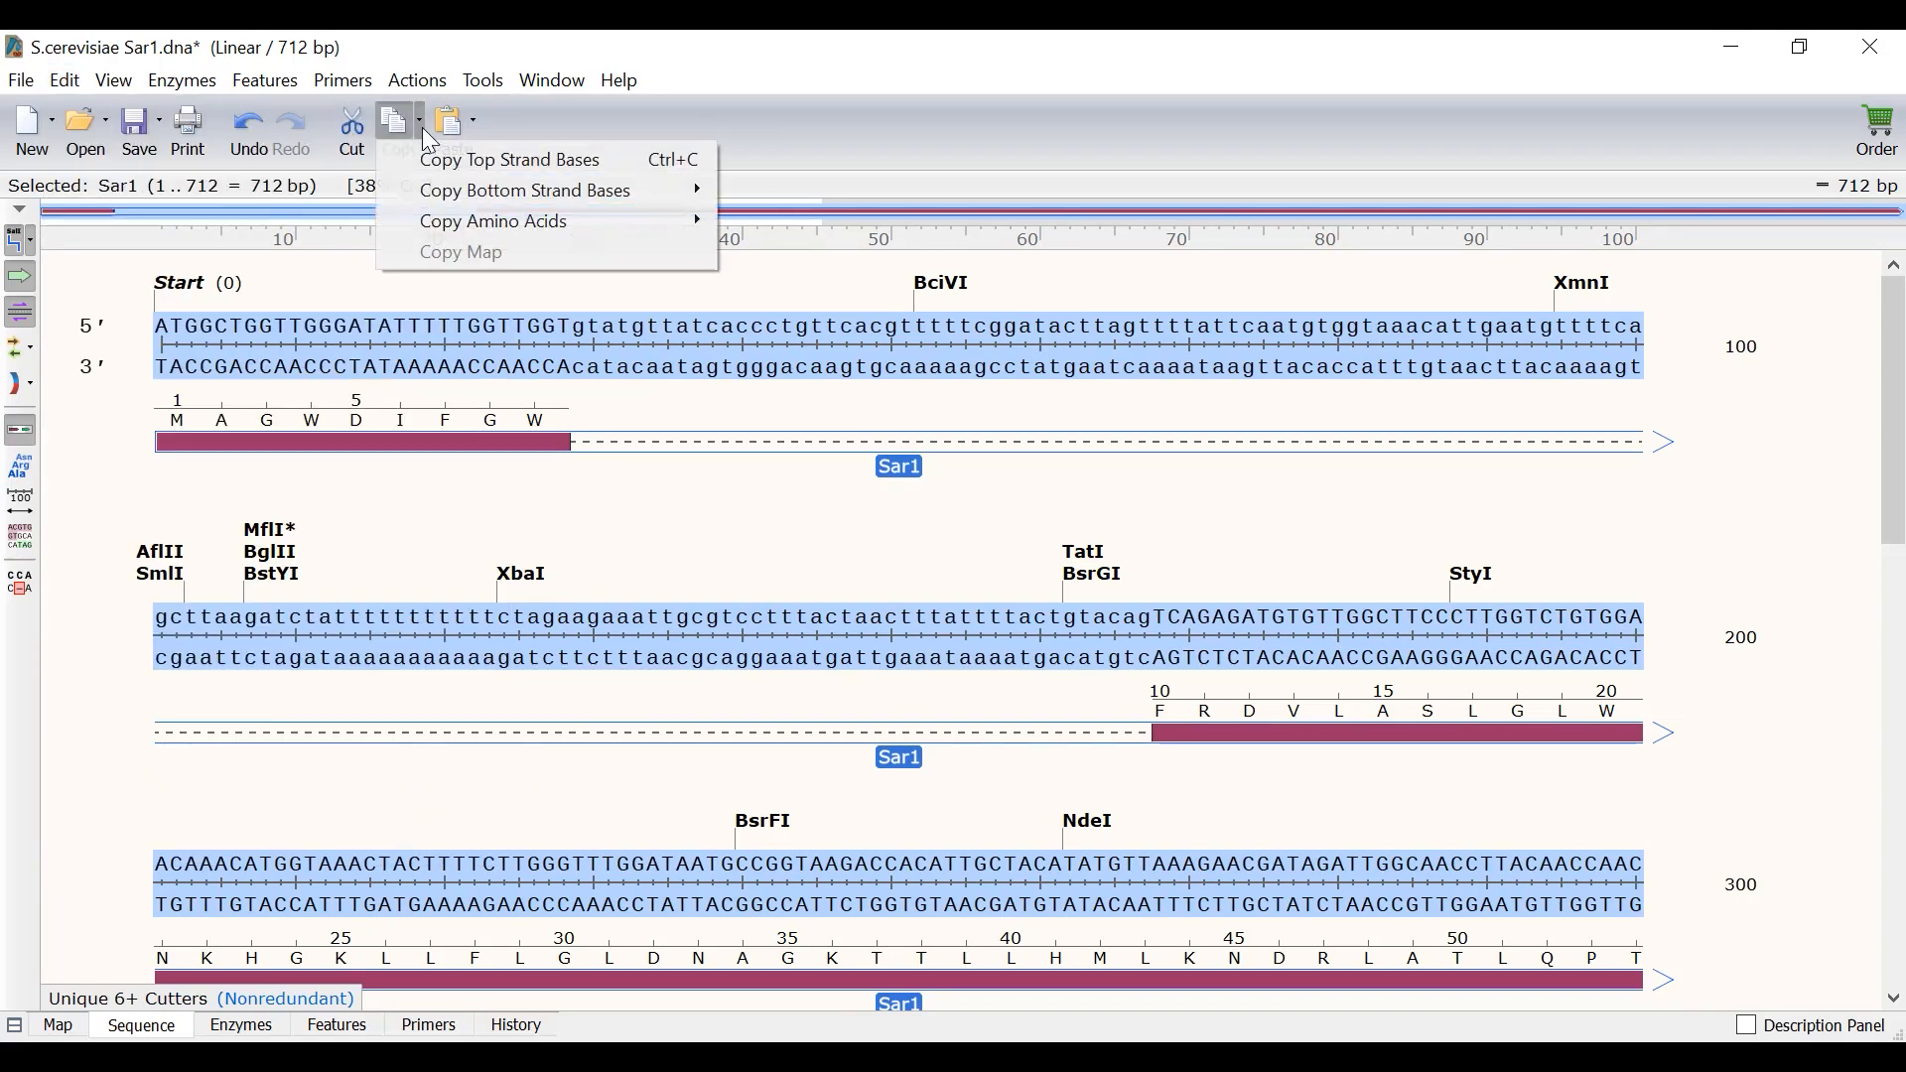
mouse_move(493, 220)
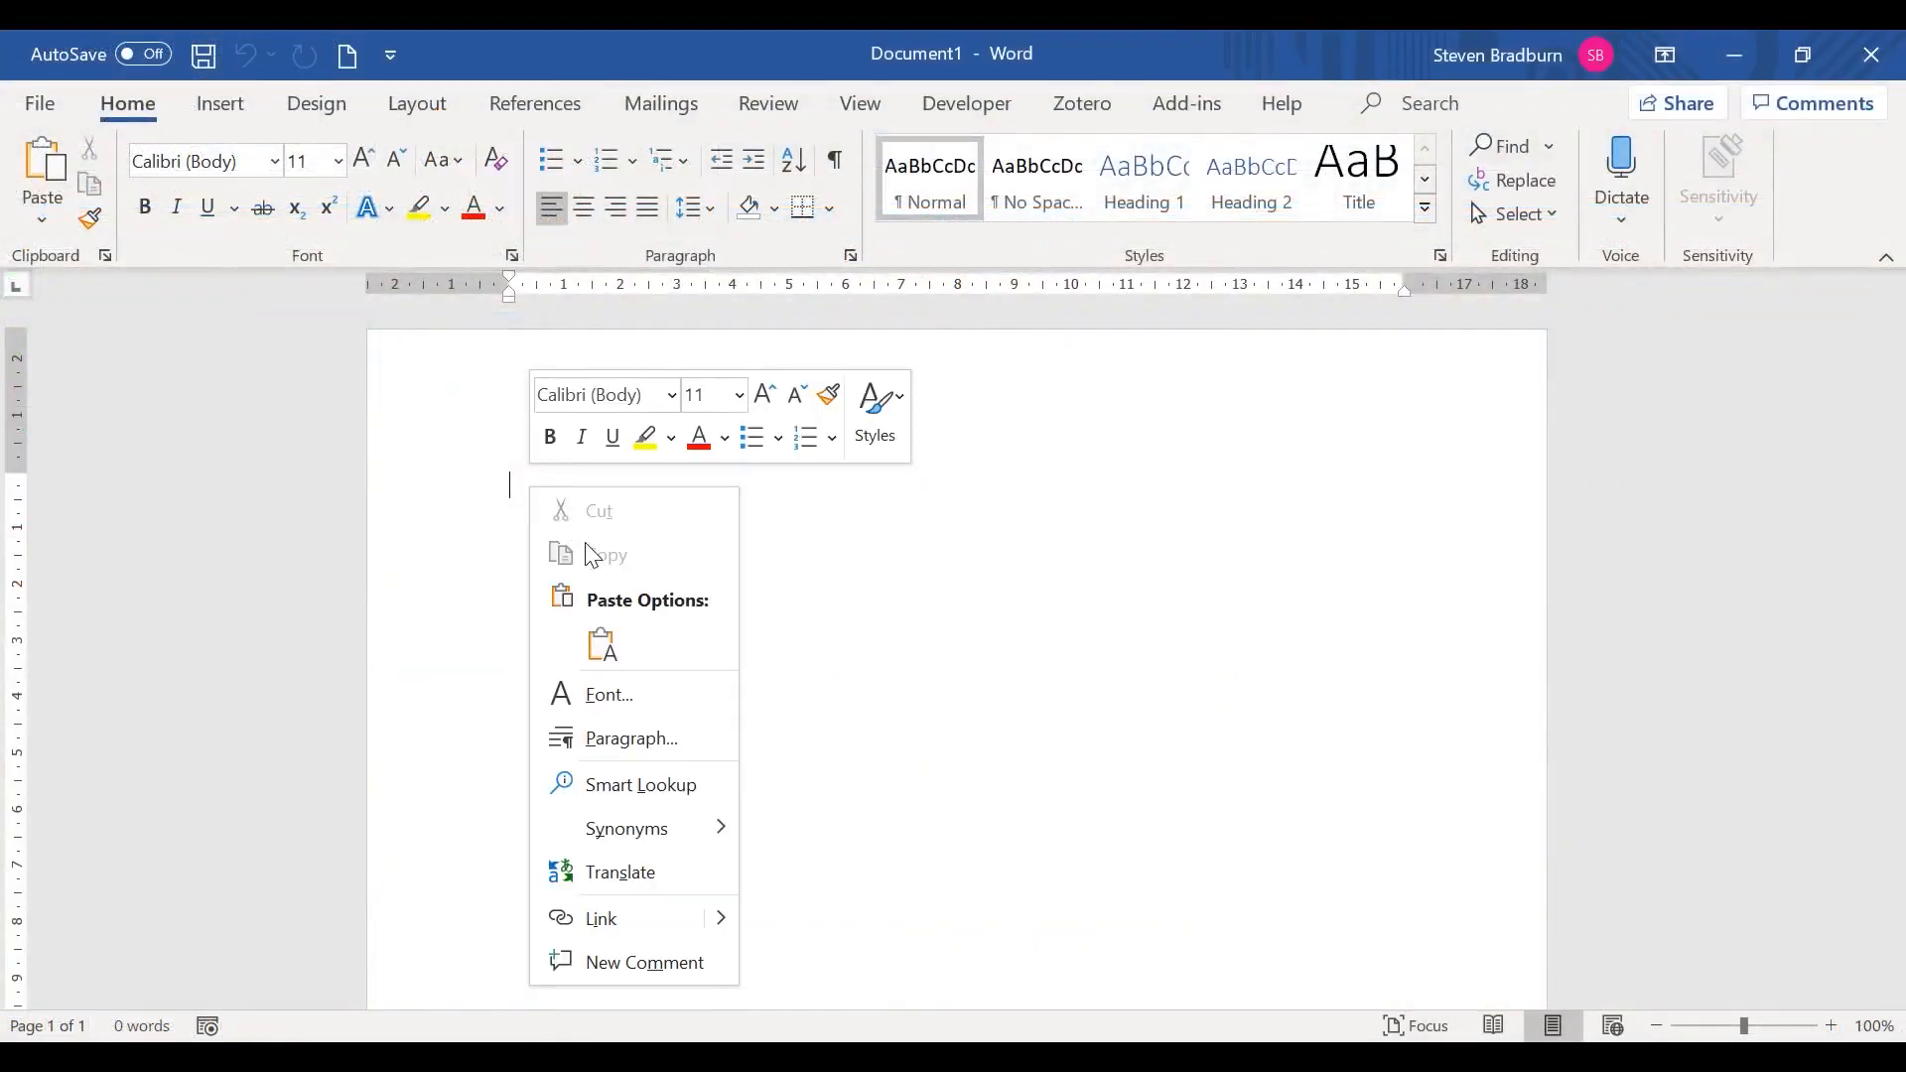
left_click(602, 644)
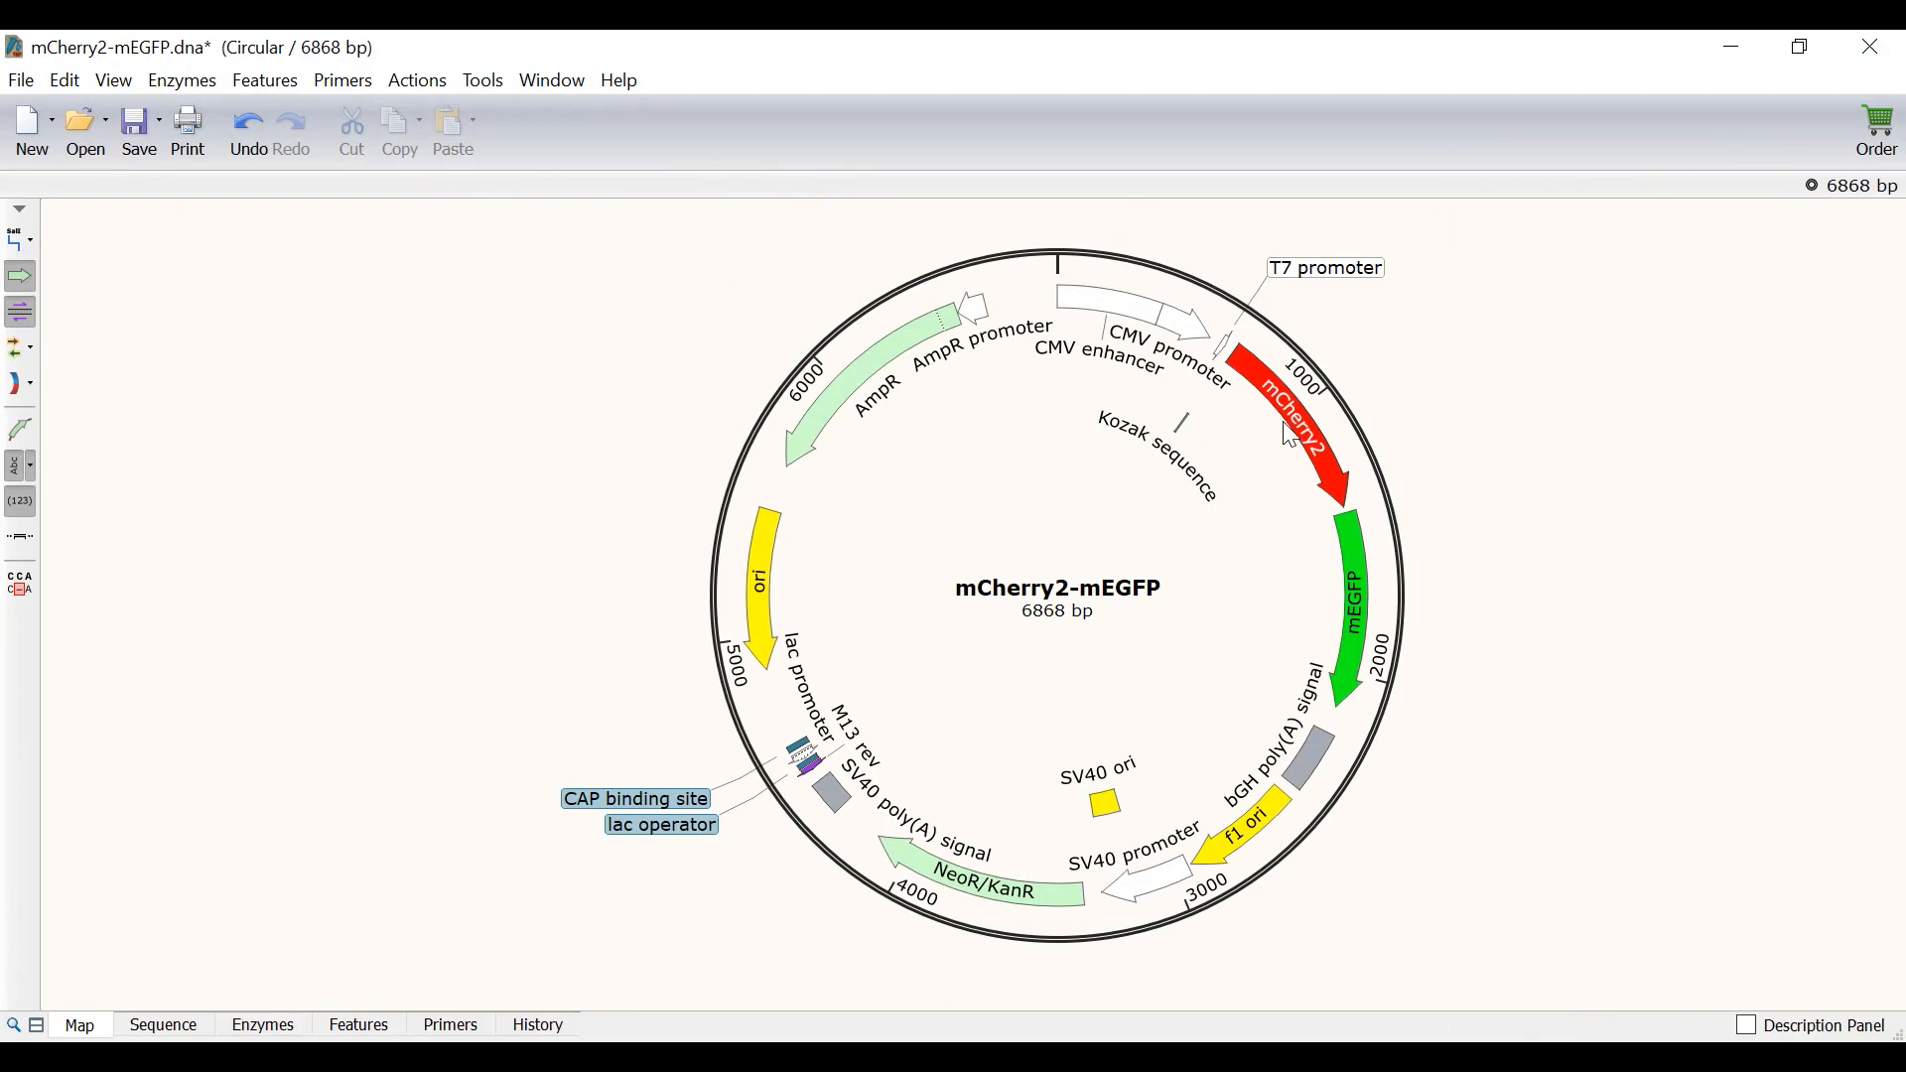
Select mCherry2, then mEGFP, and view the mEGFP feature (1412–2131) in the sequence
left_click(1298, 413)
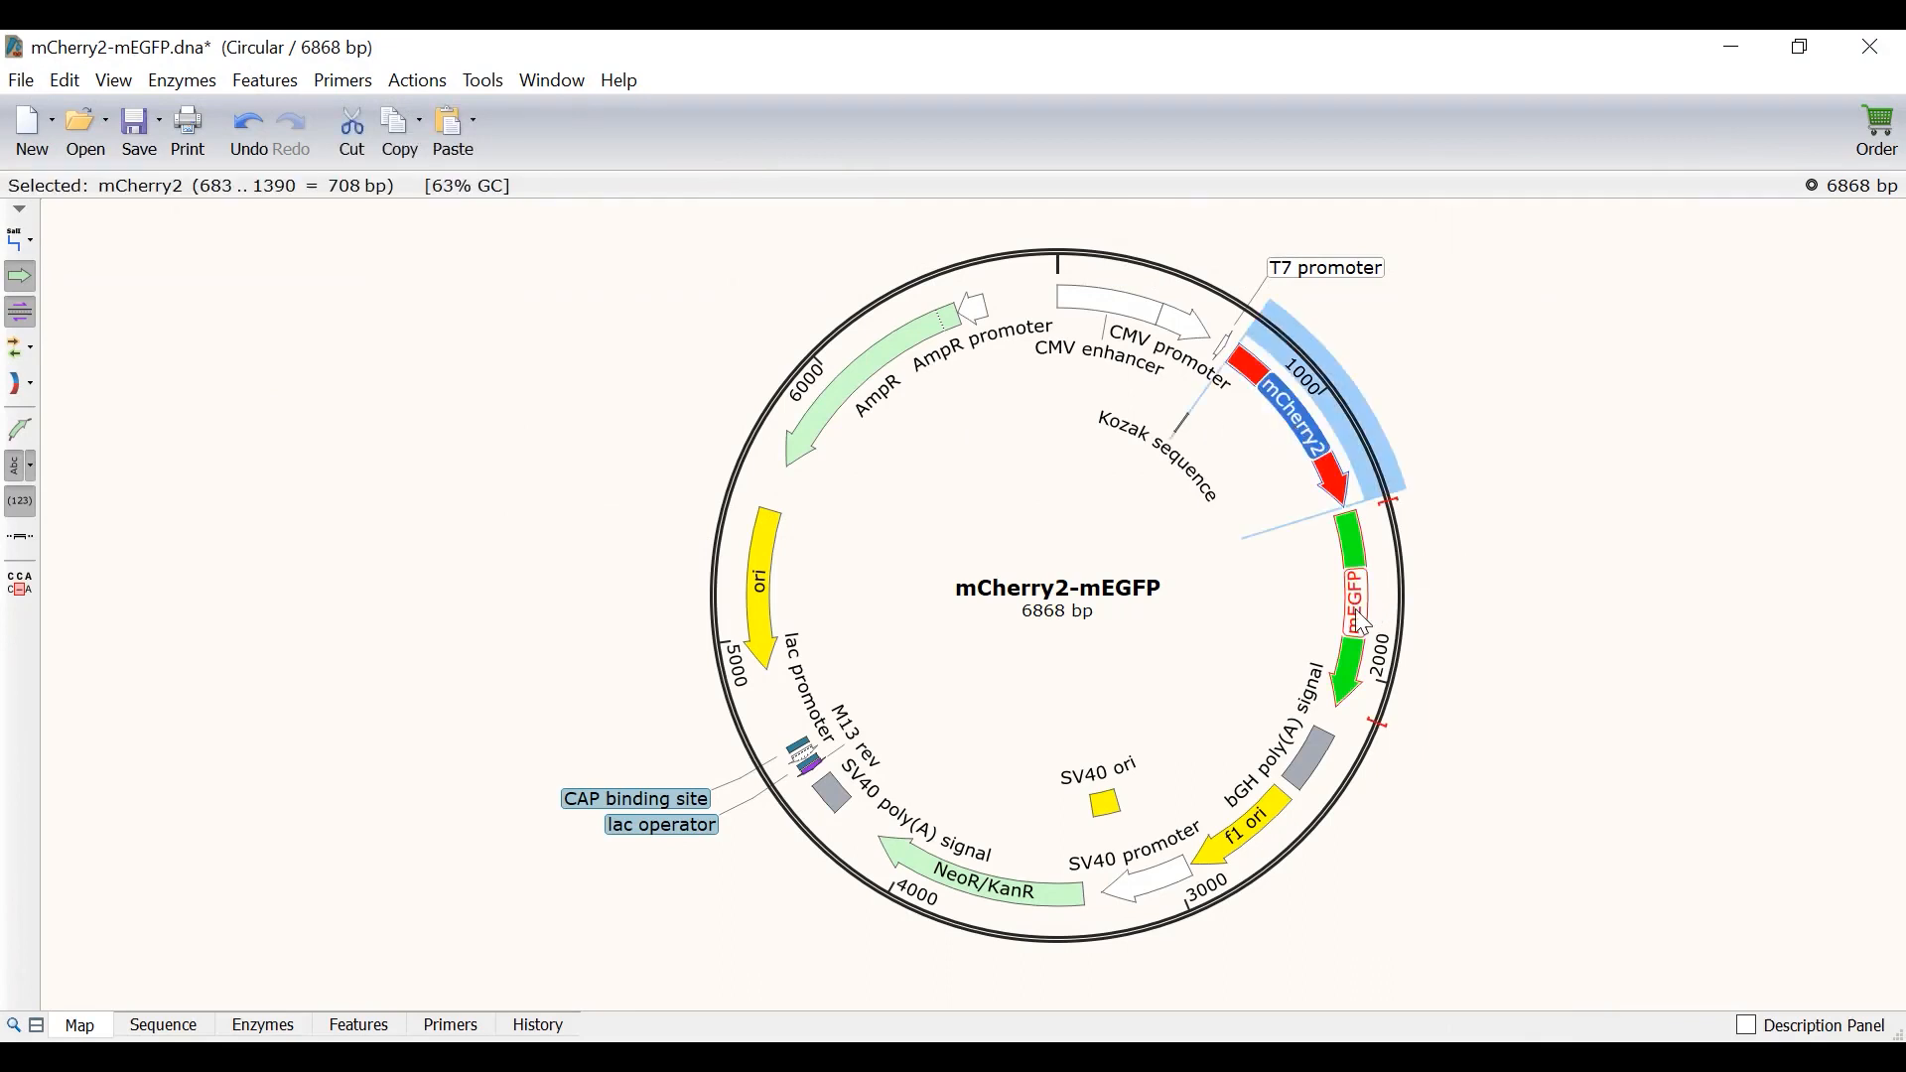
left_click(1349, 596)
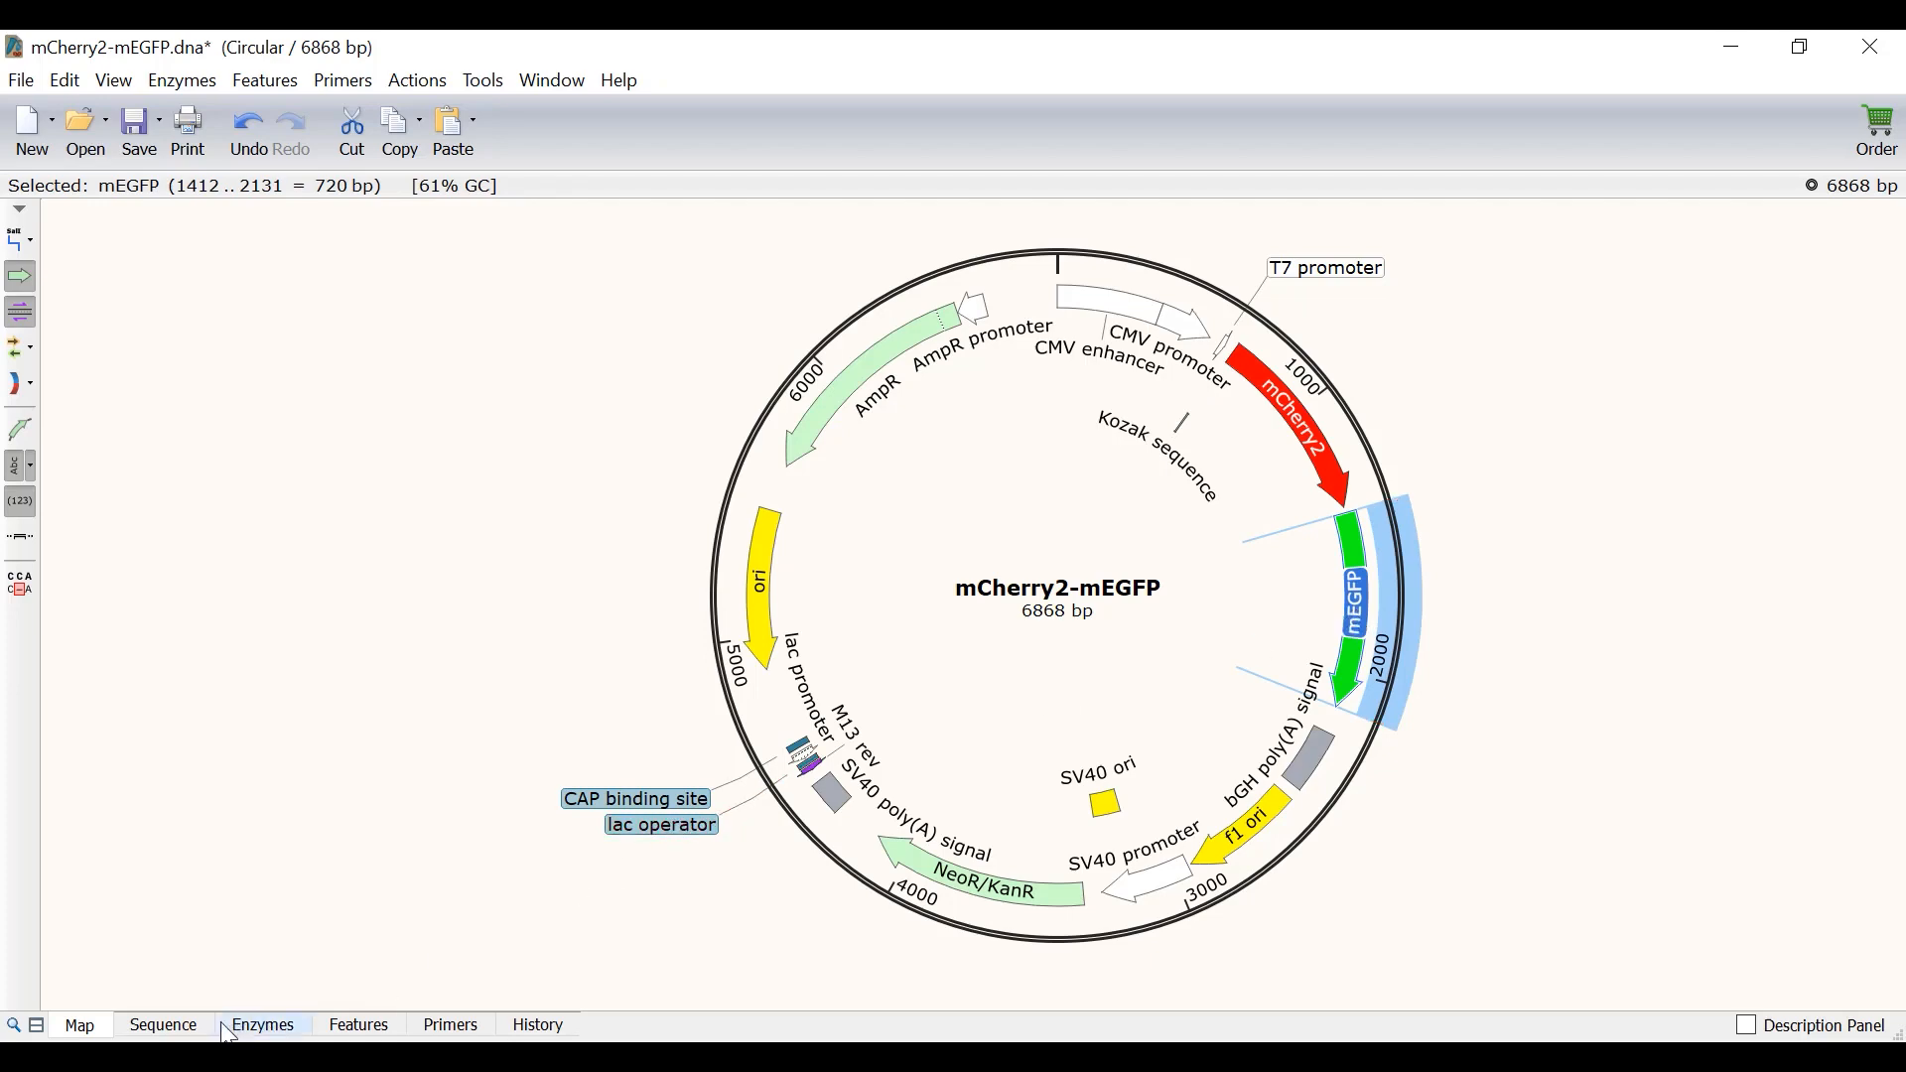
left_click(162, 1024)
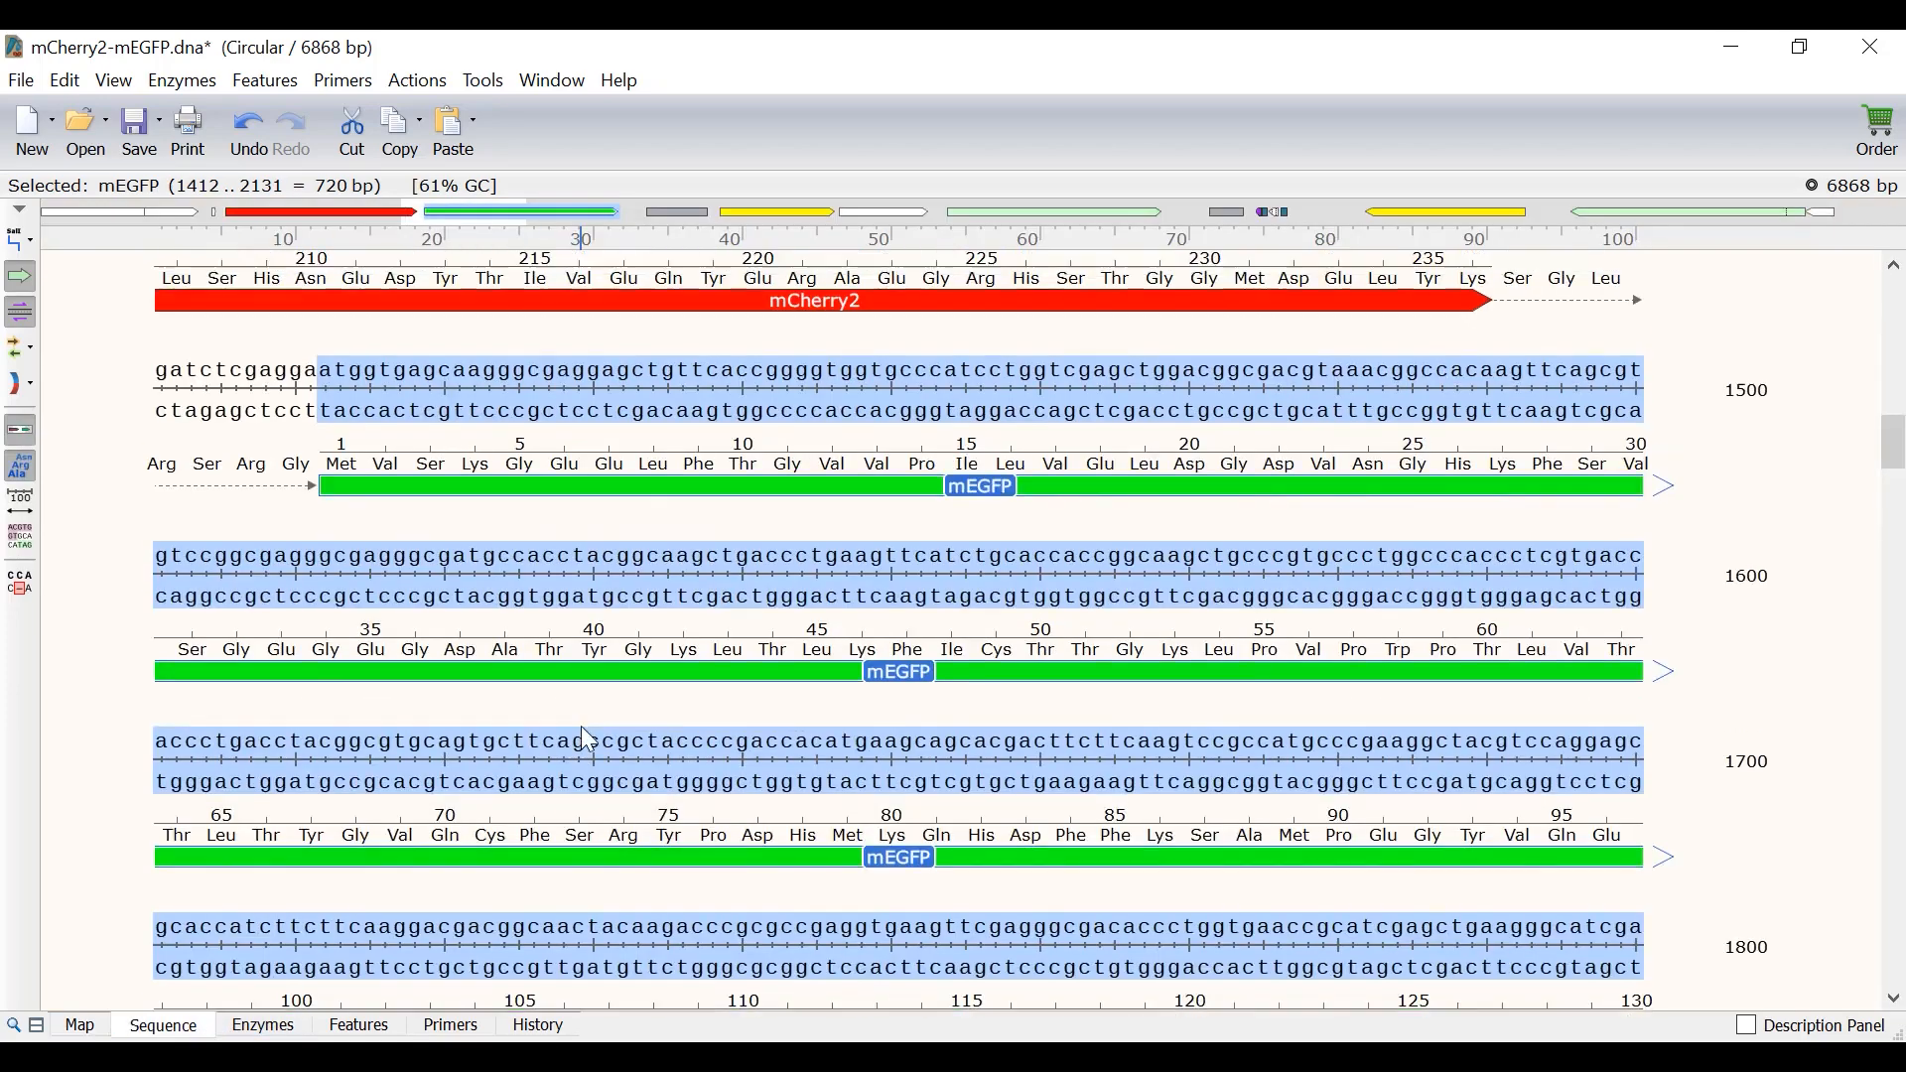
scroll("up", 3)
type("t")
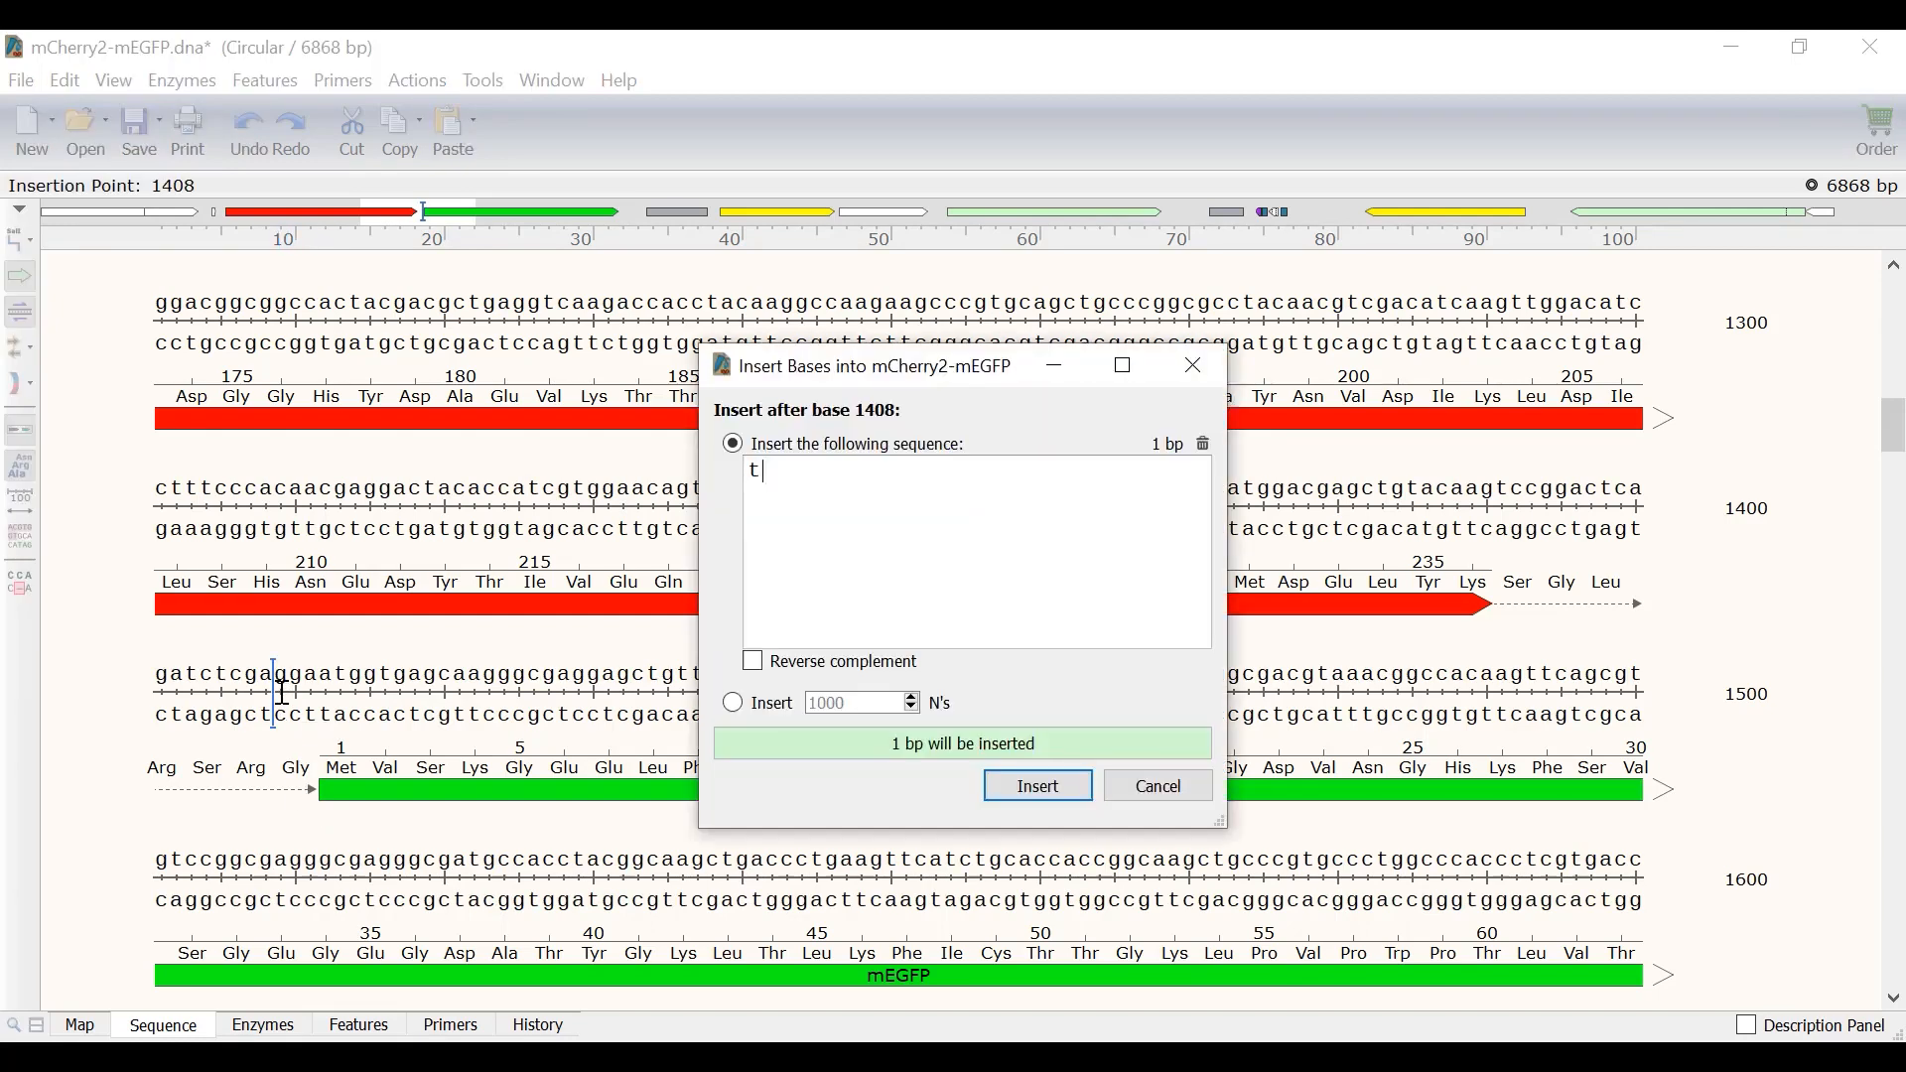
left_click(1035, 785)
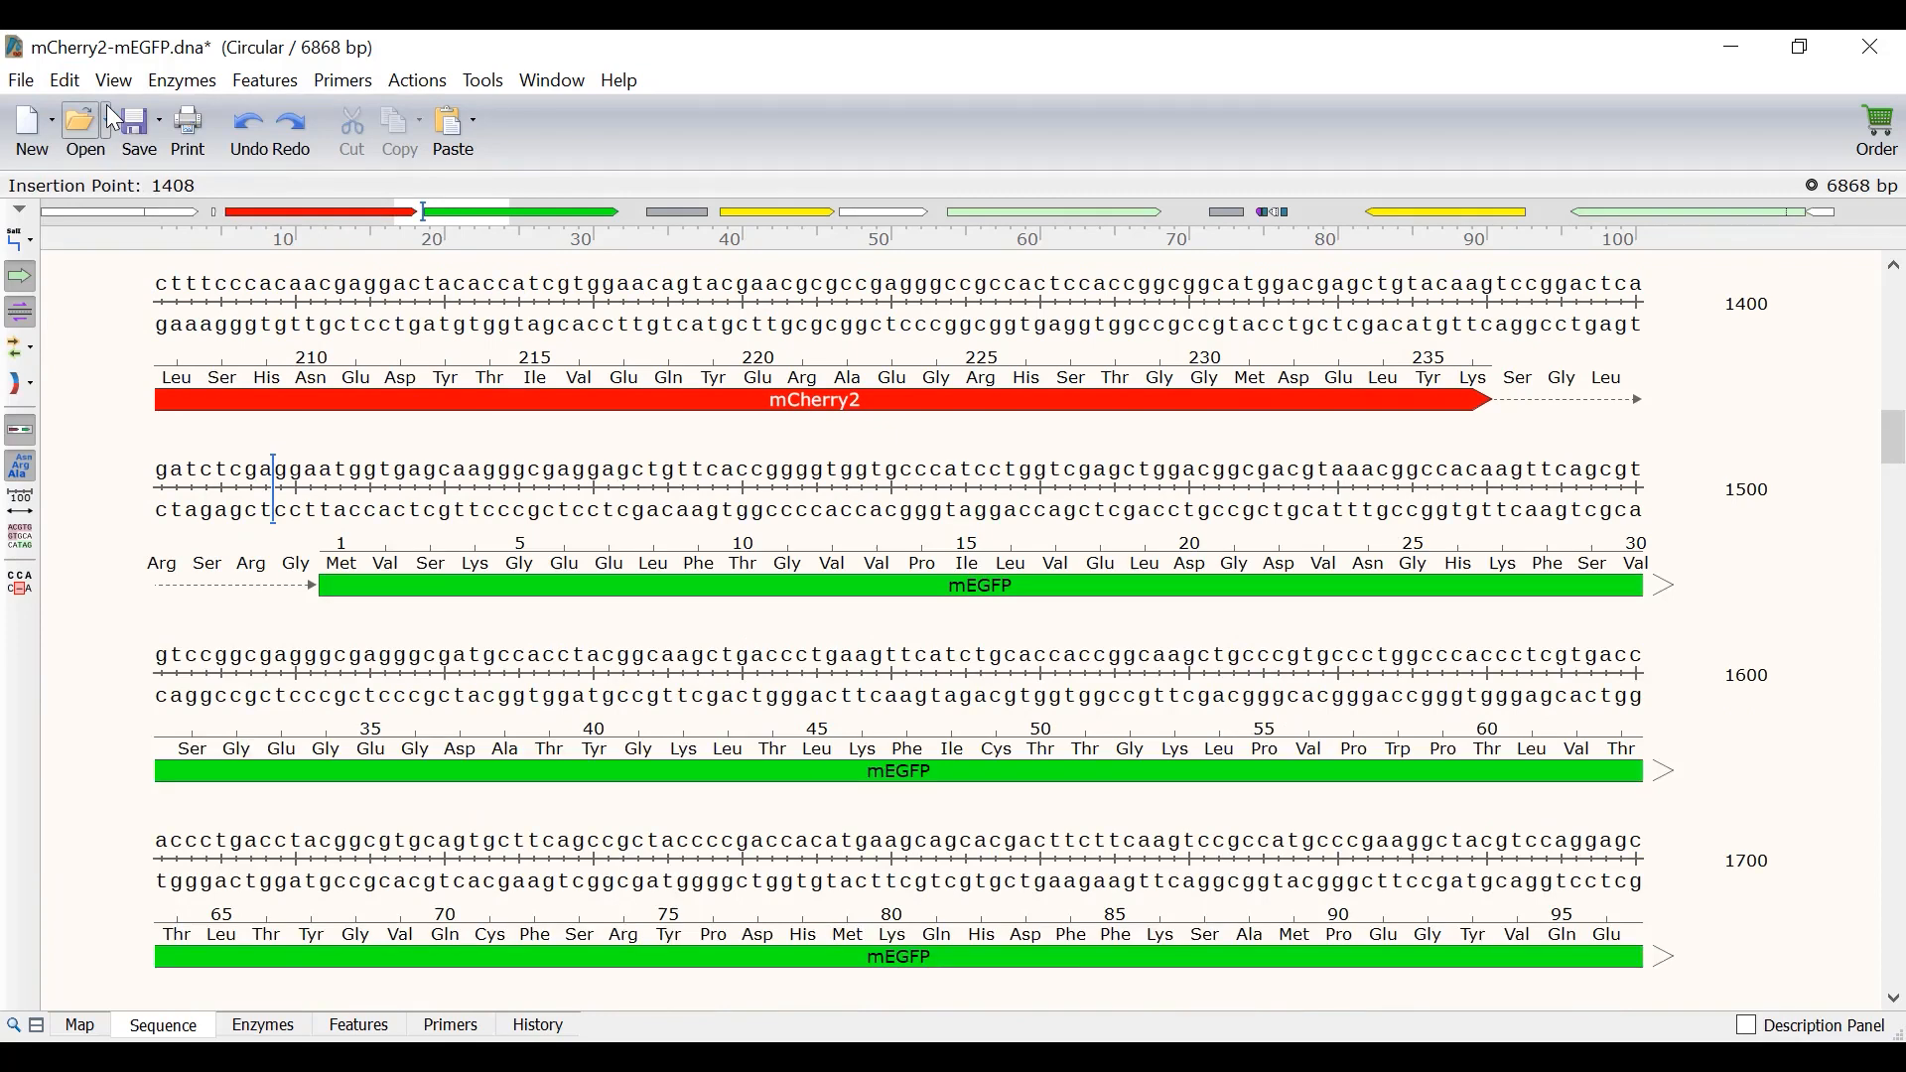
mouse_move(292, 239)
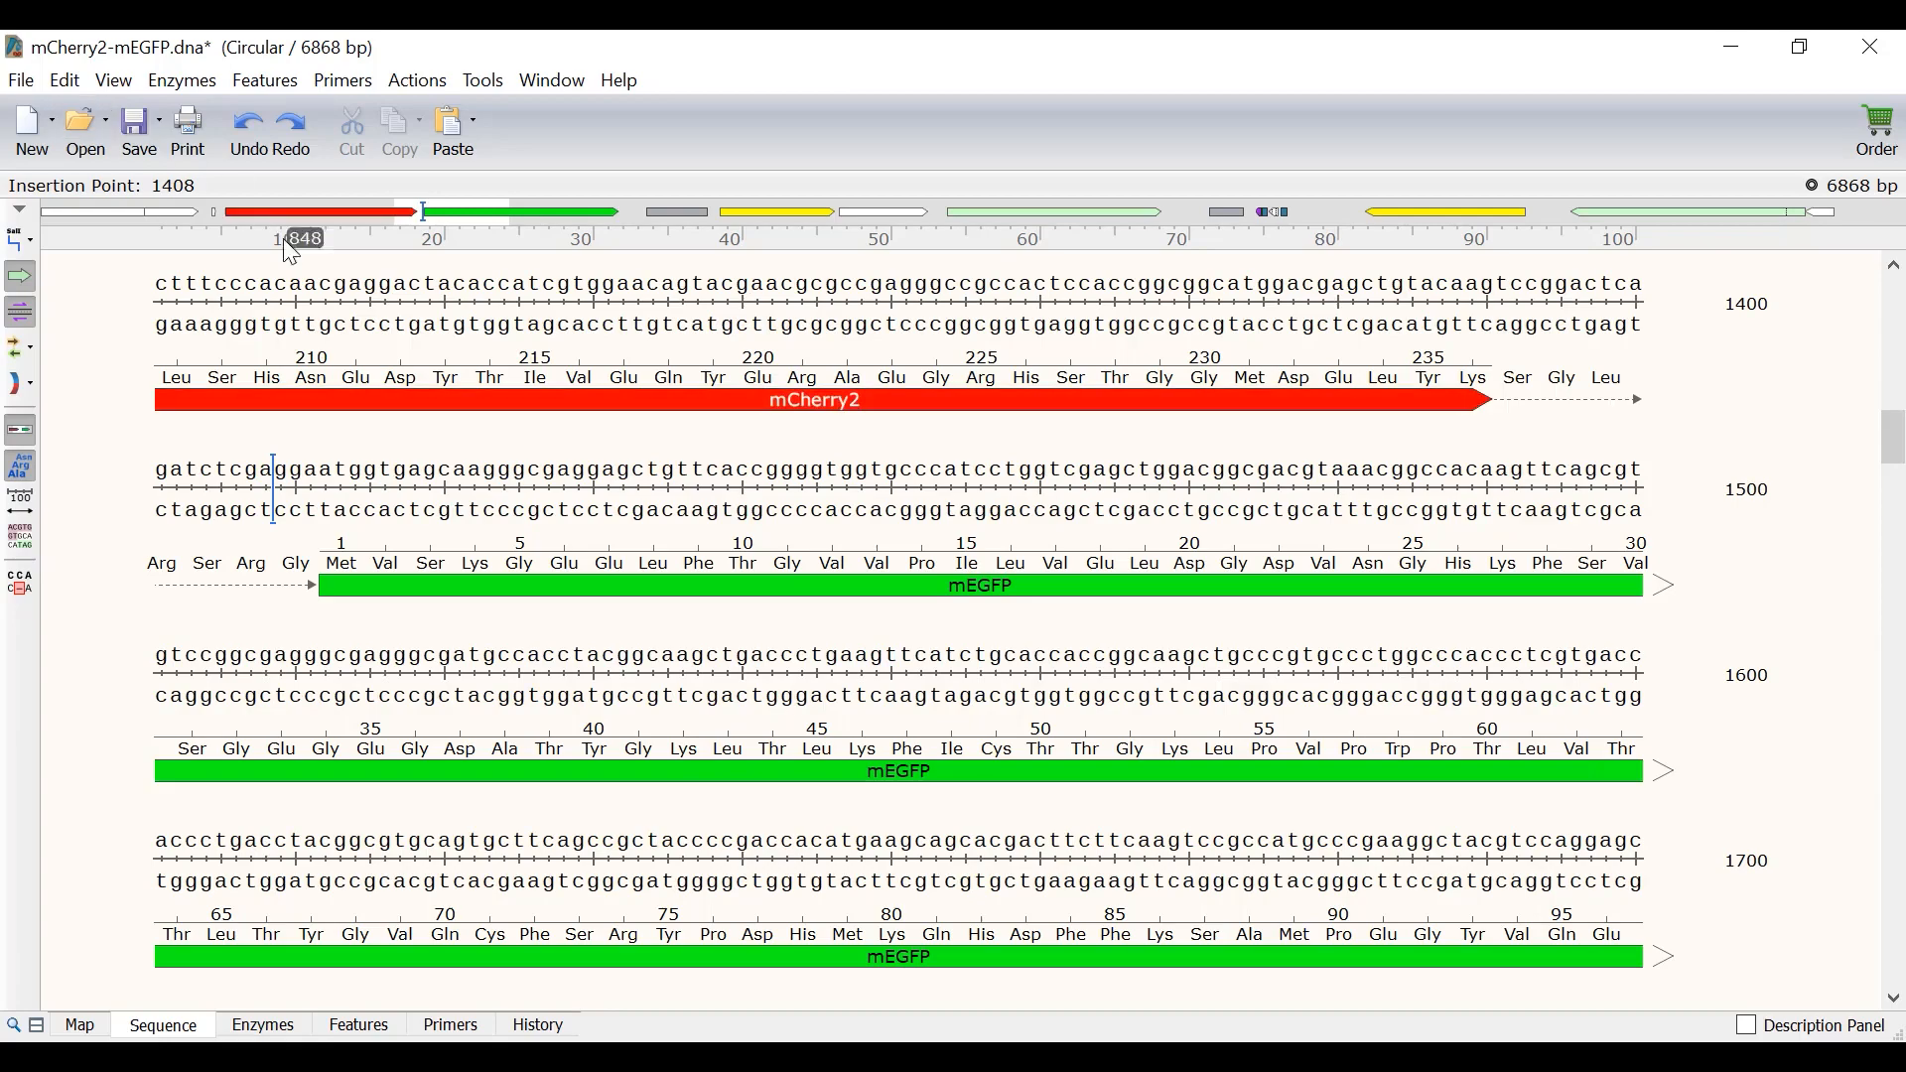
Scan the mEGFP translation down to Lys206, then select the Val codon at bases 1415–1417
scroll("down", 3)
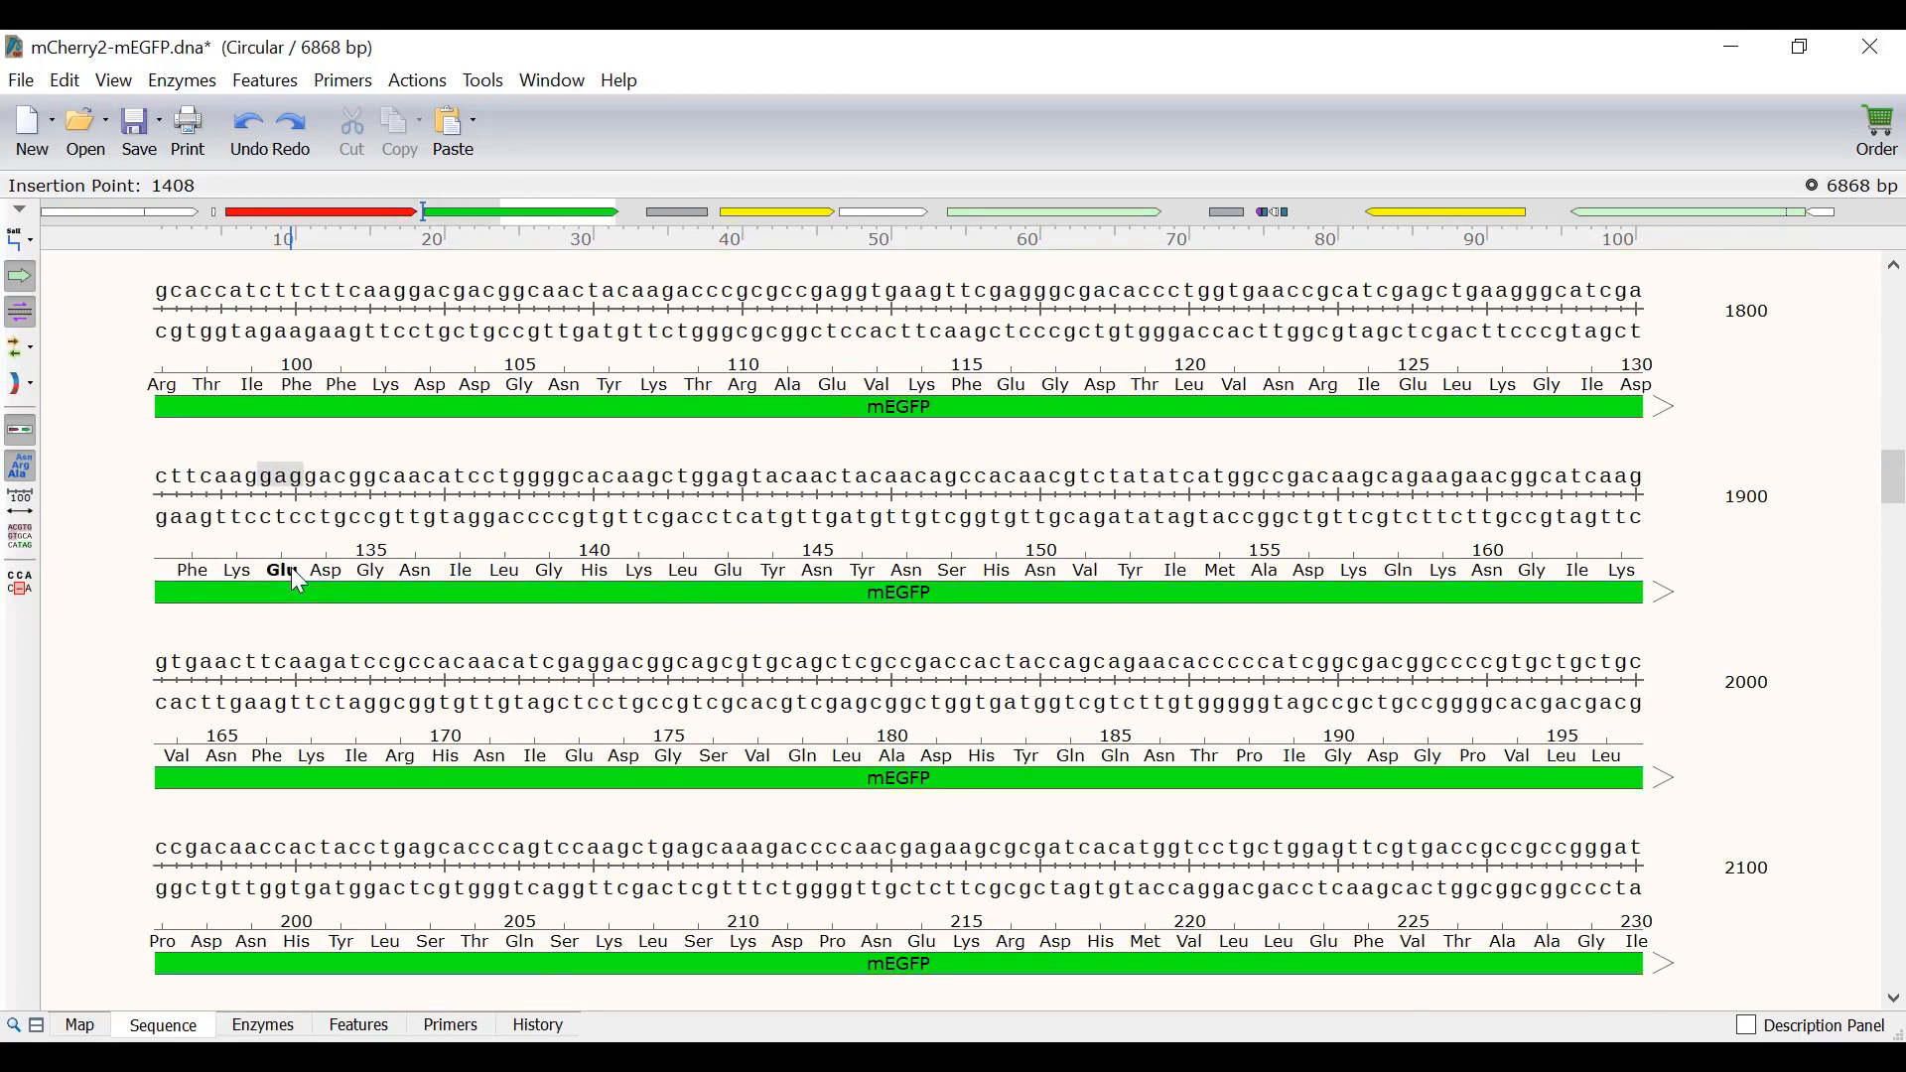
scroll("down", 3)
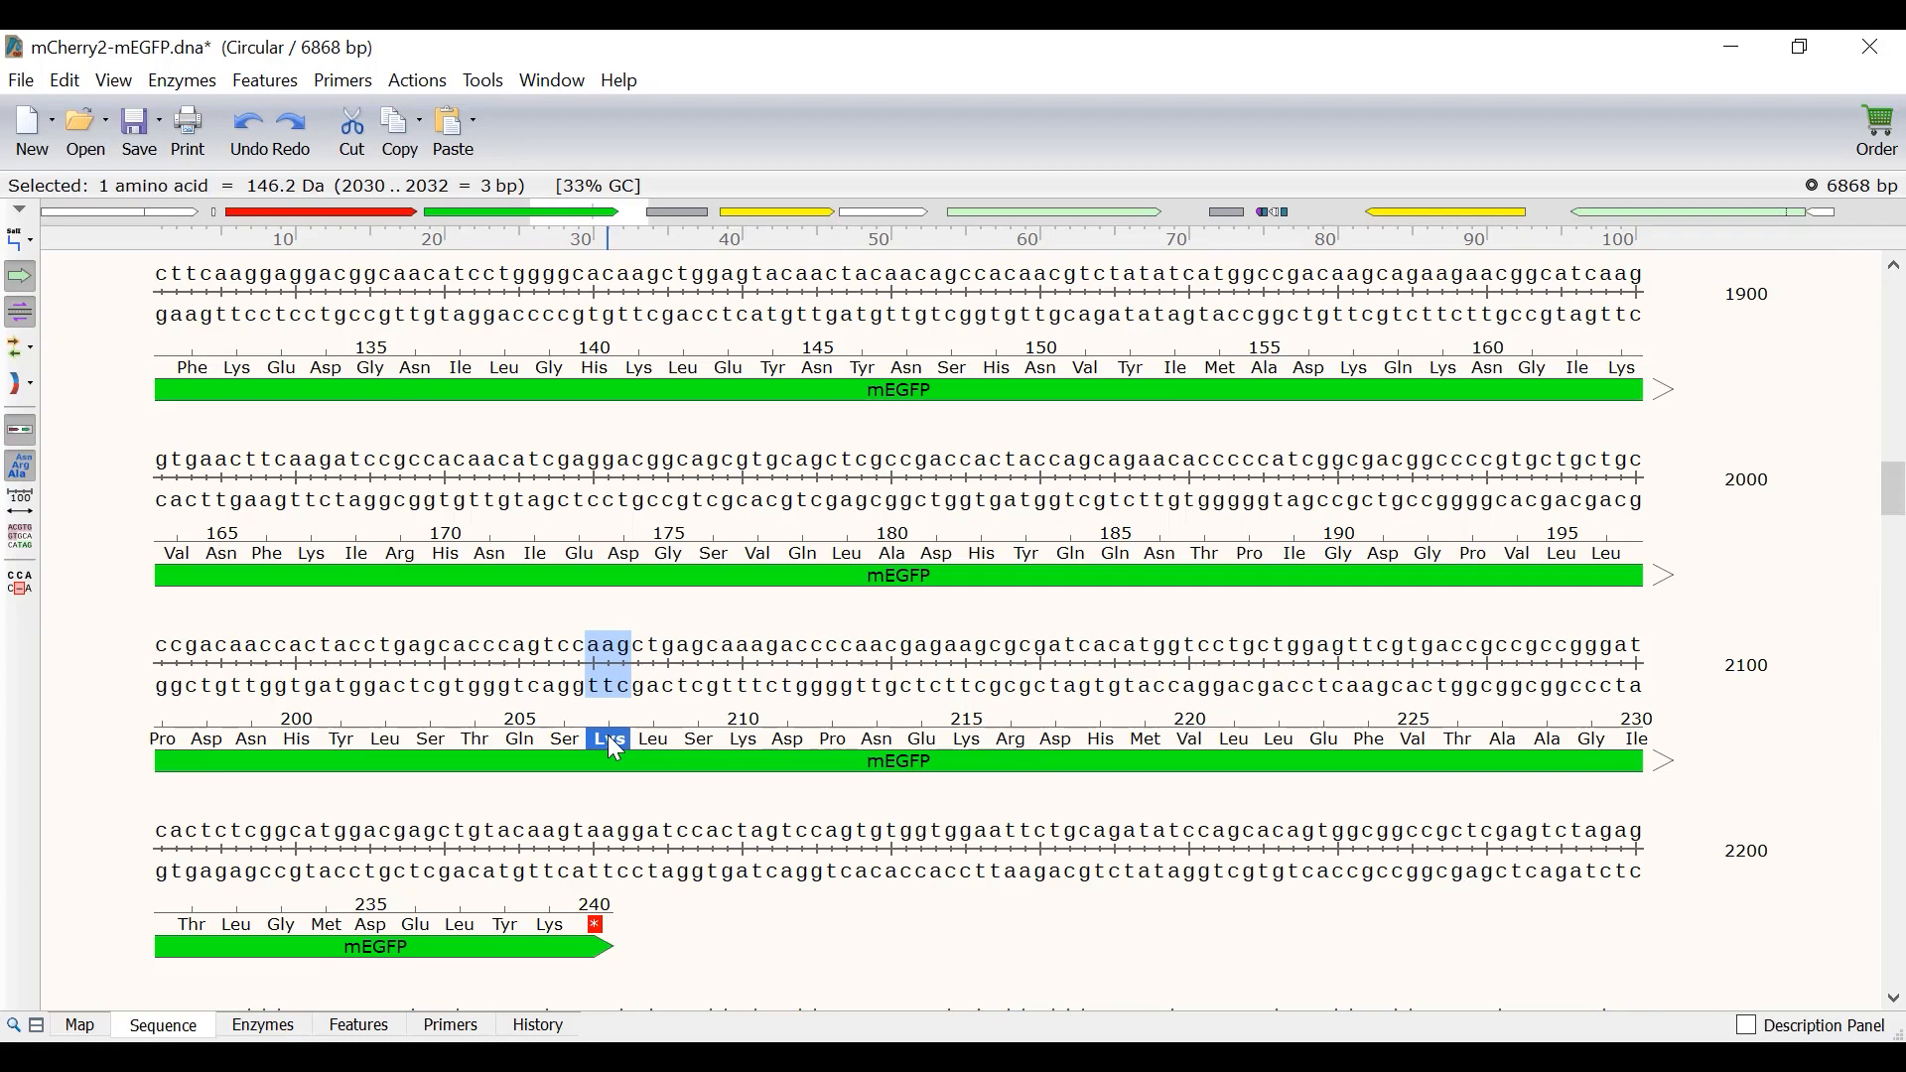
scroll("up", 3)
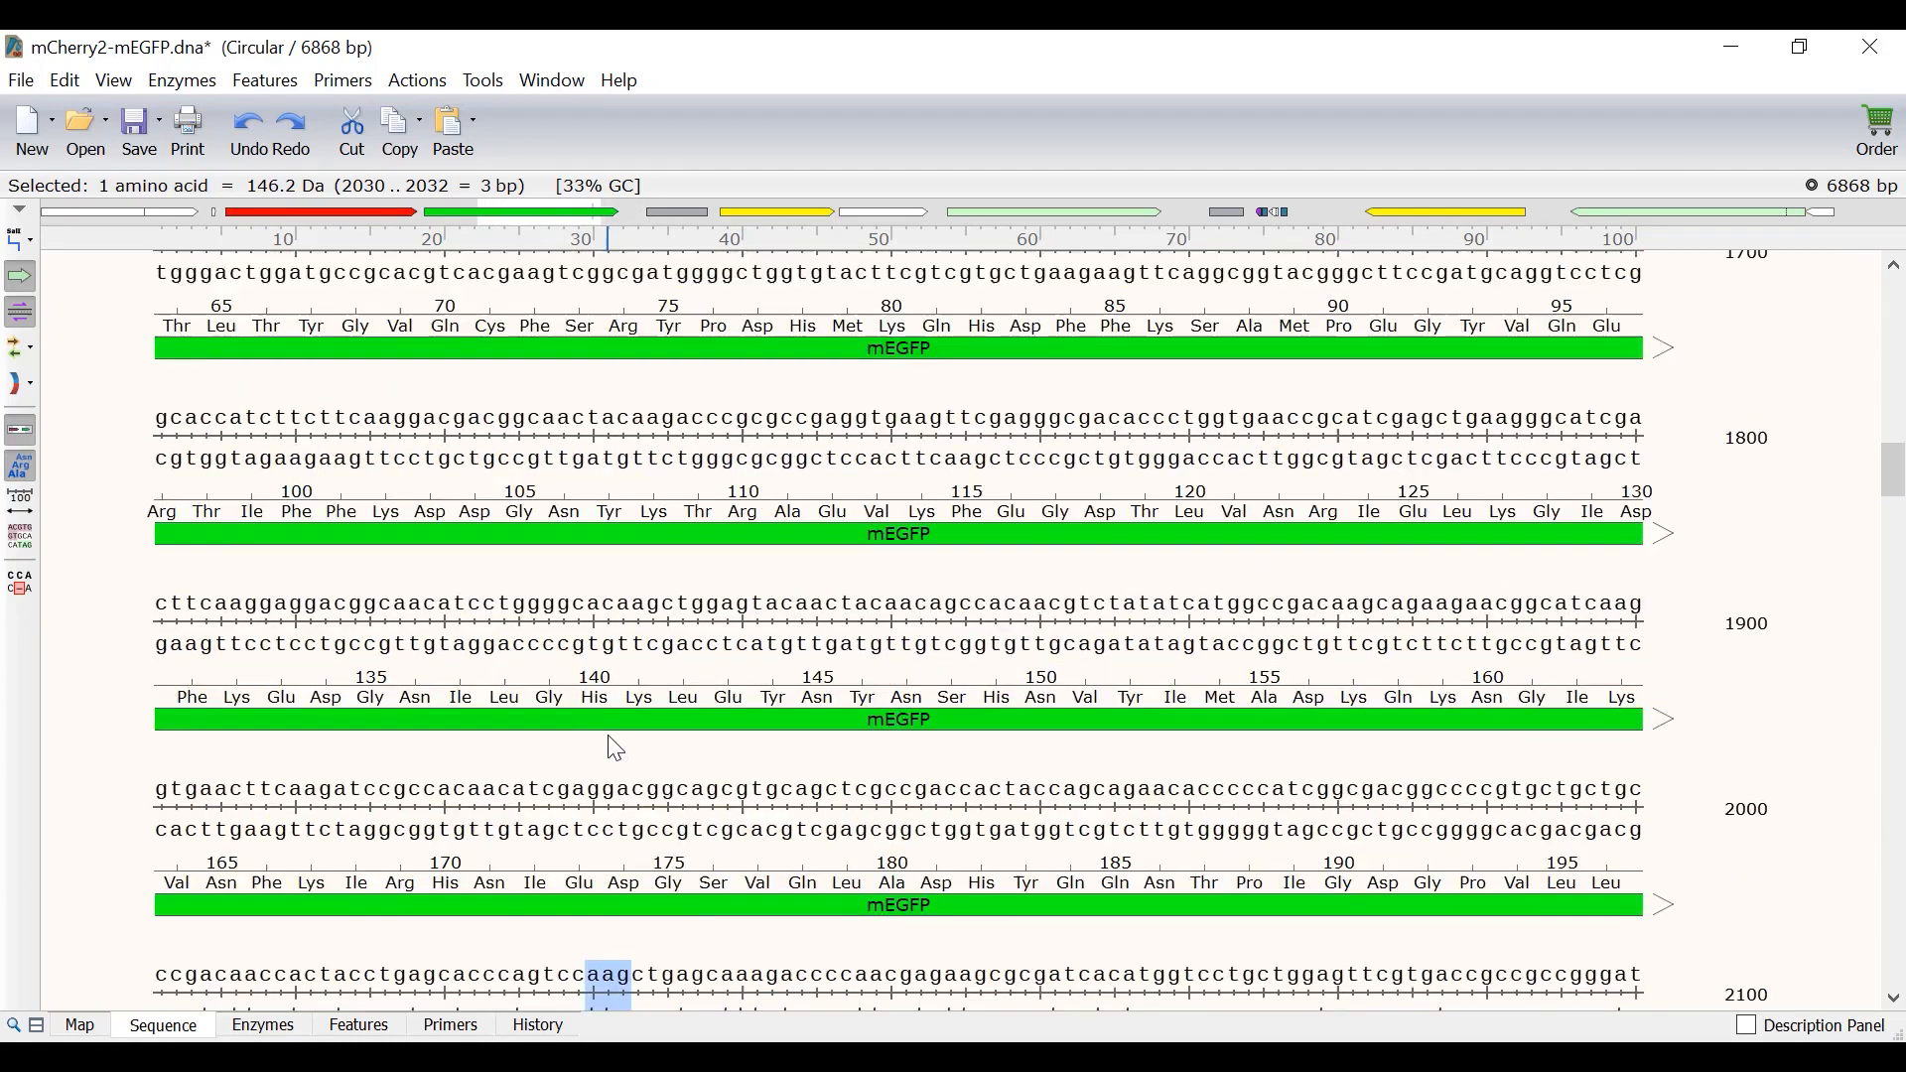
scroll("up", 3)
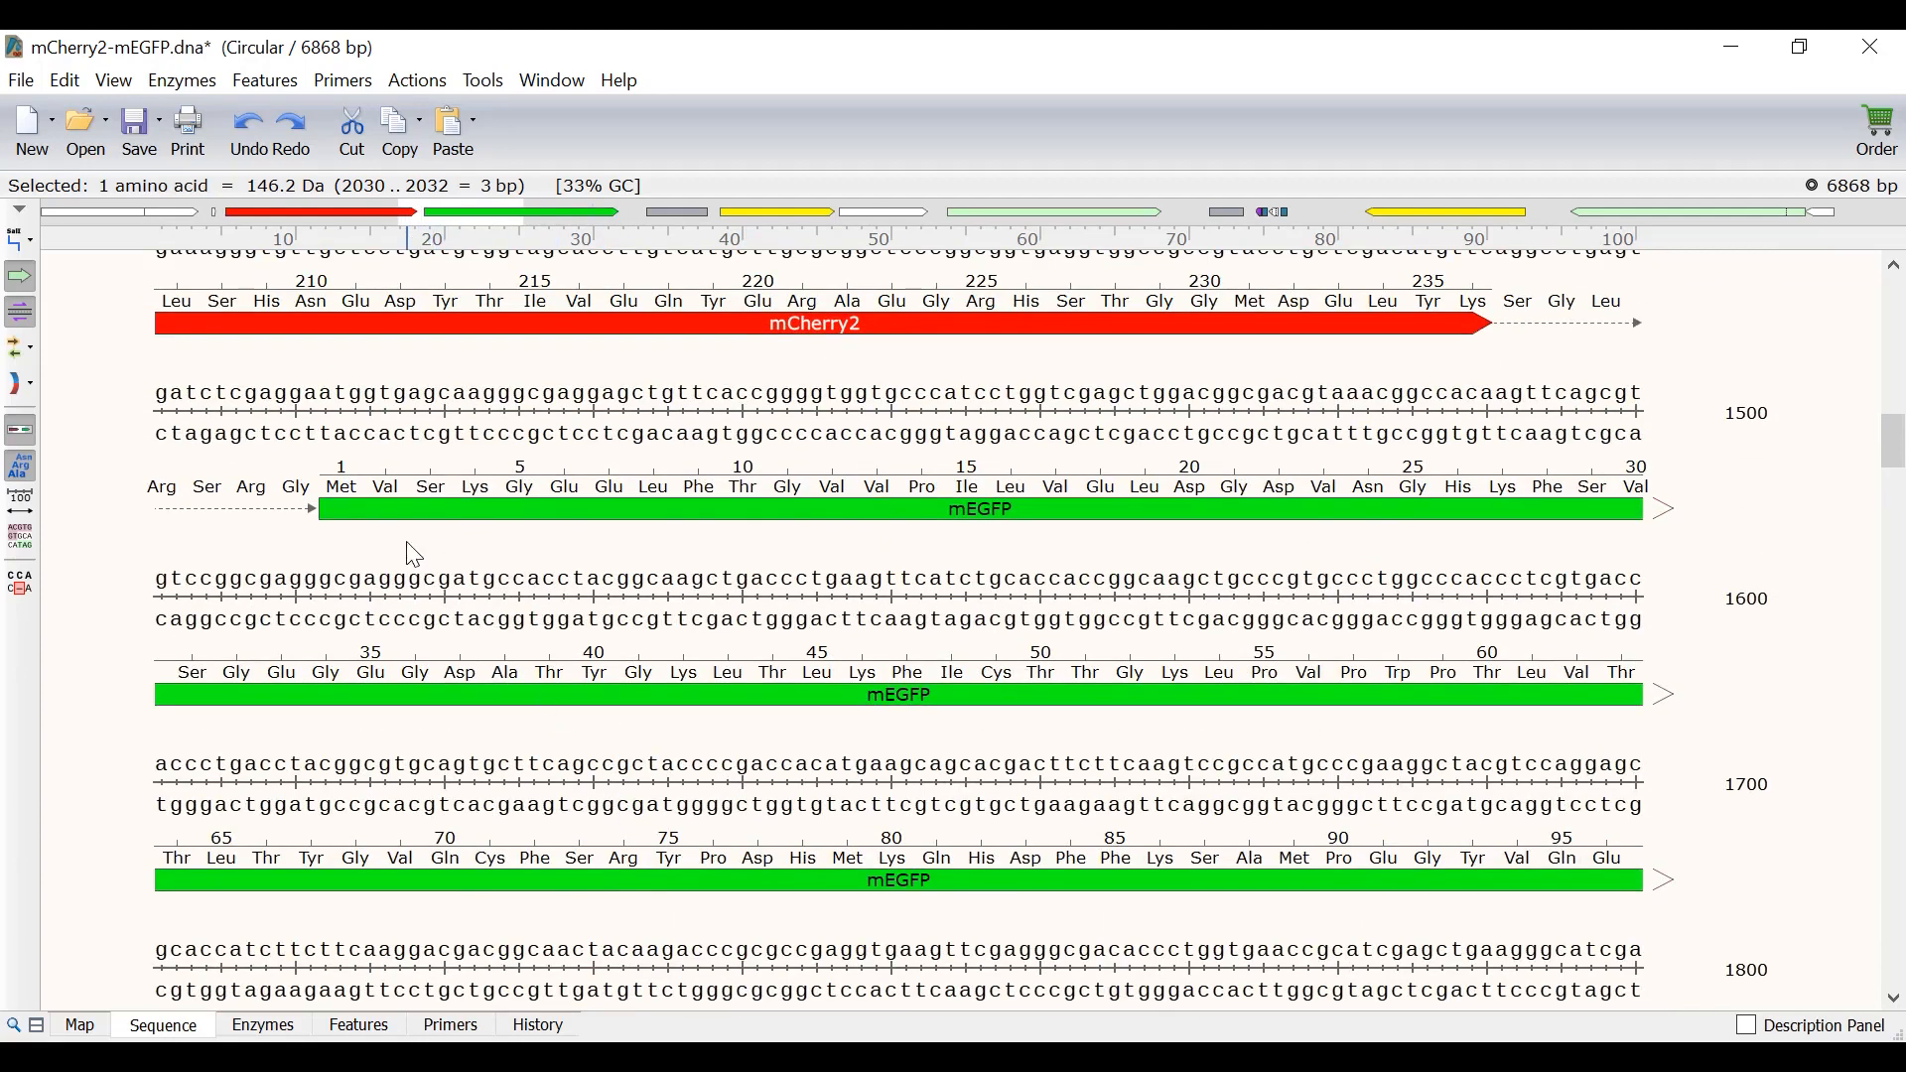
left_click(384, 486)
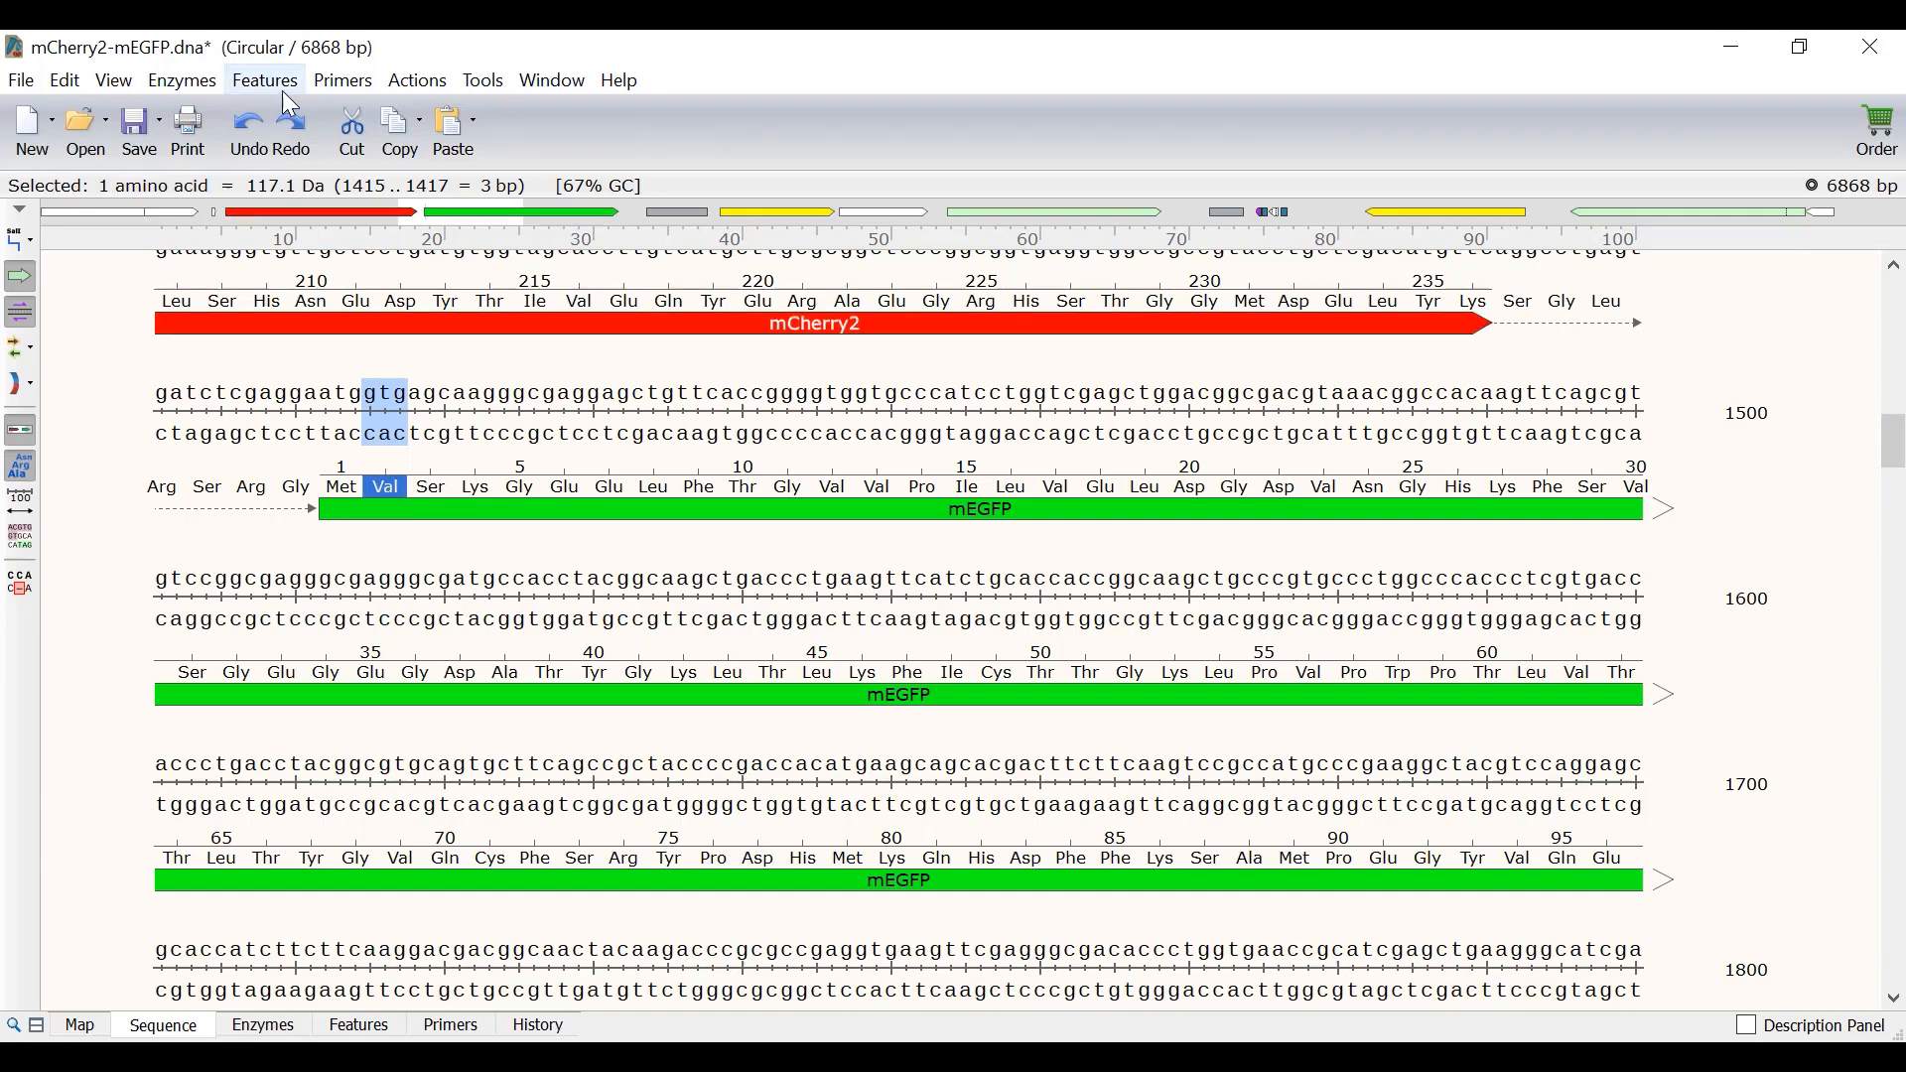
Make the Val codon a separate mEGFP segment named '1a' and open translation numbering options
left_click(264, 80)
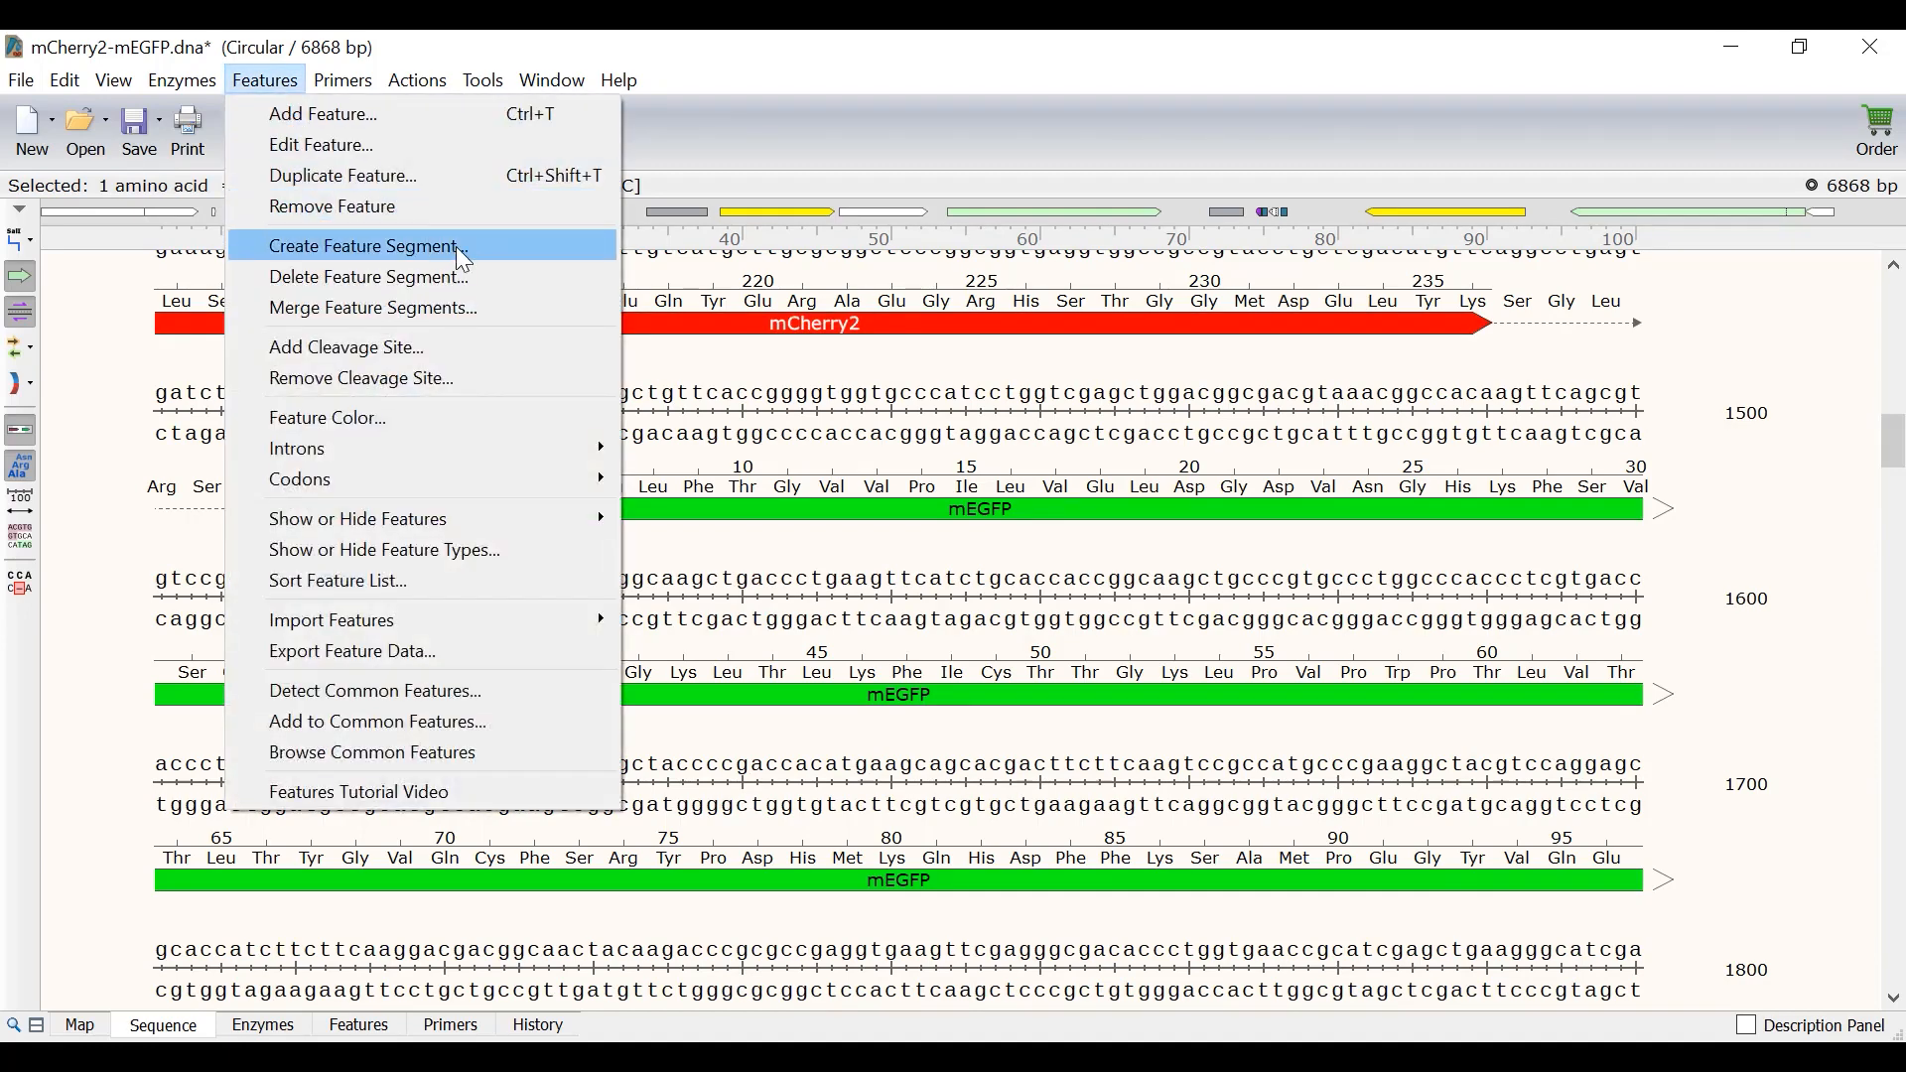
left_click(364, 245)
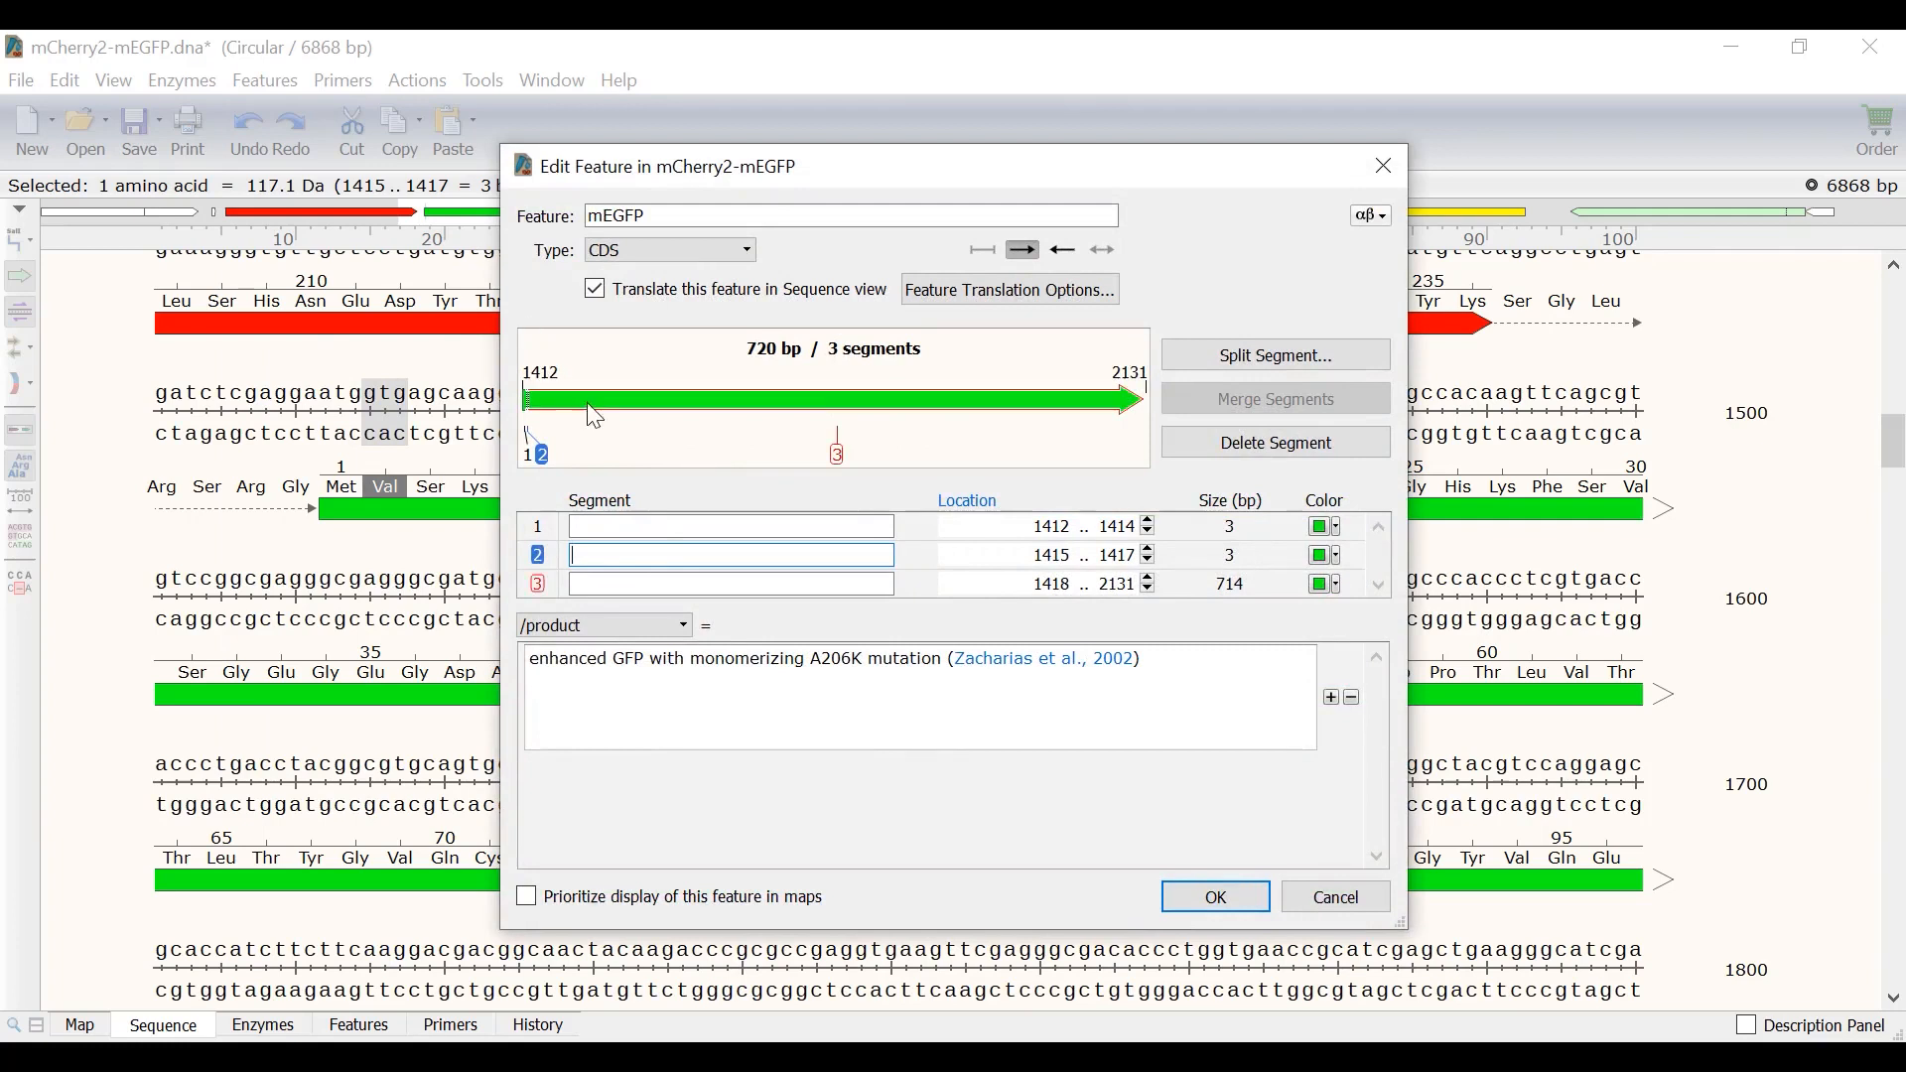
type("1")
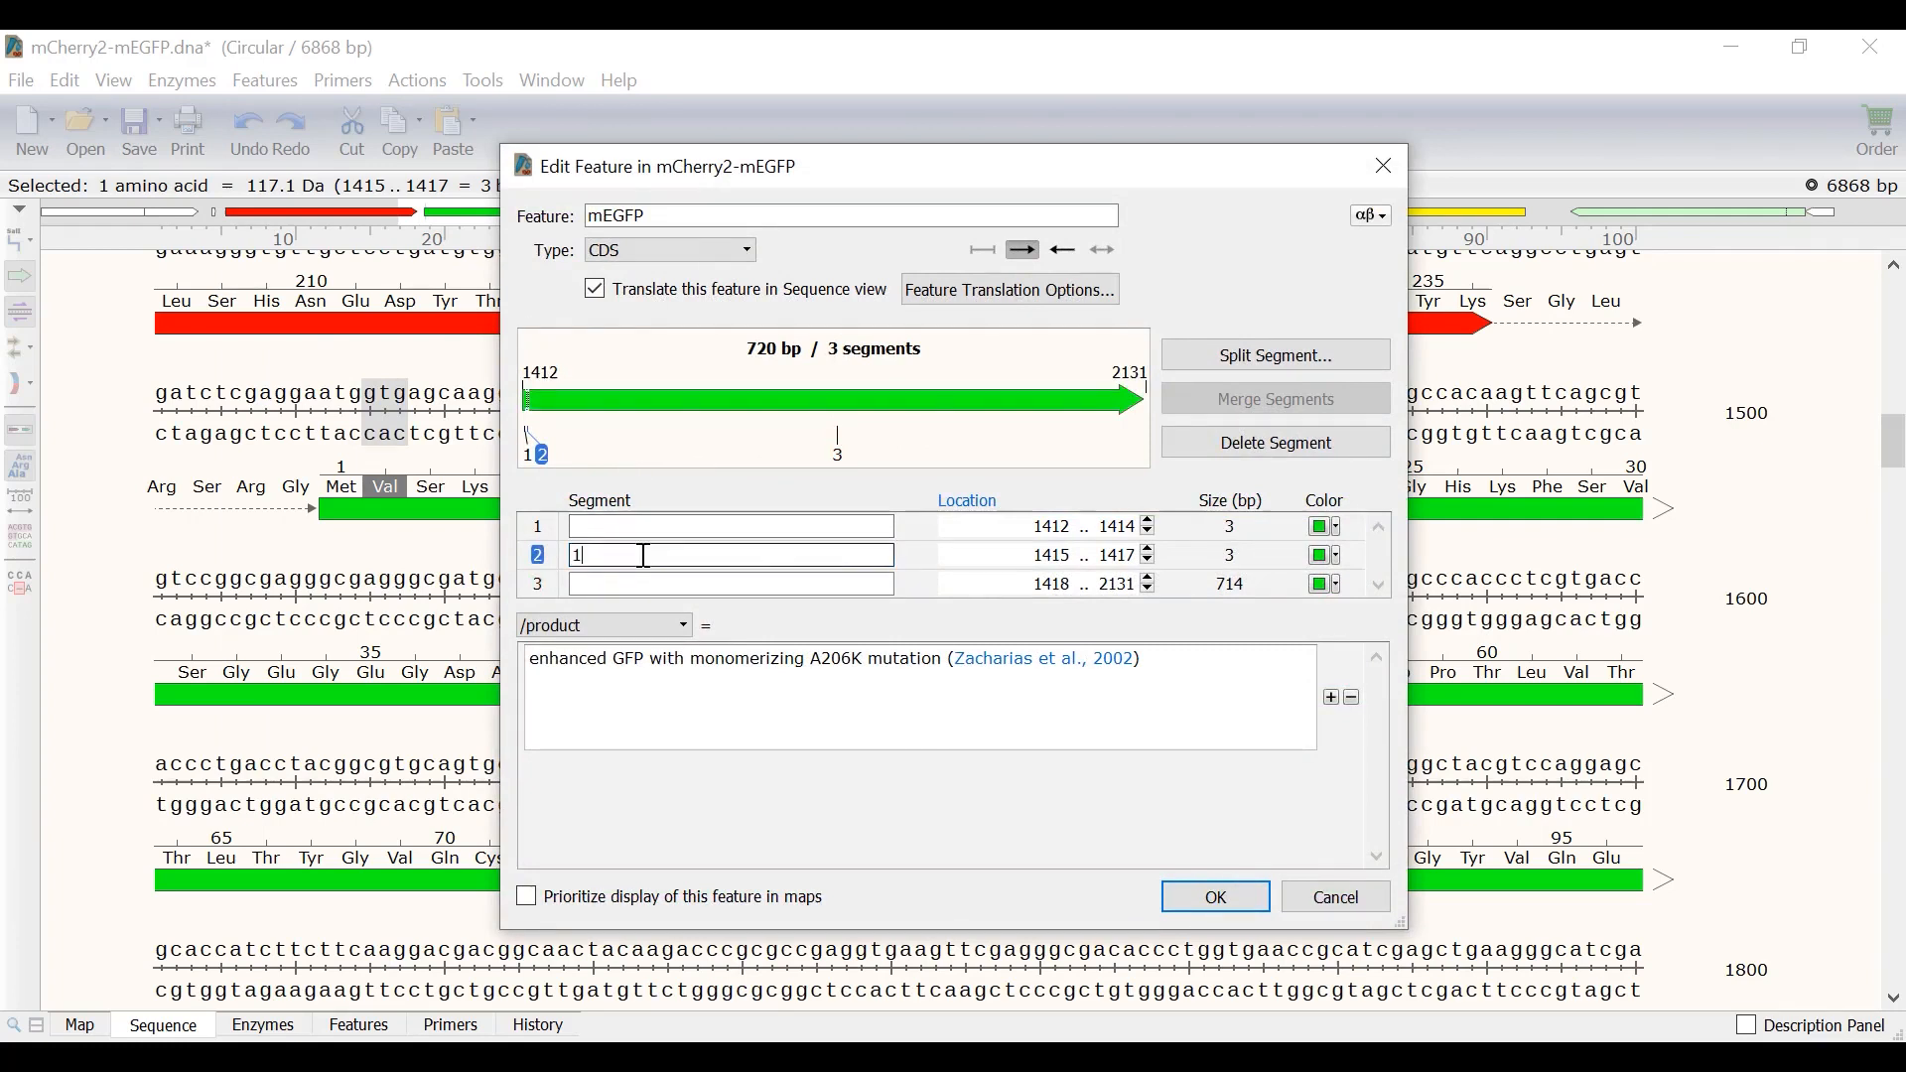
type("a")
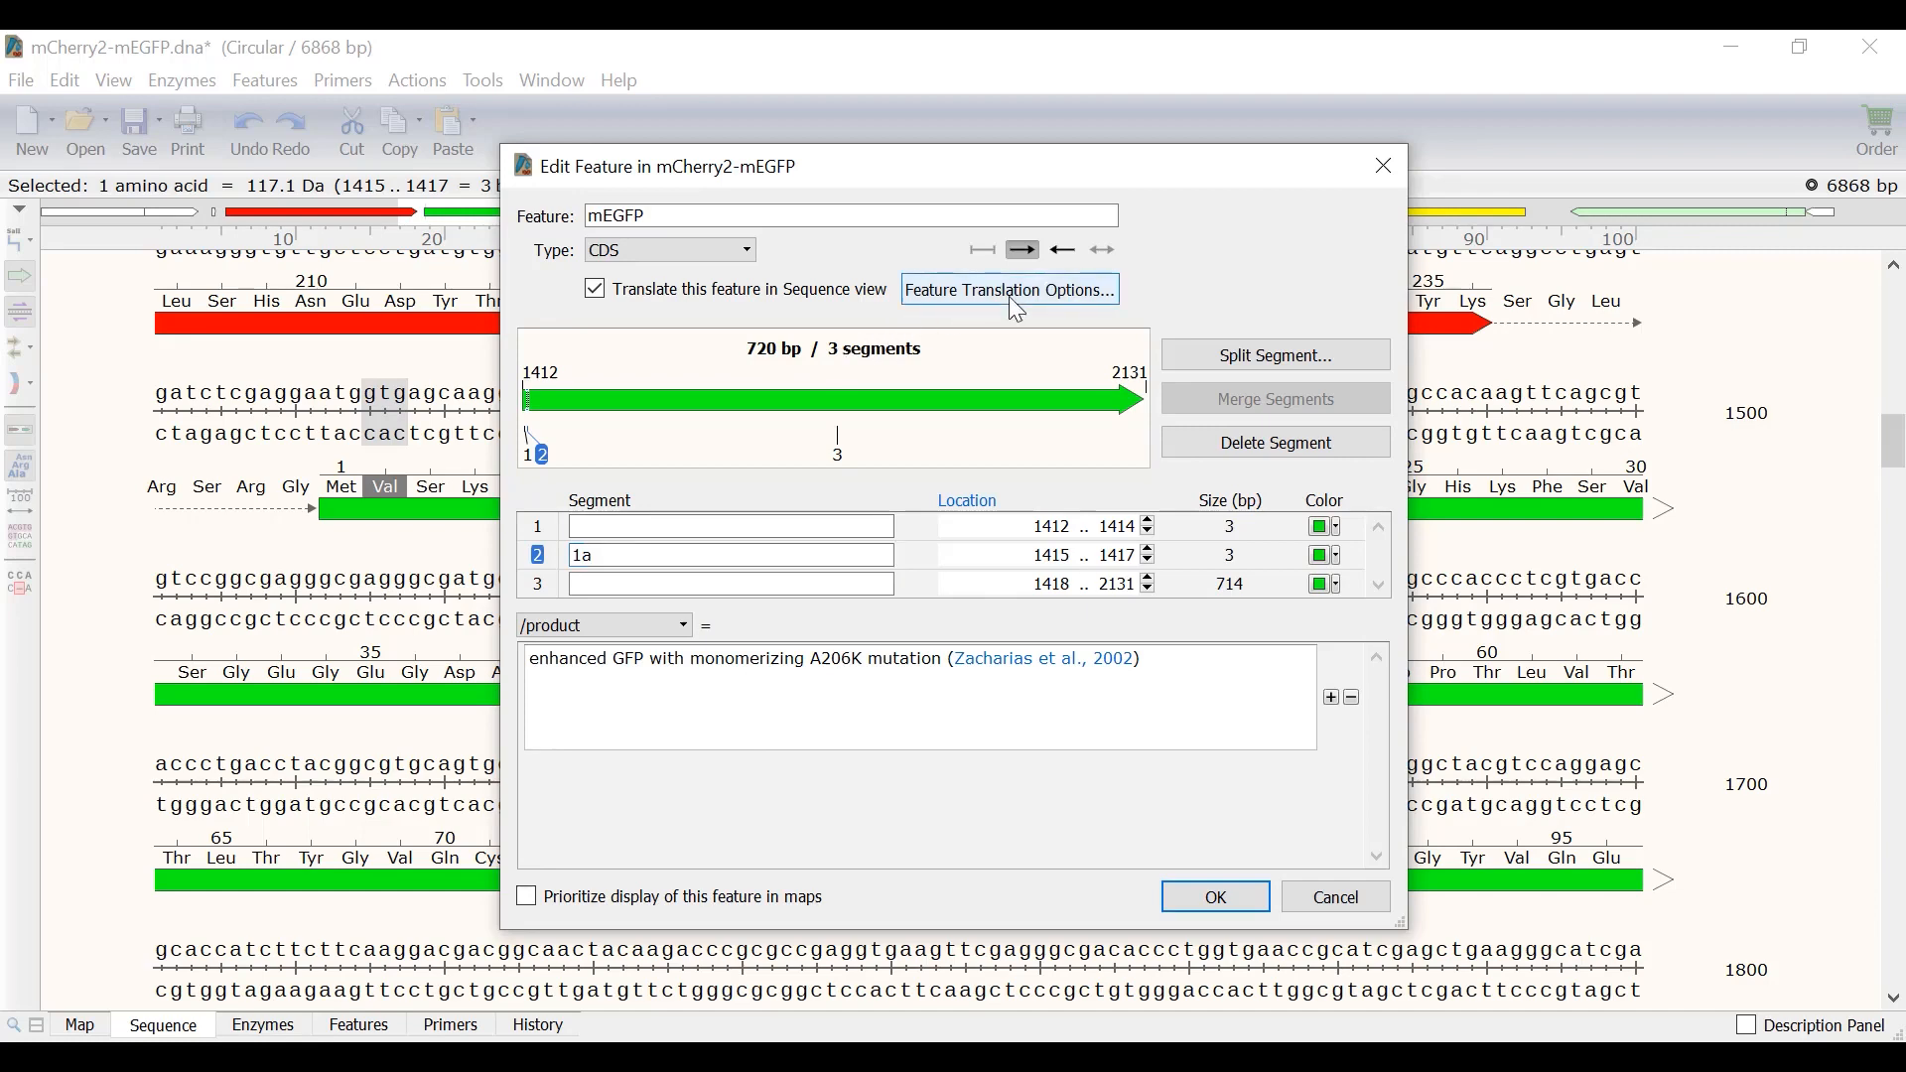
left_click(1009, 289)
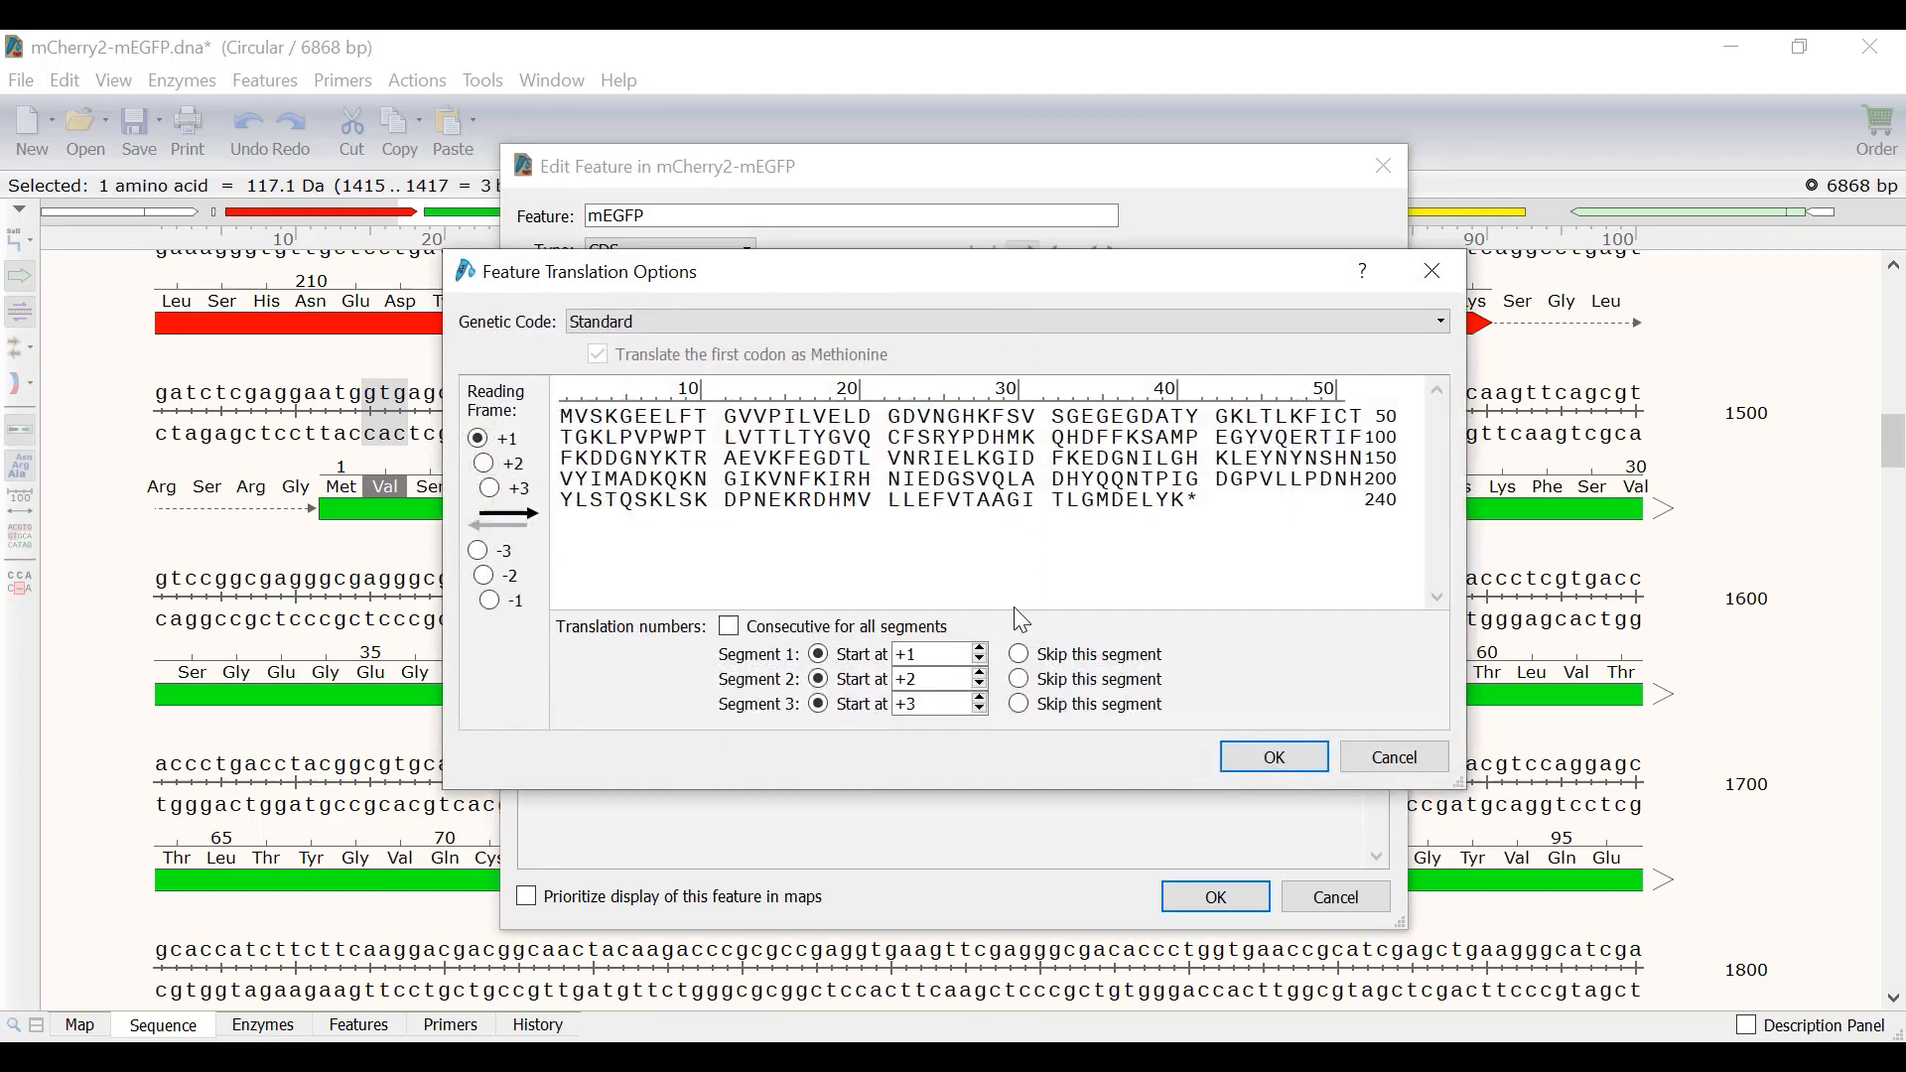
Skip segment 1a in the translation and start segment 3 numbering at +2
left_click(1019, 679)
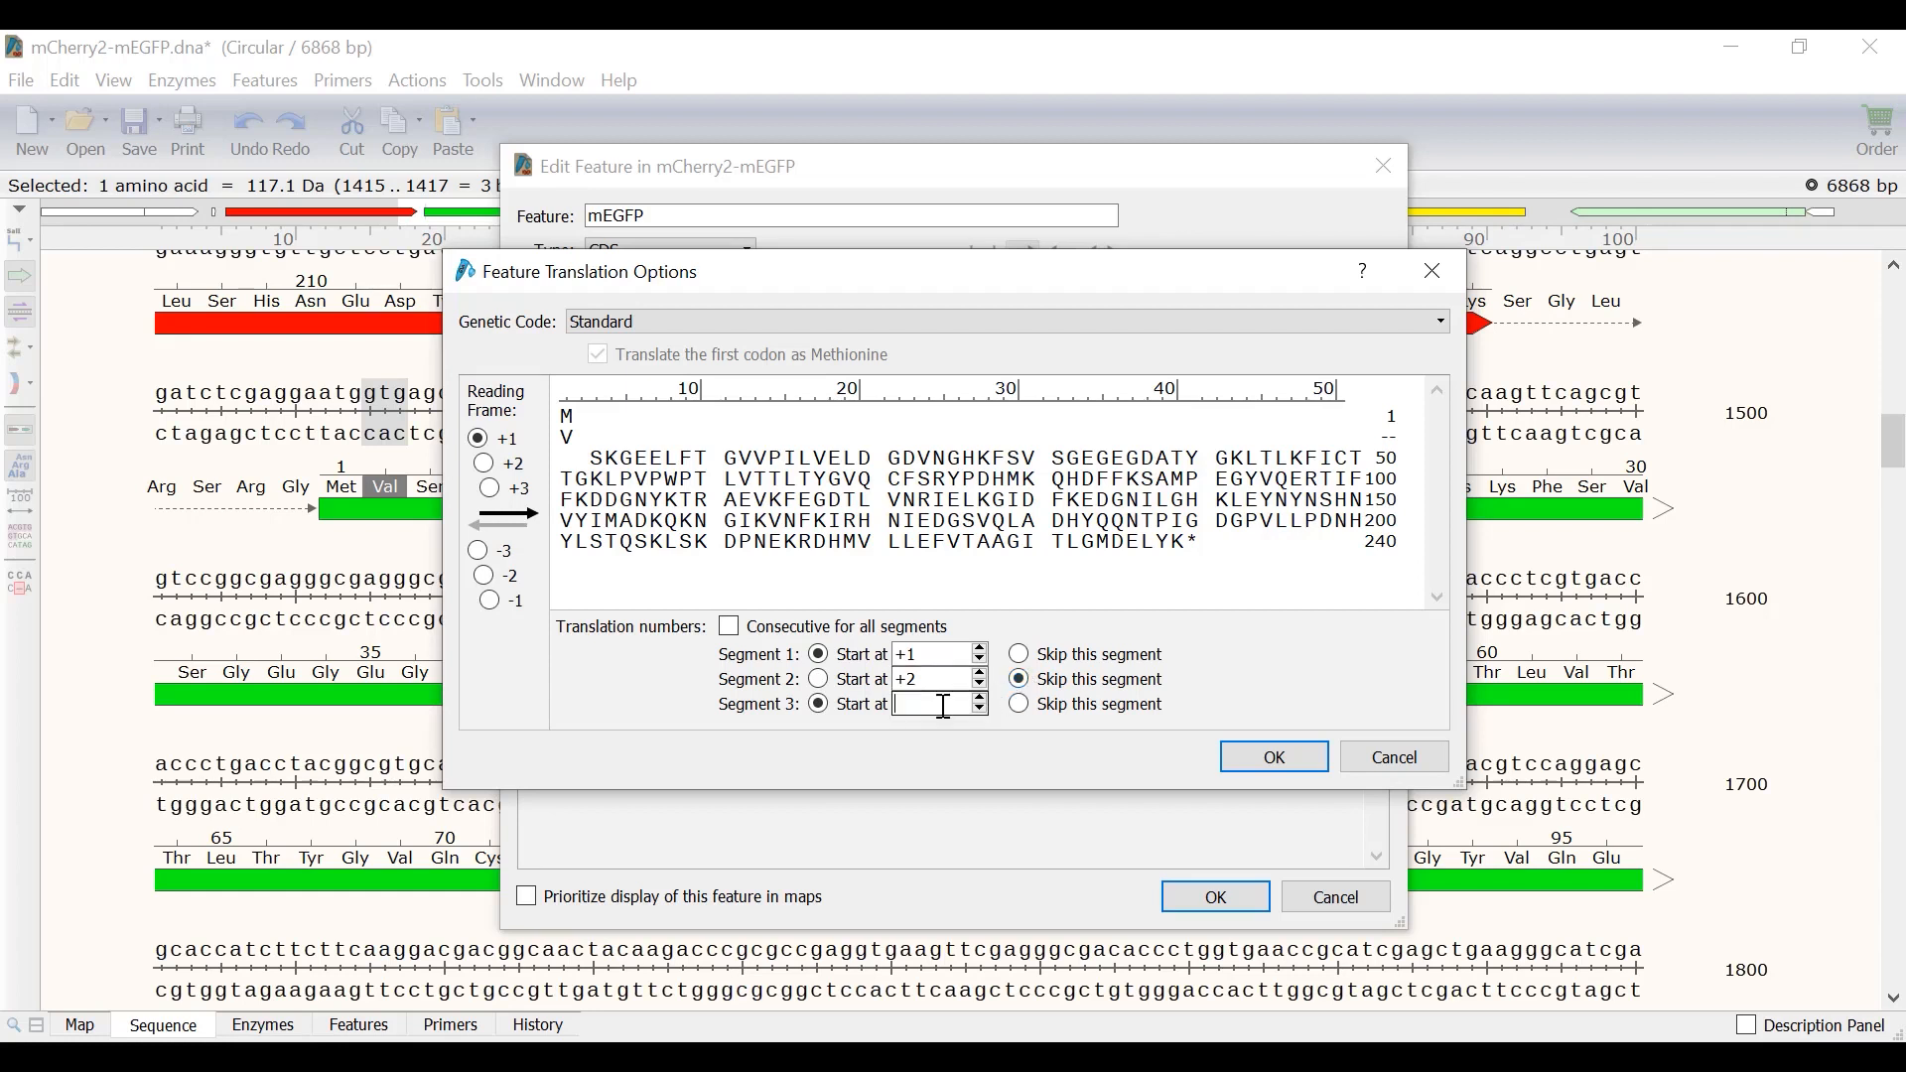
type("+2")
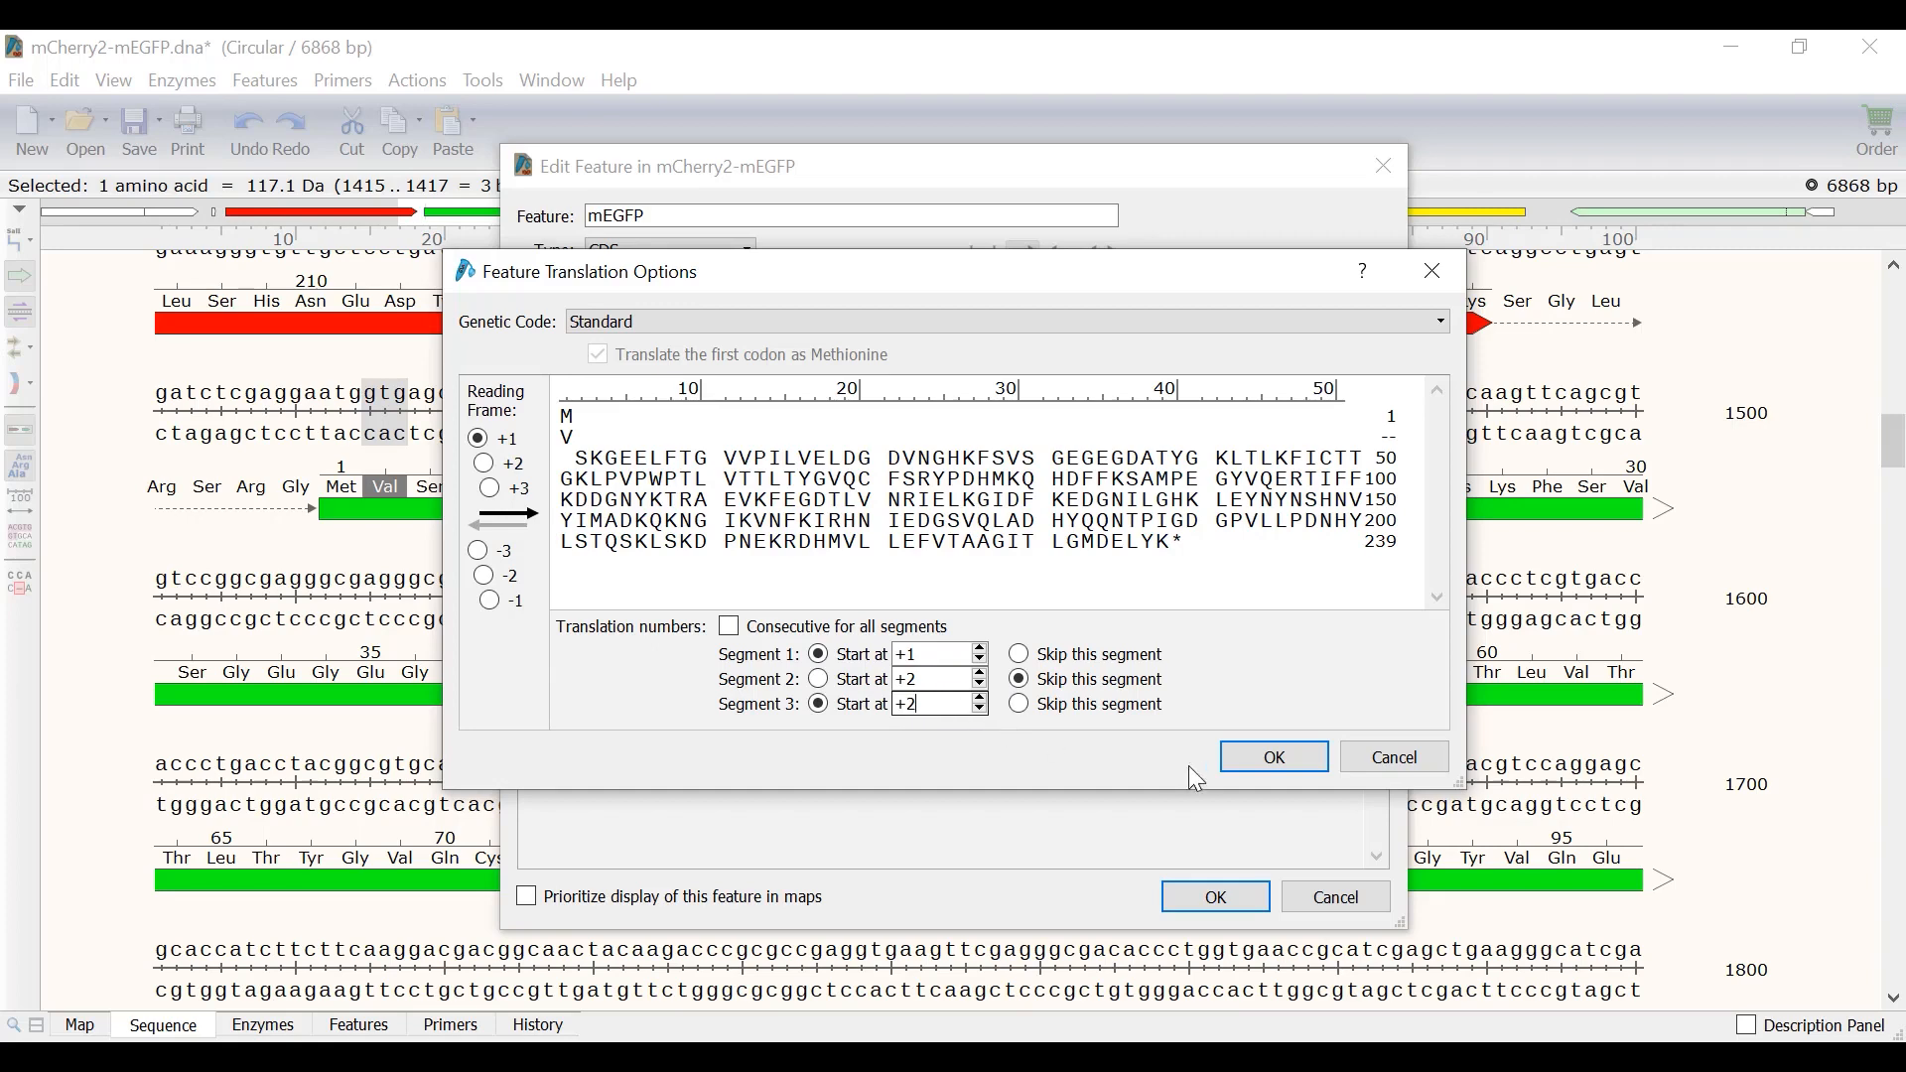
left_click(1272, 757)
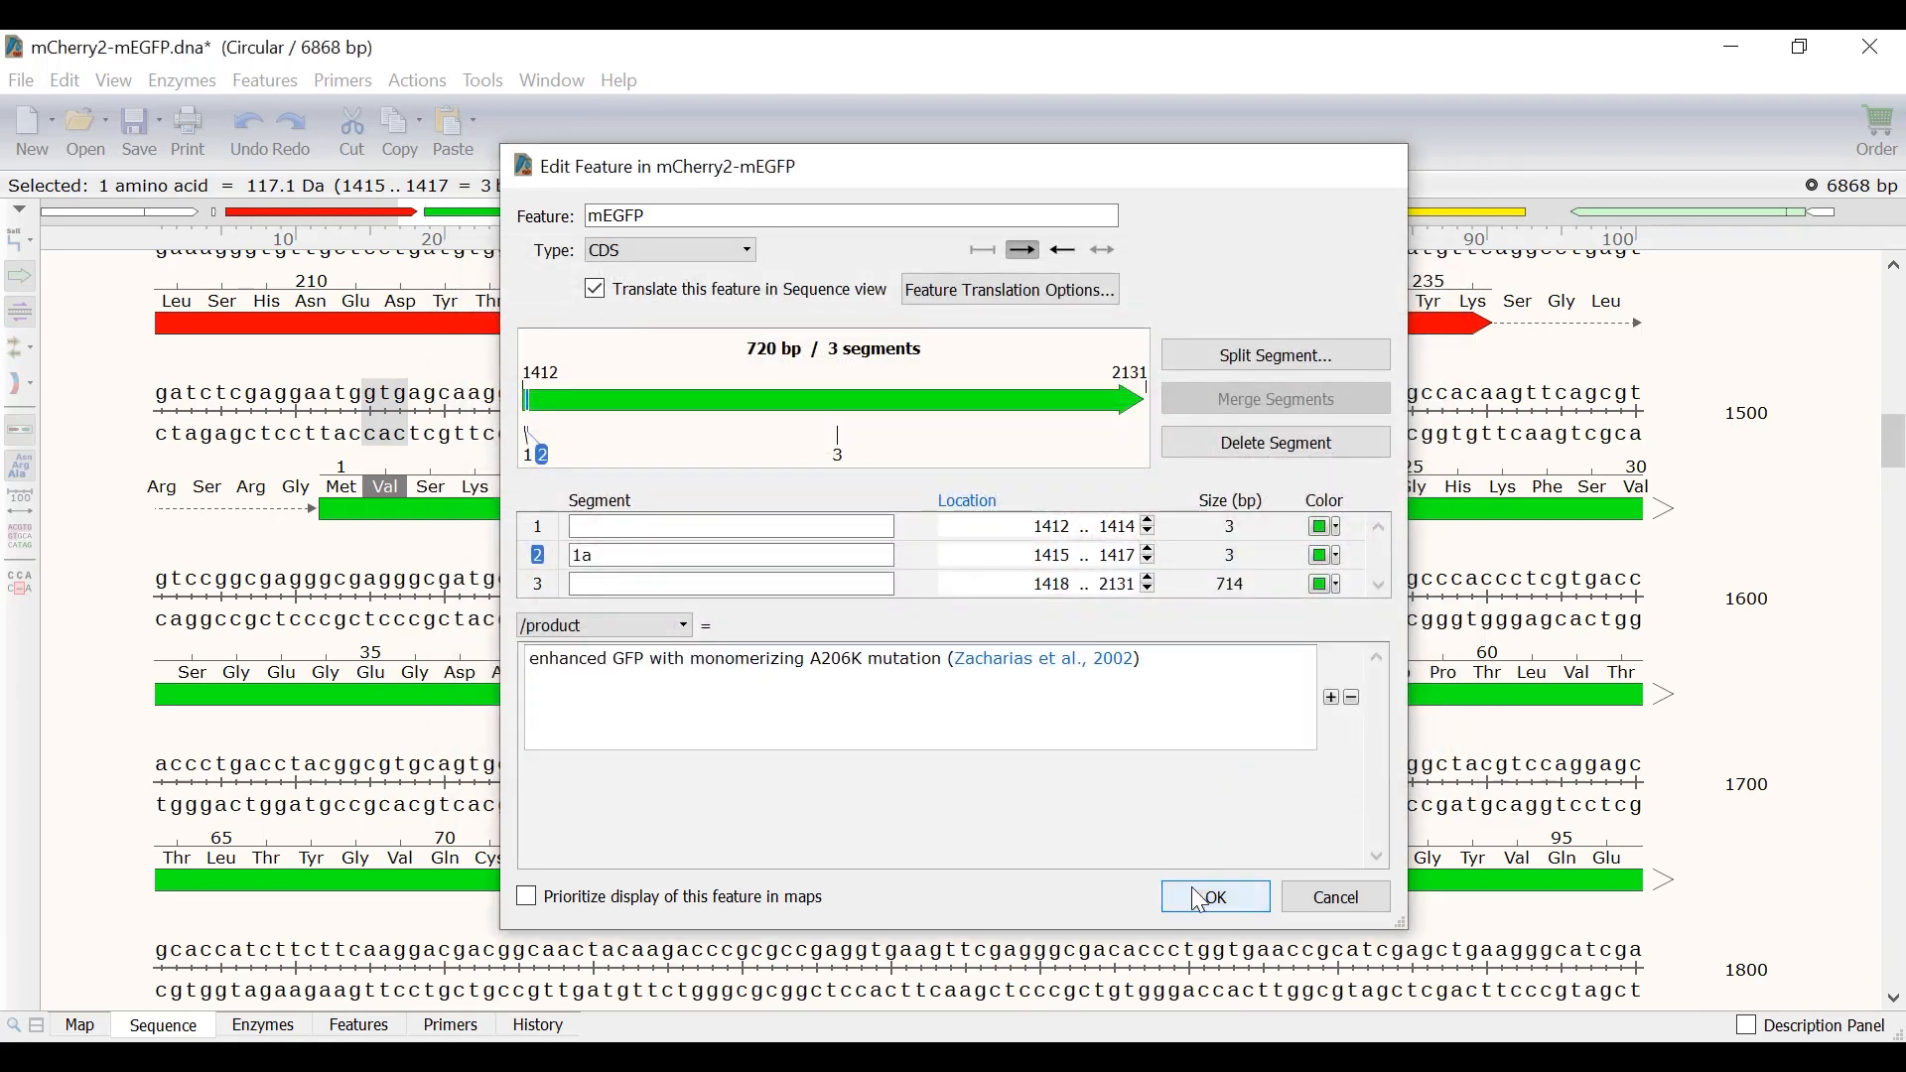
left_click(1212, 895)
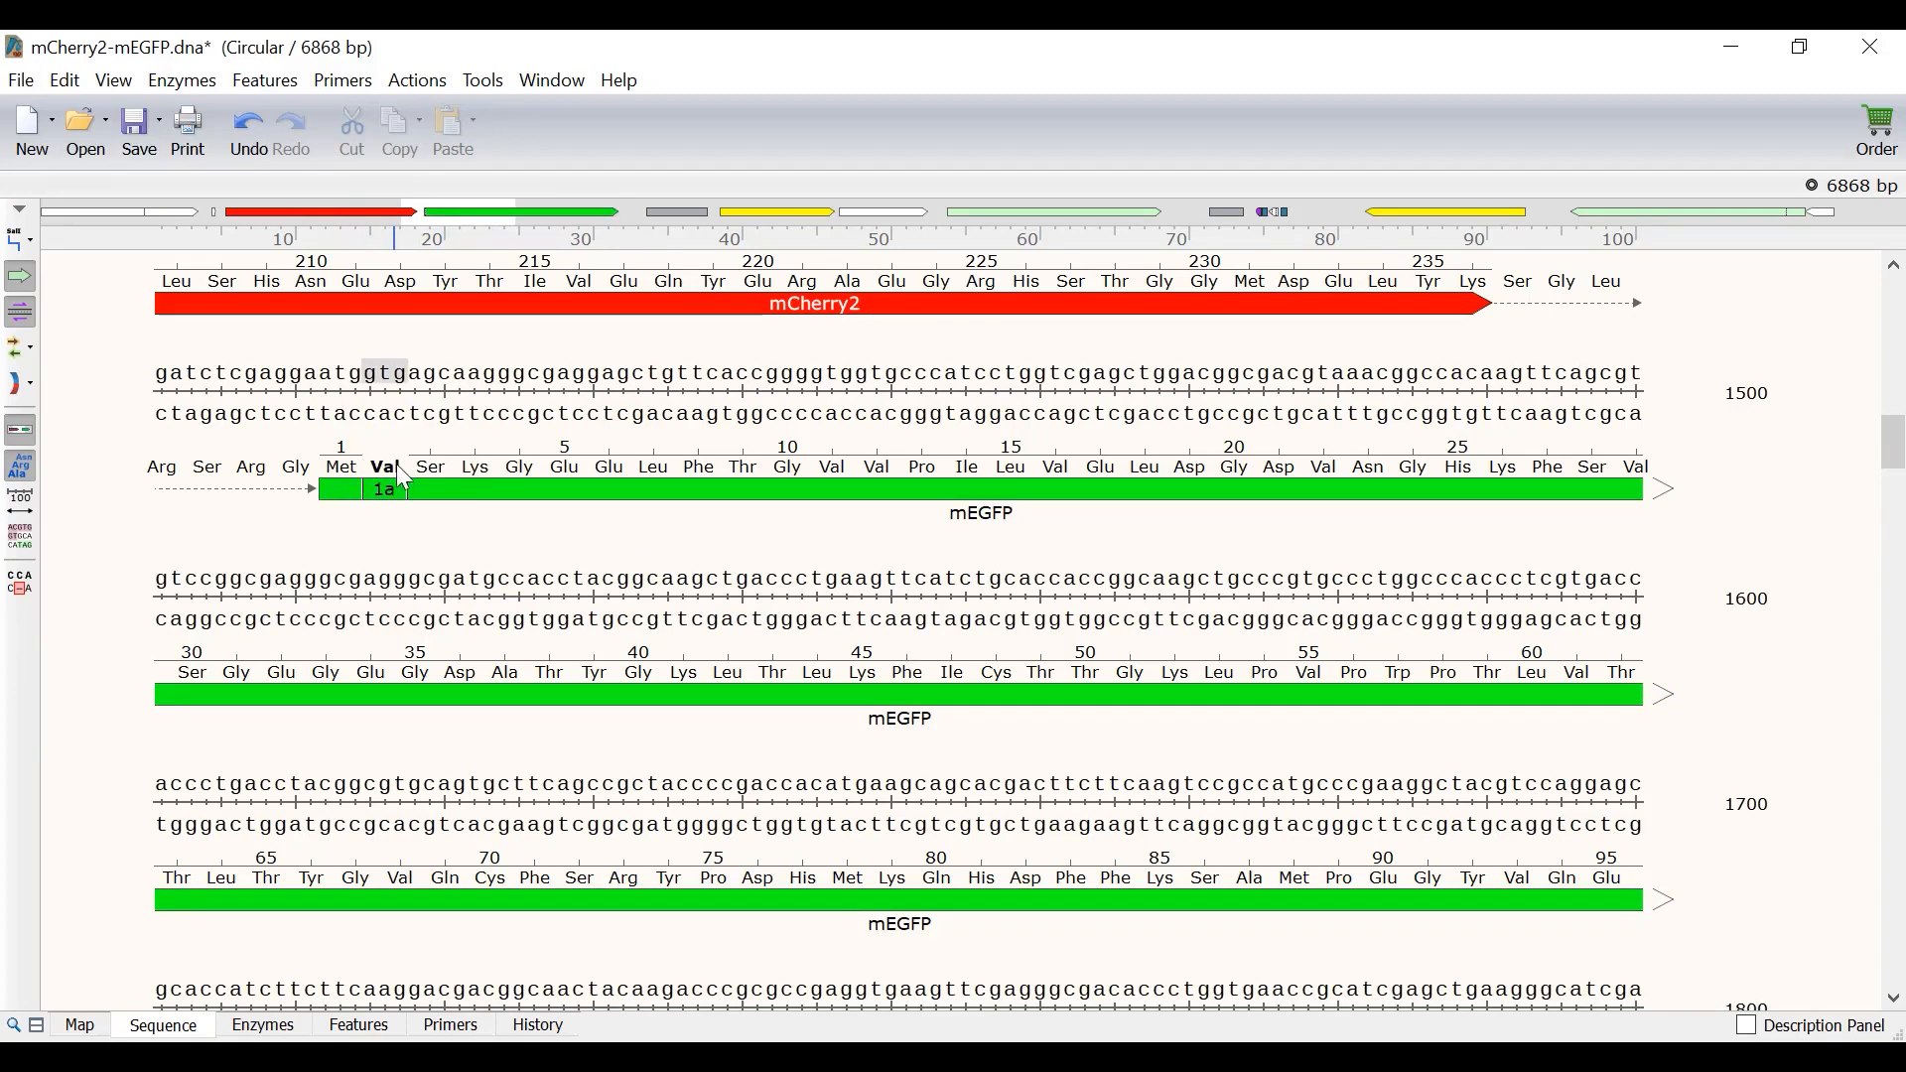
scroll("down", 3)
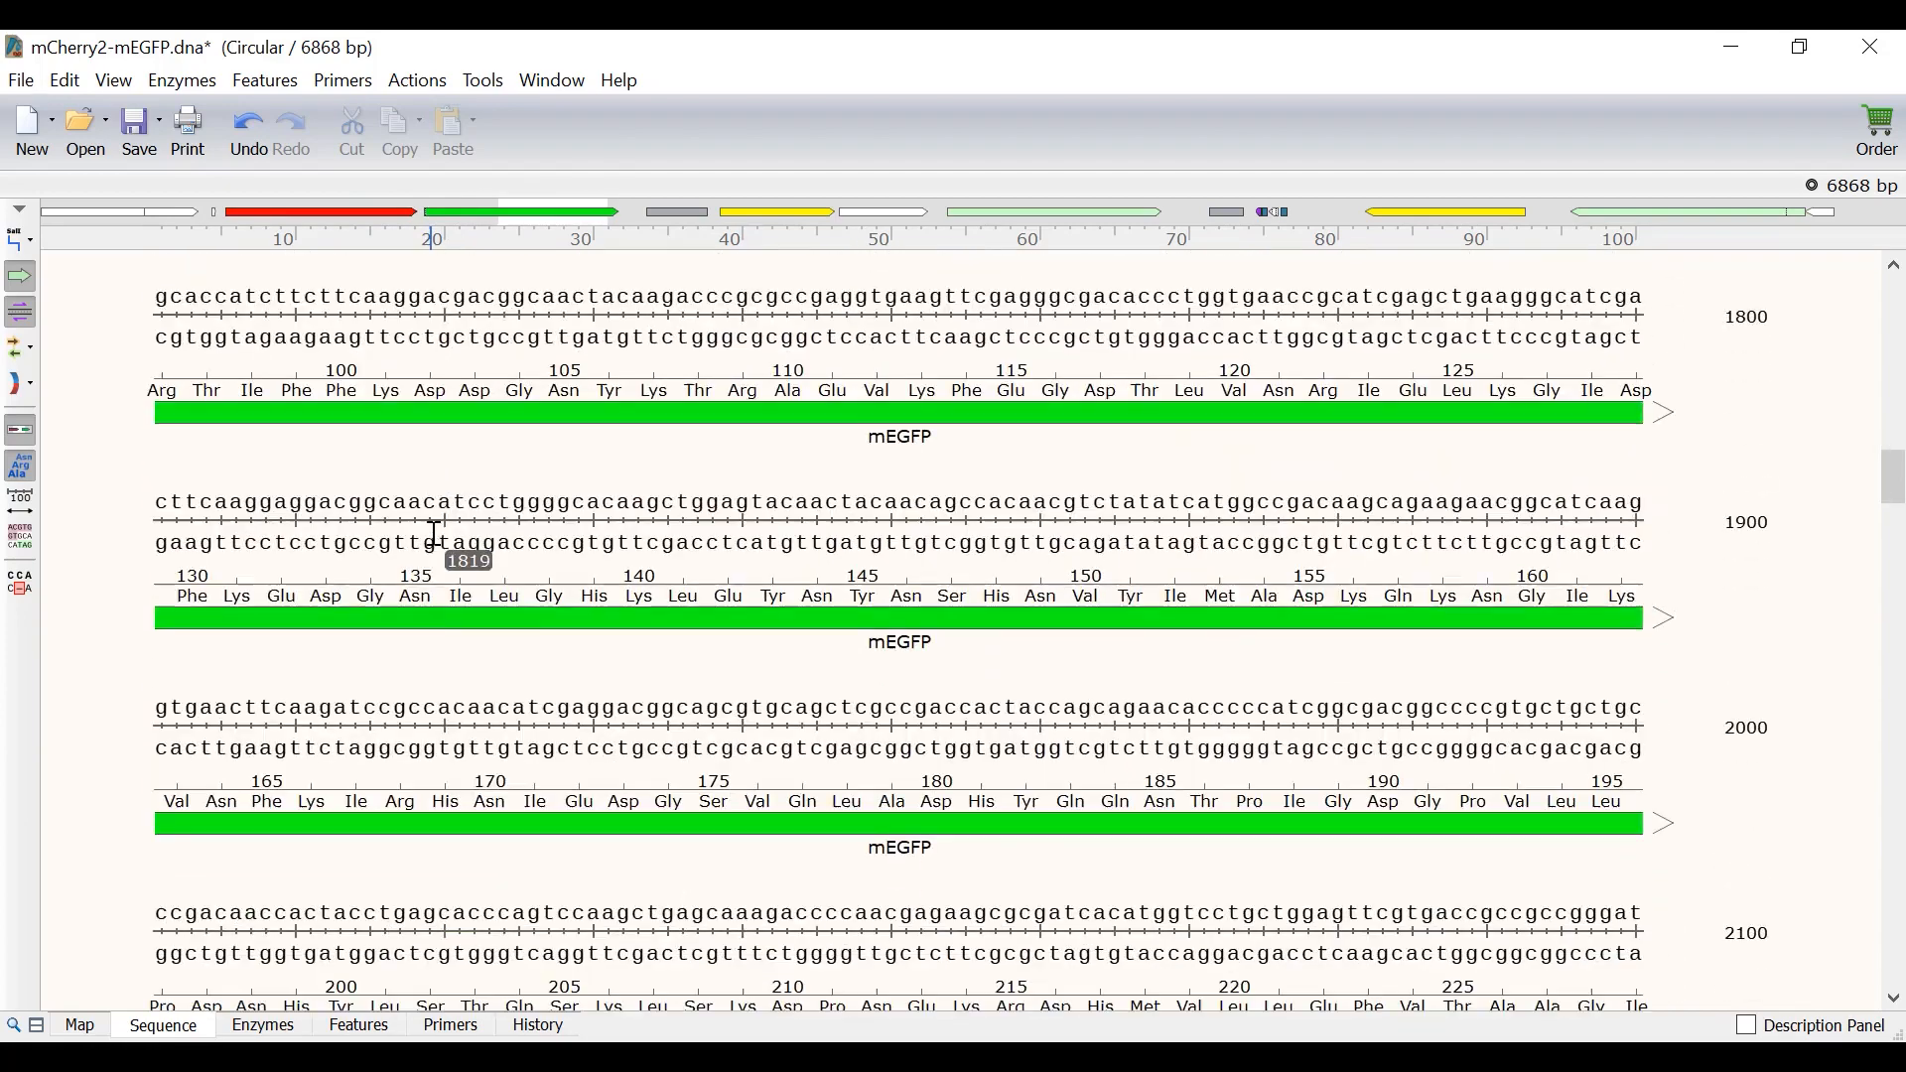
scroll("down", 3)
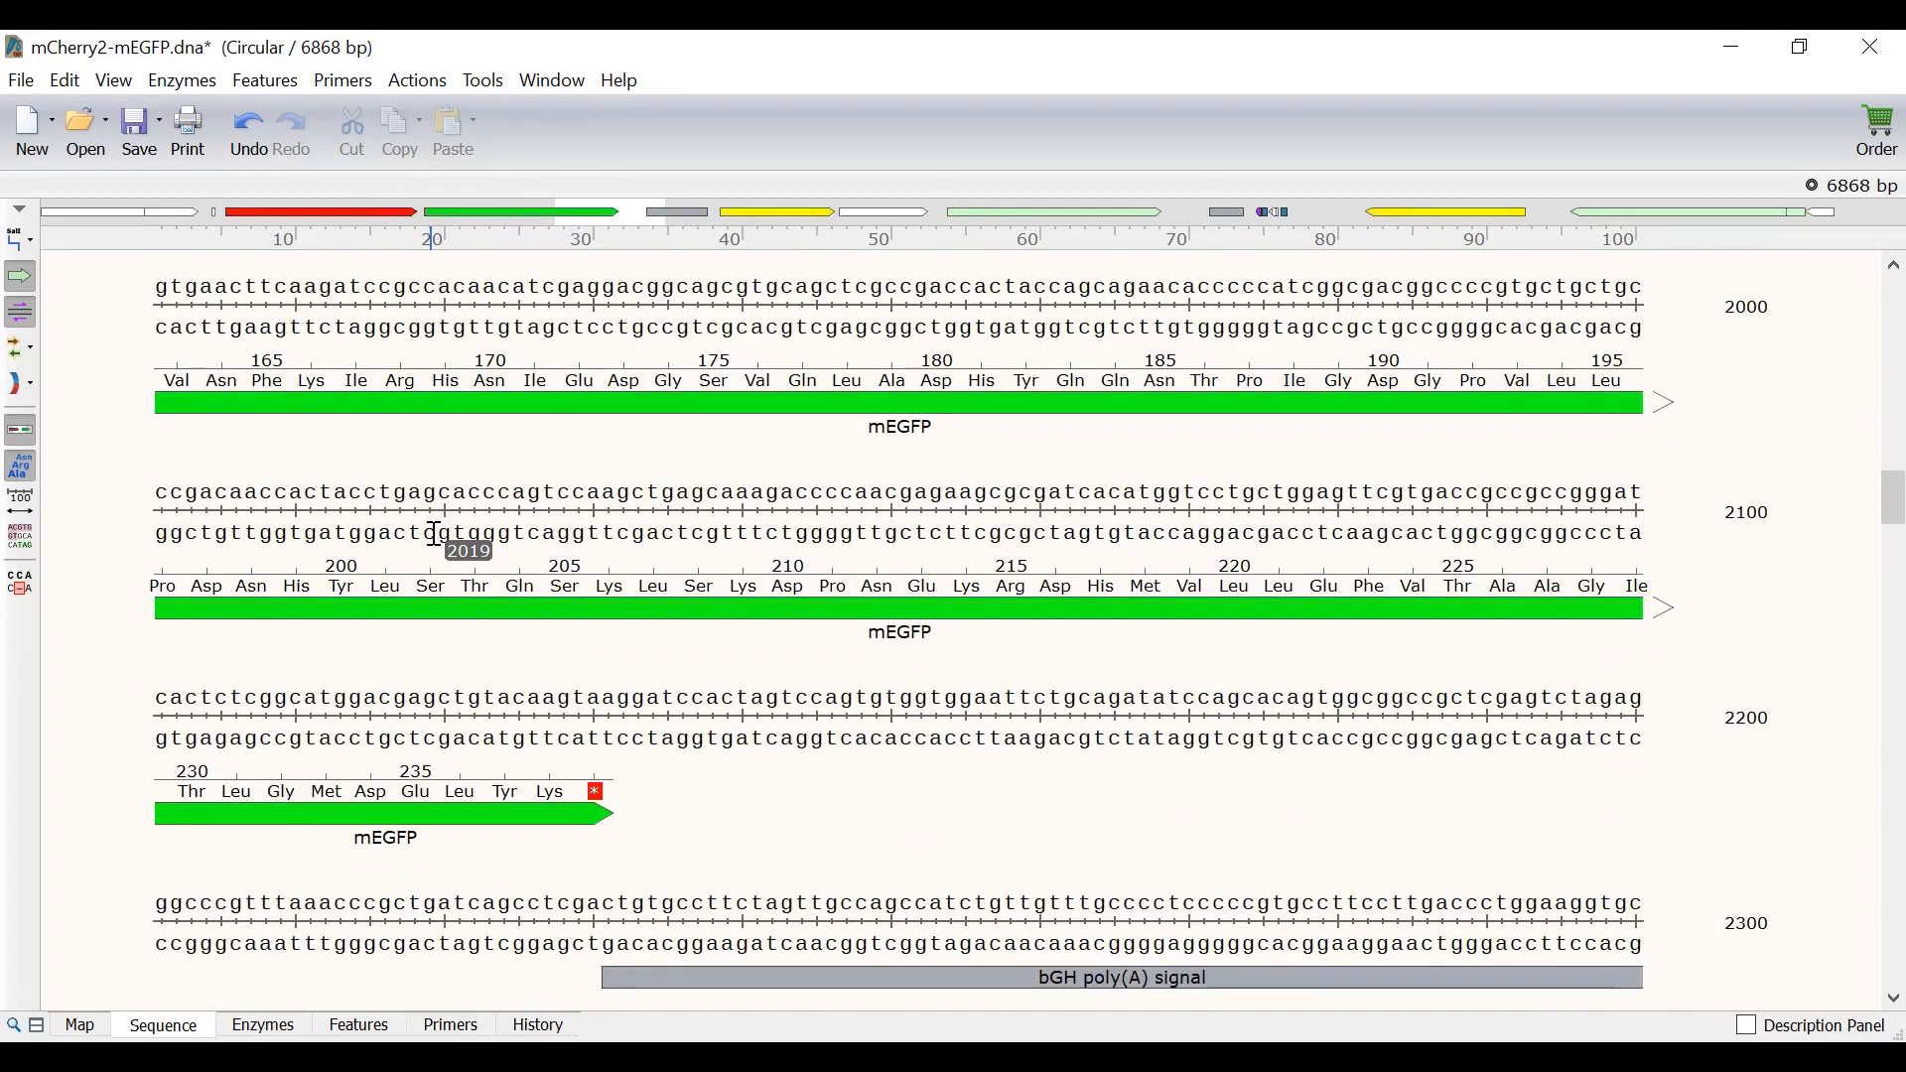